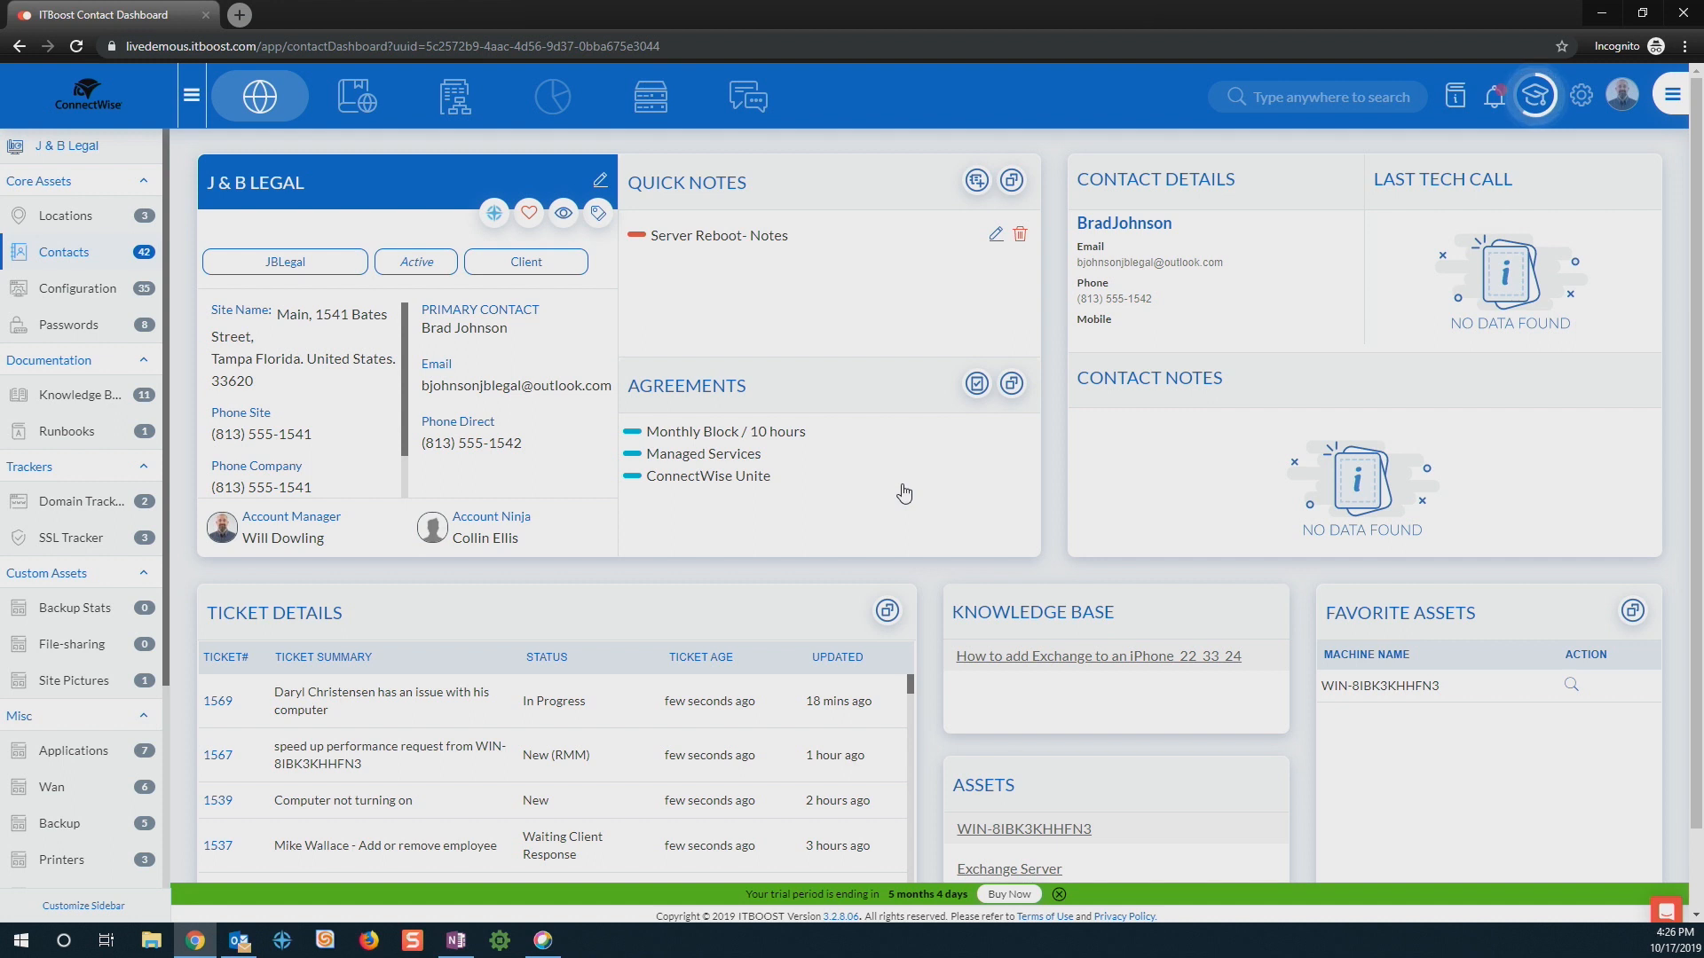
{"action": "mouse_move", "coordinate": [898, 509]}
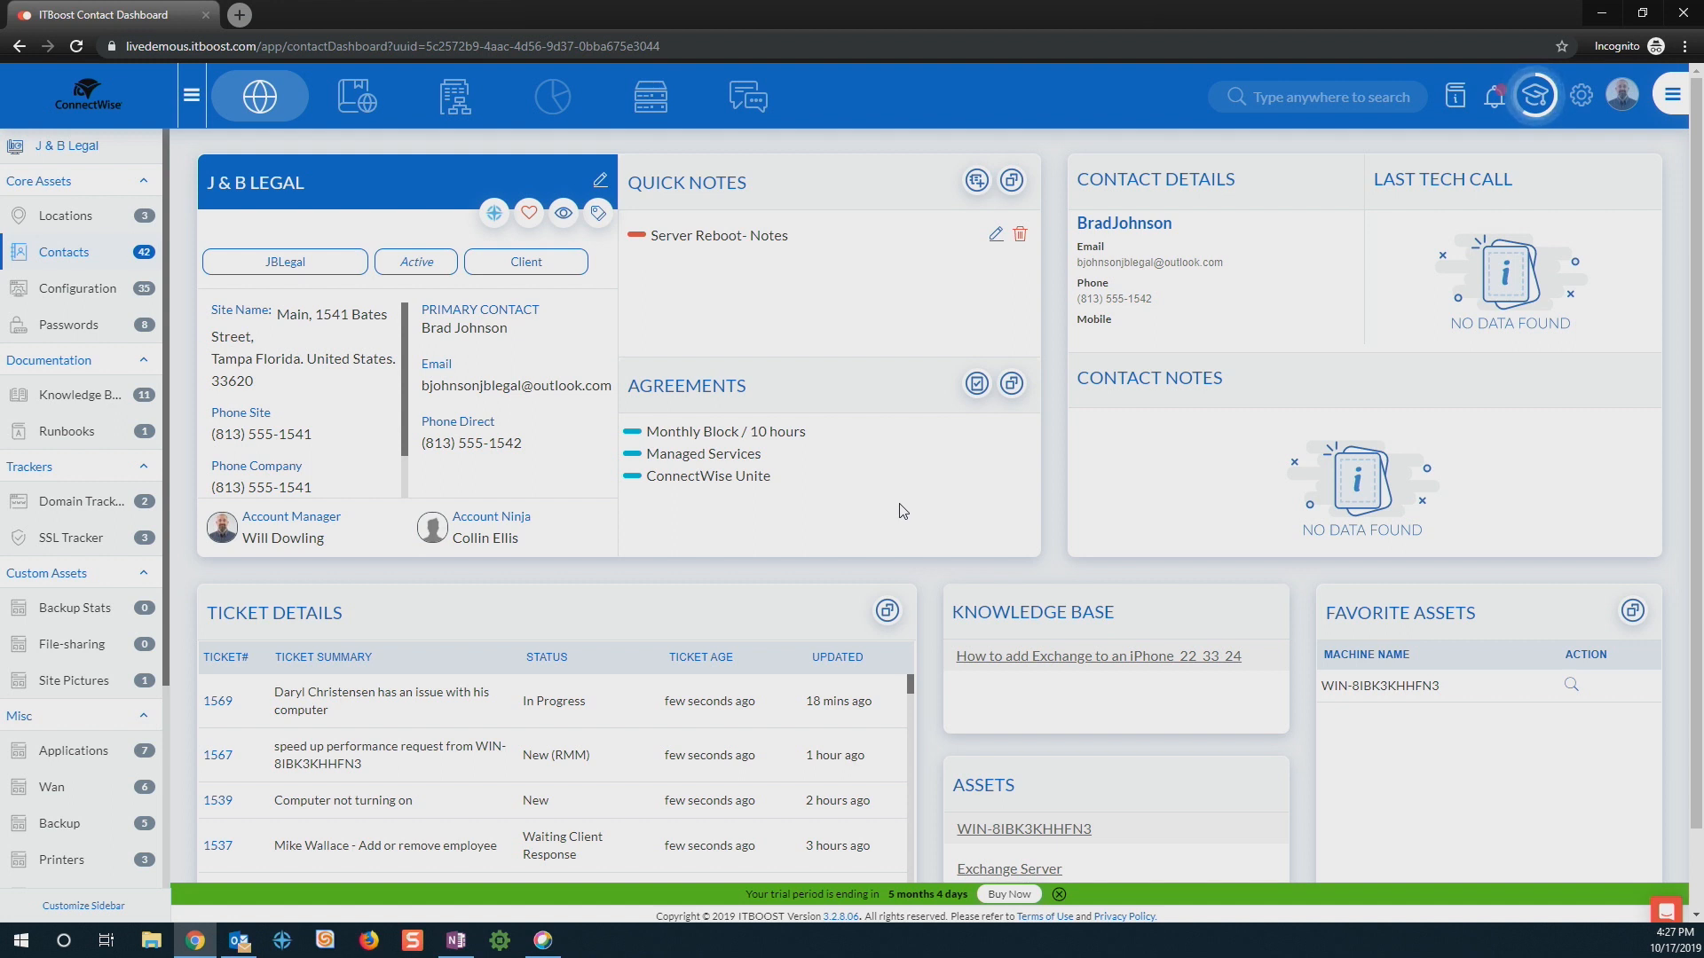
{"action": "mouse_move", "coordinate": [930, 485]}
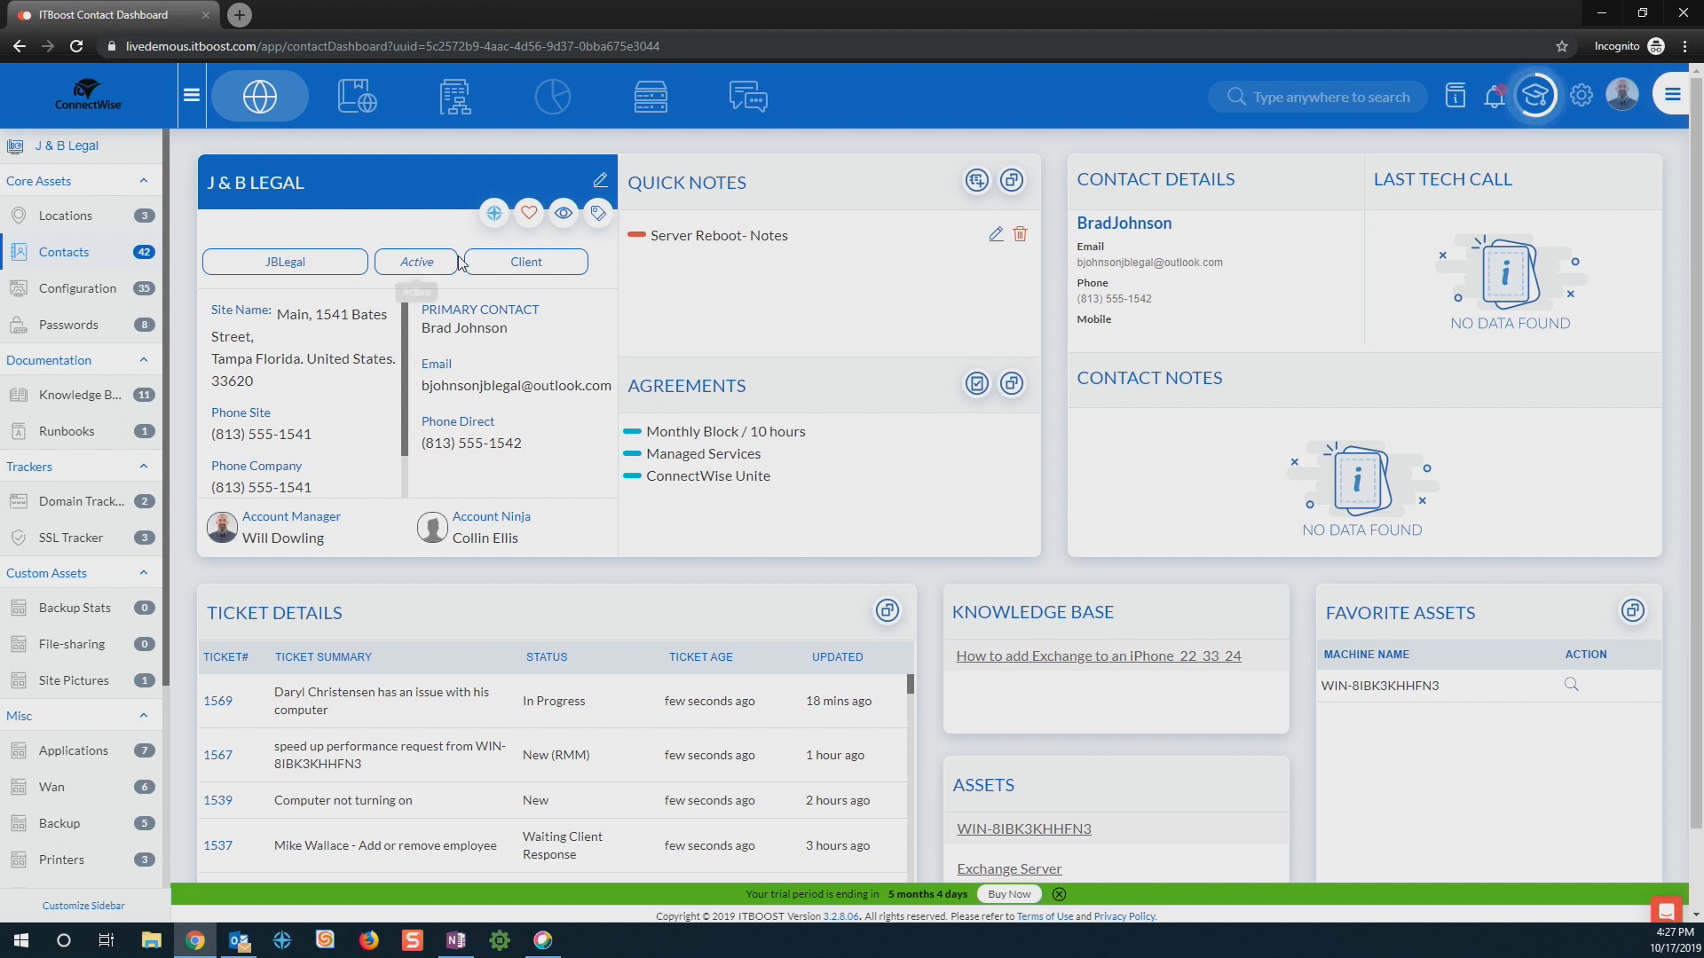
{"action": "mouse_move", "coordinate": [306, 278]}
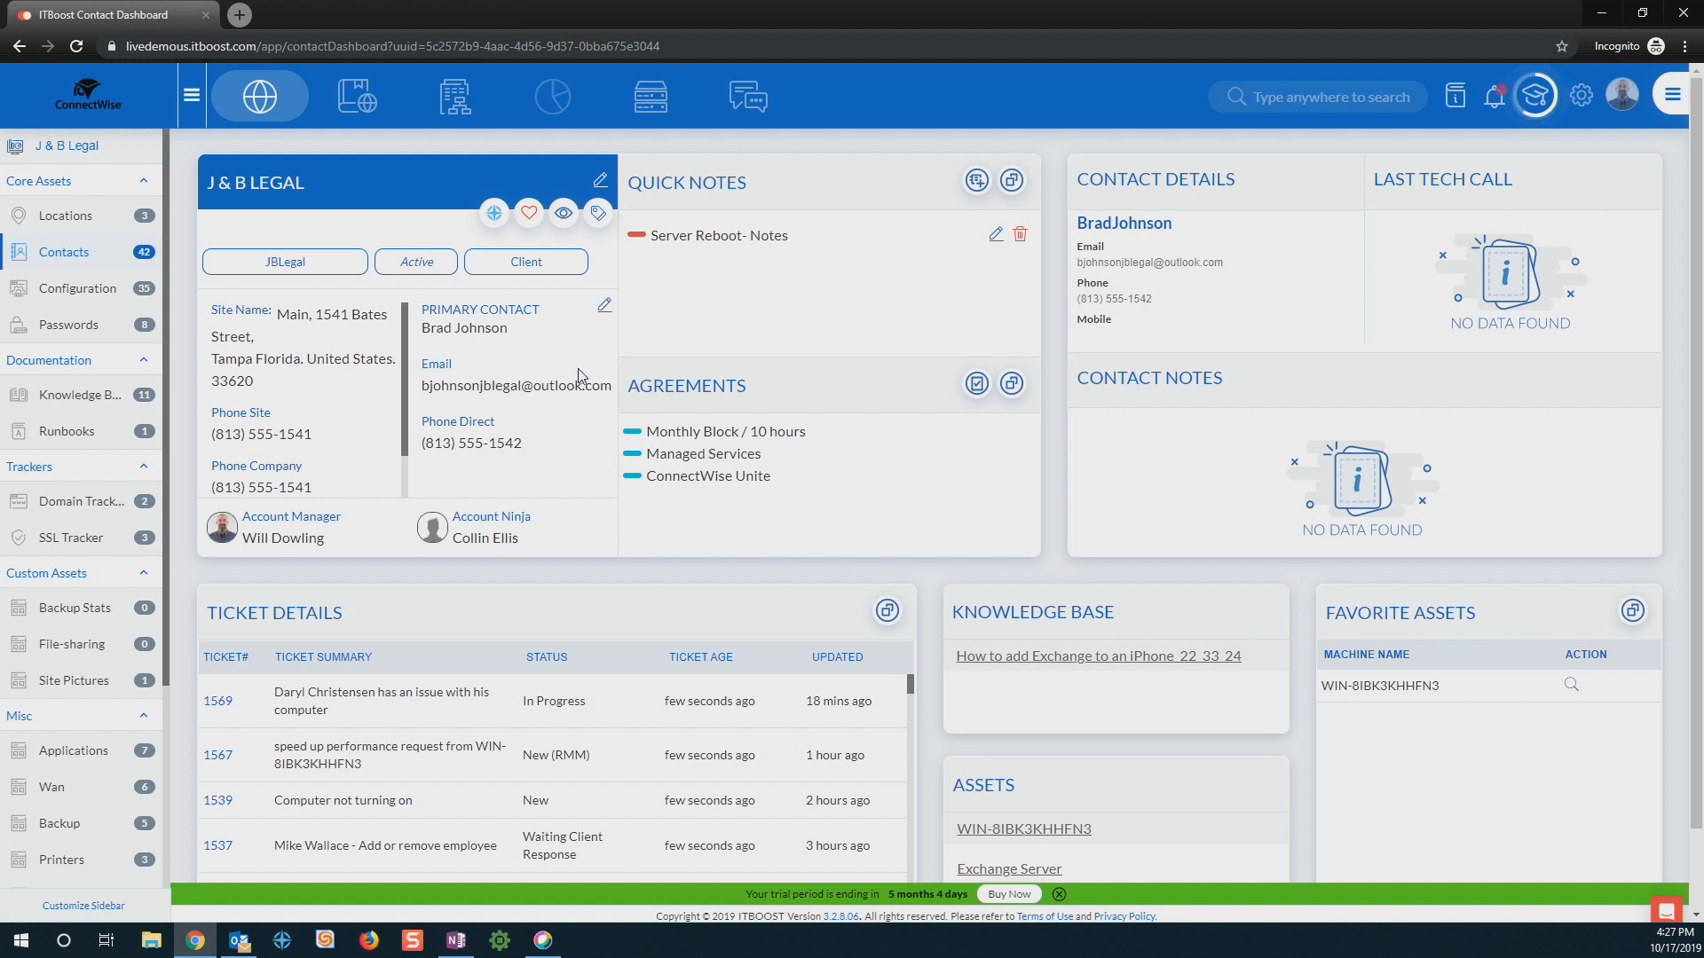
{"action": "mouse_move", "coordinate": [754, 271]}
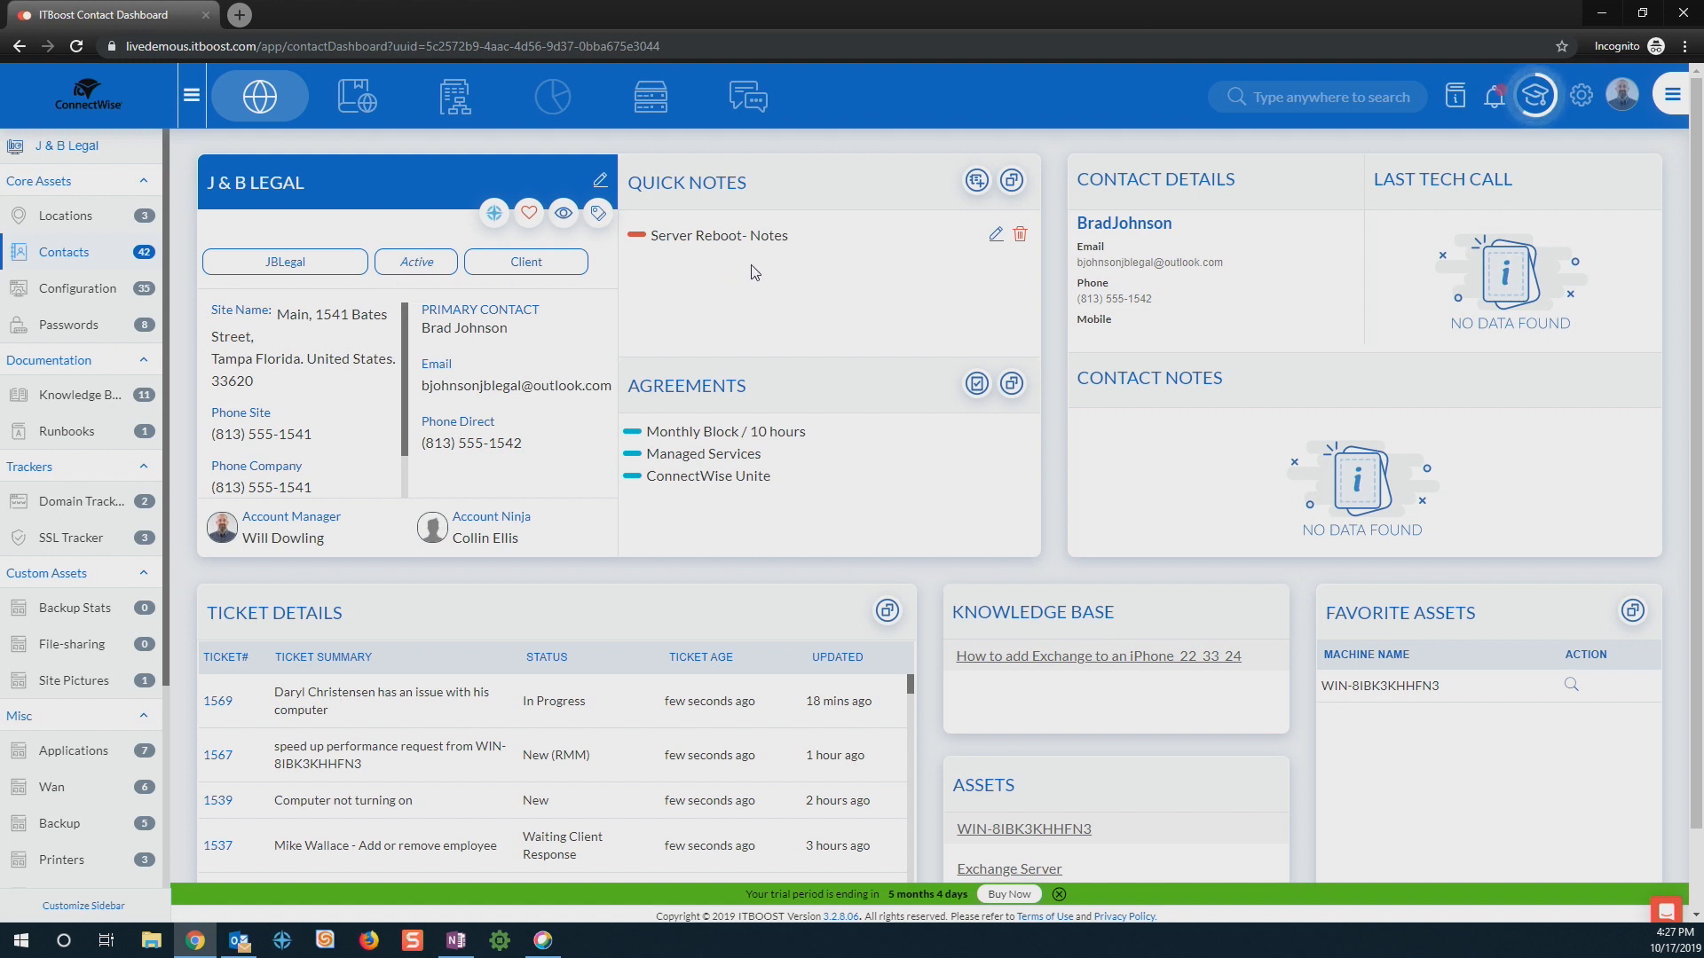
{"action": "mouse_move", "coordinate": [733, 452]}
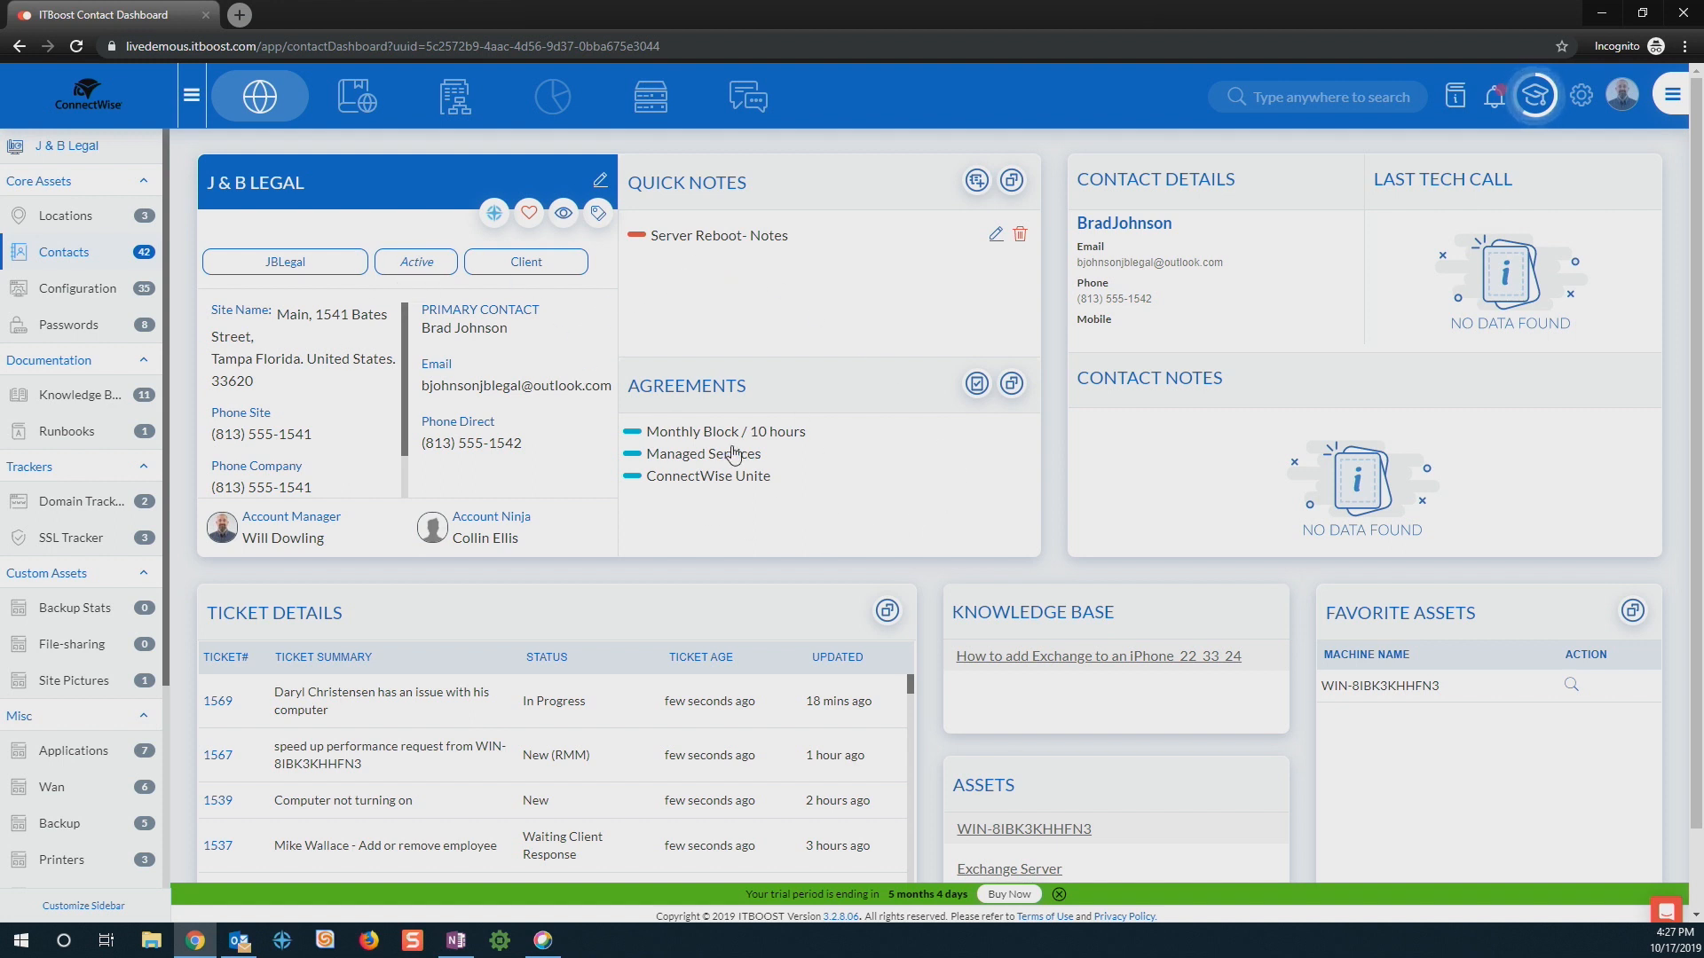
{"action": "mouse_move", "coordinate": [786, 403]}
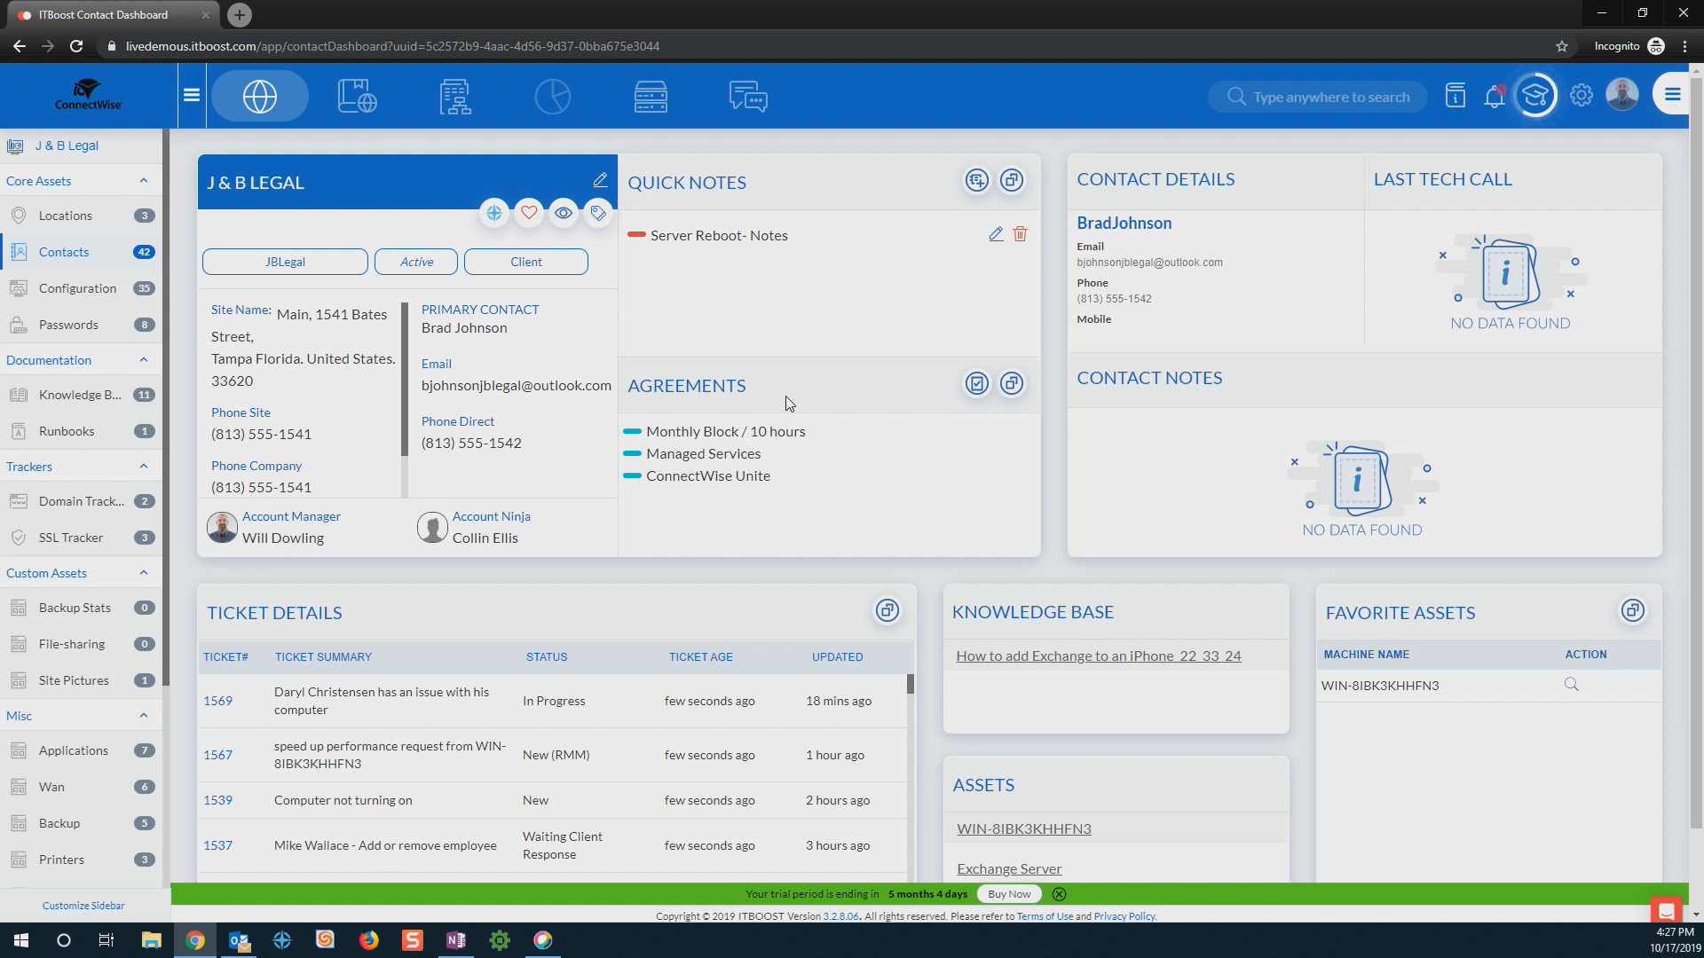
{"action": "mouse_move", "coordinate": [882, 428]}
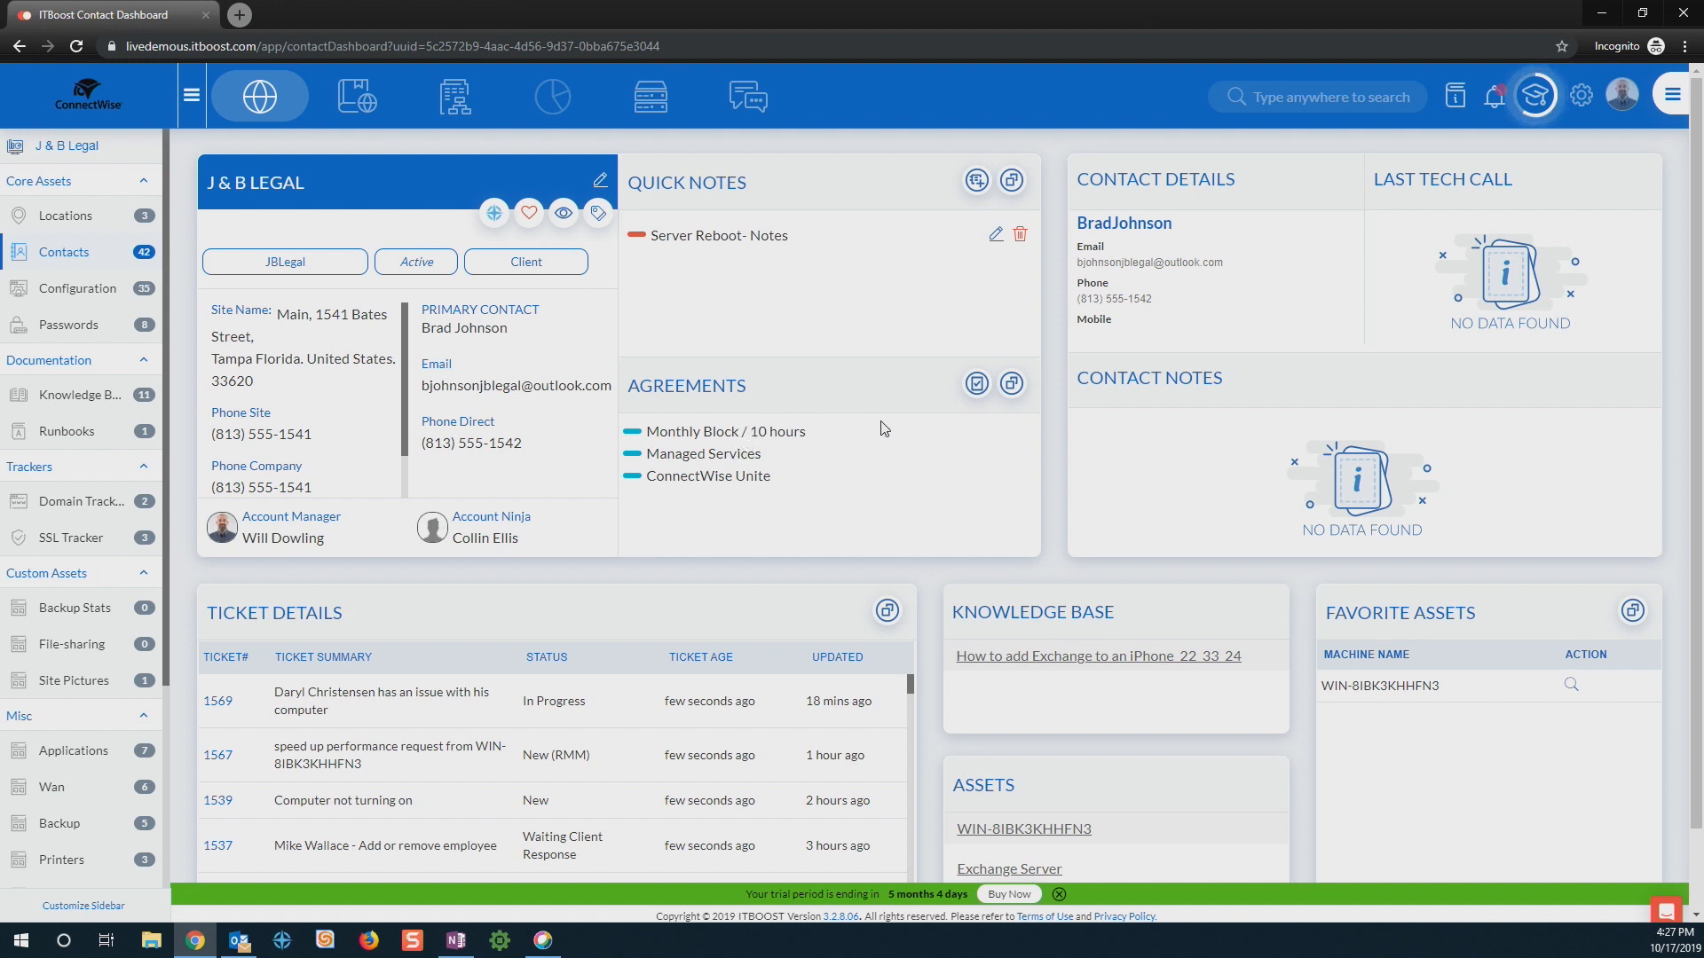
Step: Open ticket #1539, Computer not turning on, in ConnectWise Manage from ITBoost's Ticket Details
{"action": "scroll", "scroll_direction": "down", "scroll_amount": 3}
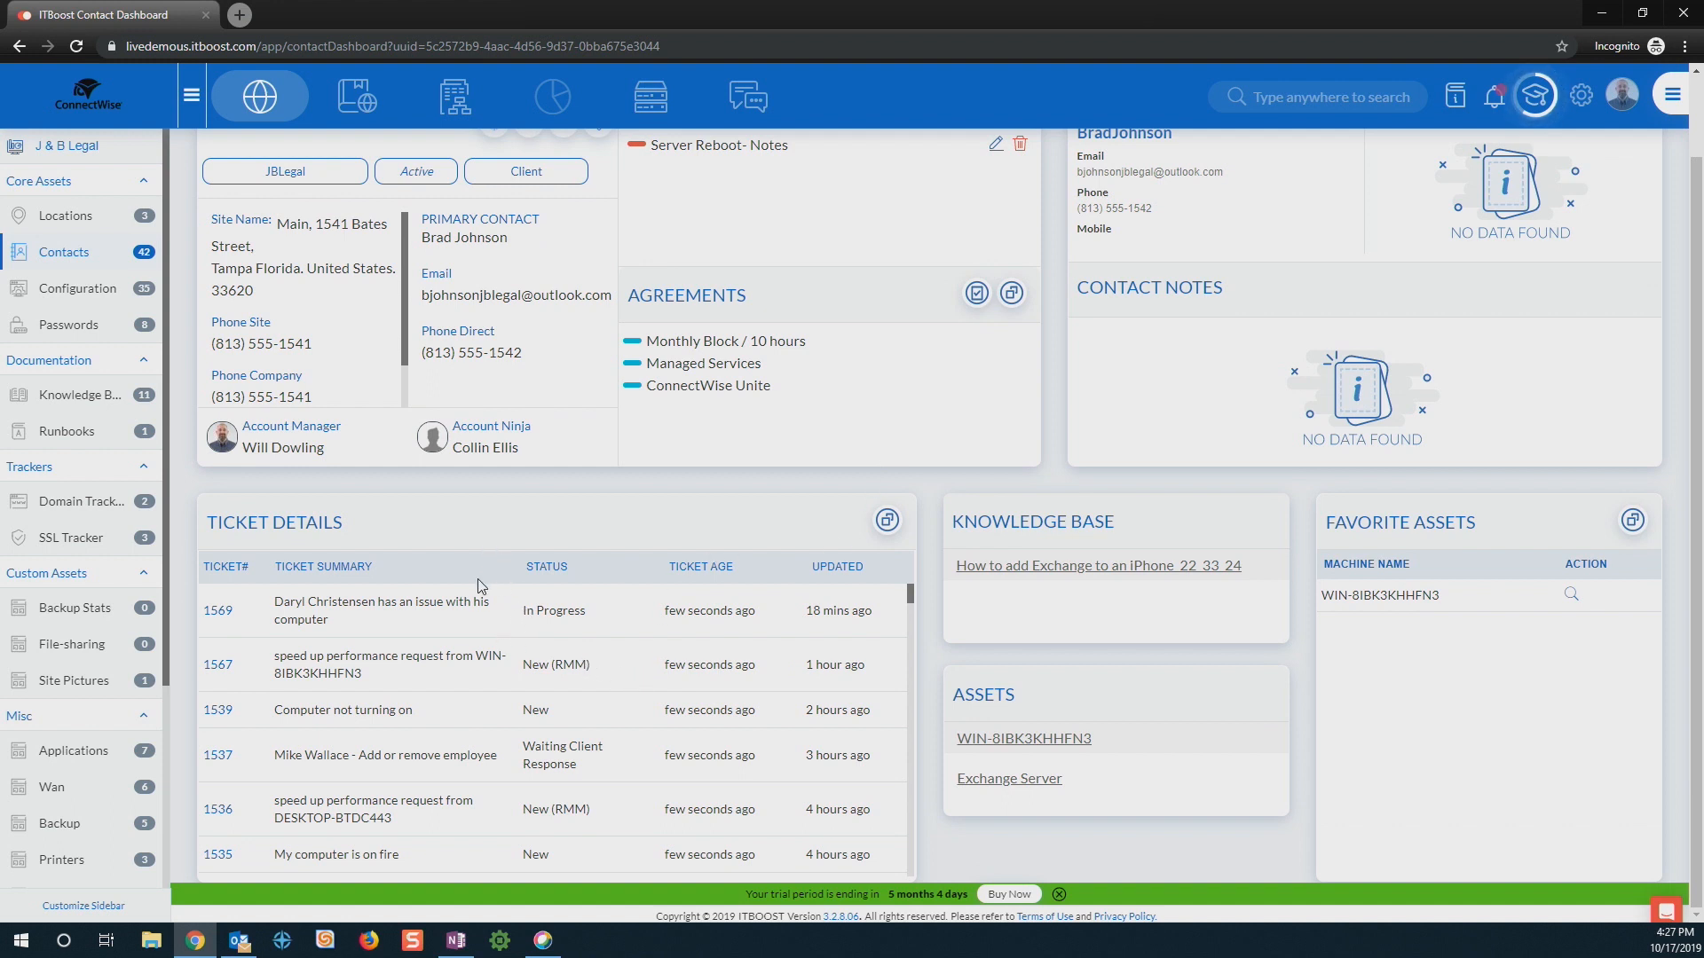
{"action": "mouse_move", "coordinate": [389, 688]}
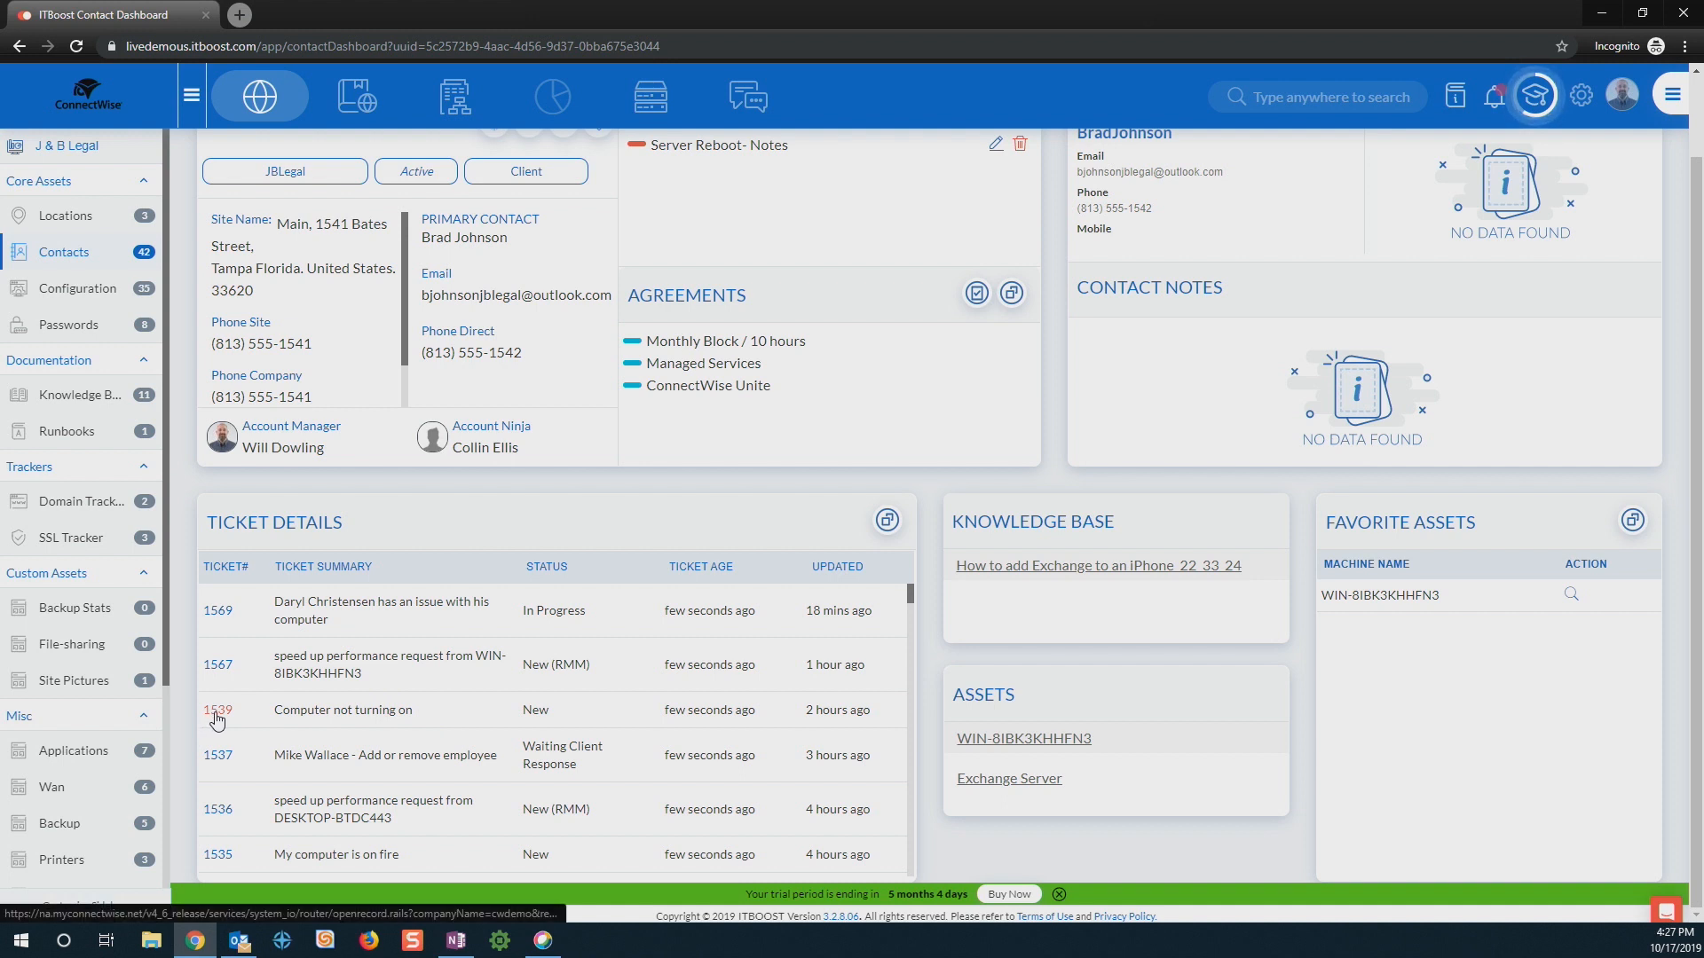
{"action": "left_click", "coordinate": [216, 710]}
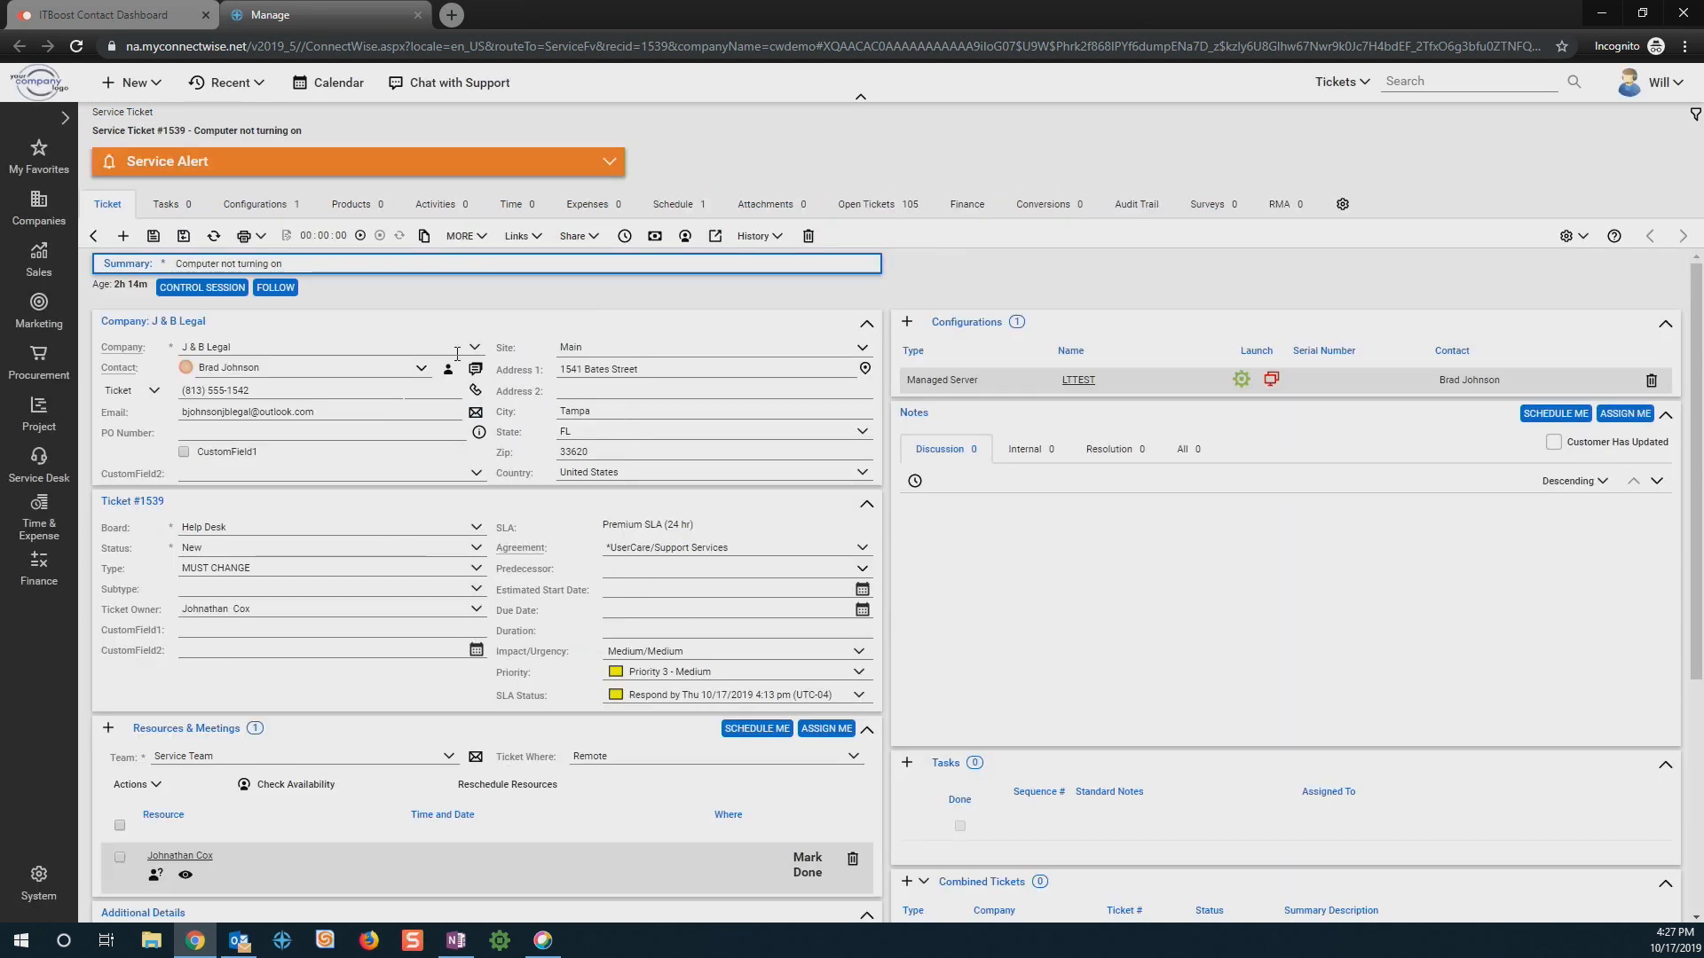
Step: Switch back to the ITBoost J & B Legal contact dashboard, leaving ticket #1539 open in ConnectWise
{"action": "left_click", "coordinate": [103, 15]}
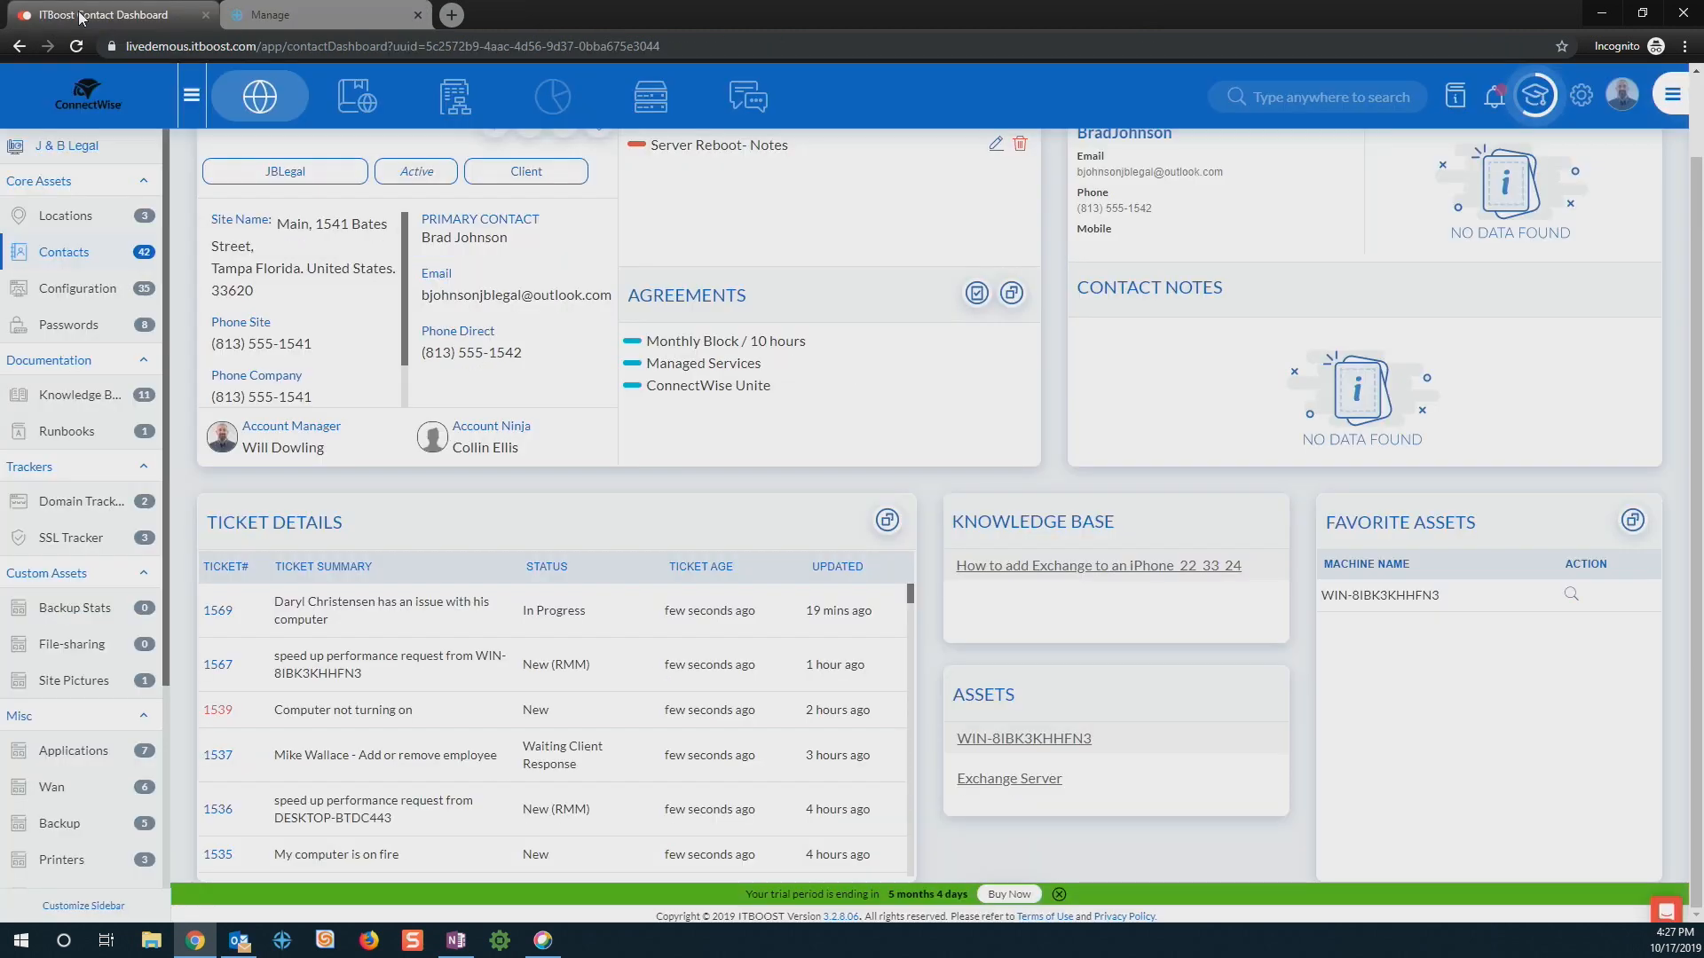
{"action": "mouse_move", "coordinate": [902, 503]}
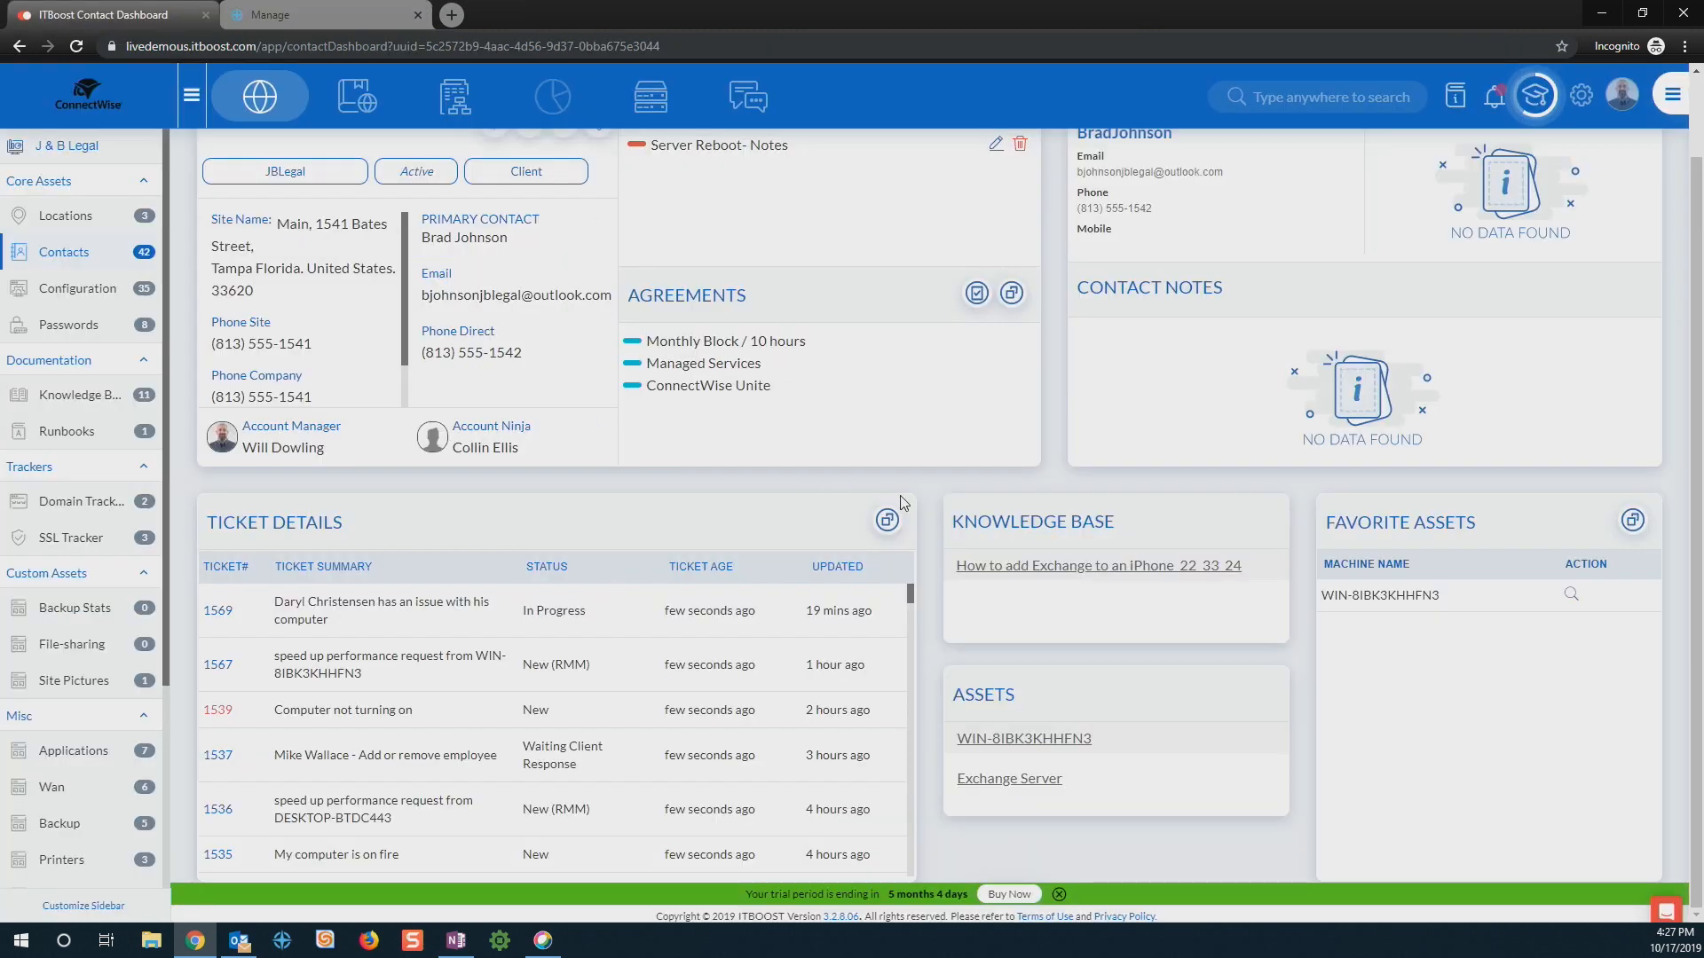
{"action": "mouse_move", "coordinate": [936, 527]}
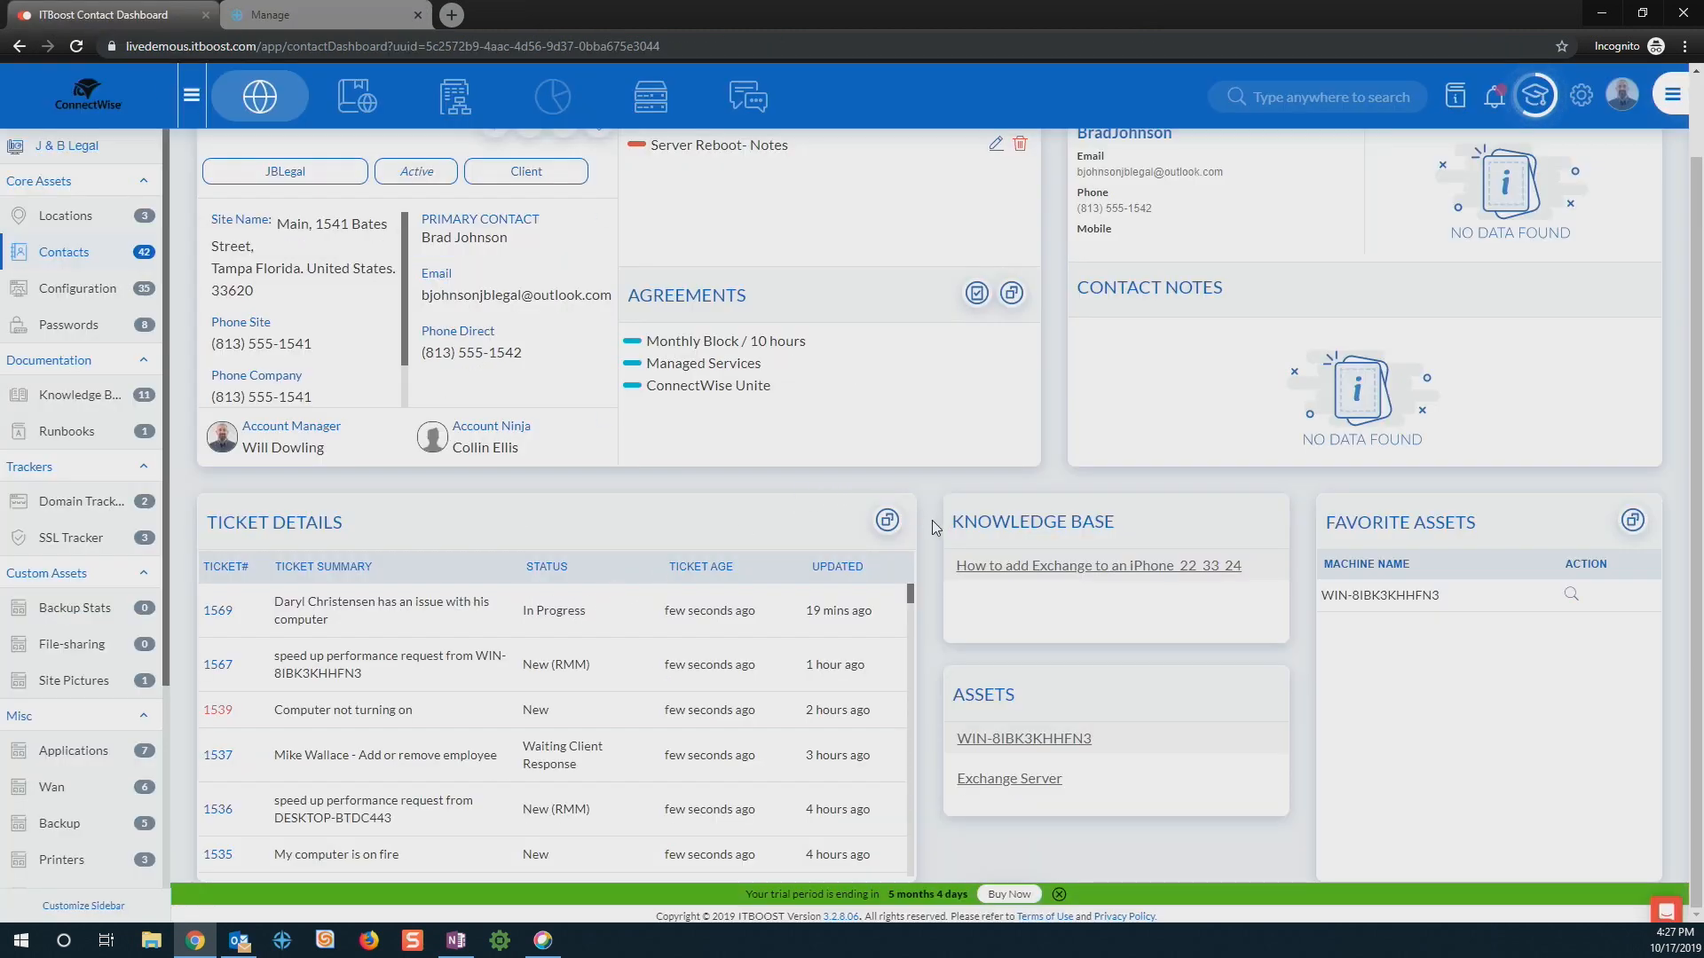
{"action": "mouse_move", "coordinate": [932, 562]}
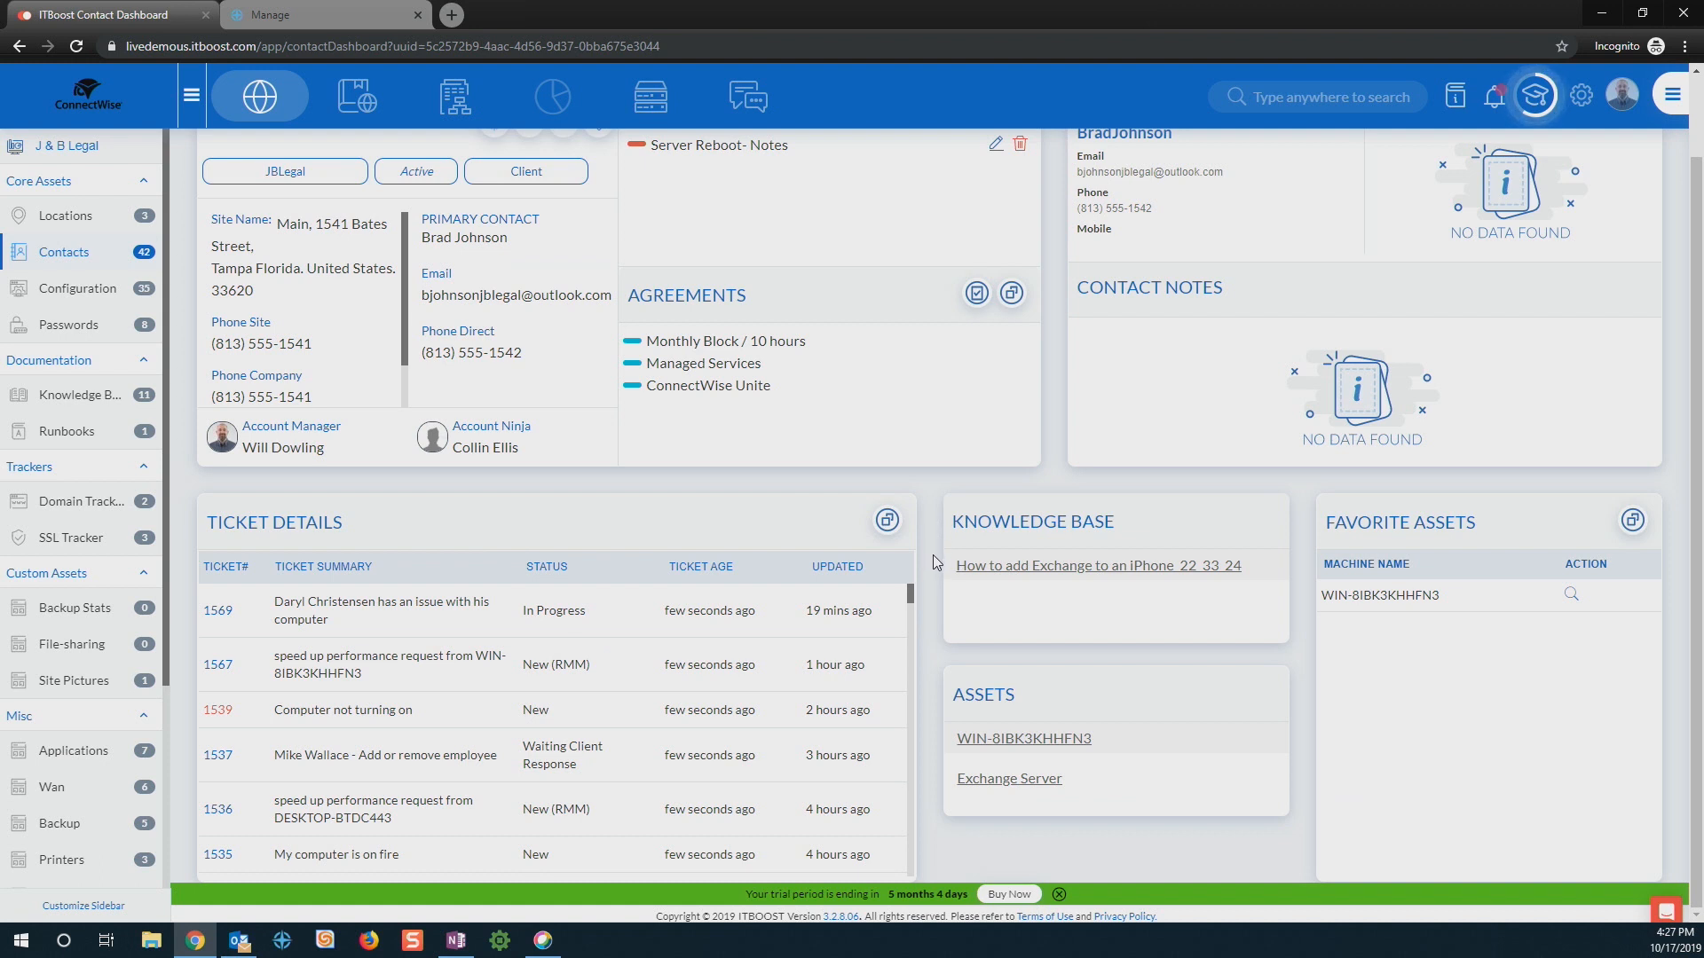
{"action": "mouse_move", "coordinate": [943, 594]}
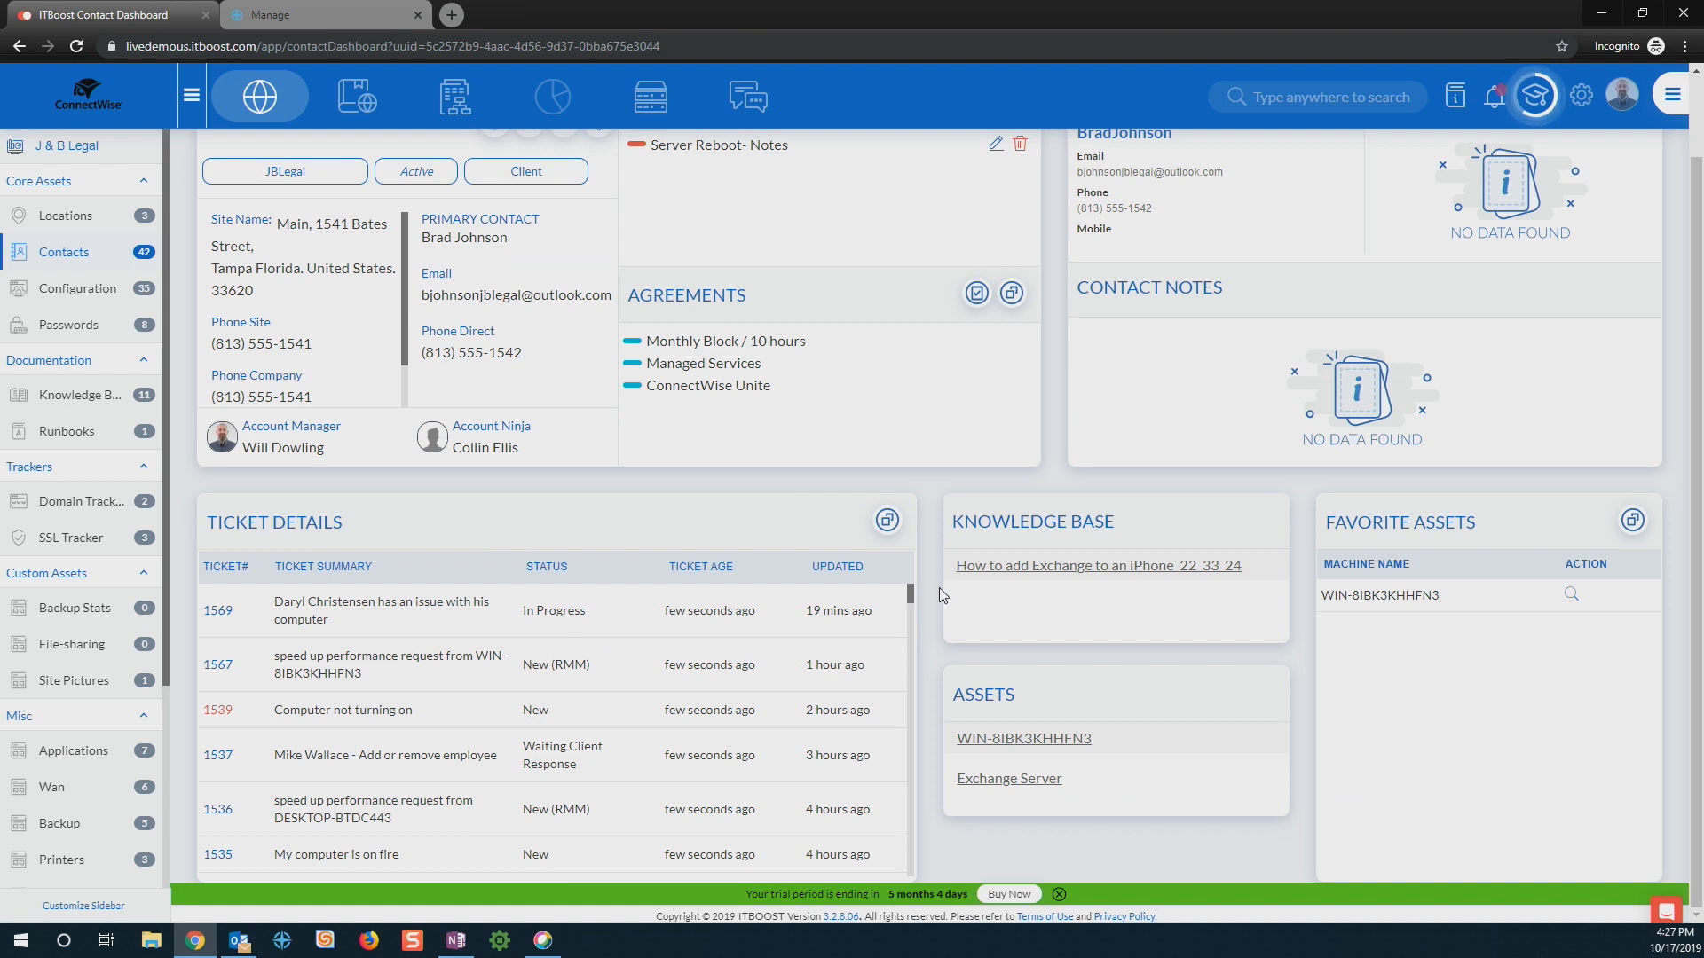
{"action": "mouse_move", "coordinate": [1081, 604]}
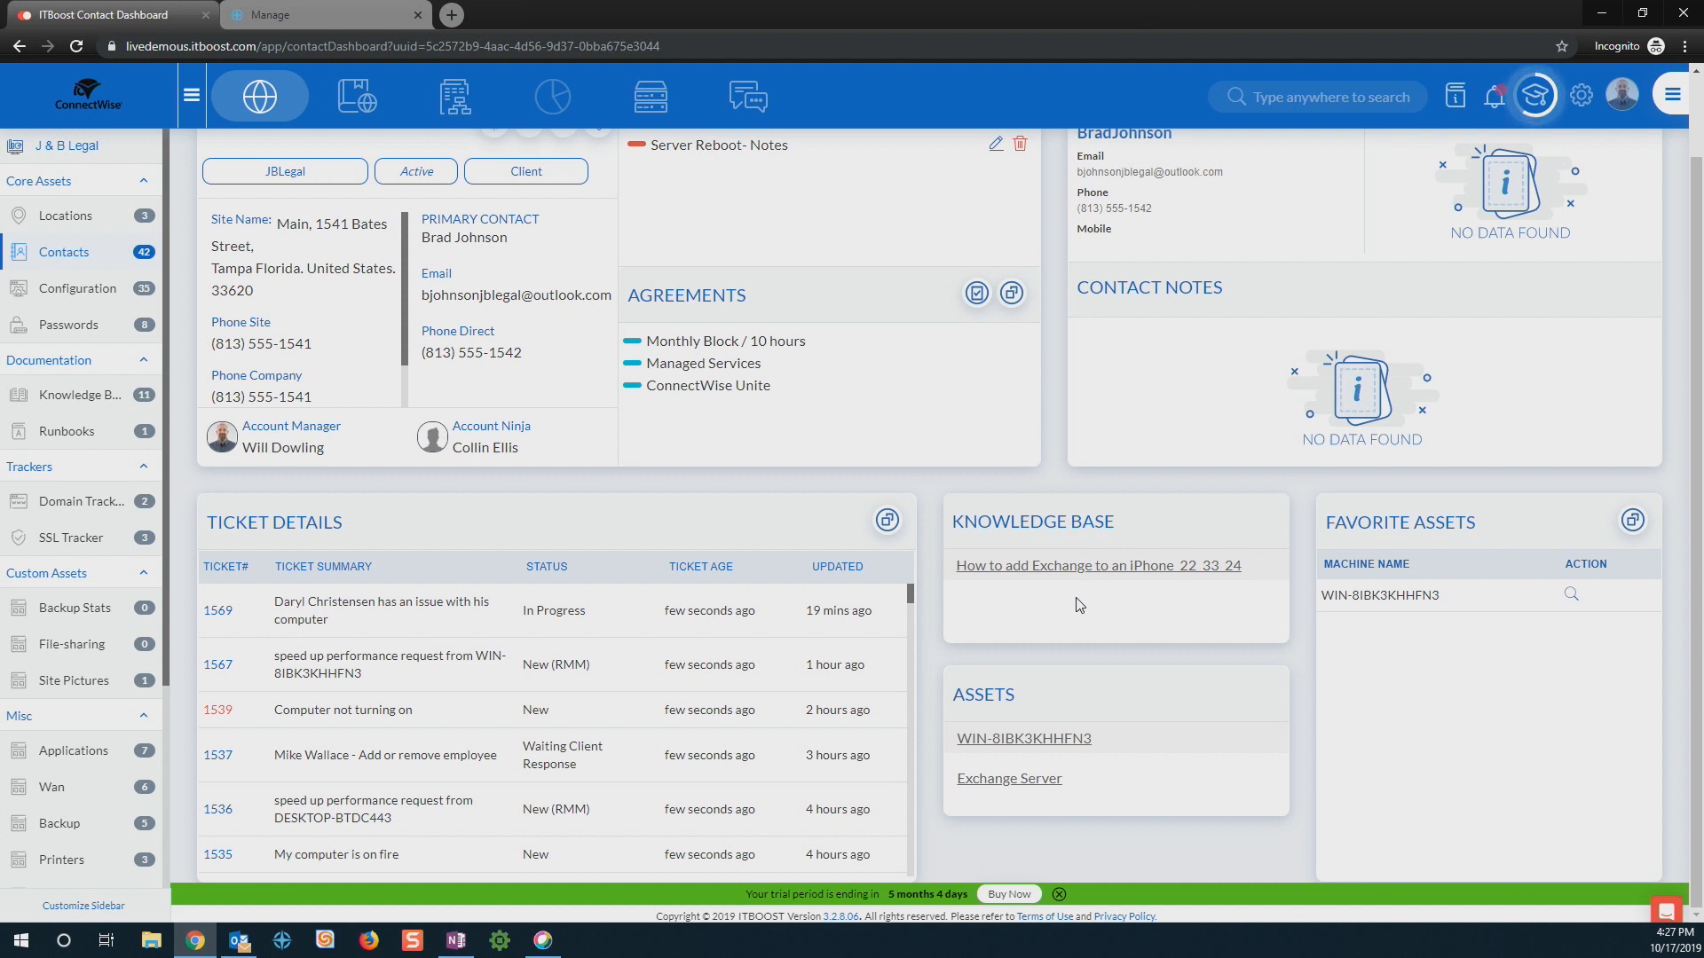
{"action": "mouse_move", "coordinate": [1065, 747]}
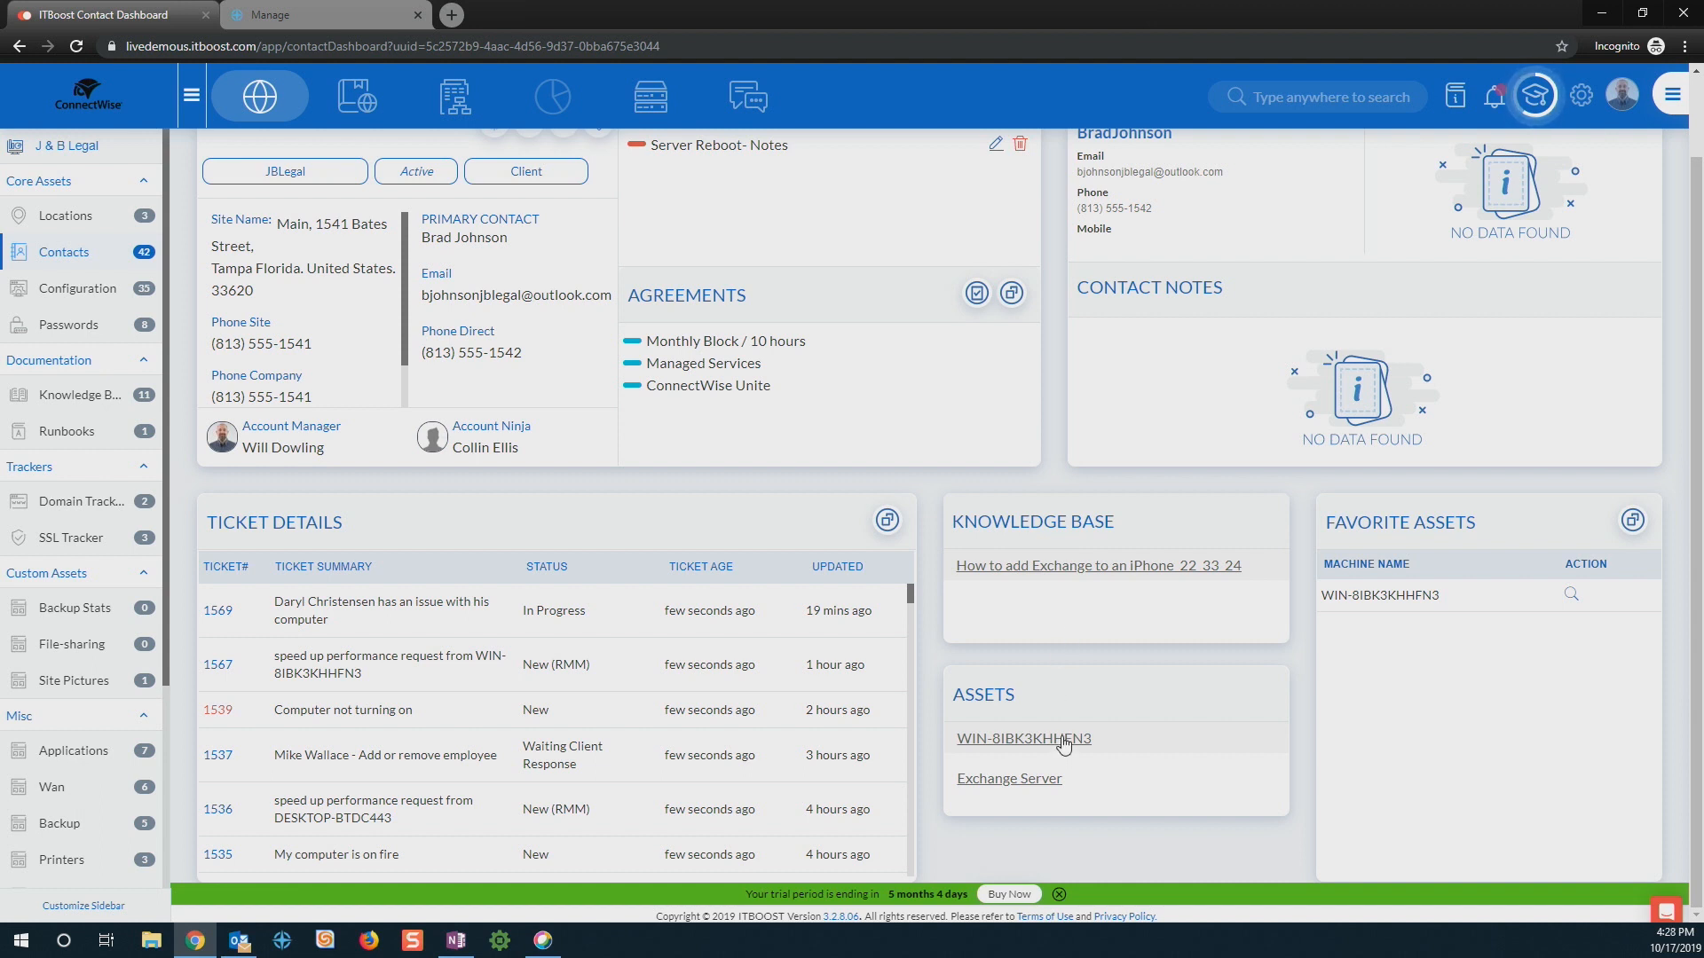
Step: Open the WIN-8IBK3KHHFN3 server's configuration from the Assets panel, surfacing its terminal server note
{"action": "left_click", "coordinate": [1022, 738]}
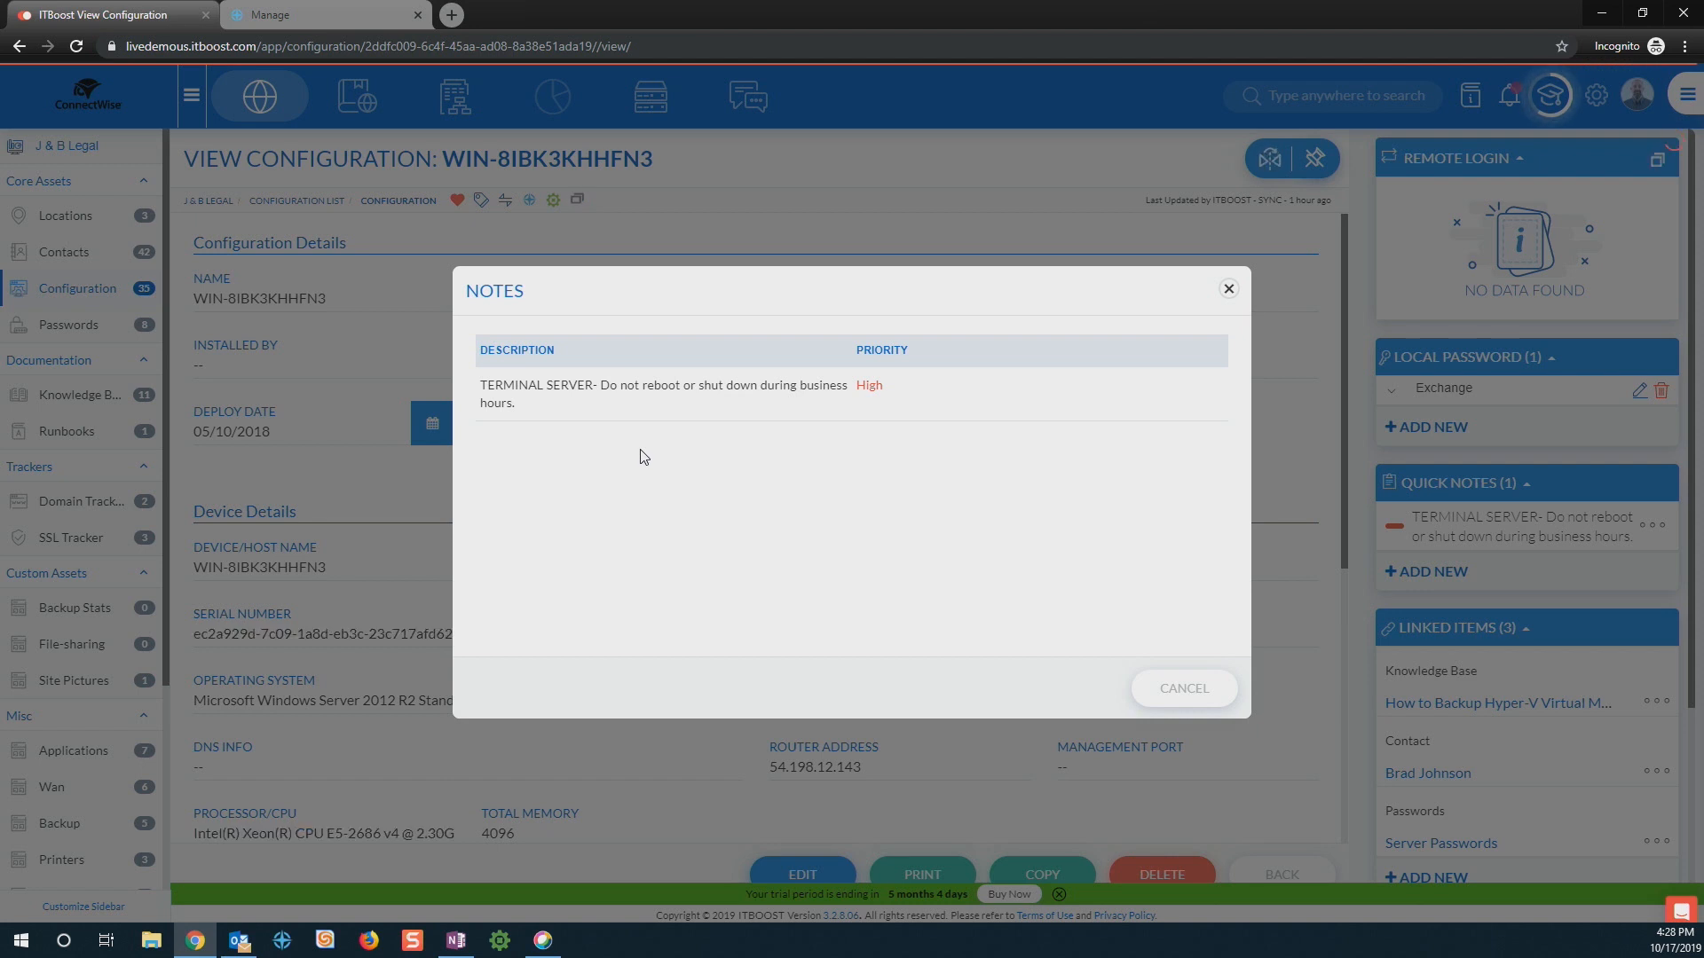
{"action": "mouse_move", "coordinate": [612, 438]}
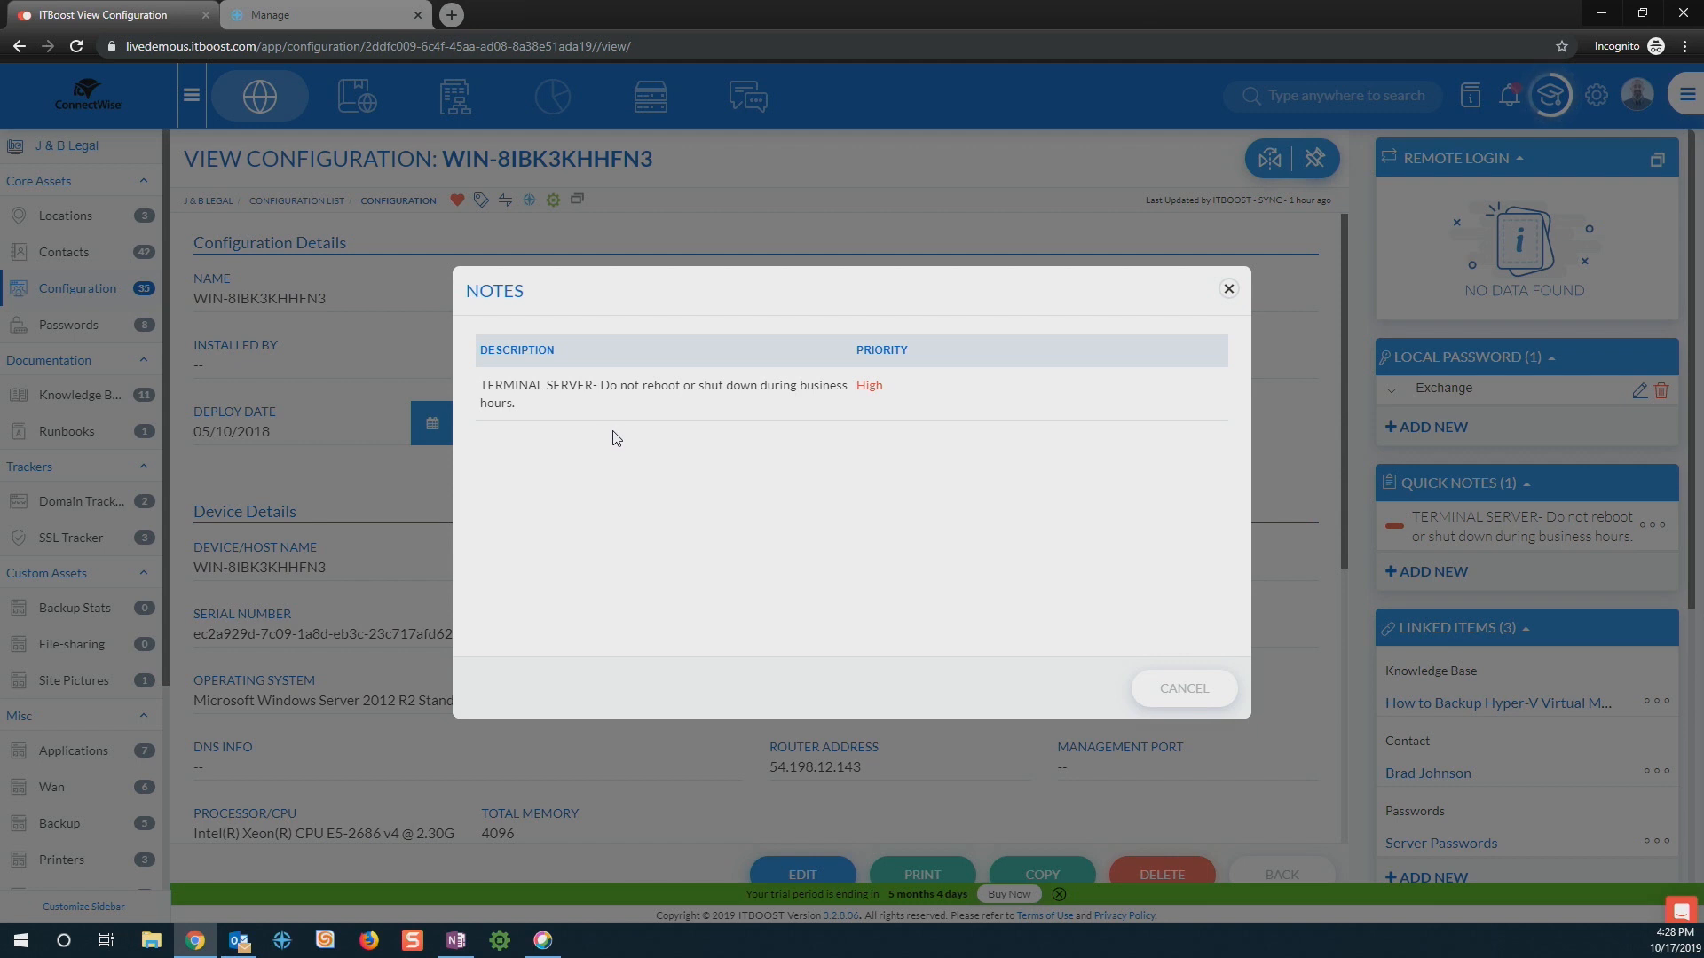
{"action": "mouse_move", "coordinate": [1173, 654]}
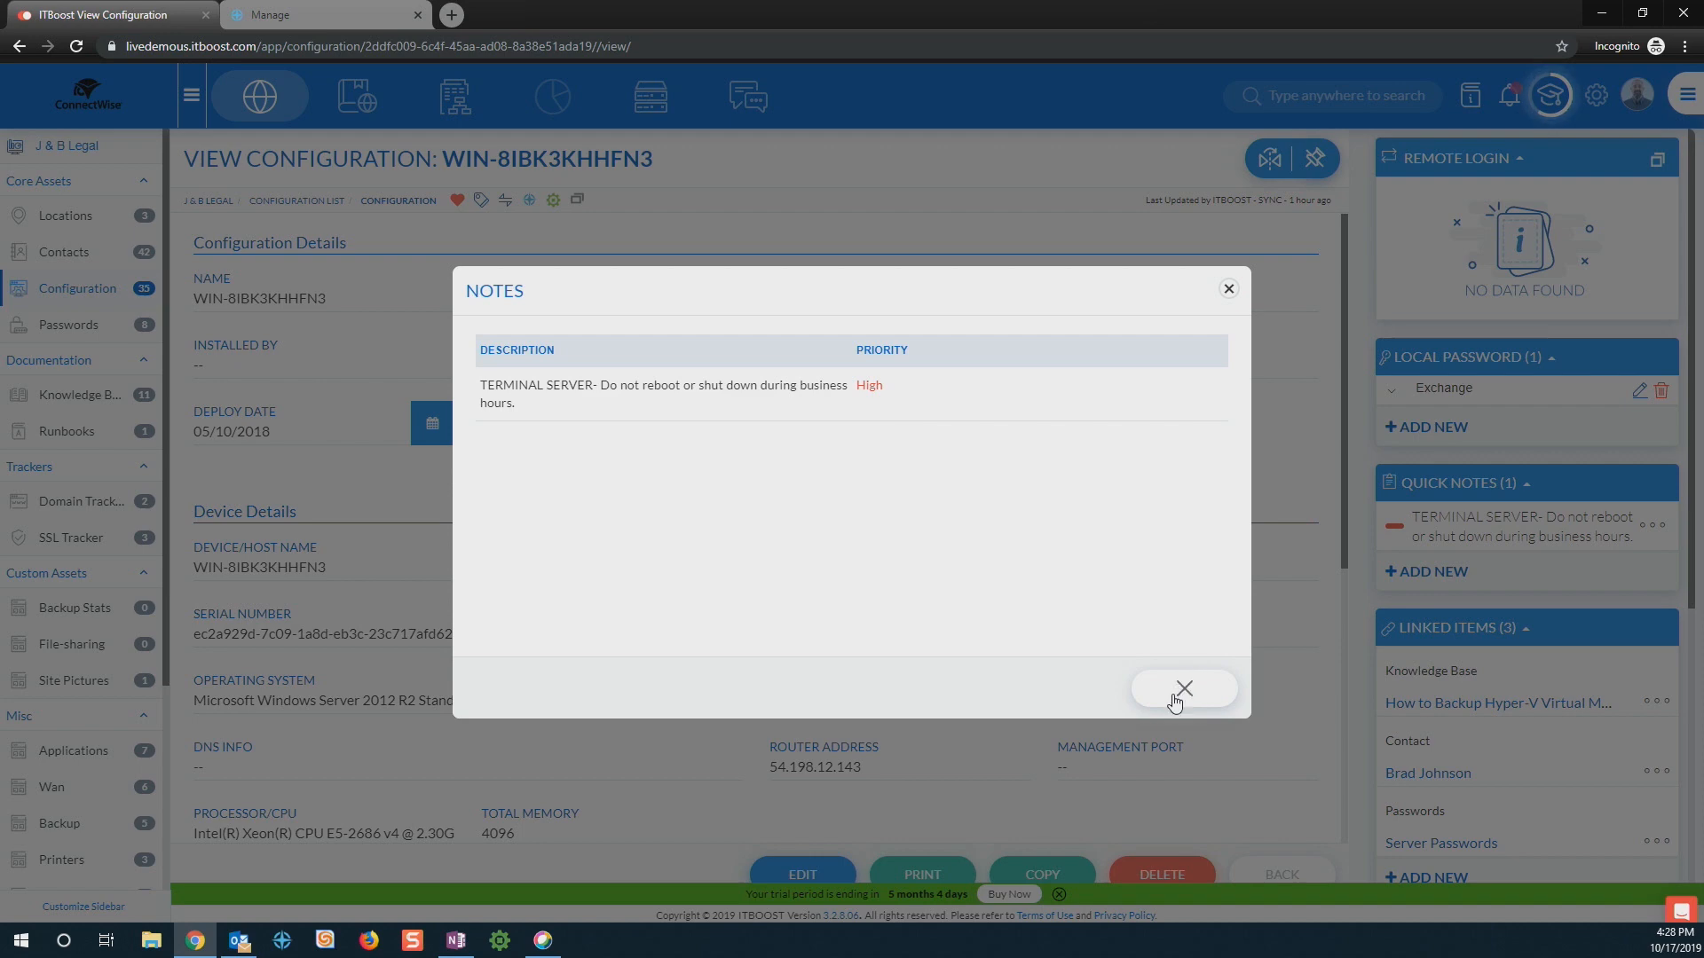
Step: Dismiss the terminal server note and review WIN-8IBK3KHHFN3's configuration, network and drive details
{"action": "left_click", "coordinate": [1182, 689]}
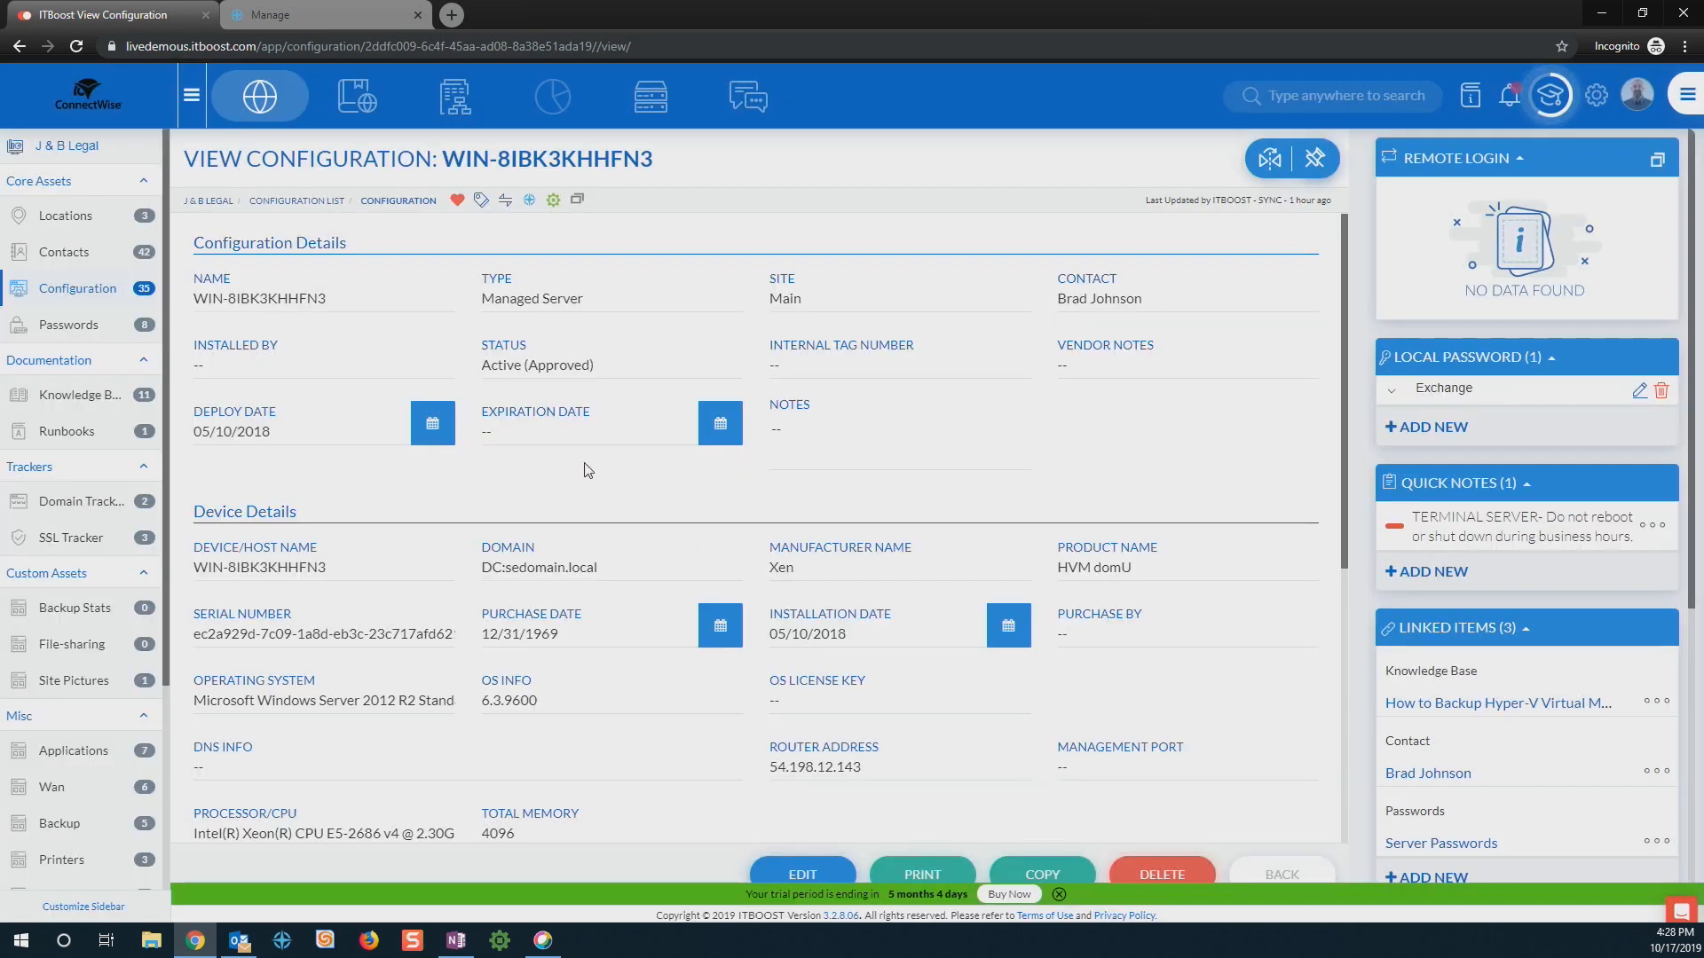
{"action": "mouse_move", "coordinate": [726, 501]}
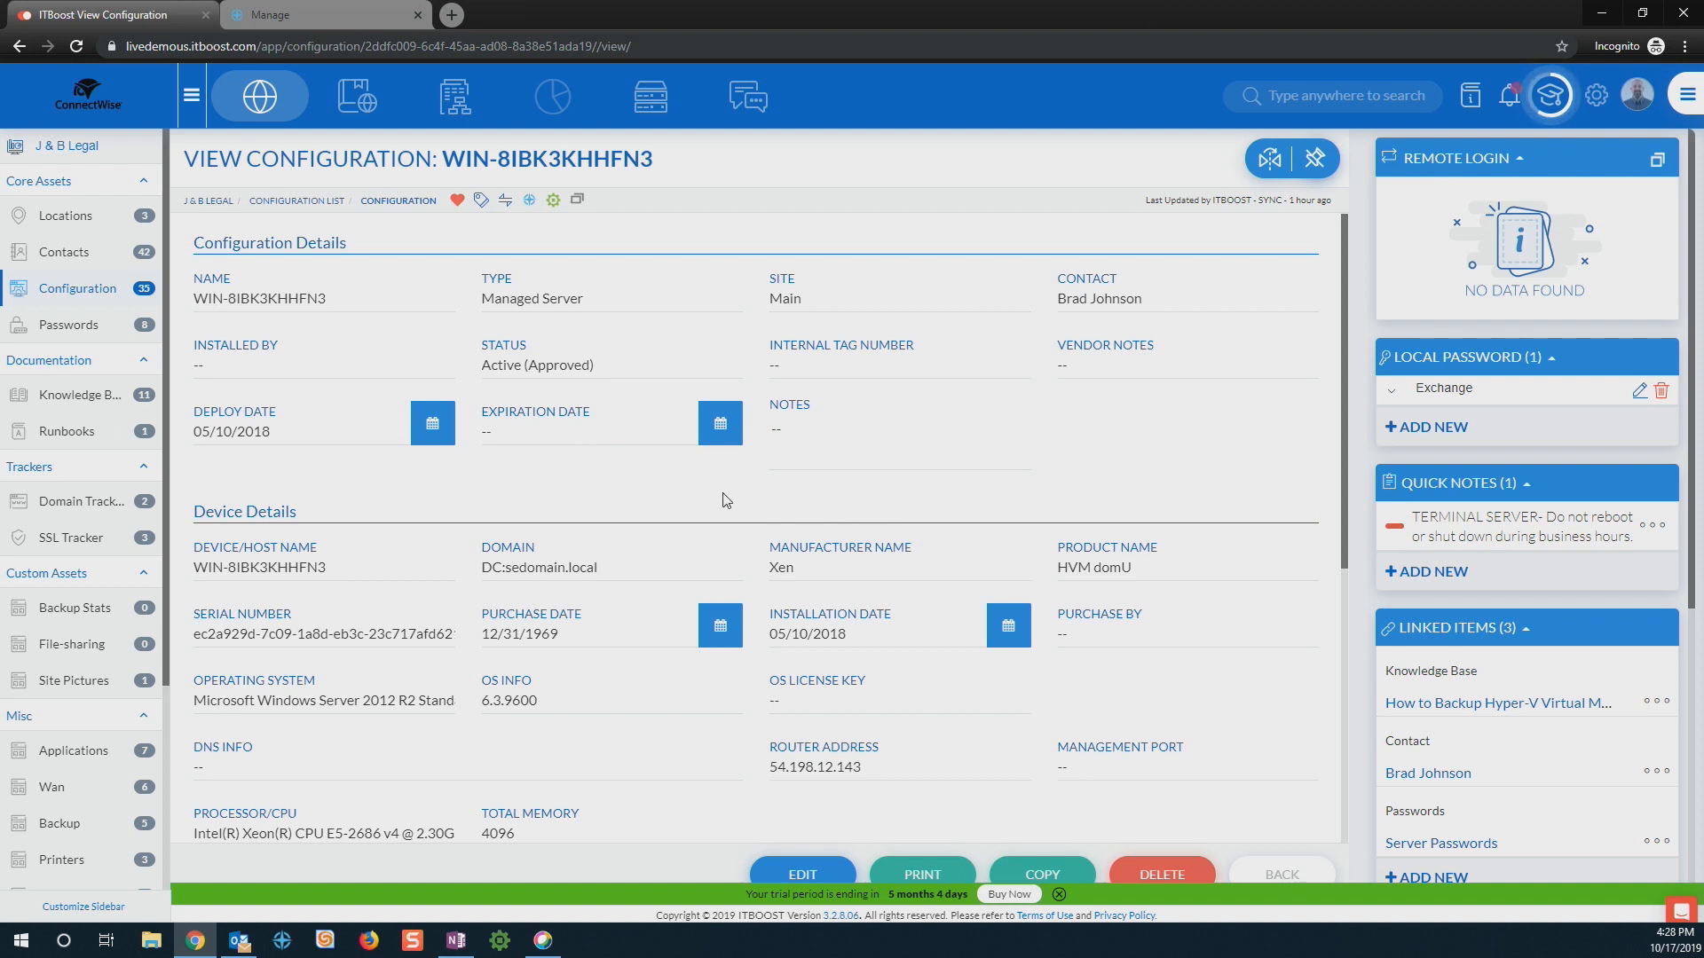
{"action": "mouse_move", "coordinate": [682, 506]}
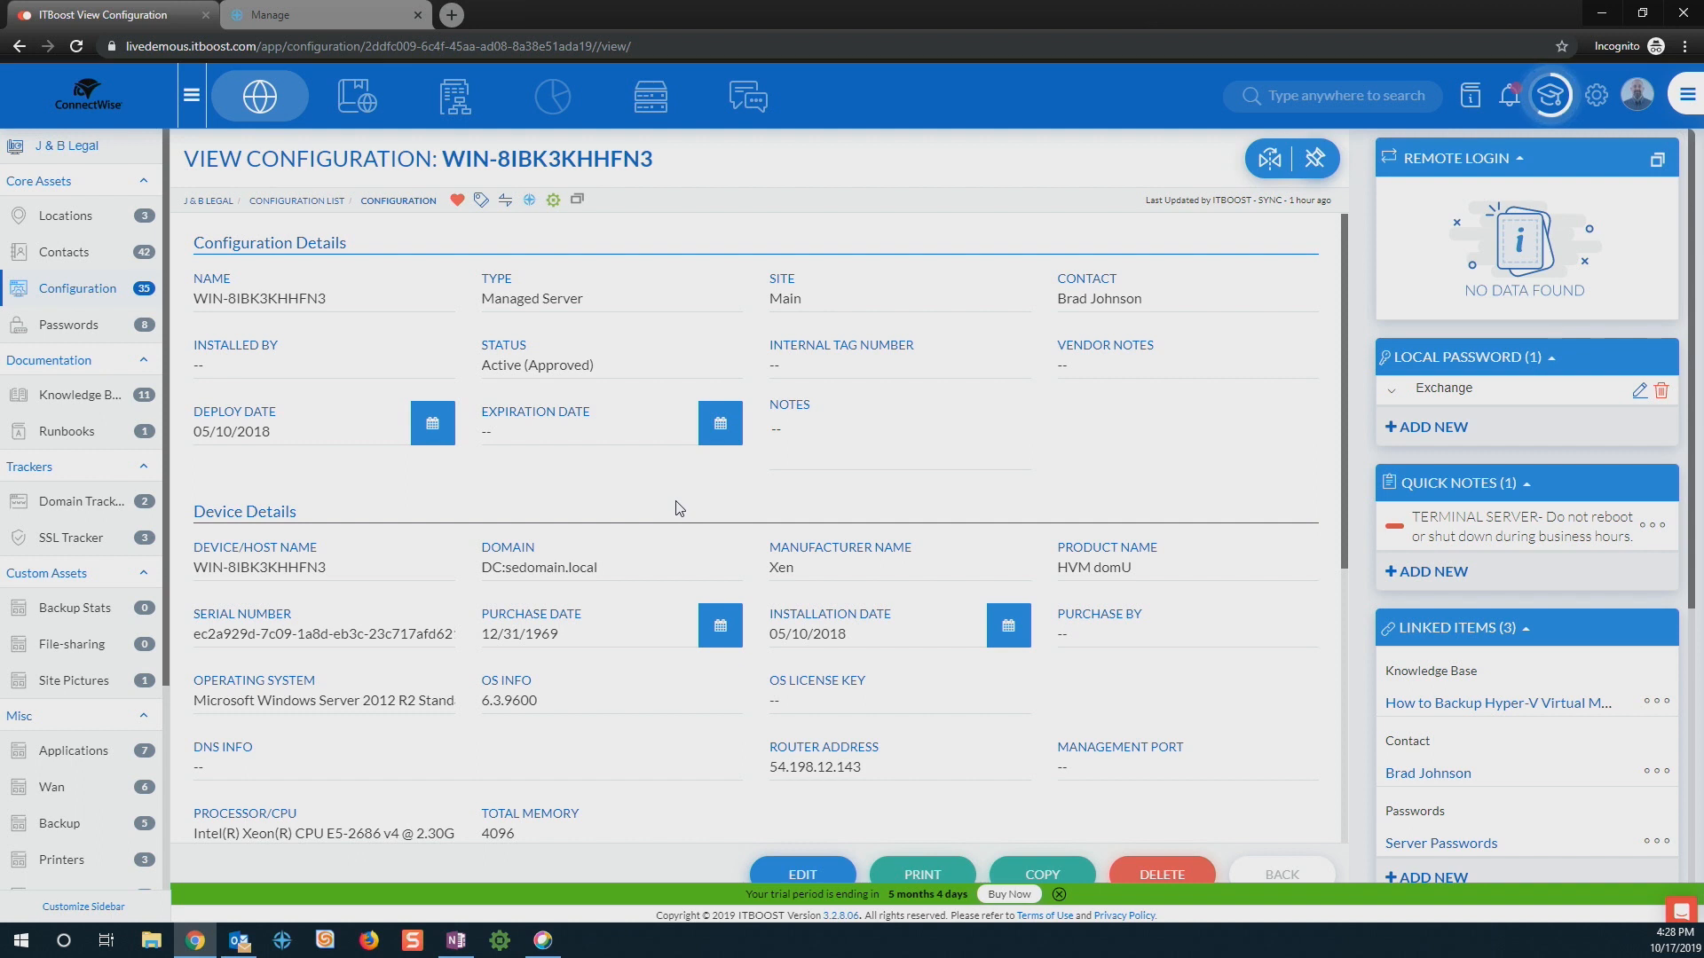
{"action": "mouse_move", "coordinate": [562, 462]}
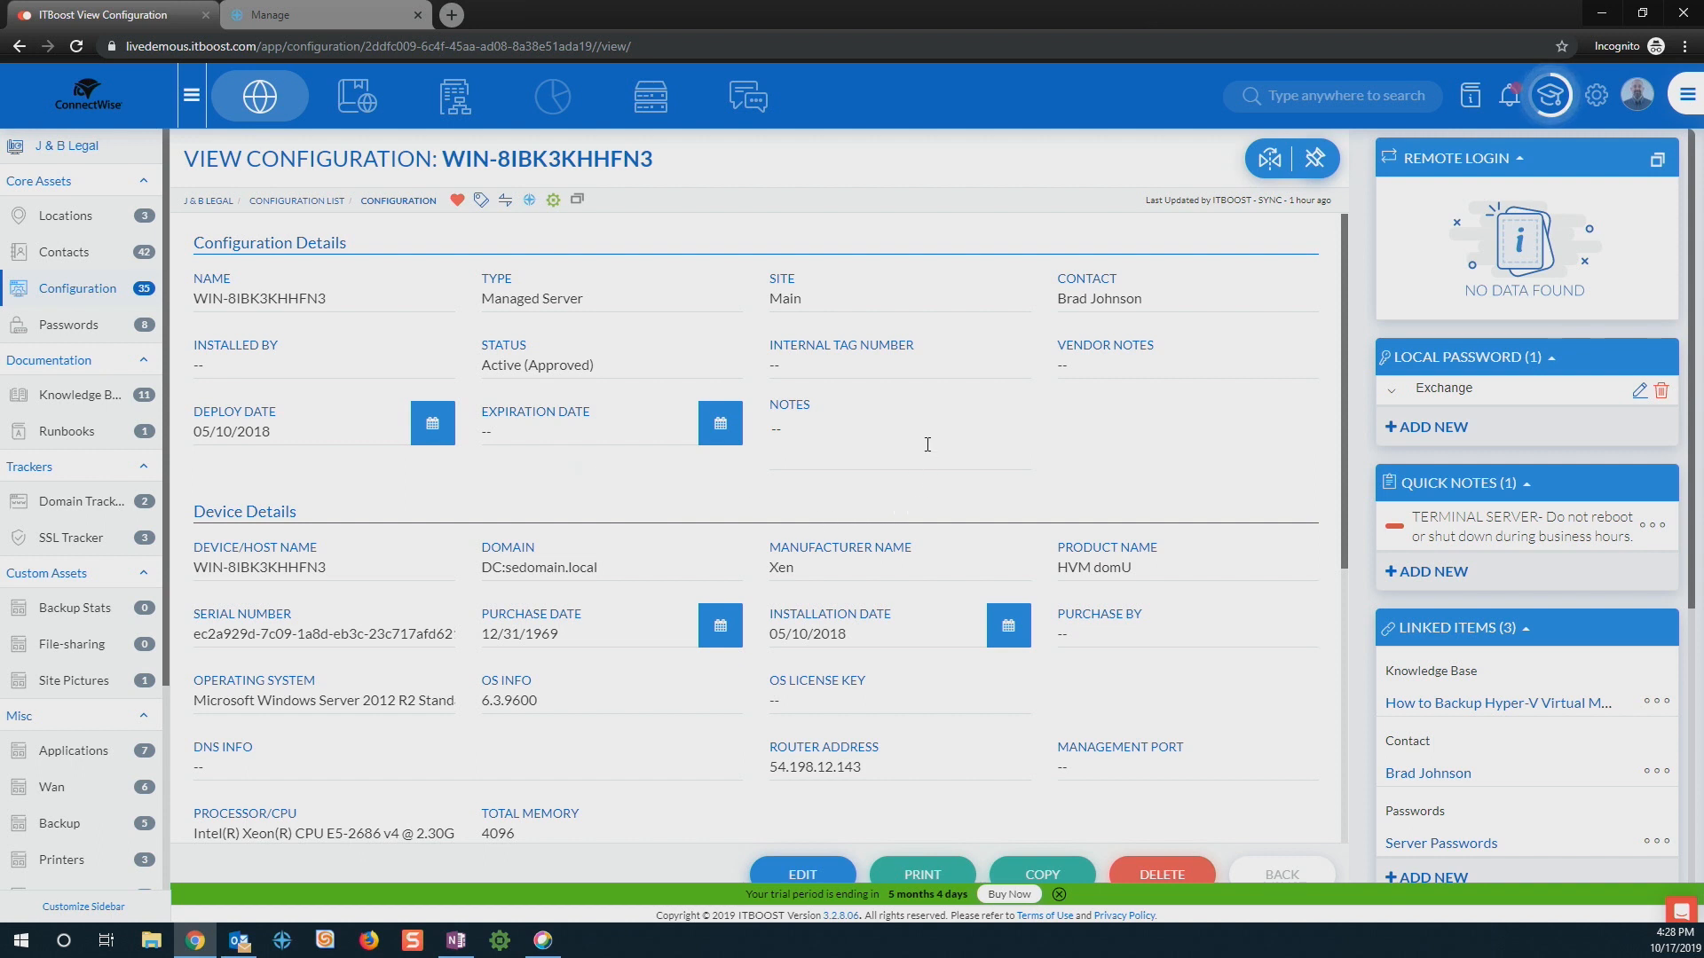
{"action": "mouse_move", "coordinate": [1043, 447]}
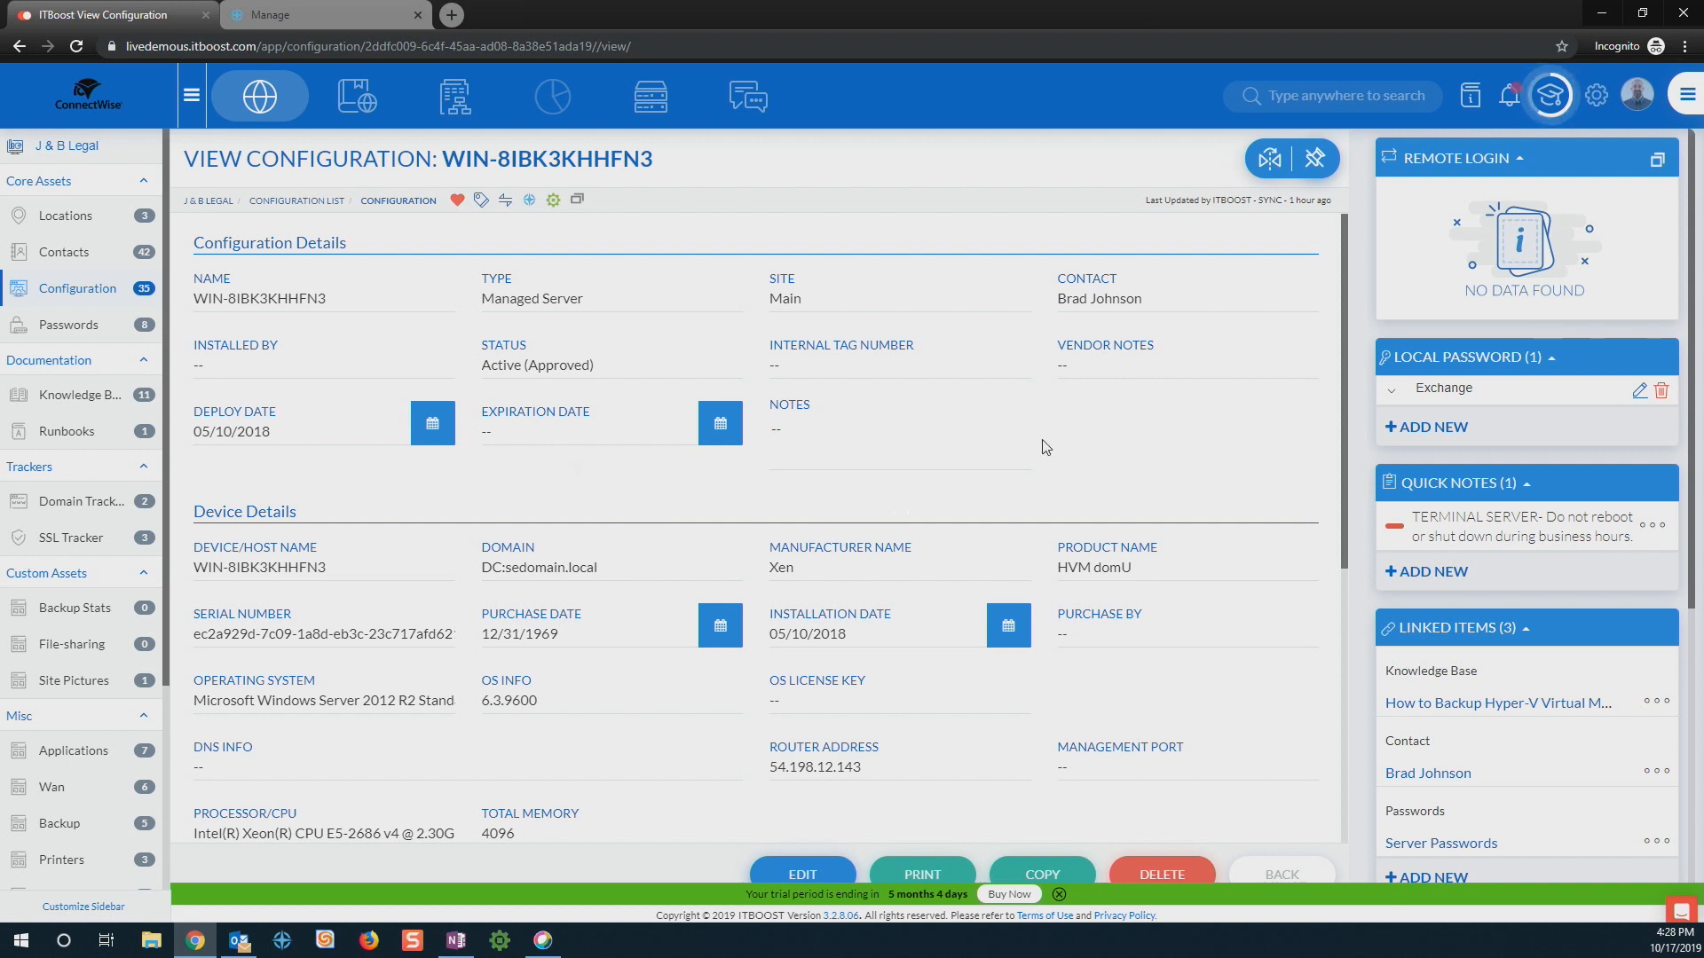
{"action": "scroll", "scroll_direction": "down", "scroll_amount": 3}
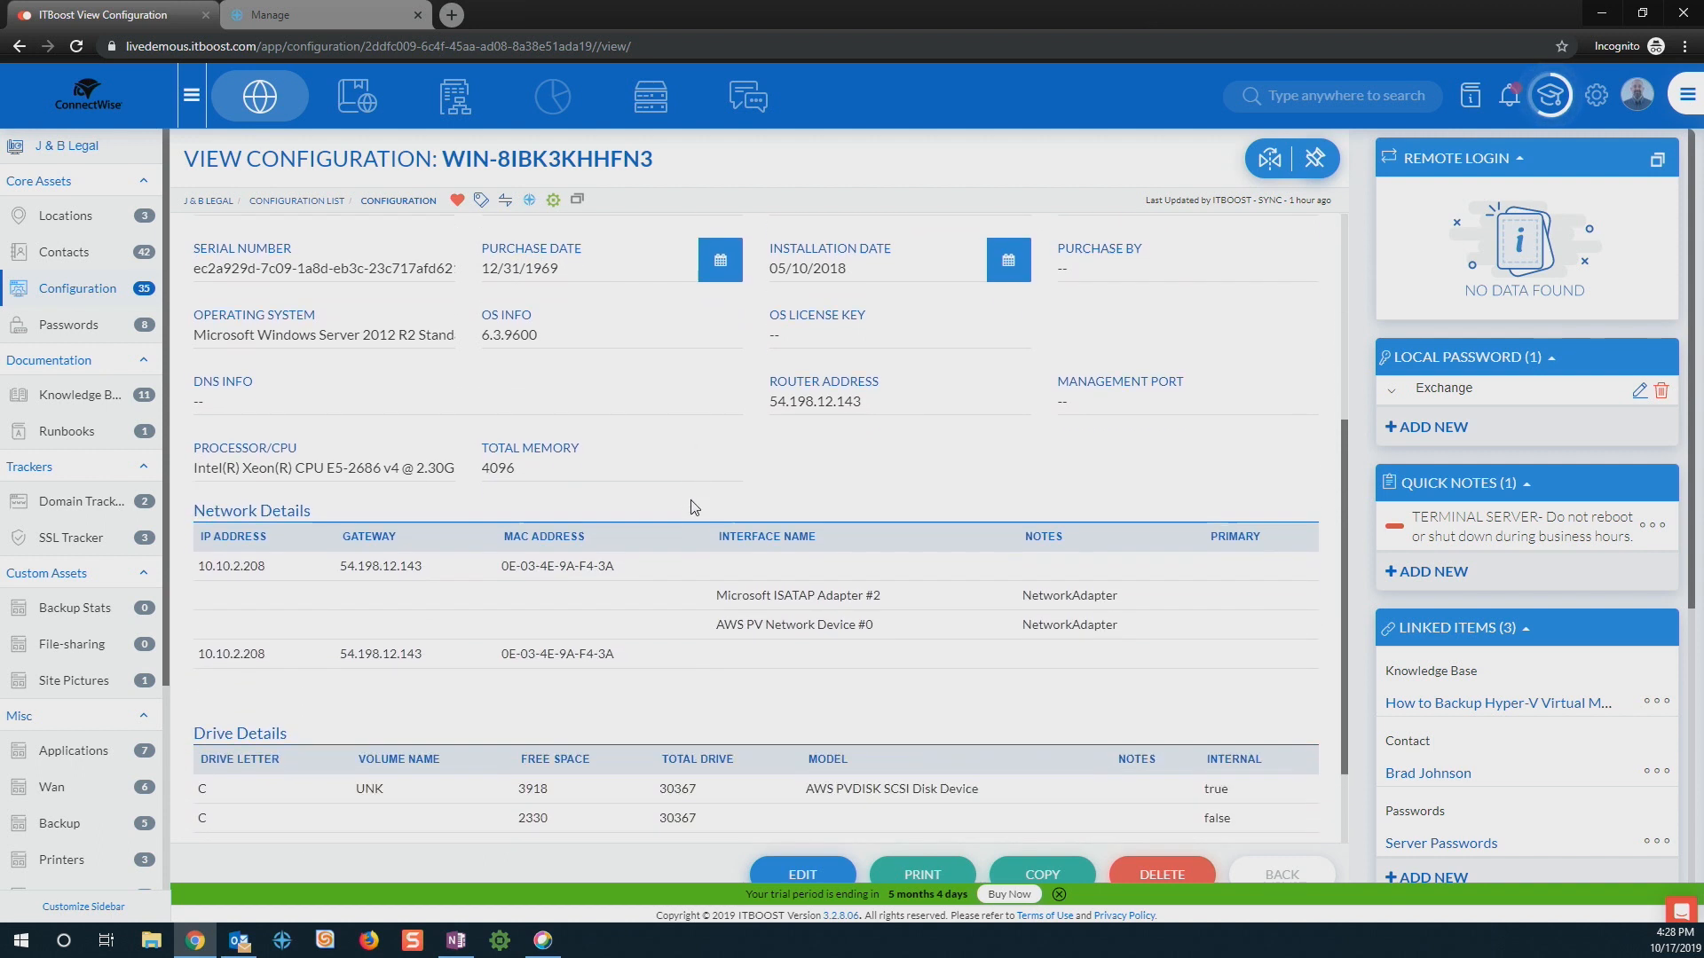
{"action": "scroll", "scroll_direction": "up", "scroll_amount": 3}
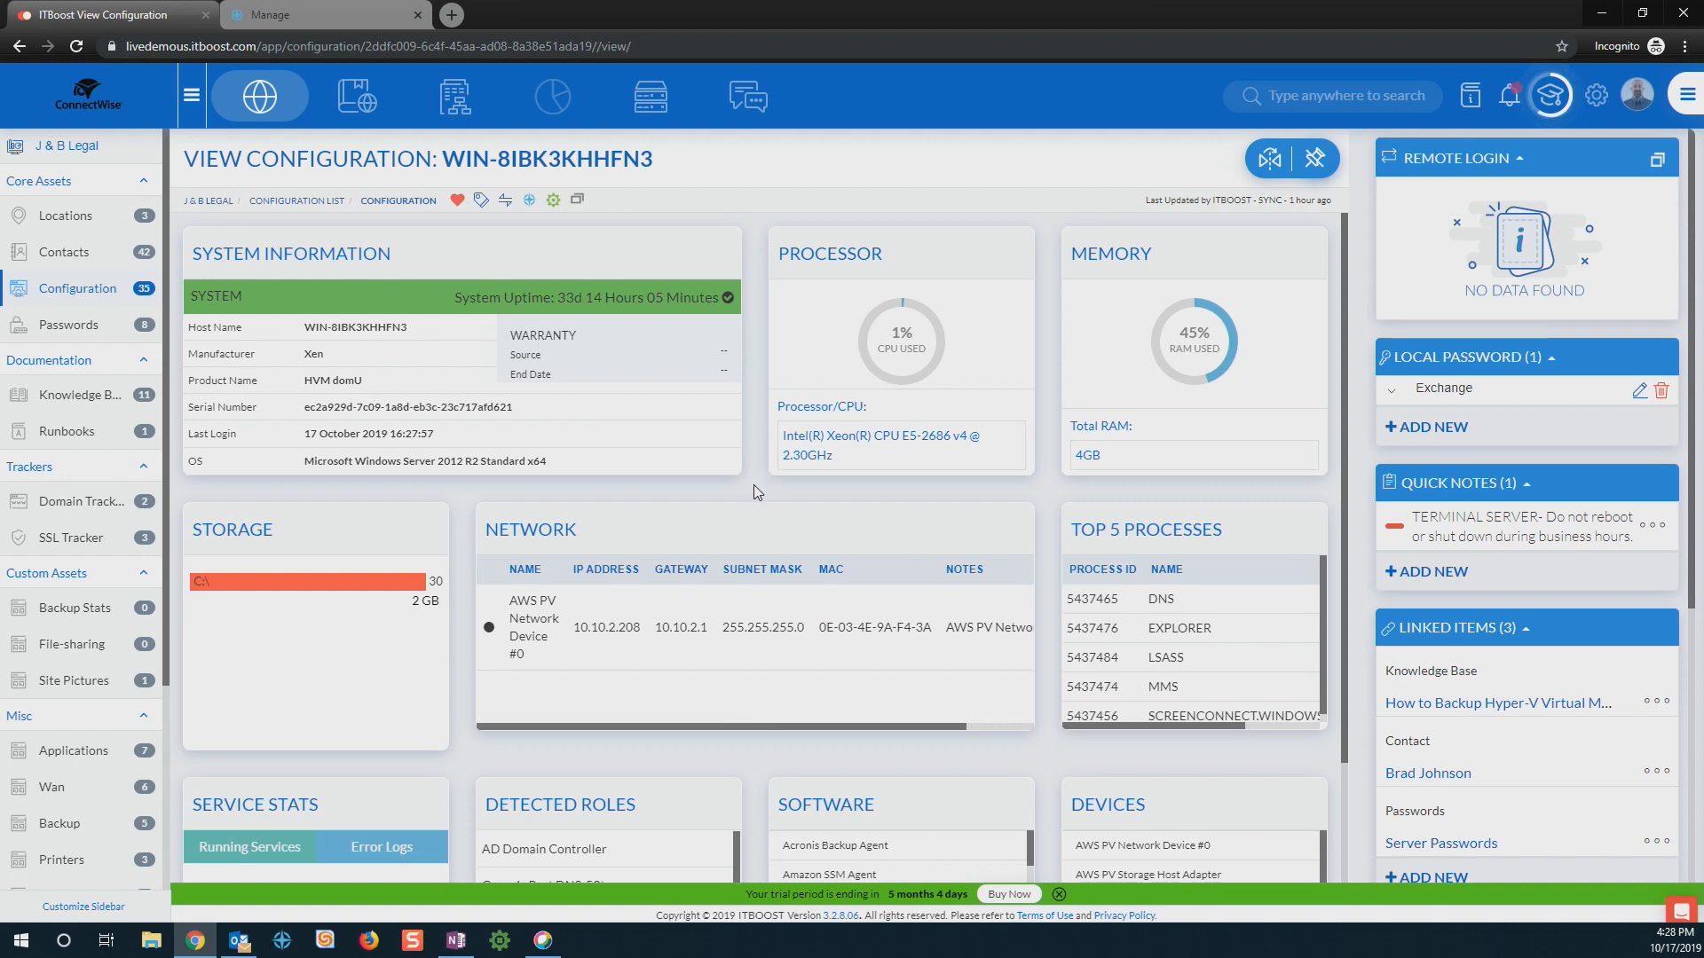
{"action": "mouse_move", "coordinate": [517, 357]}
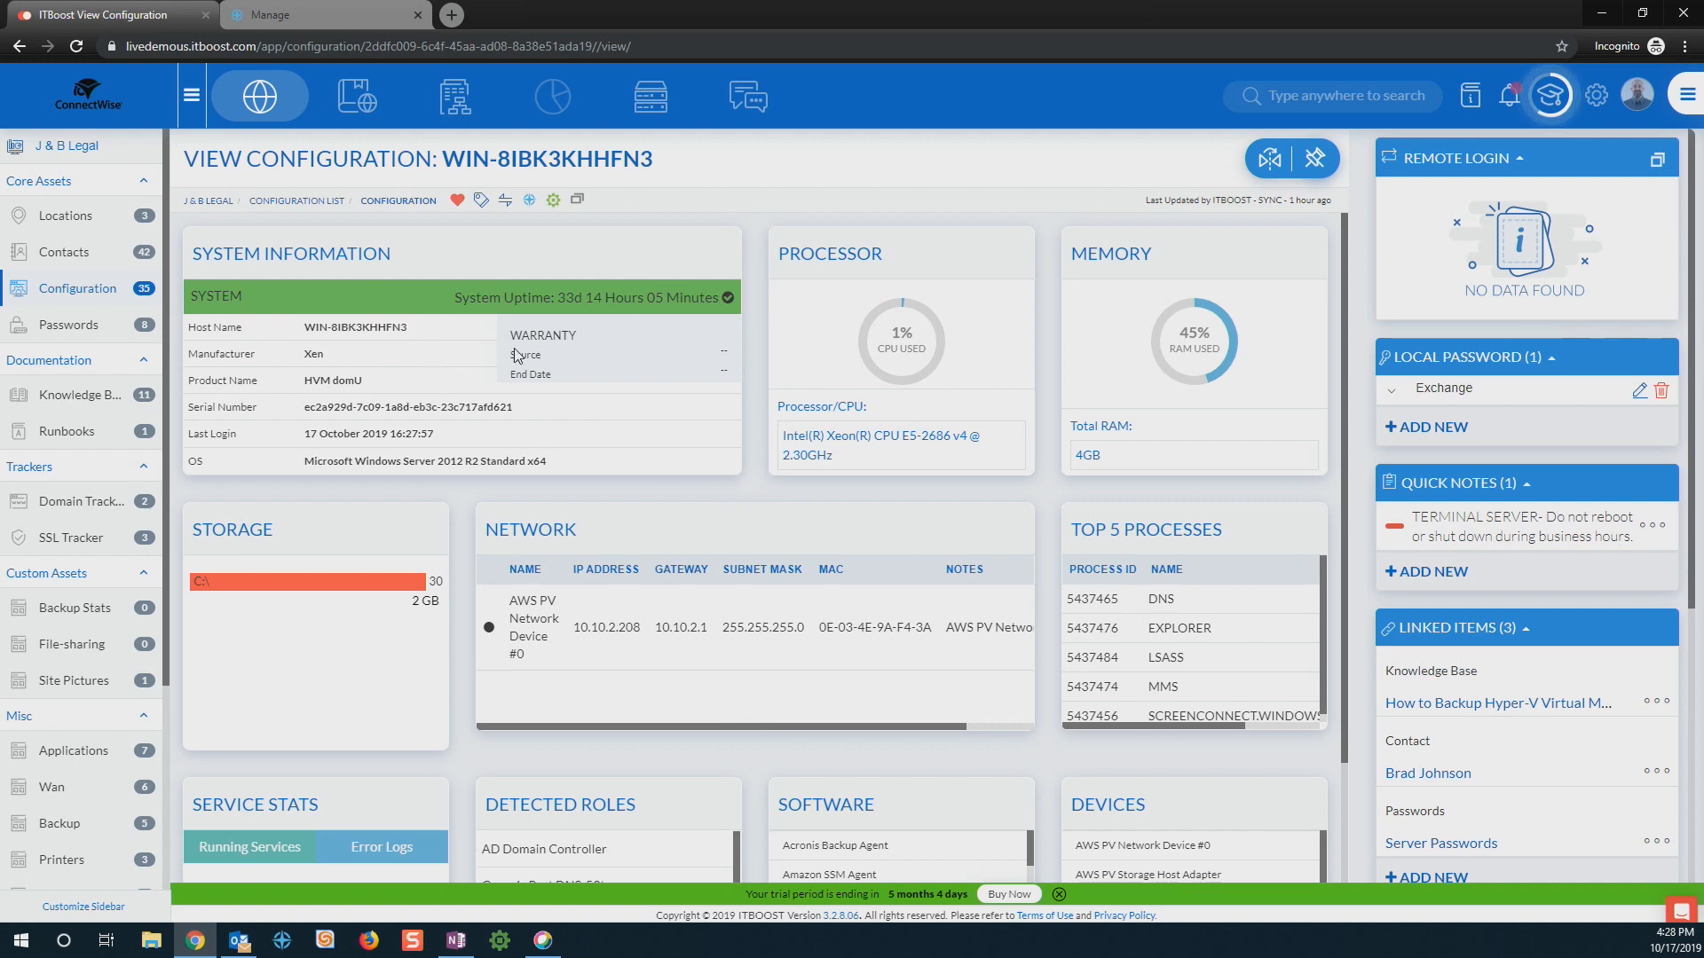
{"action": "mouse_move", "coordinate": [1172, 620]}
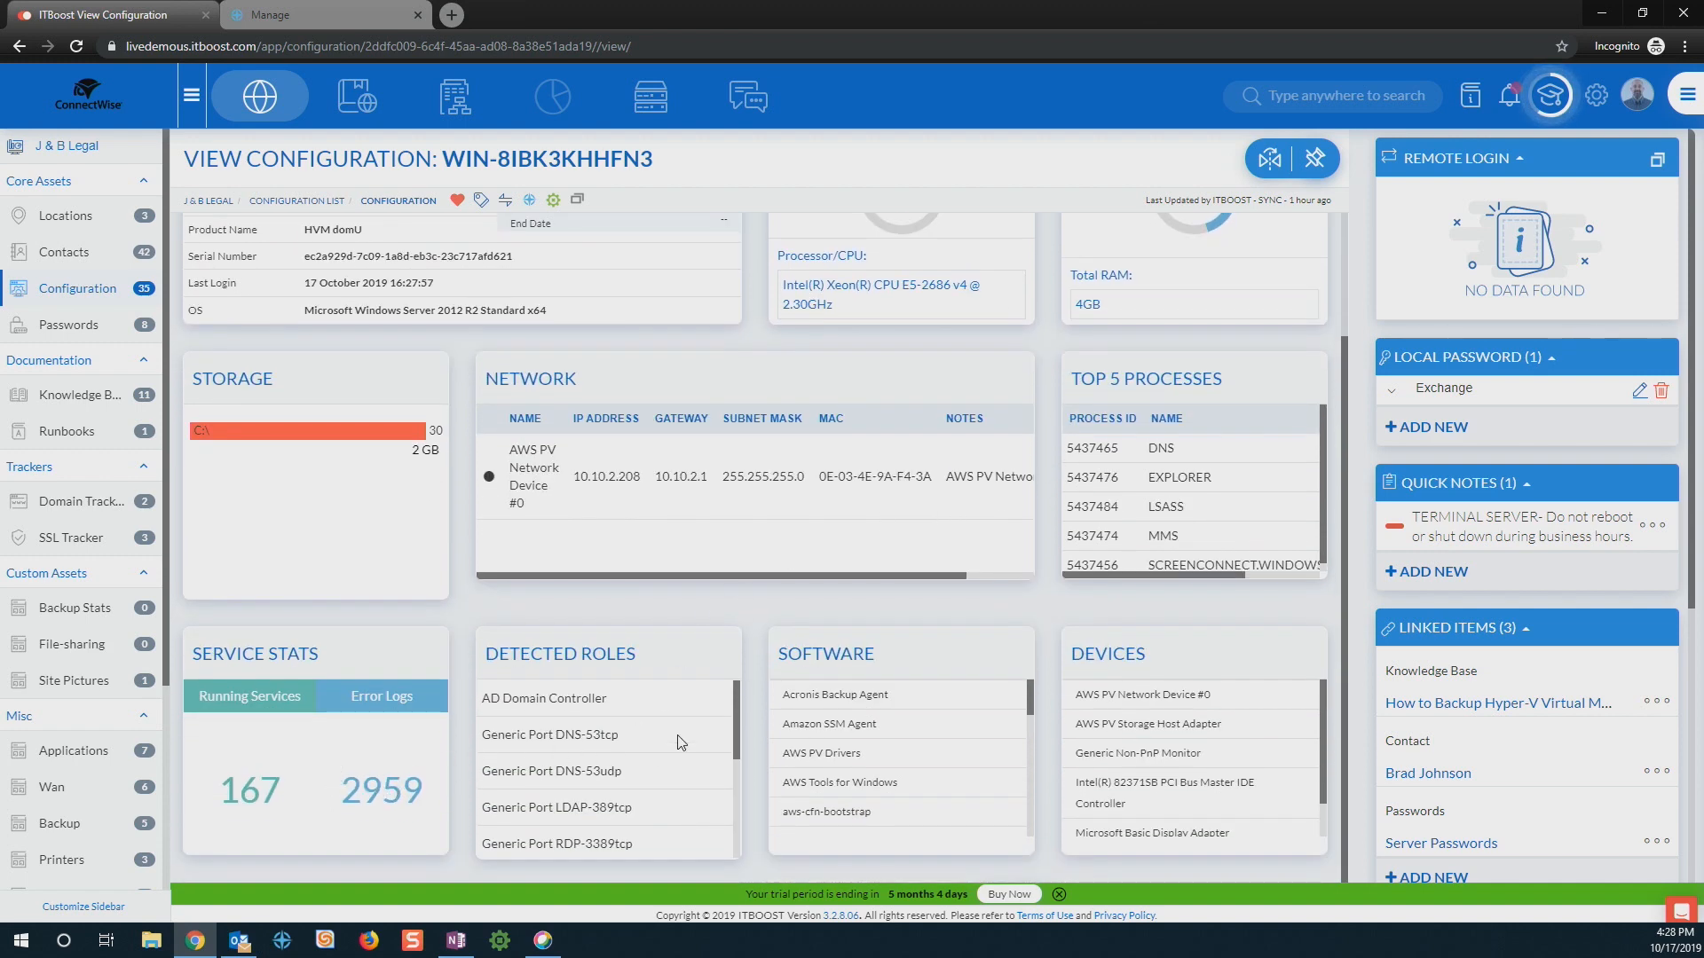
{"action": "mouse_move", "coordinate": [909, 726]}
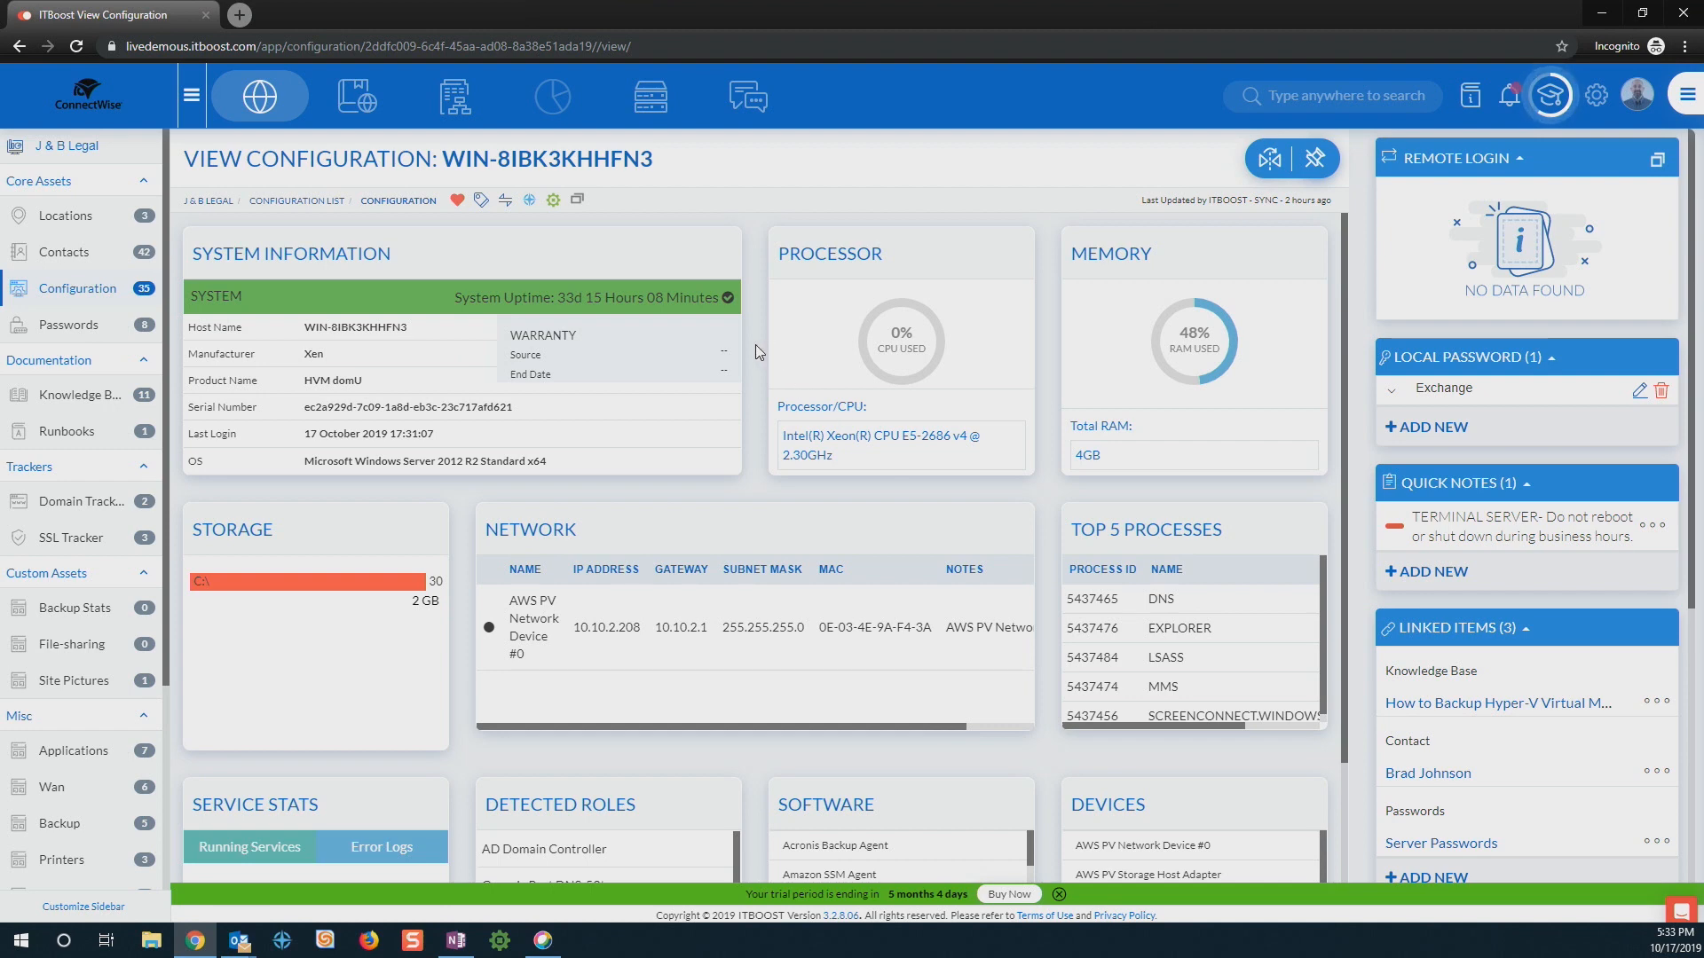
{"action": "mouse_move", "coordinate": [552, 201]}
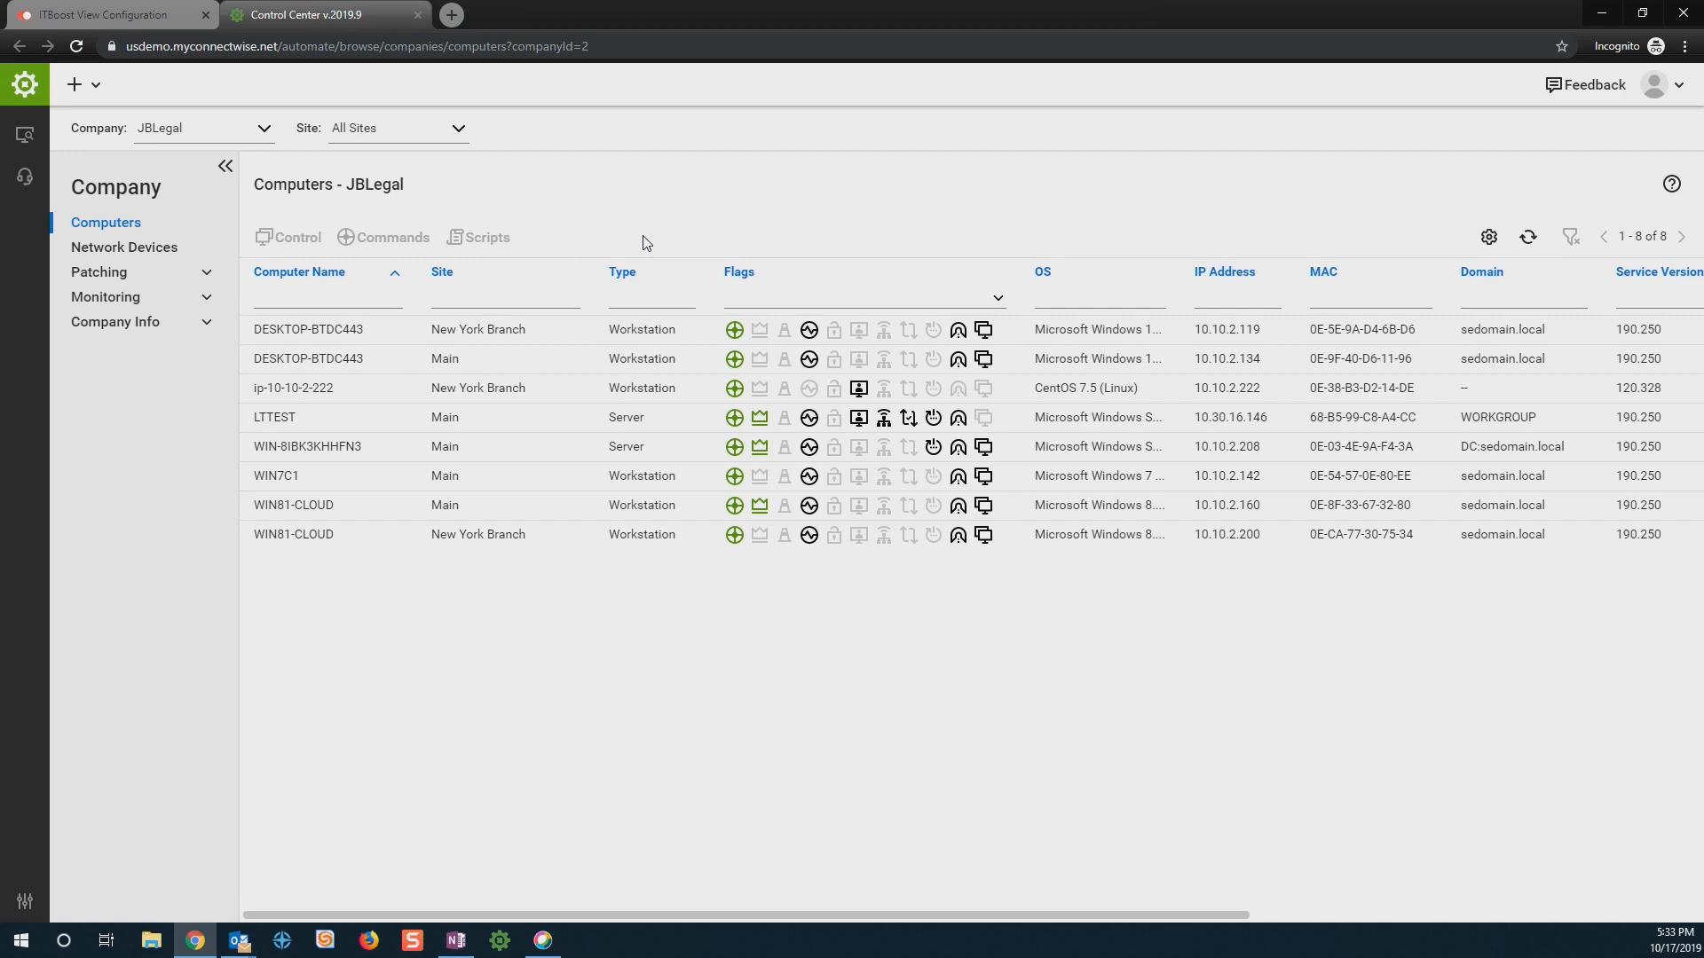
{"action": "mouse_move", "coordinate": [511, 193]}
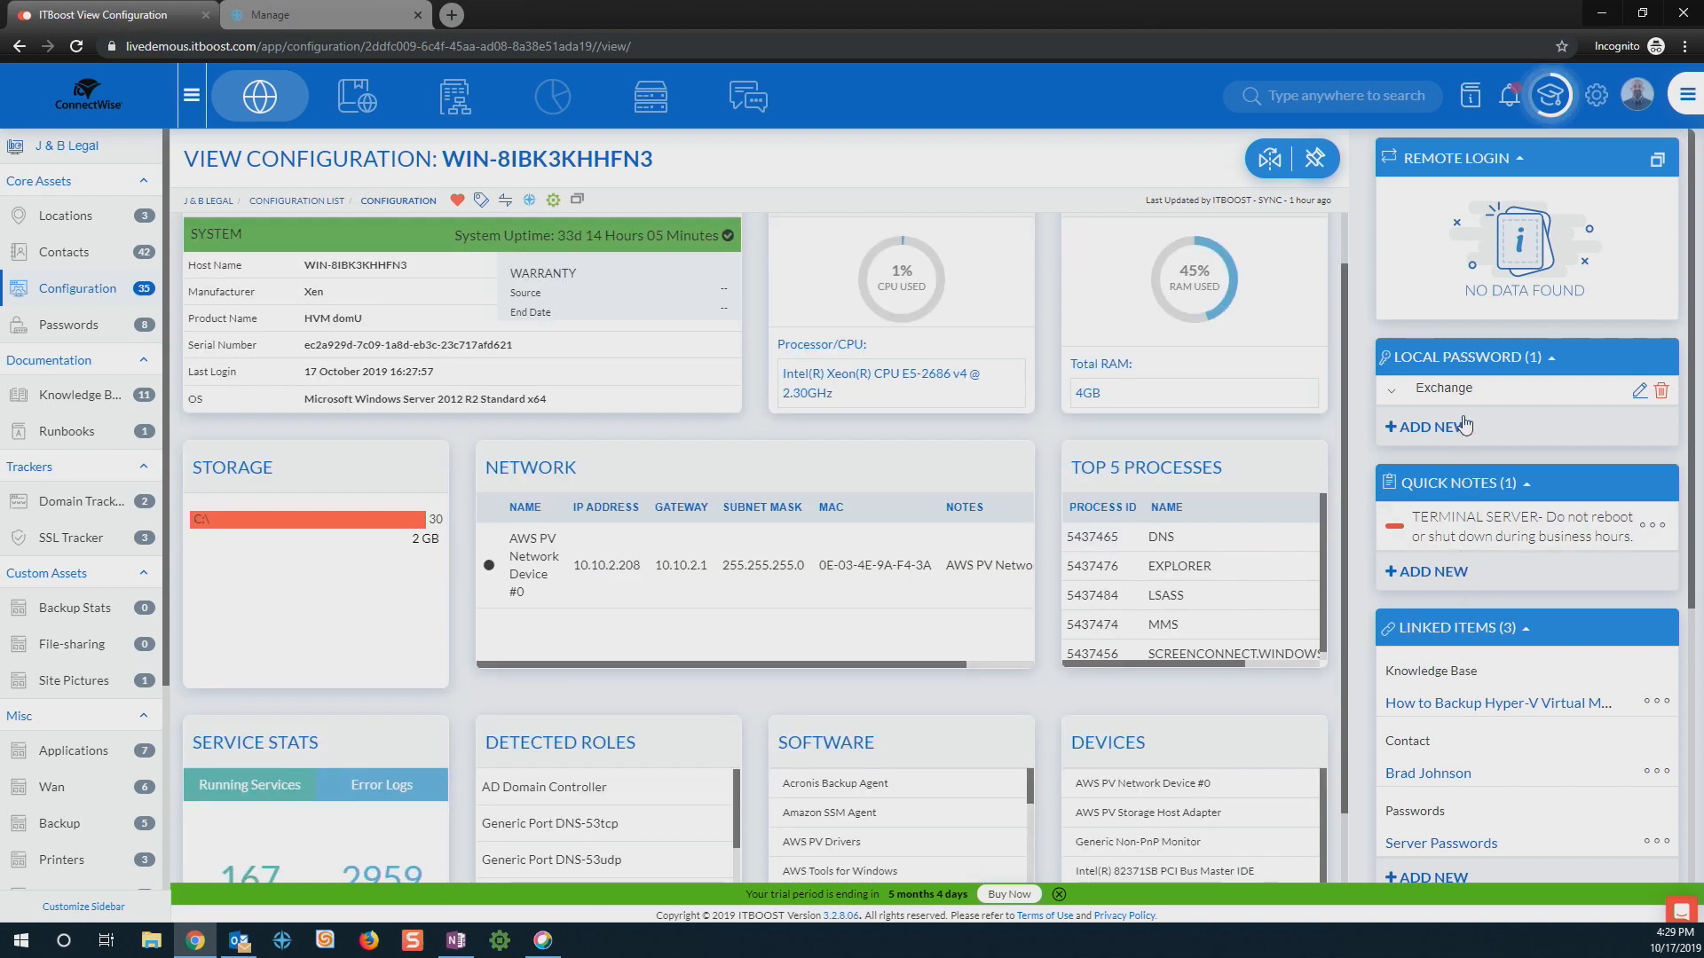
{"action": "mouse_move", "coordinate": [1505, 410]}
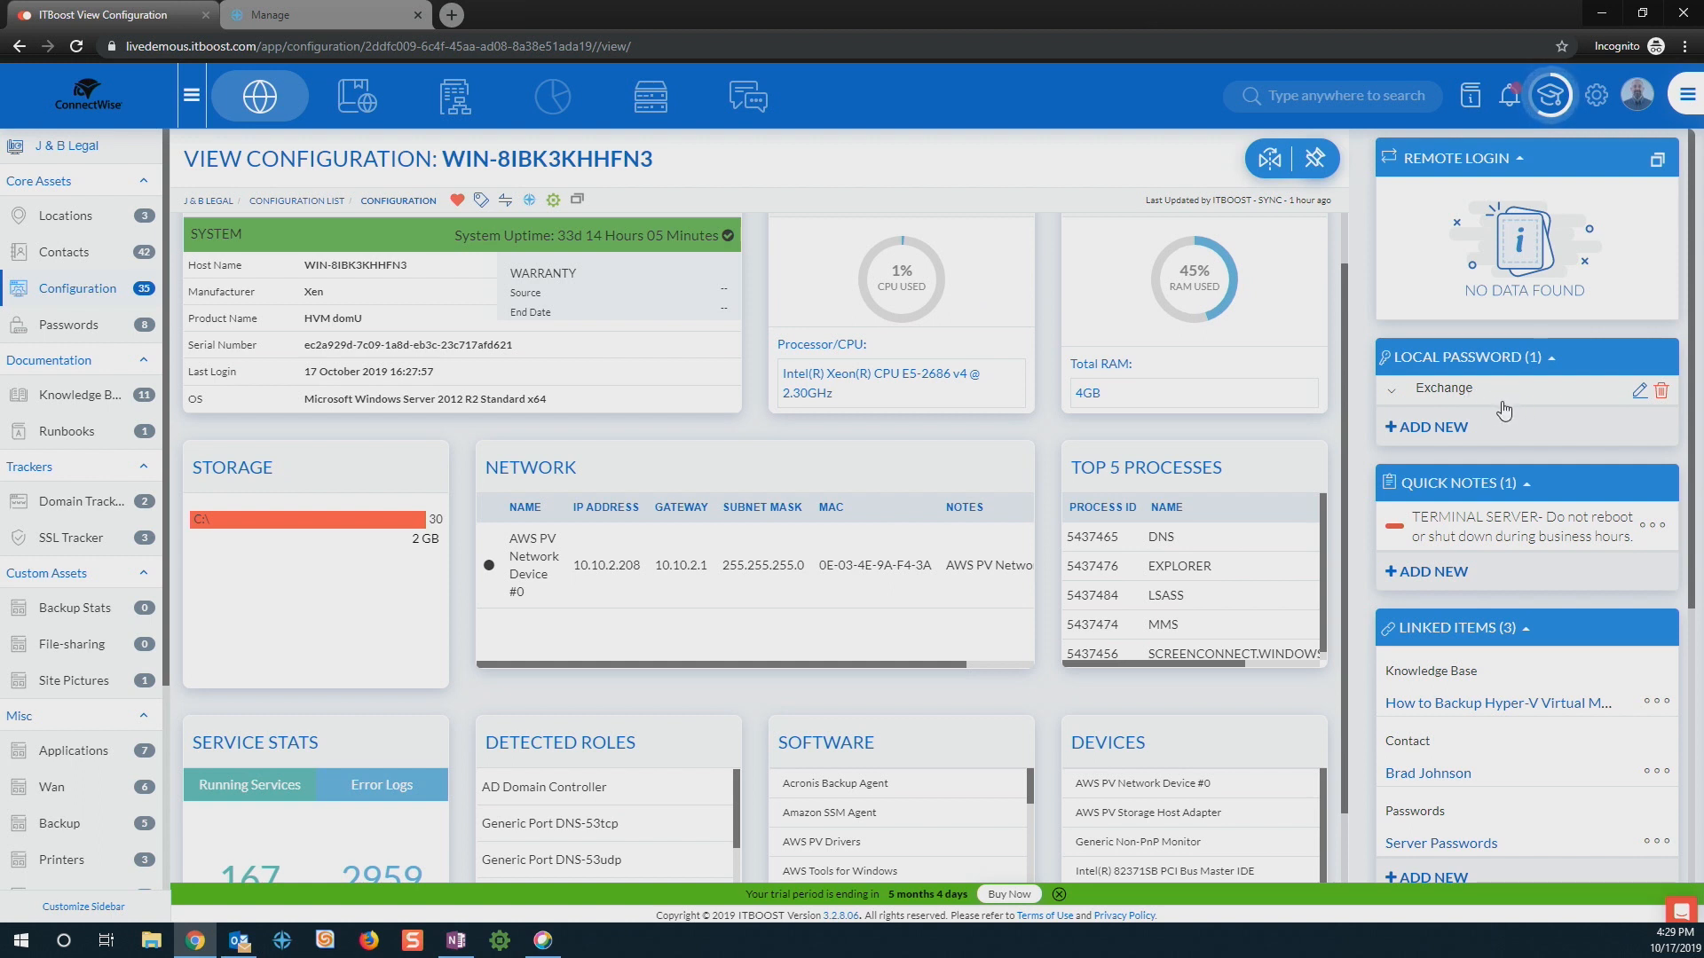
Step: Bring WIN-8IBK3KHHFN3's linked KB article, contact, server passwords and revision history into view
{"action": "scroll", "scroll_direction": "down", "scroll_amount": 3}
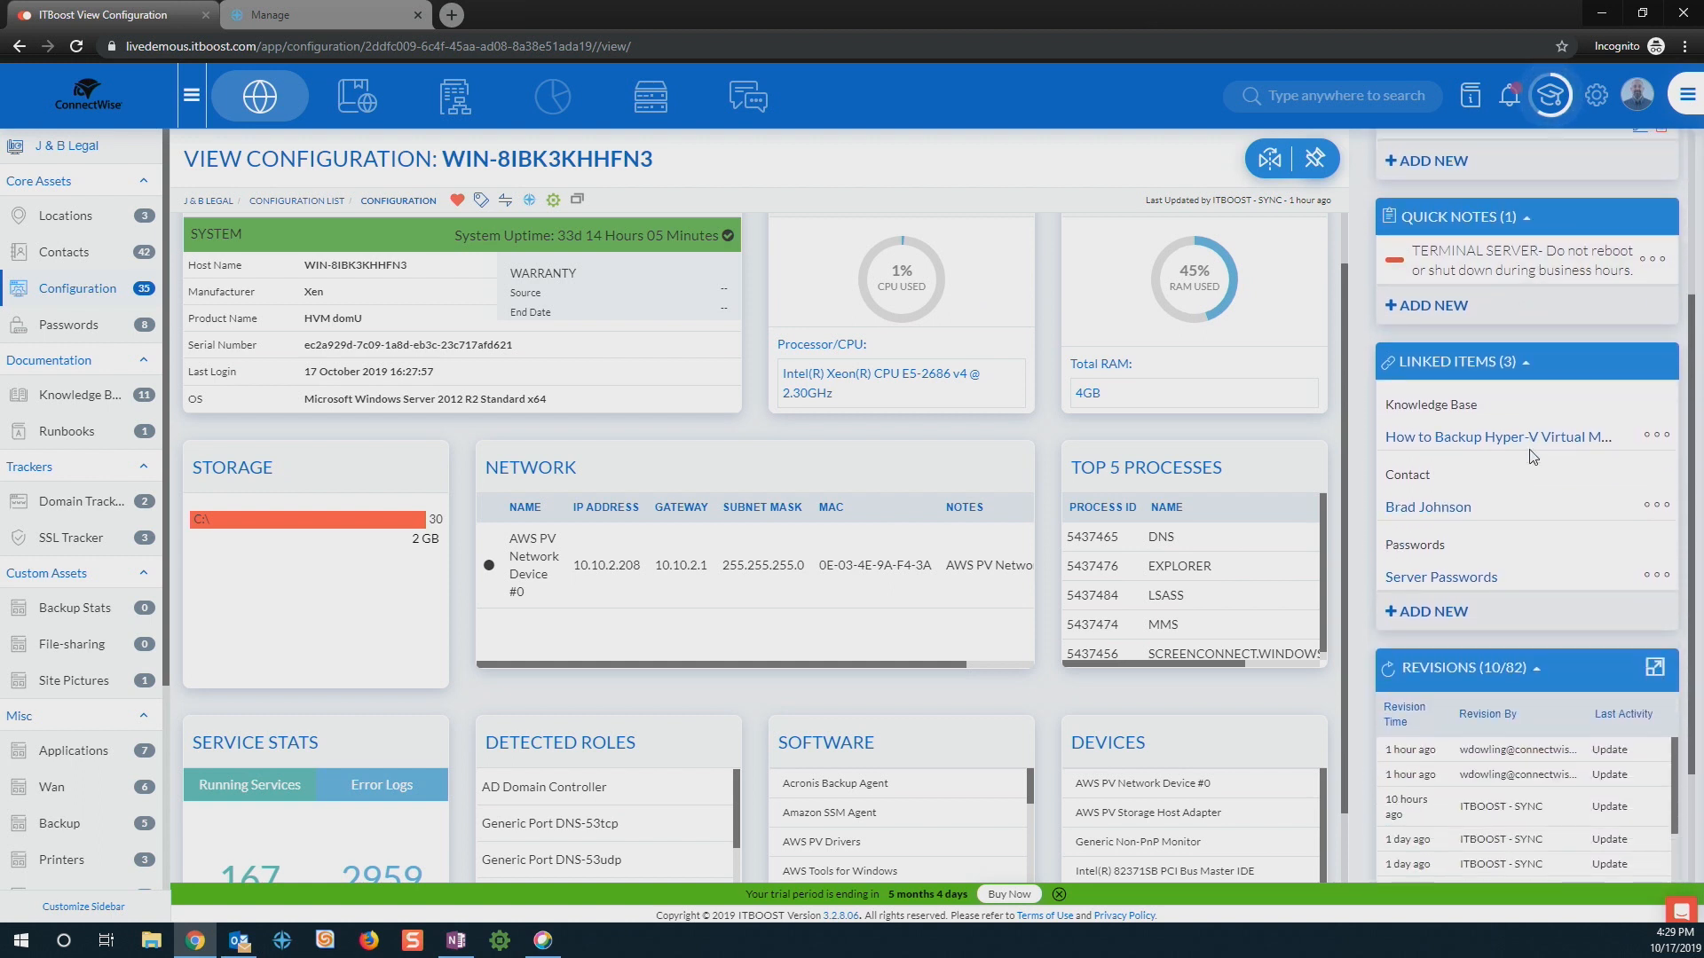
{"action": "mouse_move", "coordinate": [1521, 428]}
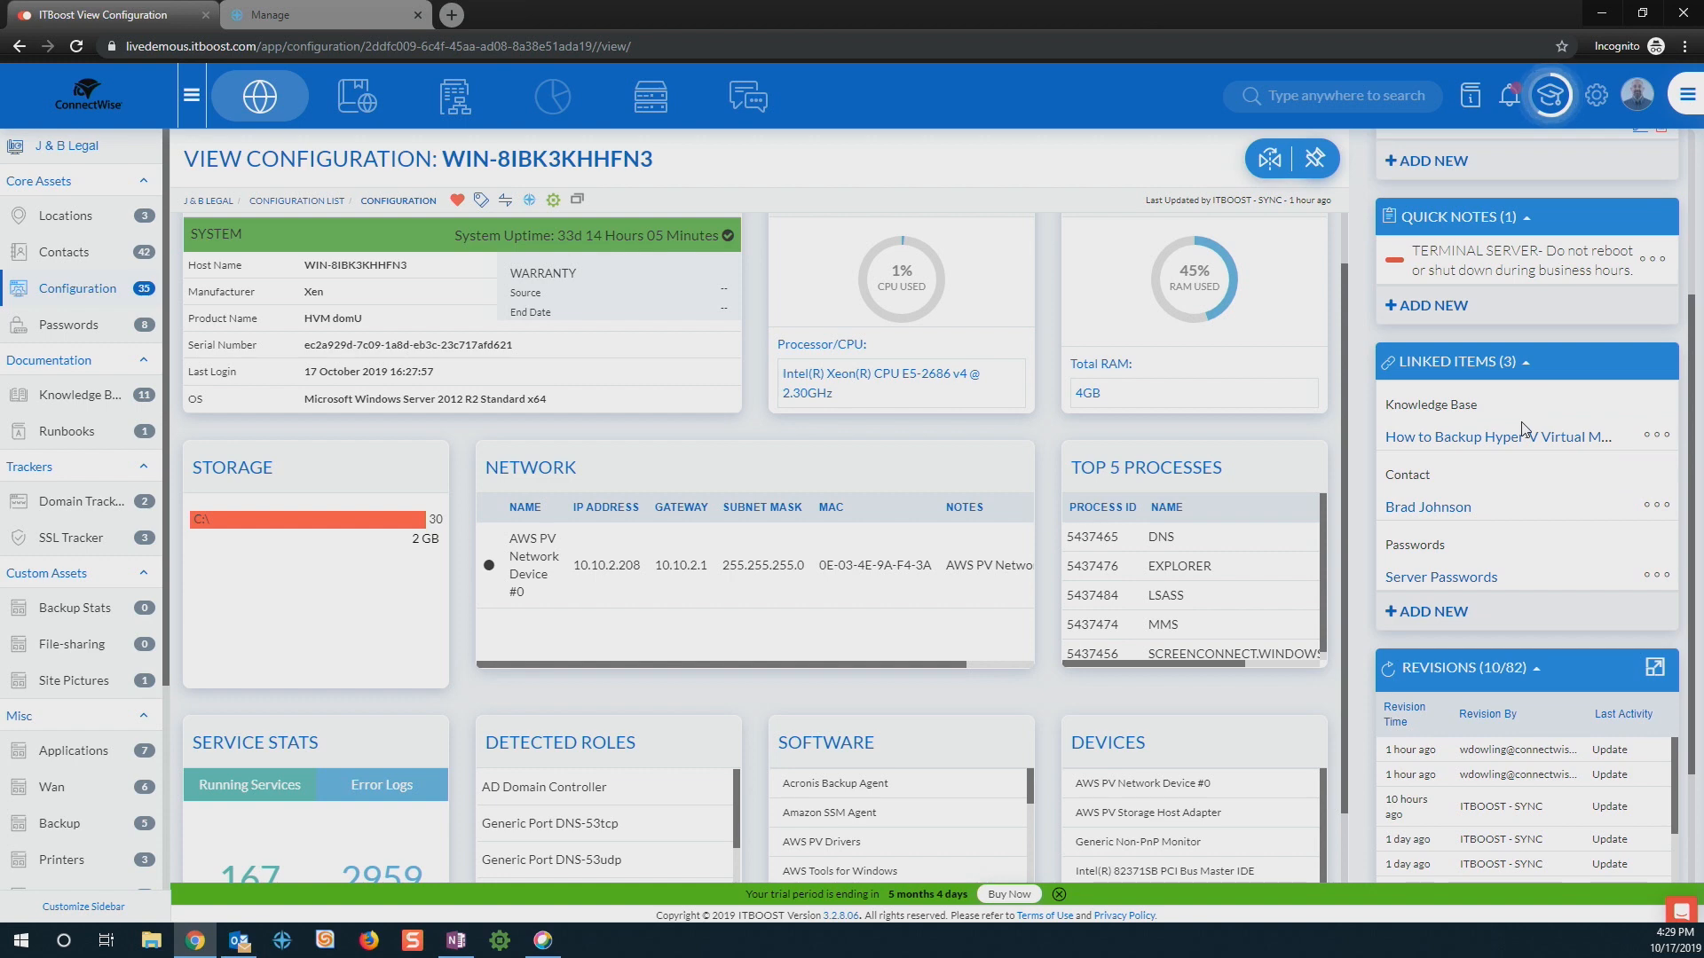
{"action": "mouse_move", "coordinate": [1498, 436]}
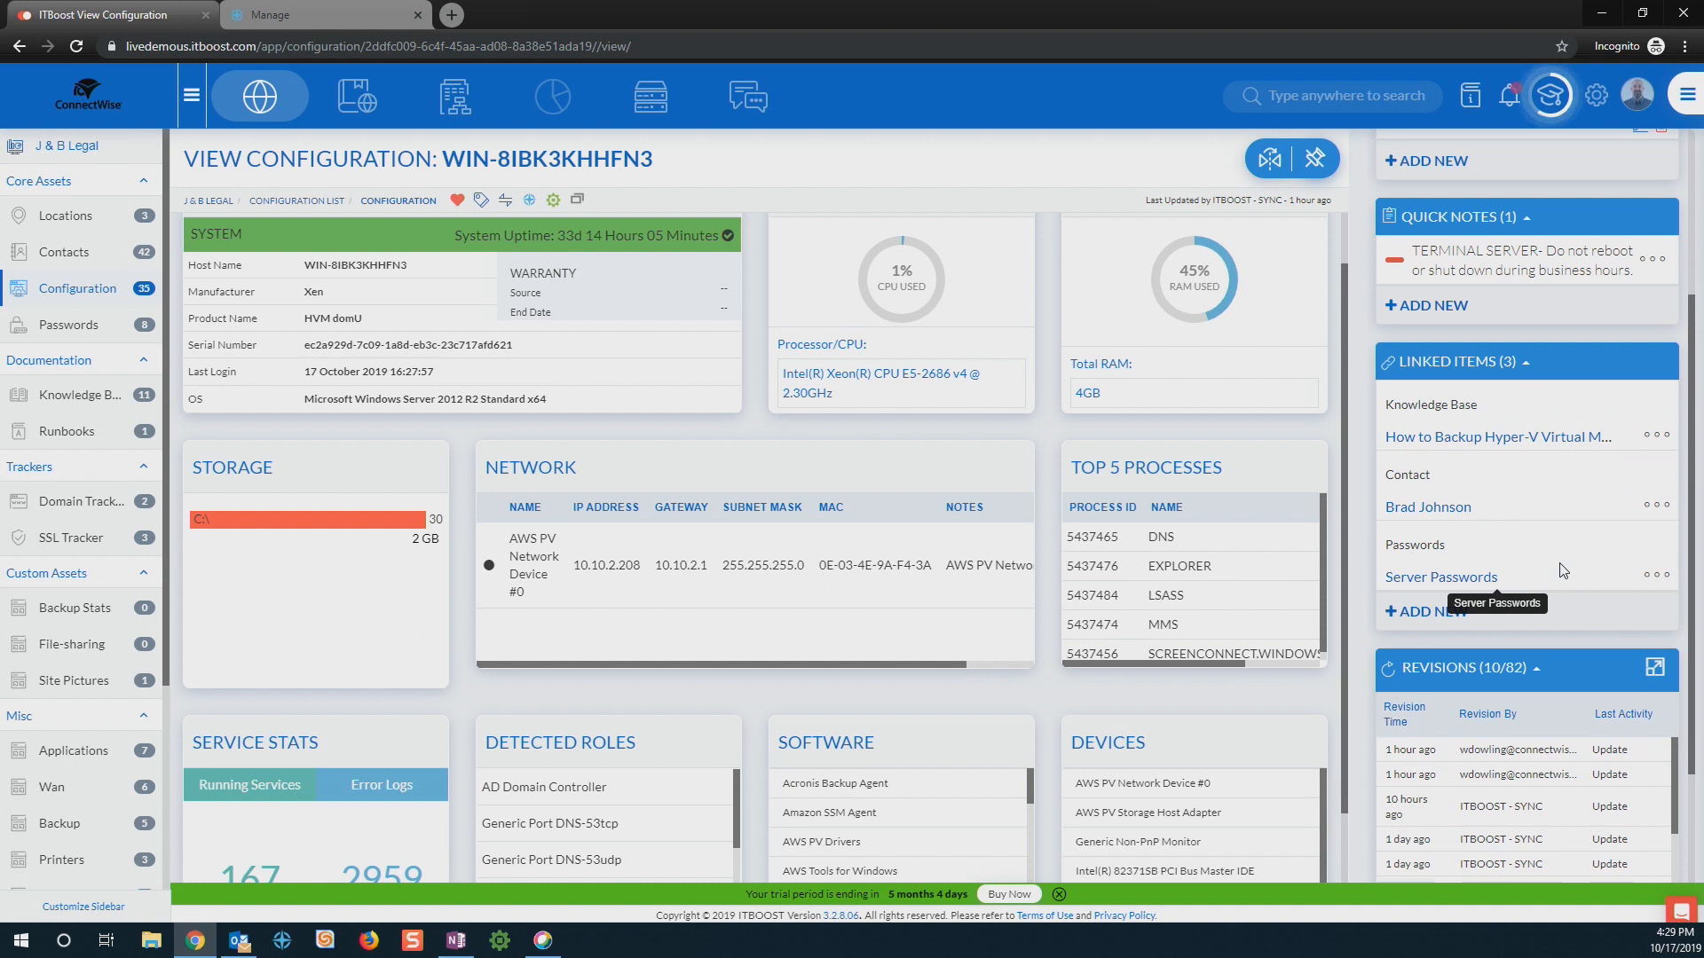
{"action": "mouse_move", "coordinate": [1546, 629]}
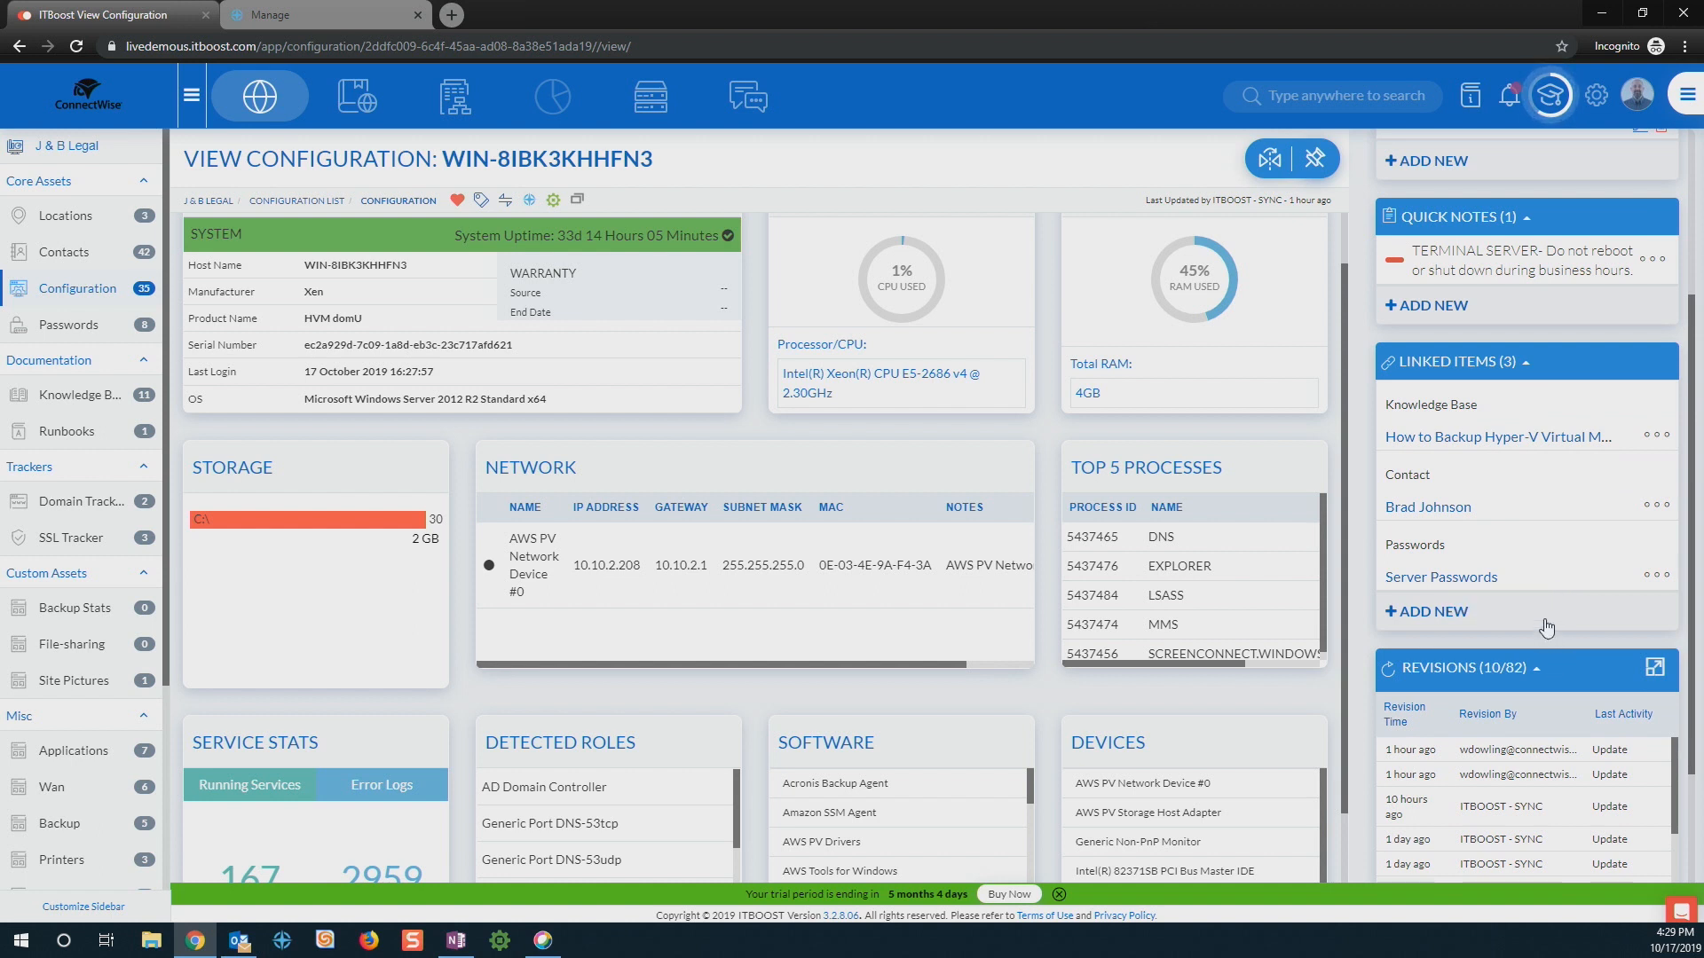
{"action": "scroll", "scroll_direction": "down", "scroll_amount": 3}
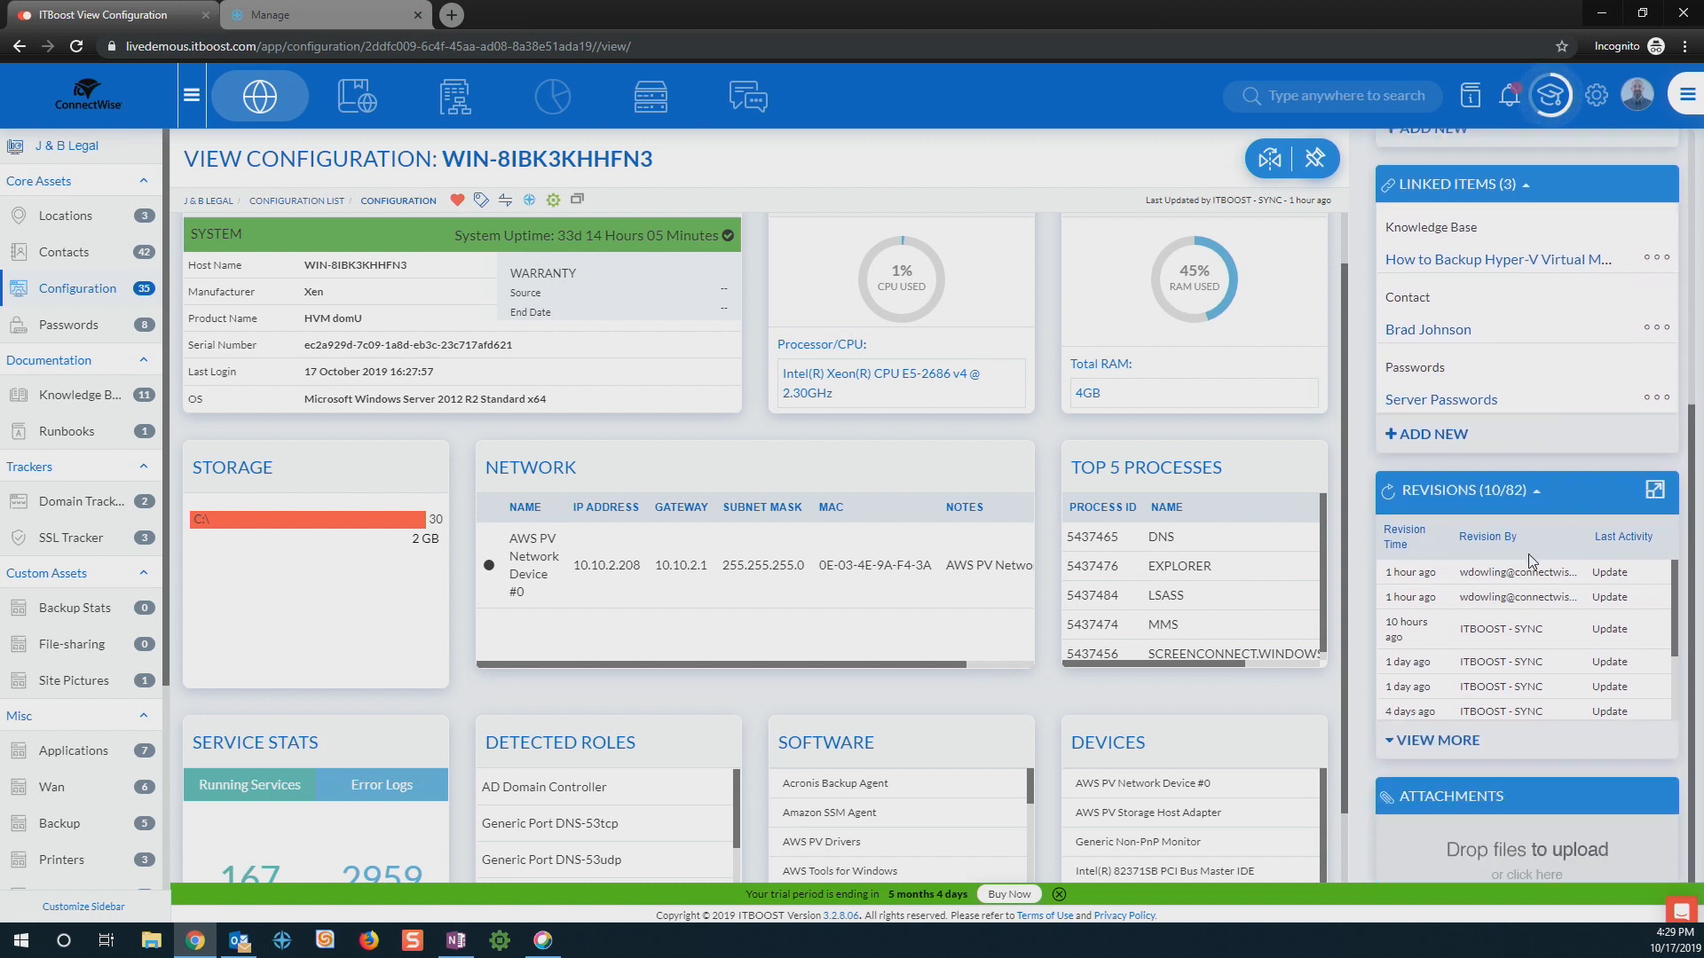
{"action": "mouse_move", "coordinate": [1565, 502]}
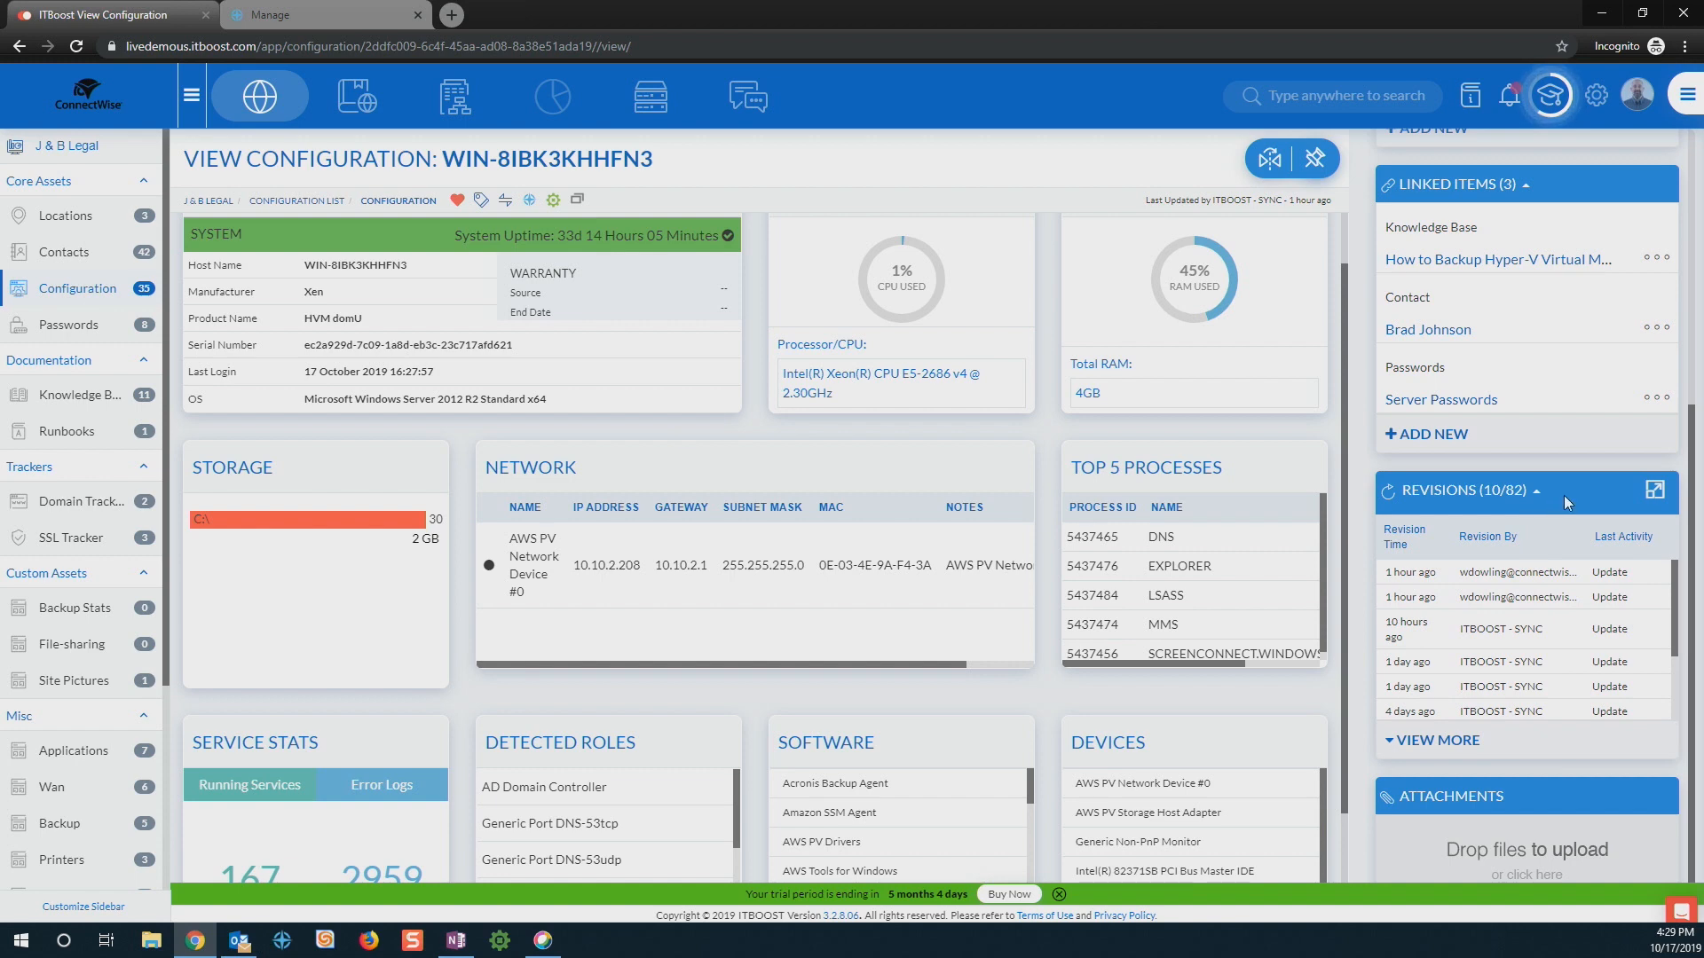
{"action": "mouse_move", "coordinate": [1654, 490]}
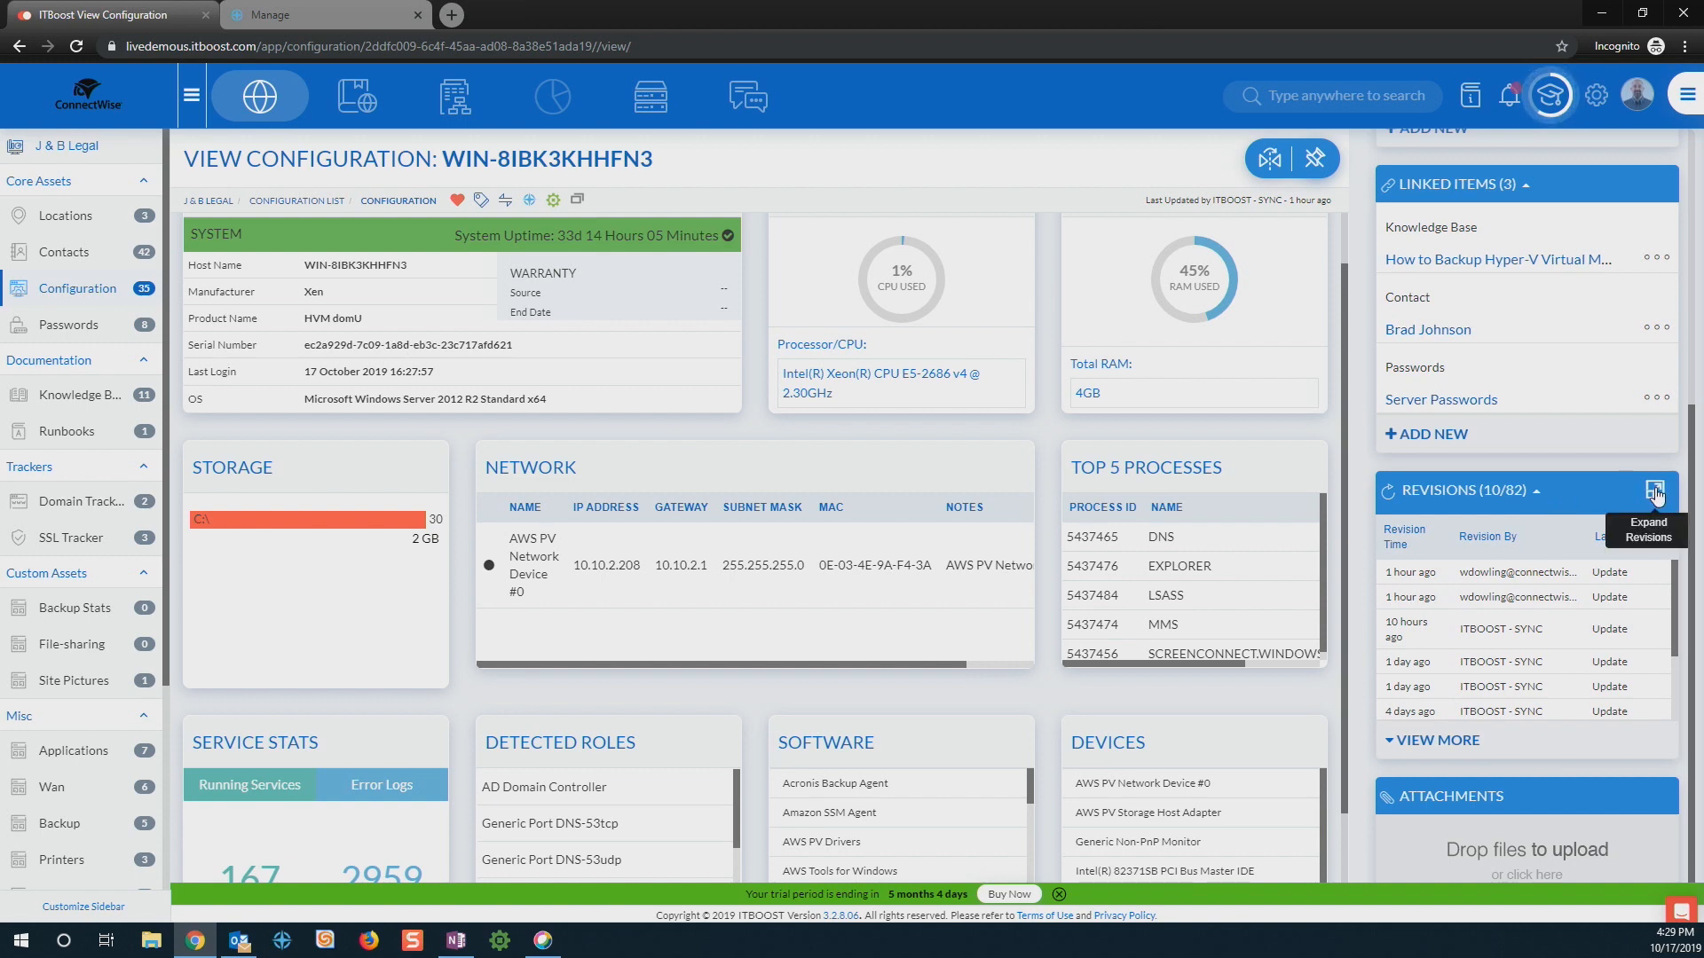
Step: Compare WIN-8IBK3KHHFN3's current record with its 1-hour-ago revision and confirm restoring it
{"action": "left_click", "coordinate": [1654, 490]}
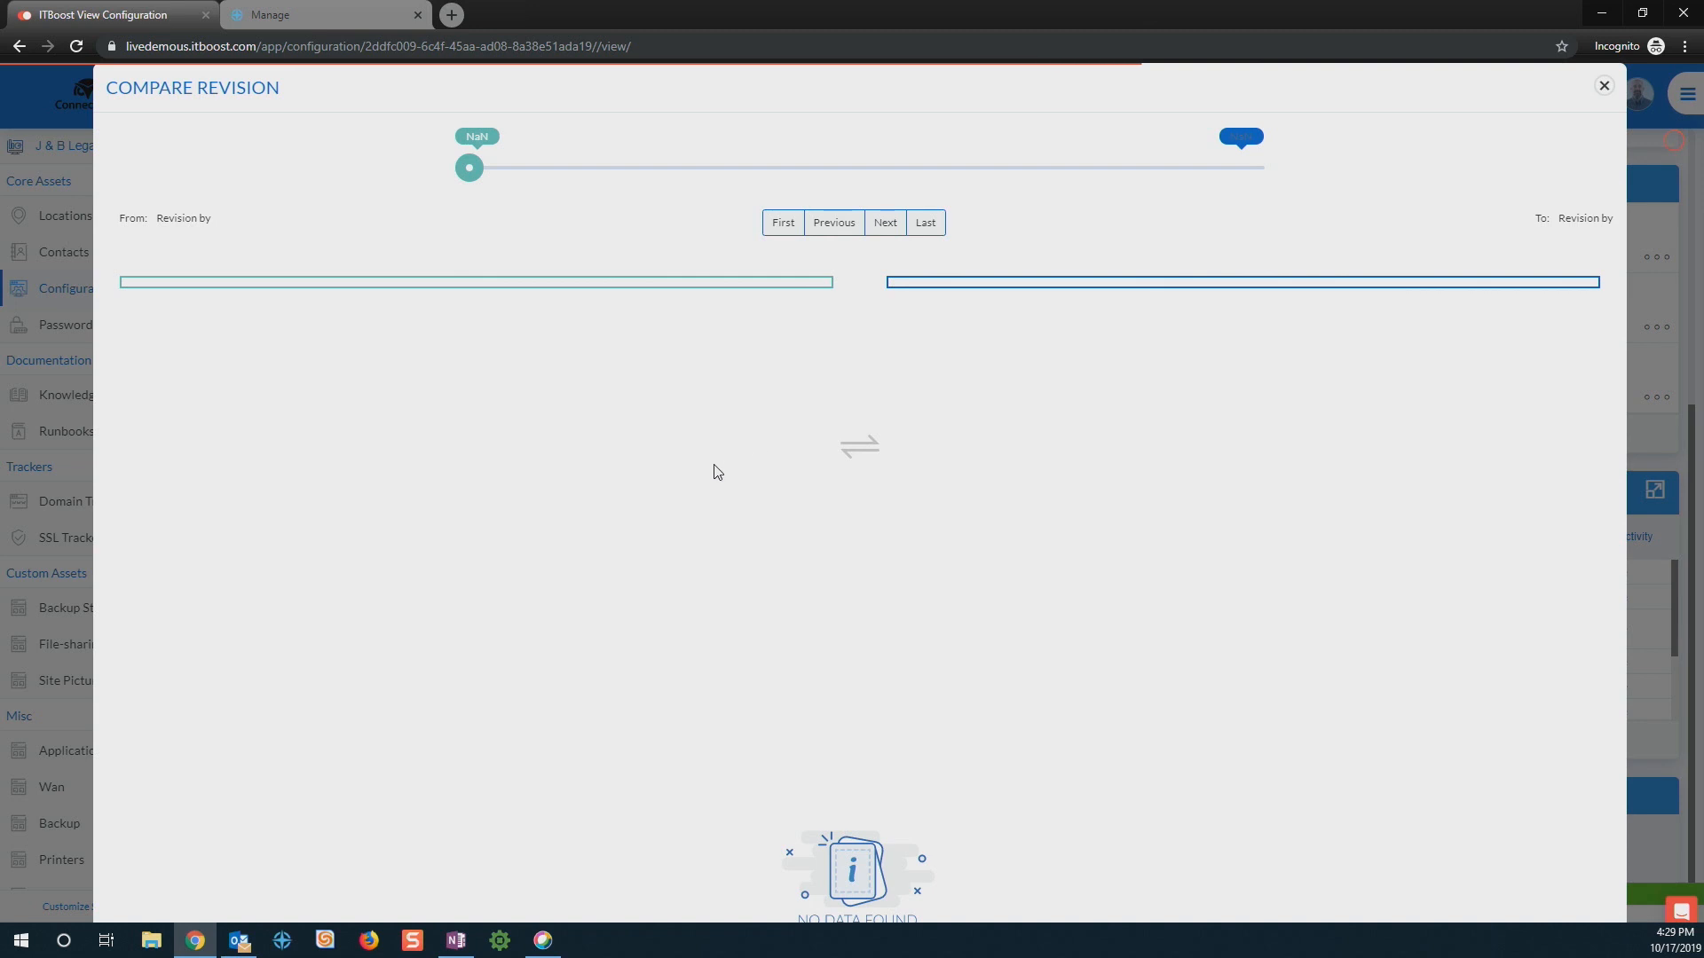
{"action": "mouse_move", "coordinate": [715, 458]}
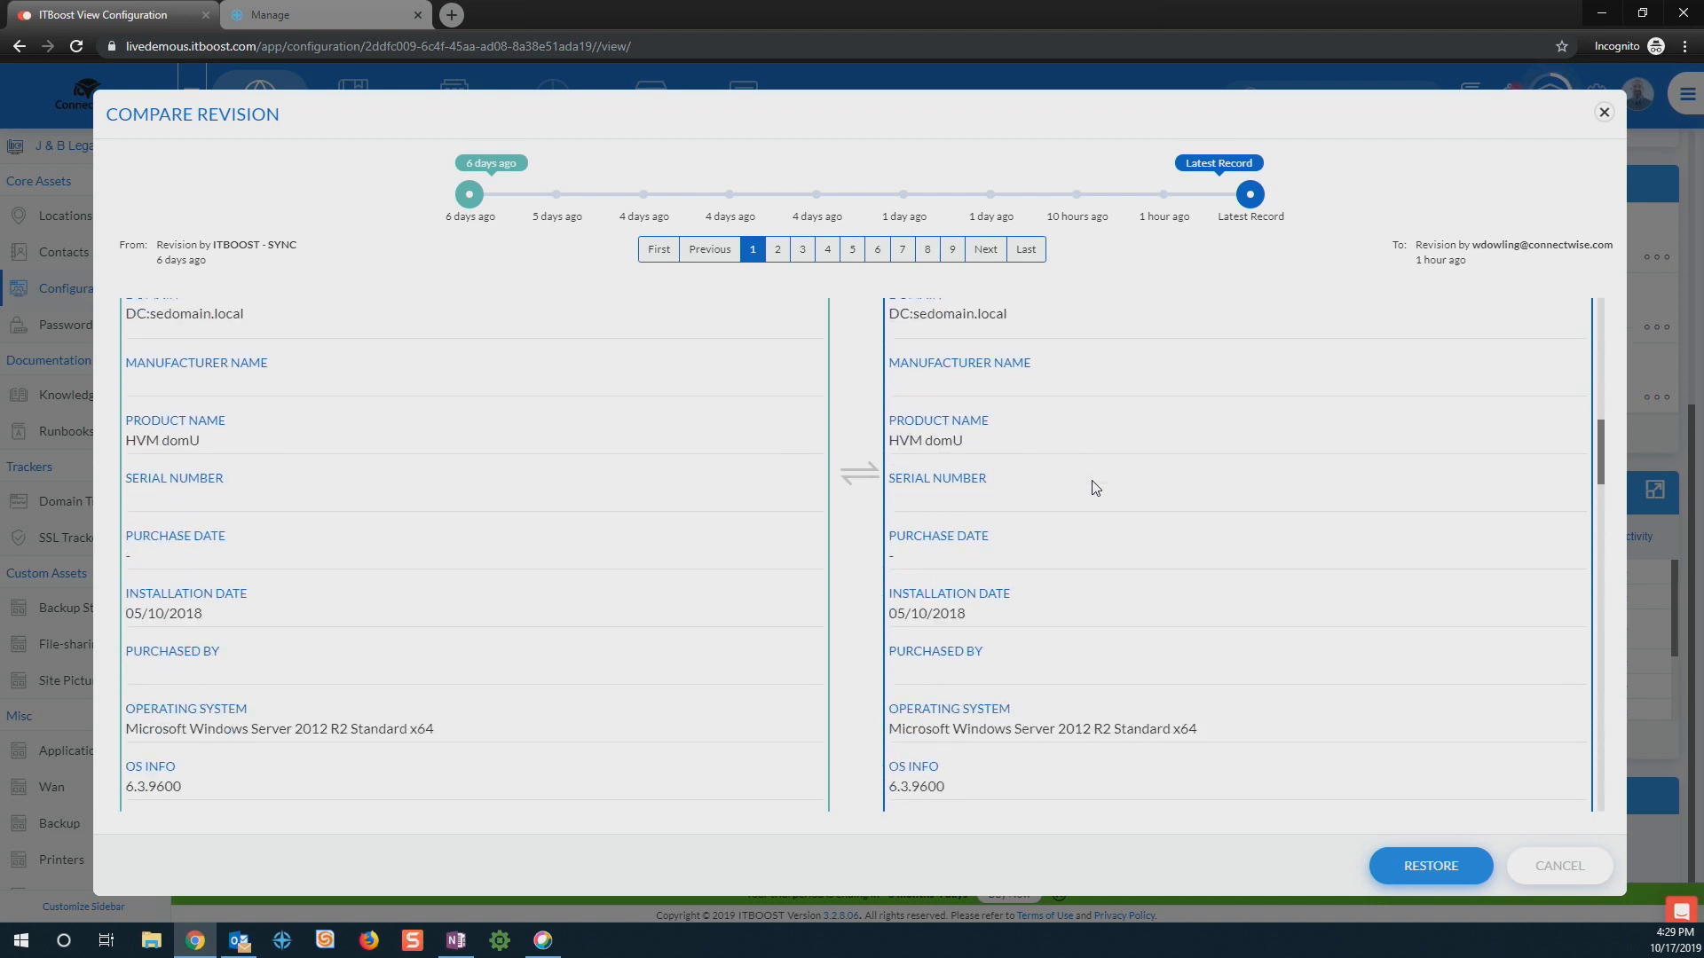
{"action": "scroll", "scroll_direction": "down", "scroll_amount": 3}
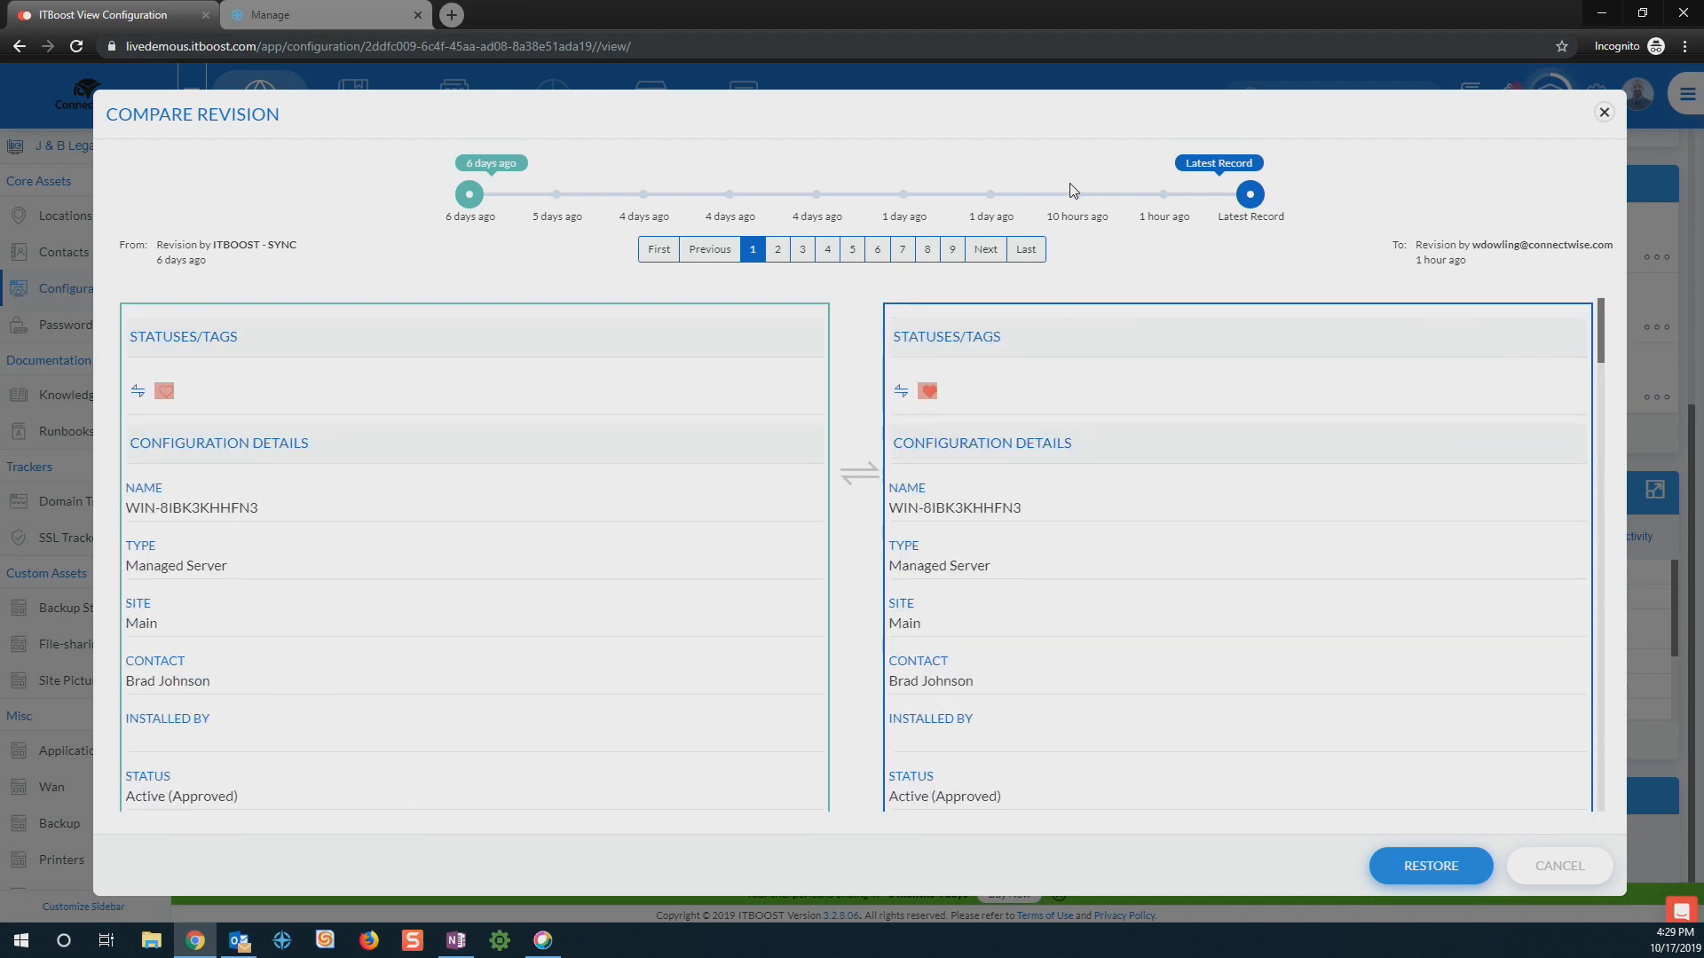
{"action": "left_click", "coordinate": [1163, 195]}
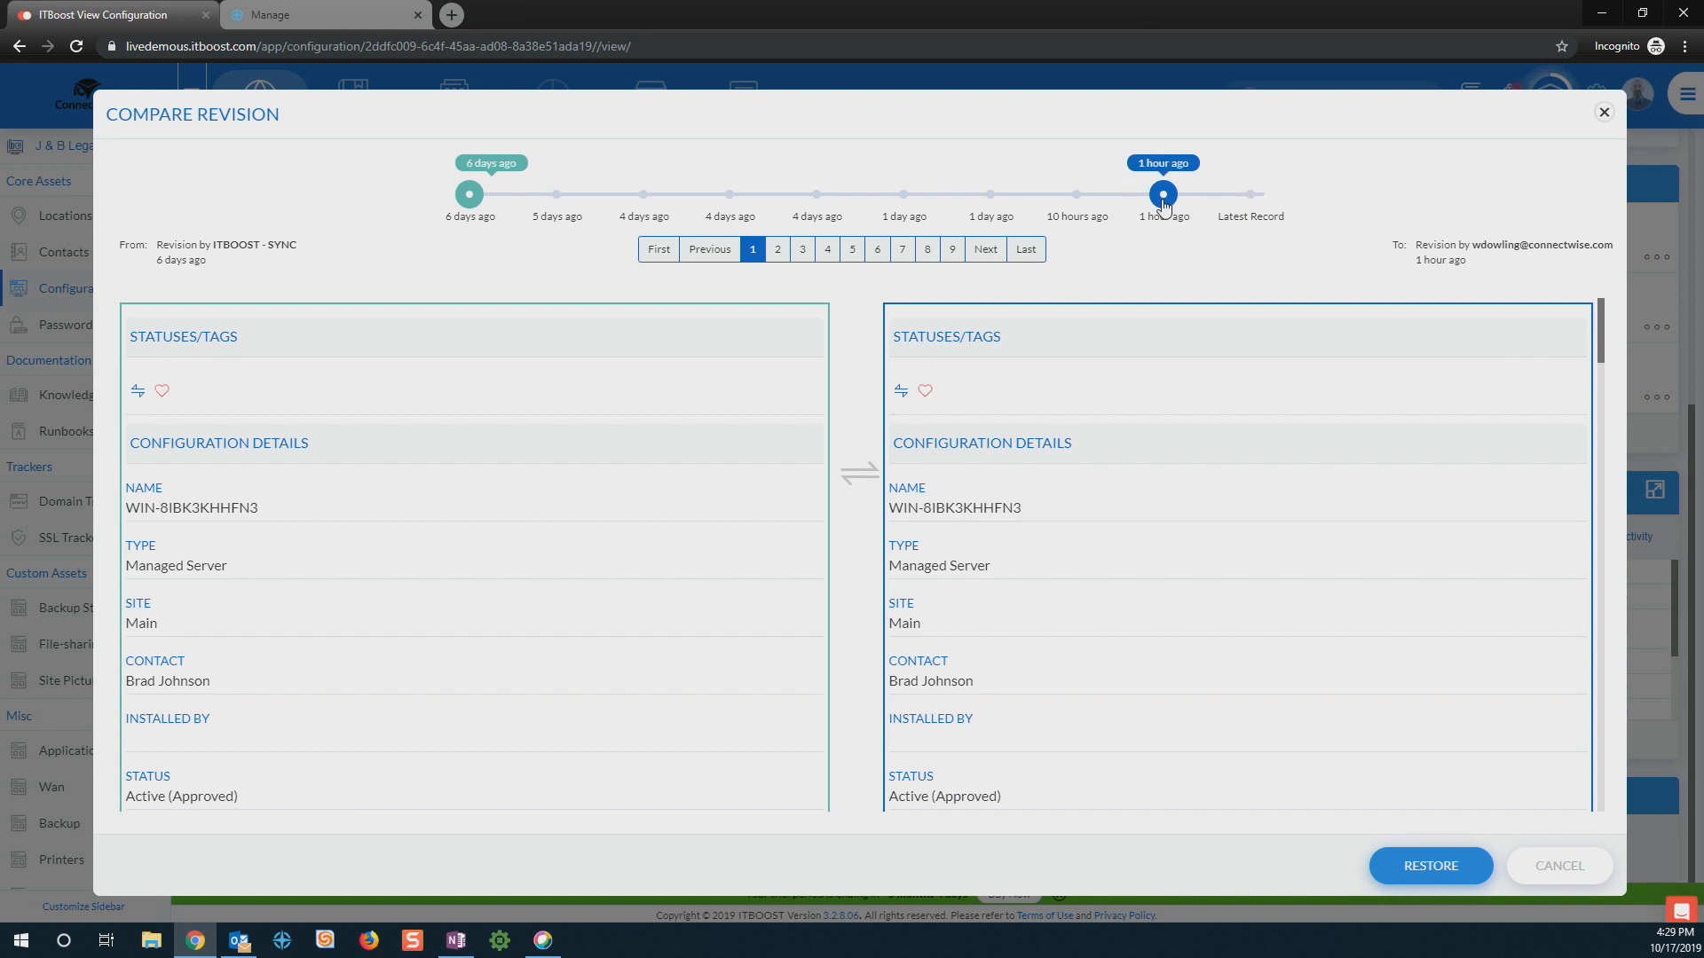
{"action": "mouse_move", "coordinate": [1500, 896]}
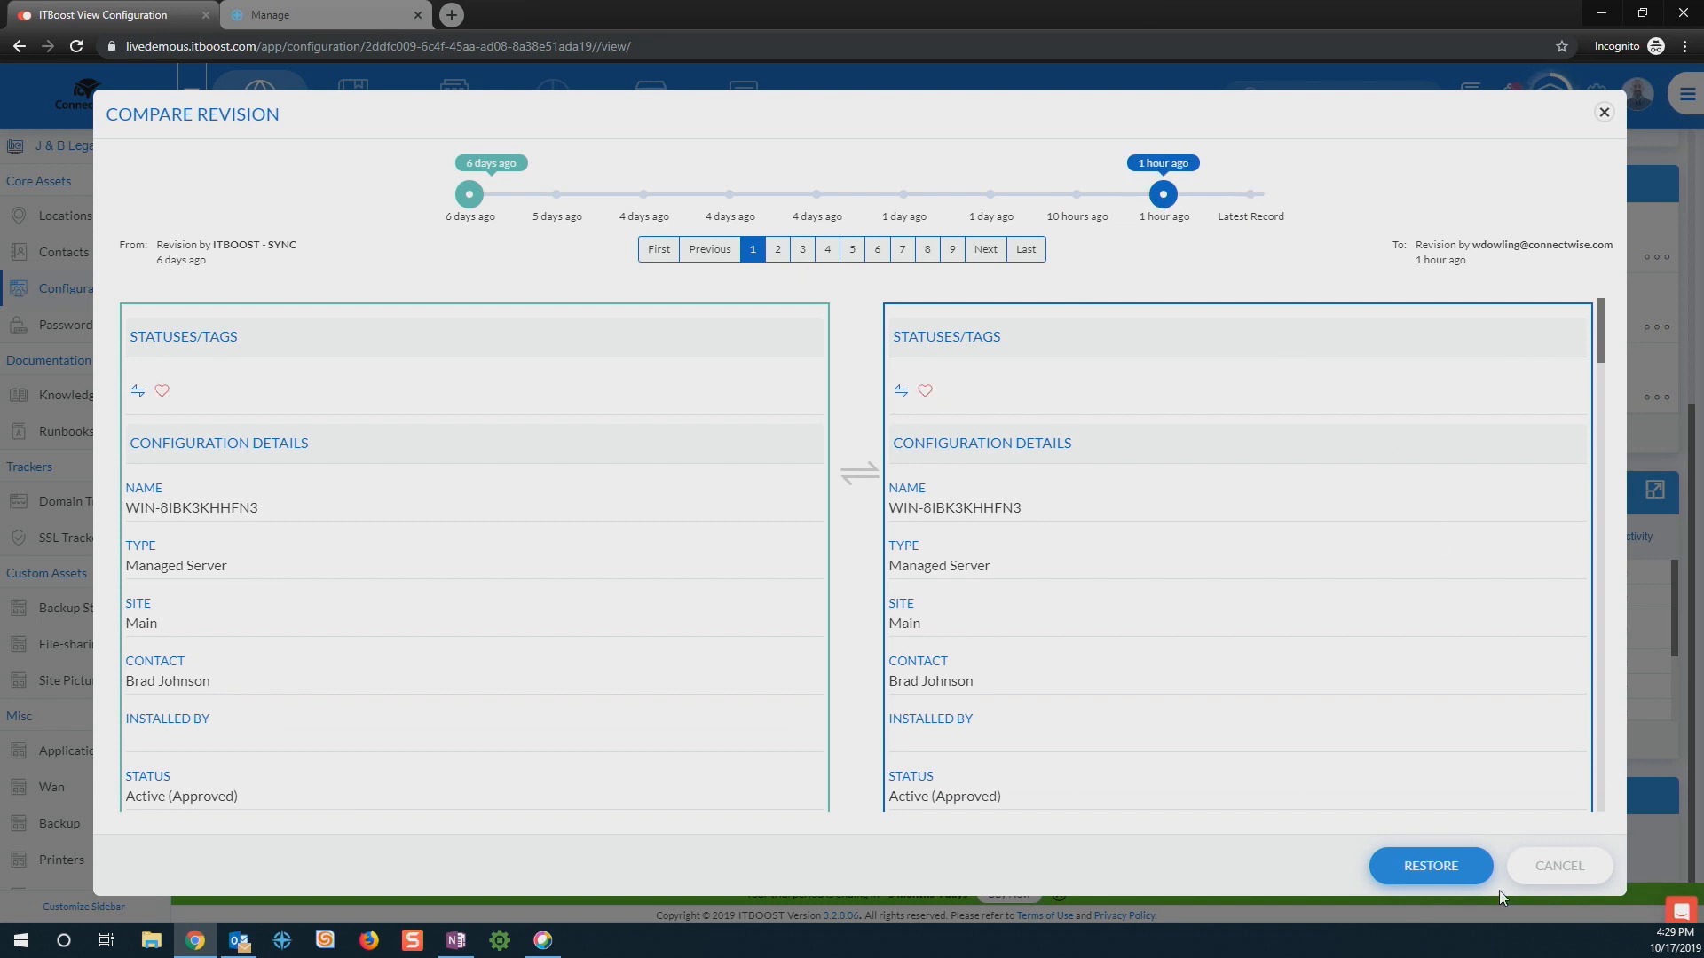
{"action": "left_click", "coordinate": [1429, 864]}
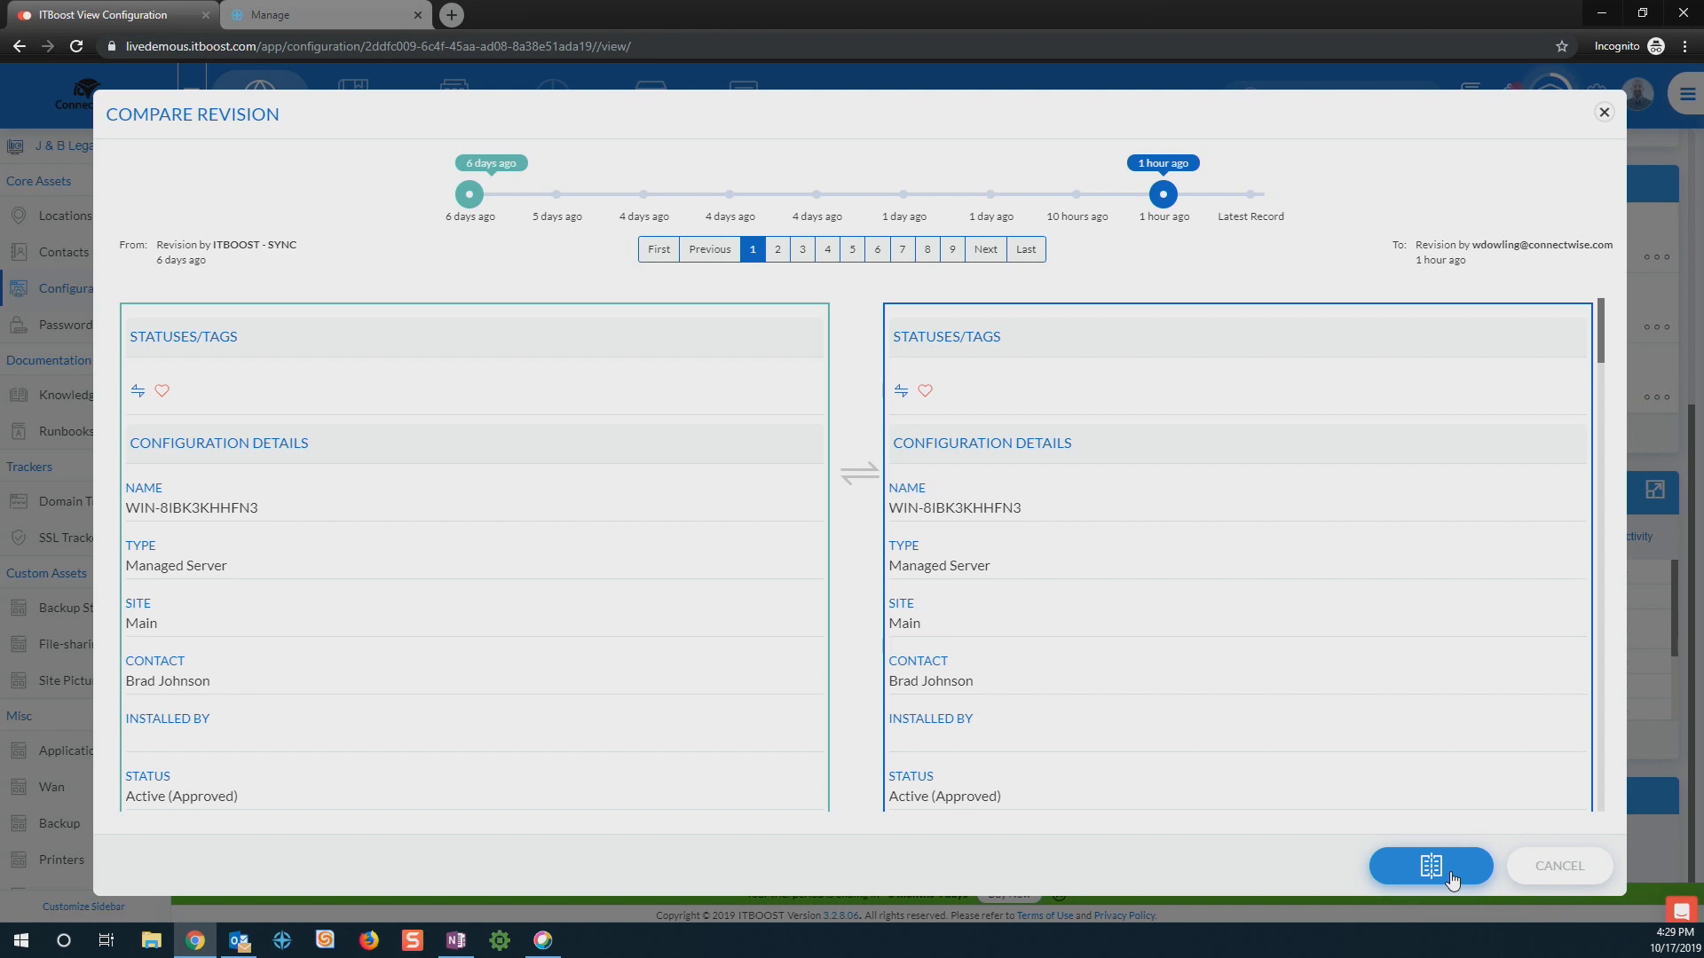
{"action": "left_click", "coordinate": [1557, 864]}
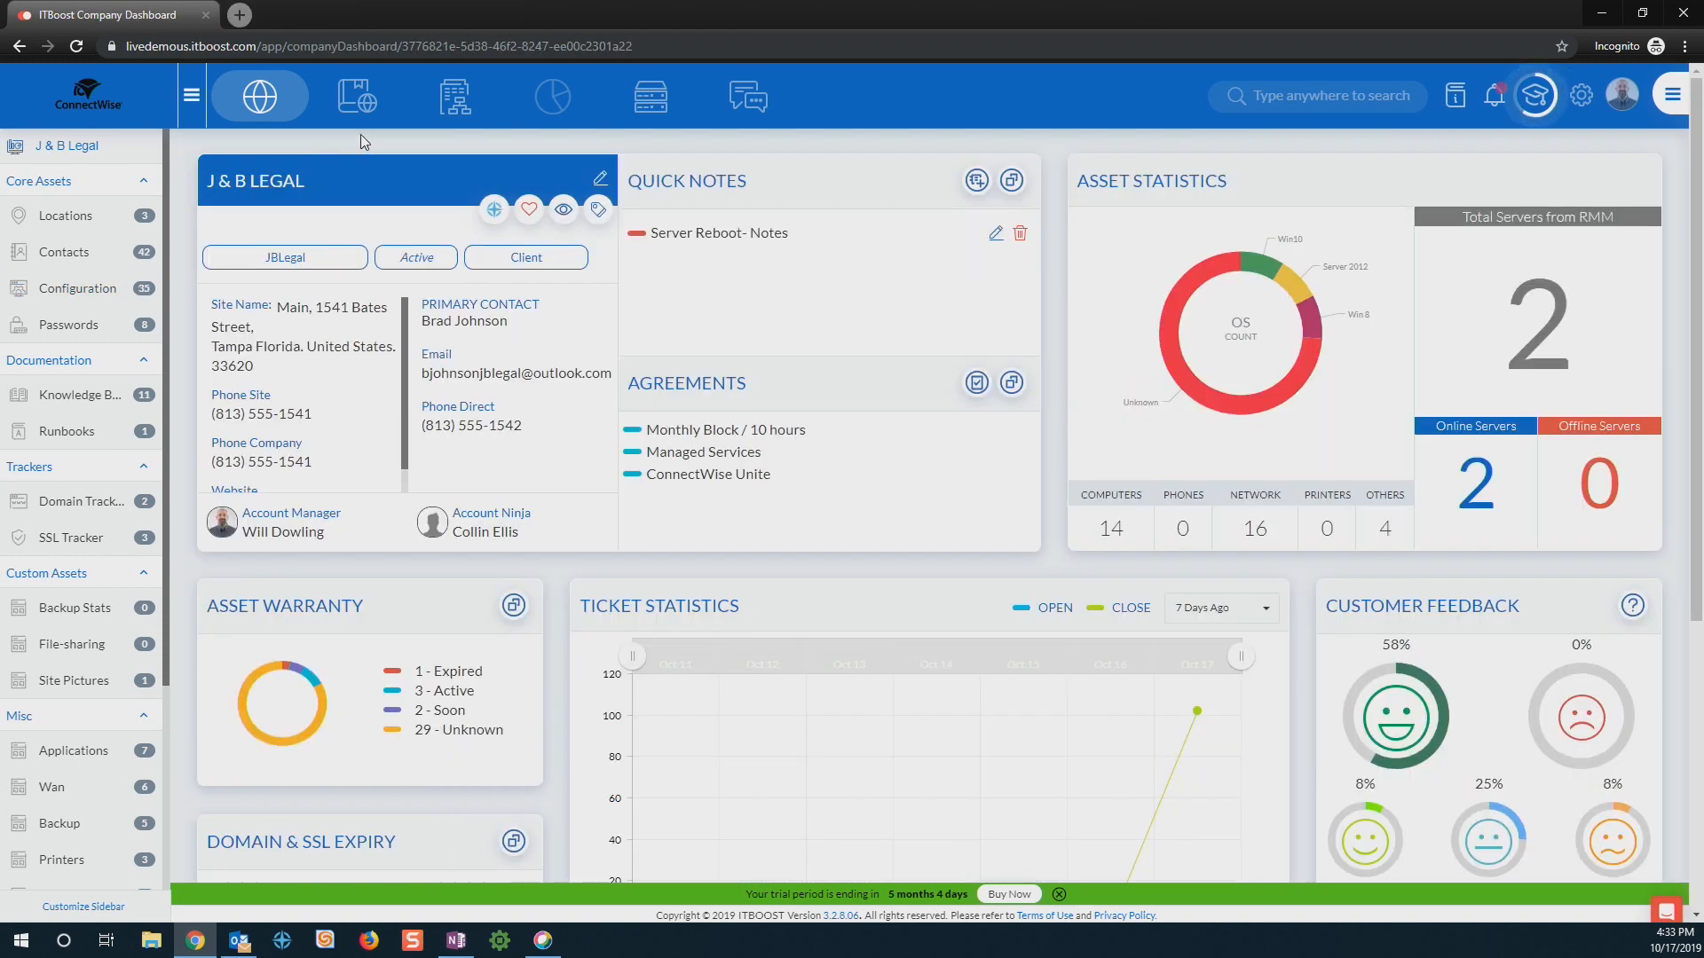
{"action": "mouse_move", "coordinate": [370, 144]}
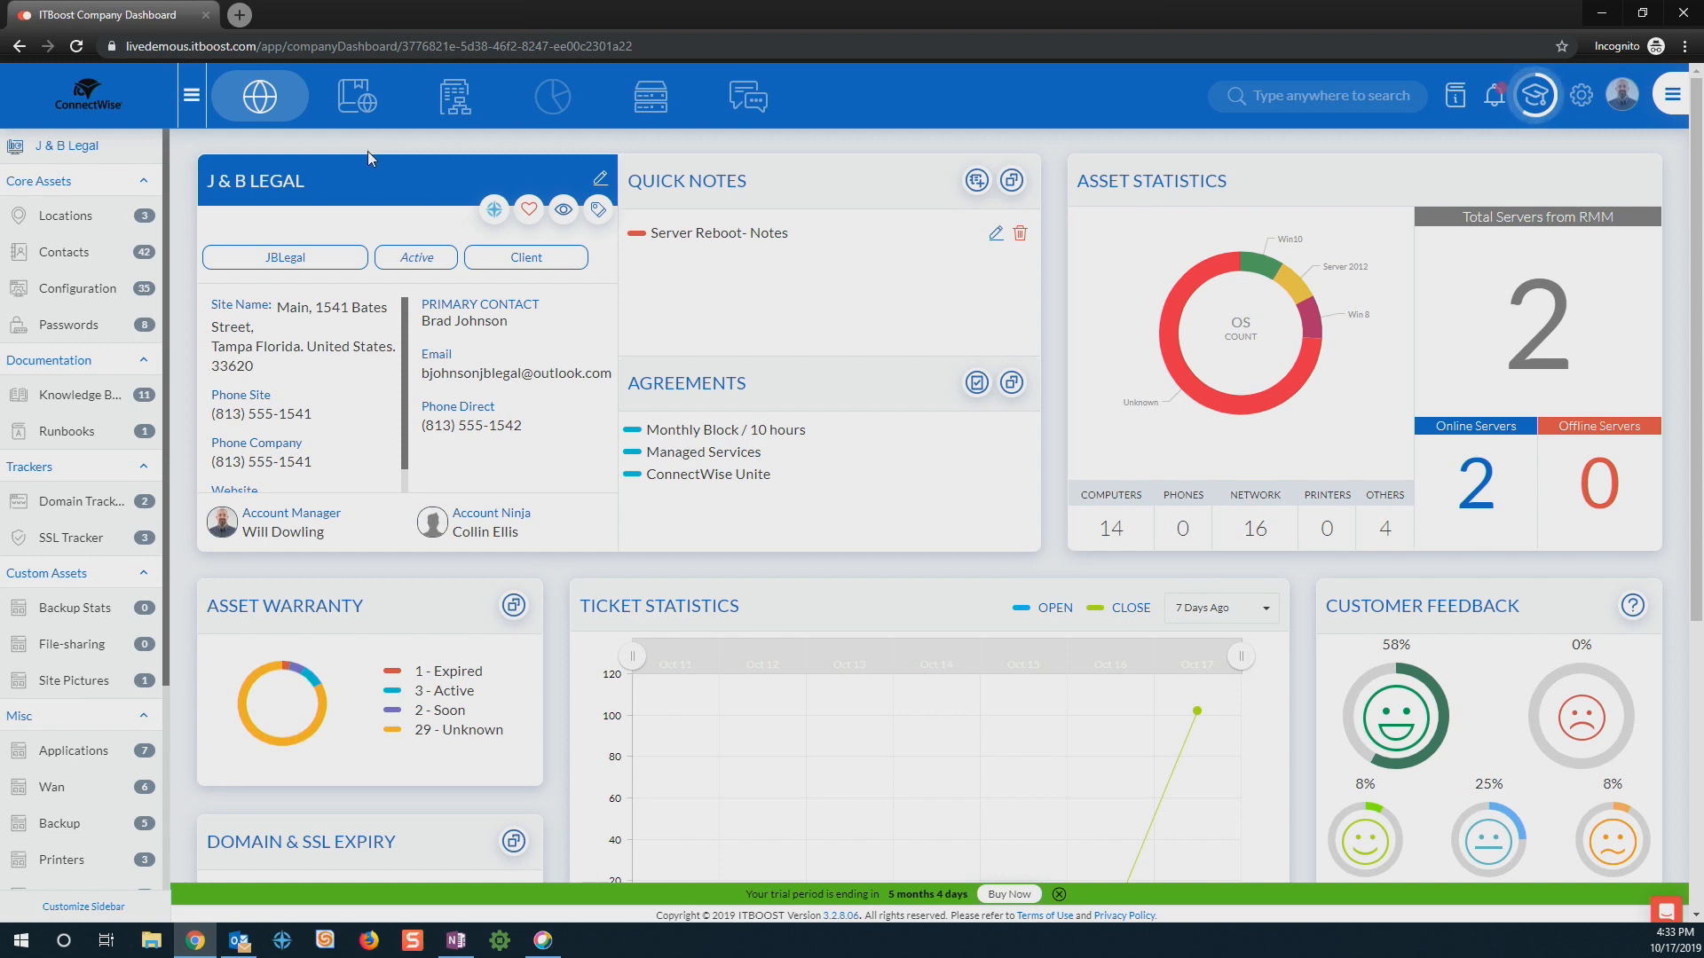
{"action": "mouse_move", "coordinate": [371, 196]}
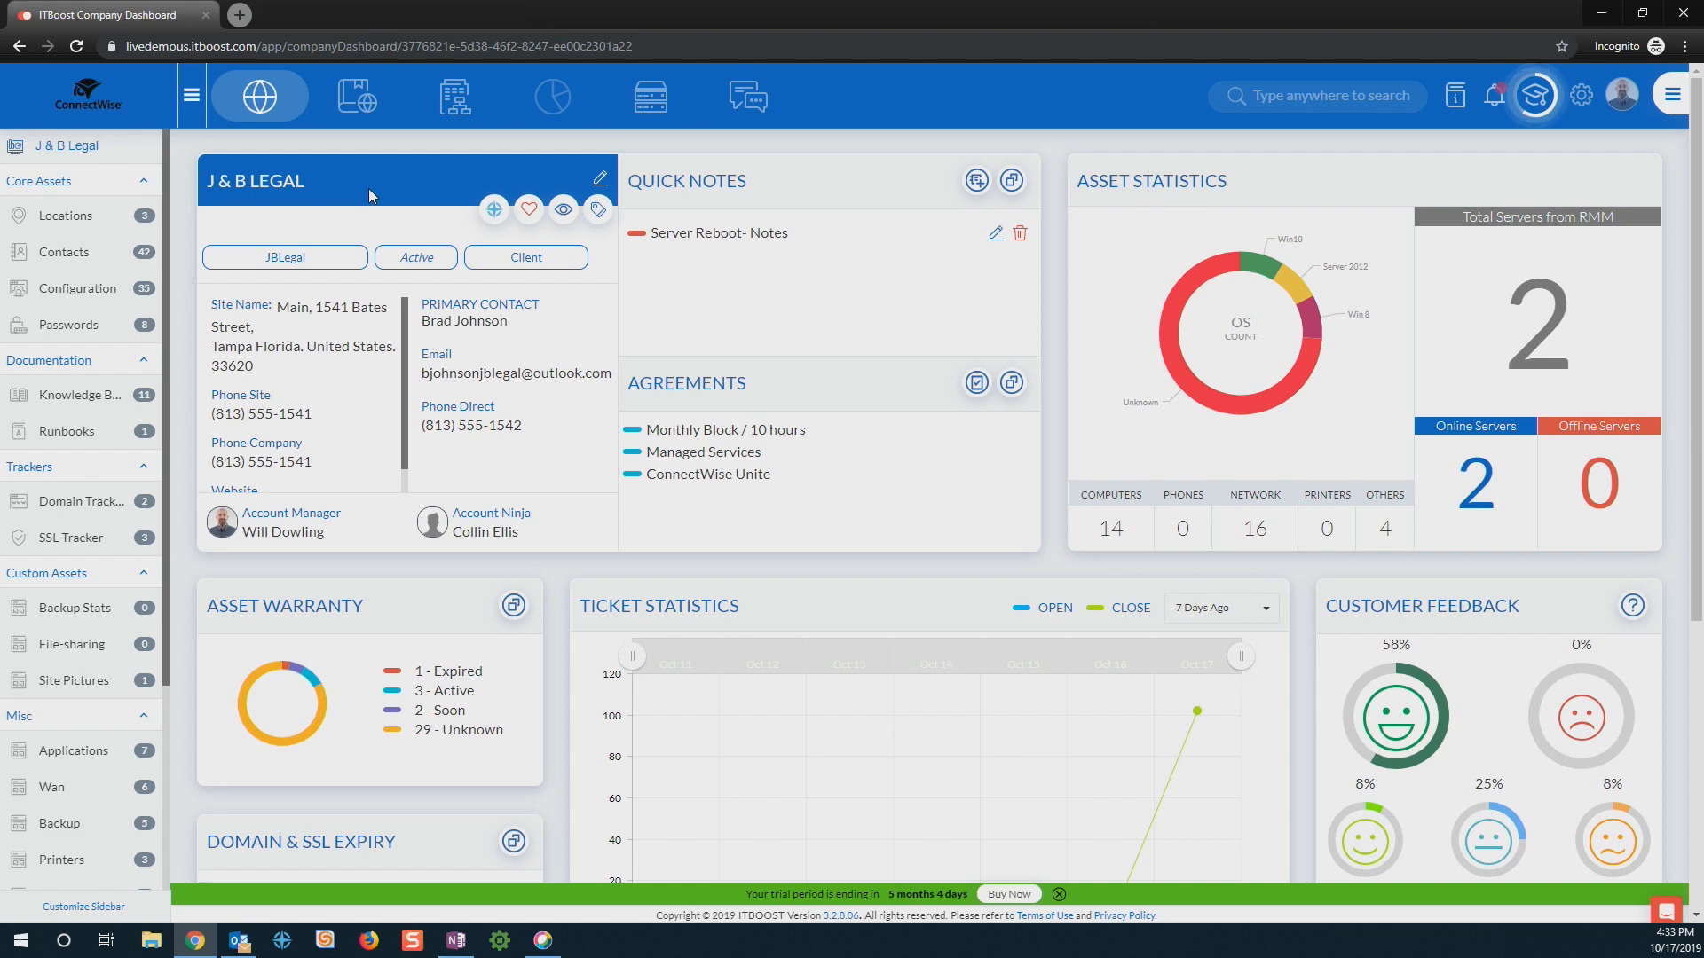
{"action": "mouse_move", "coordinate": [396, 302]}
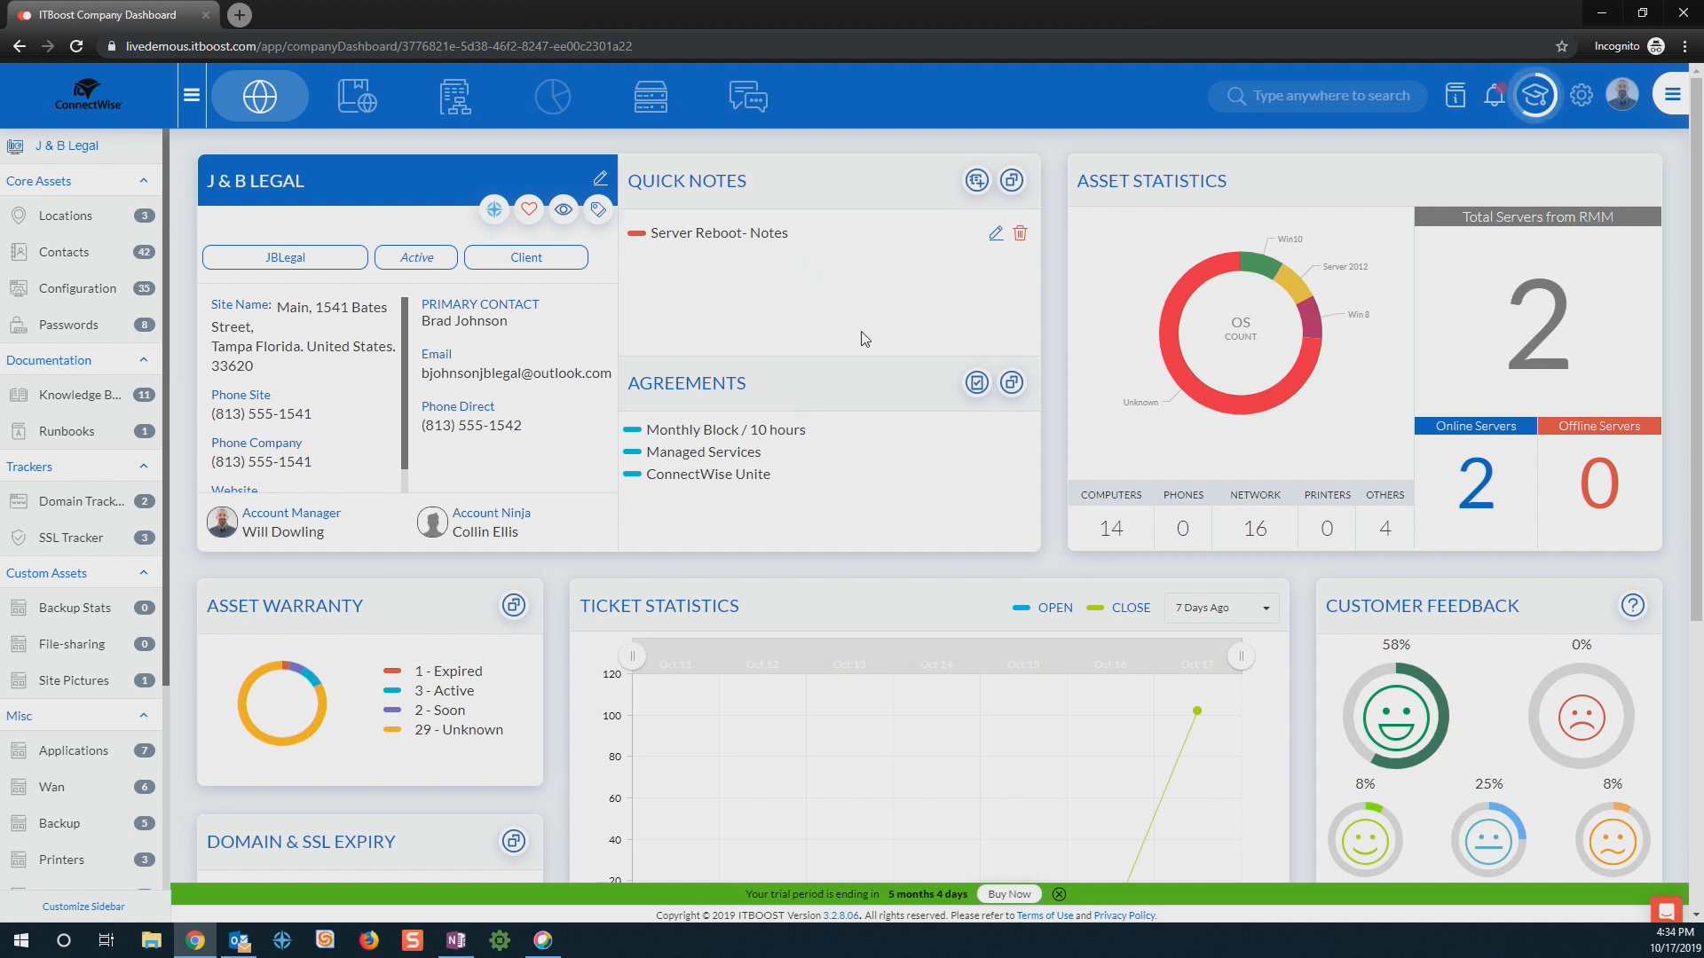
{"action": "mouse_move", "coordinate": [943, 342]}
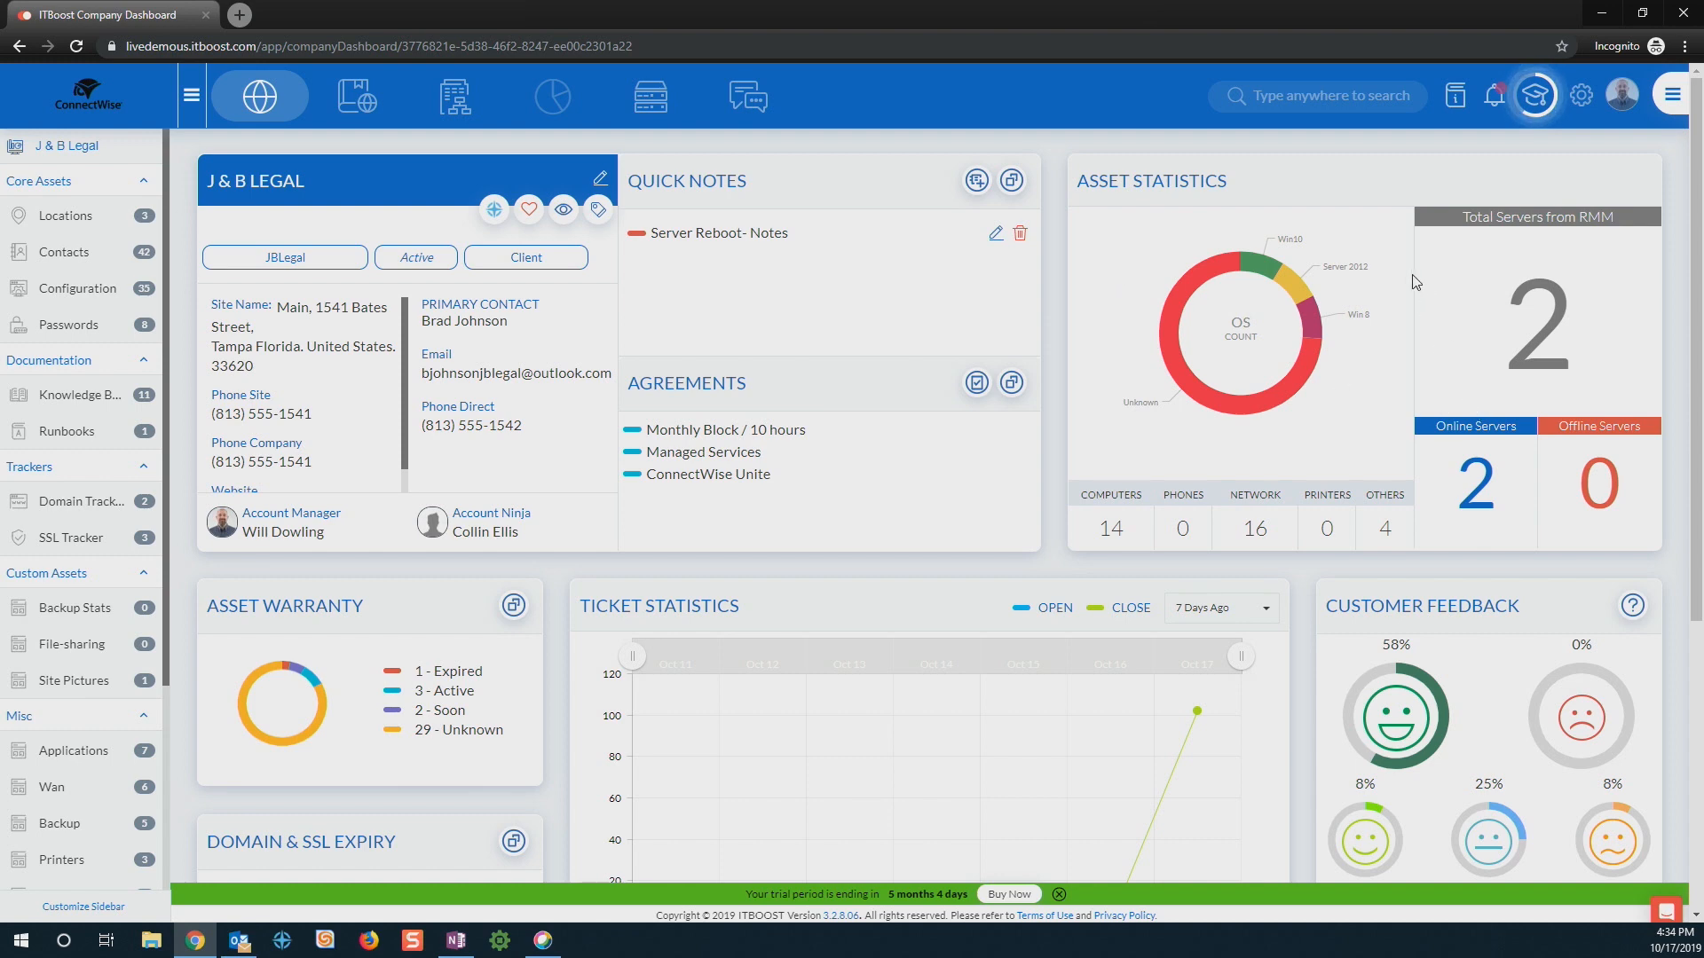
{"action": "mouse_move", "coordinate": [1441, 308]}
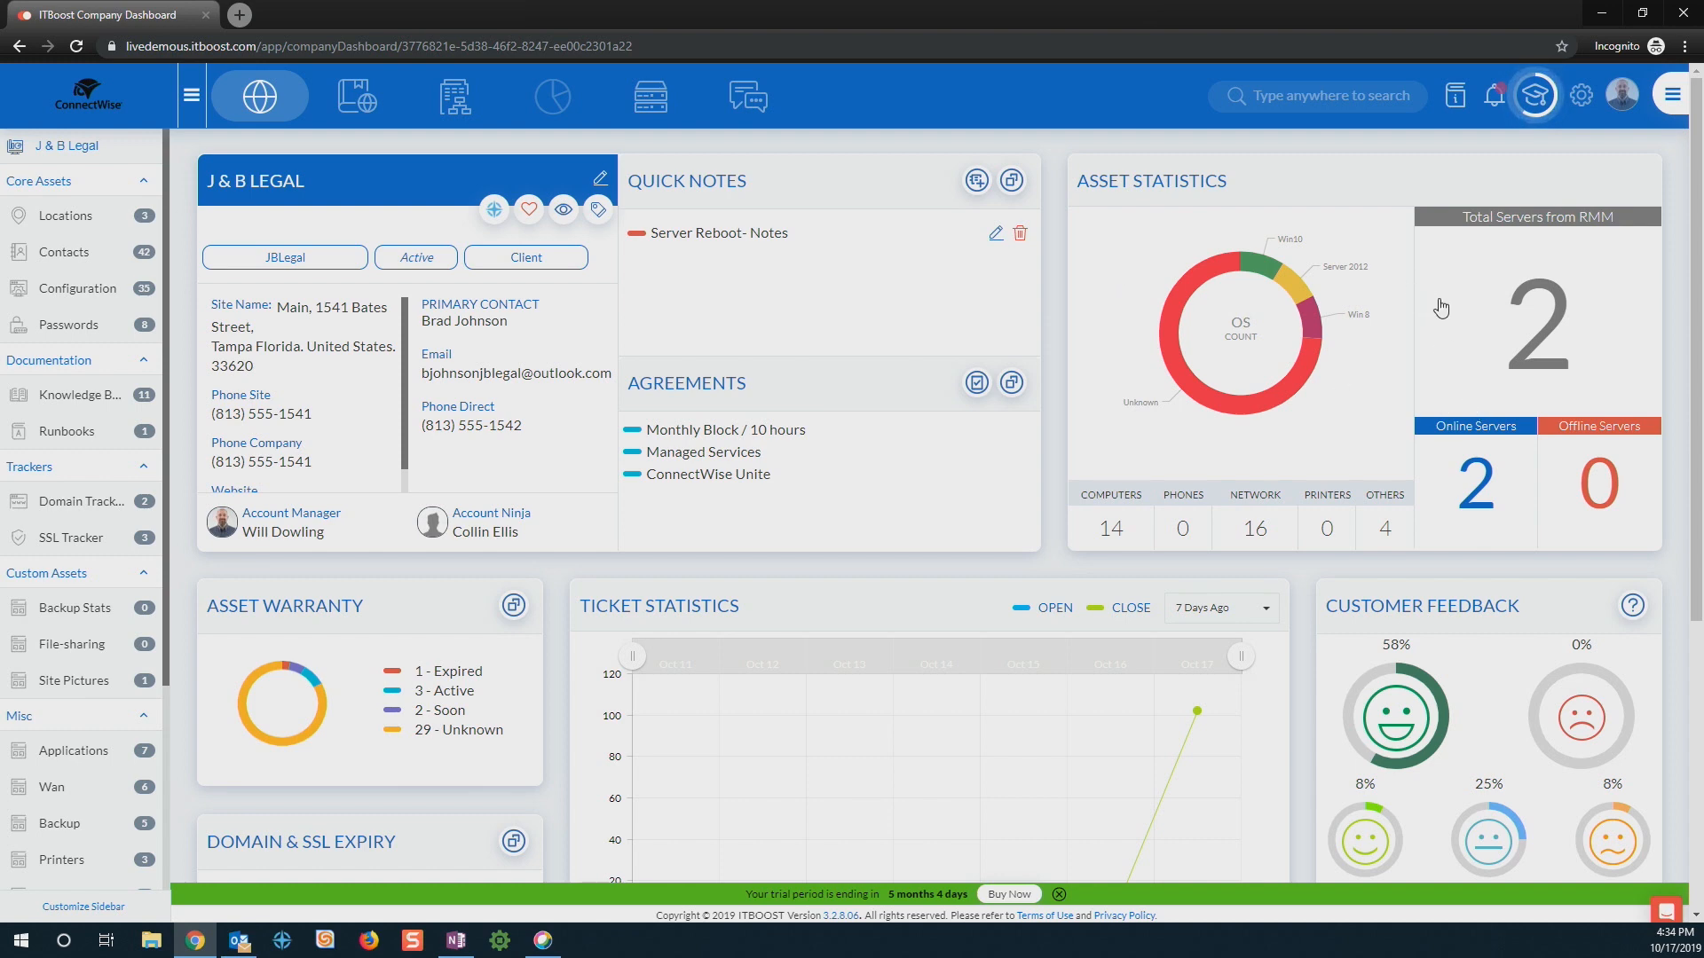
{"action": "mouse_move", "coordinate": [1528, 307]}
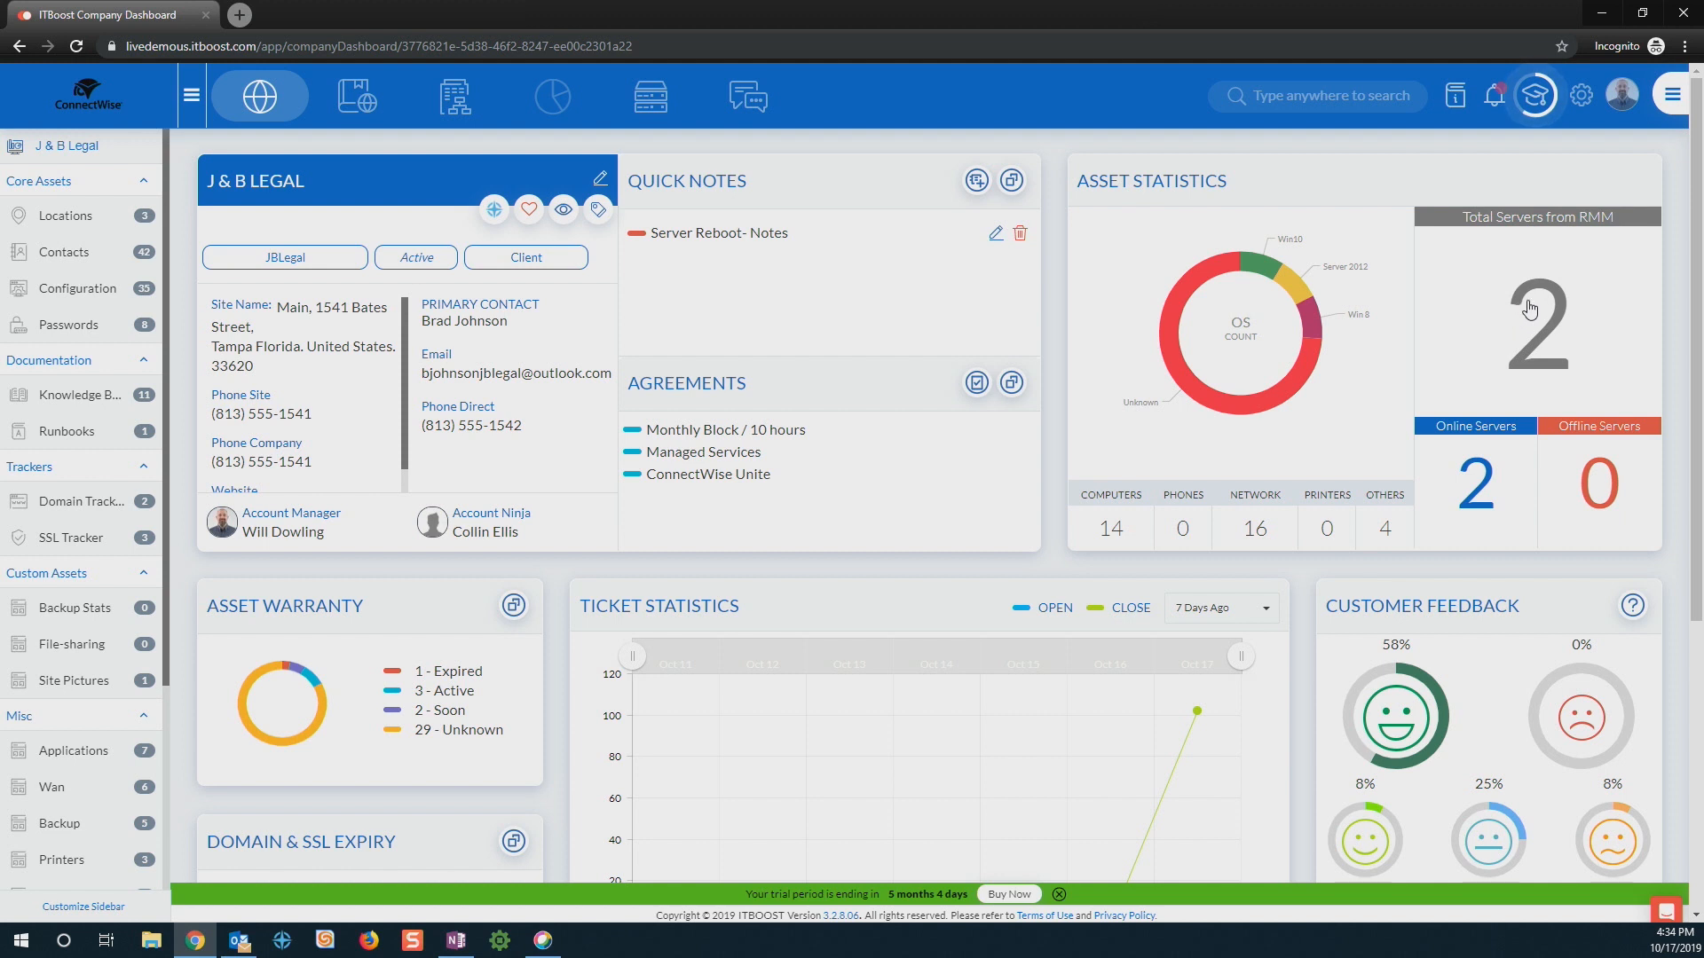
{"action": "mouse_move", "coordinate": [1203, 474]}
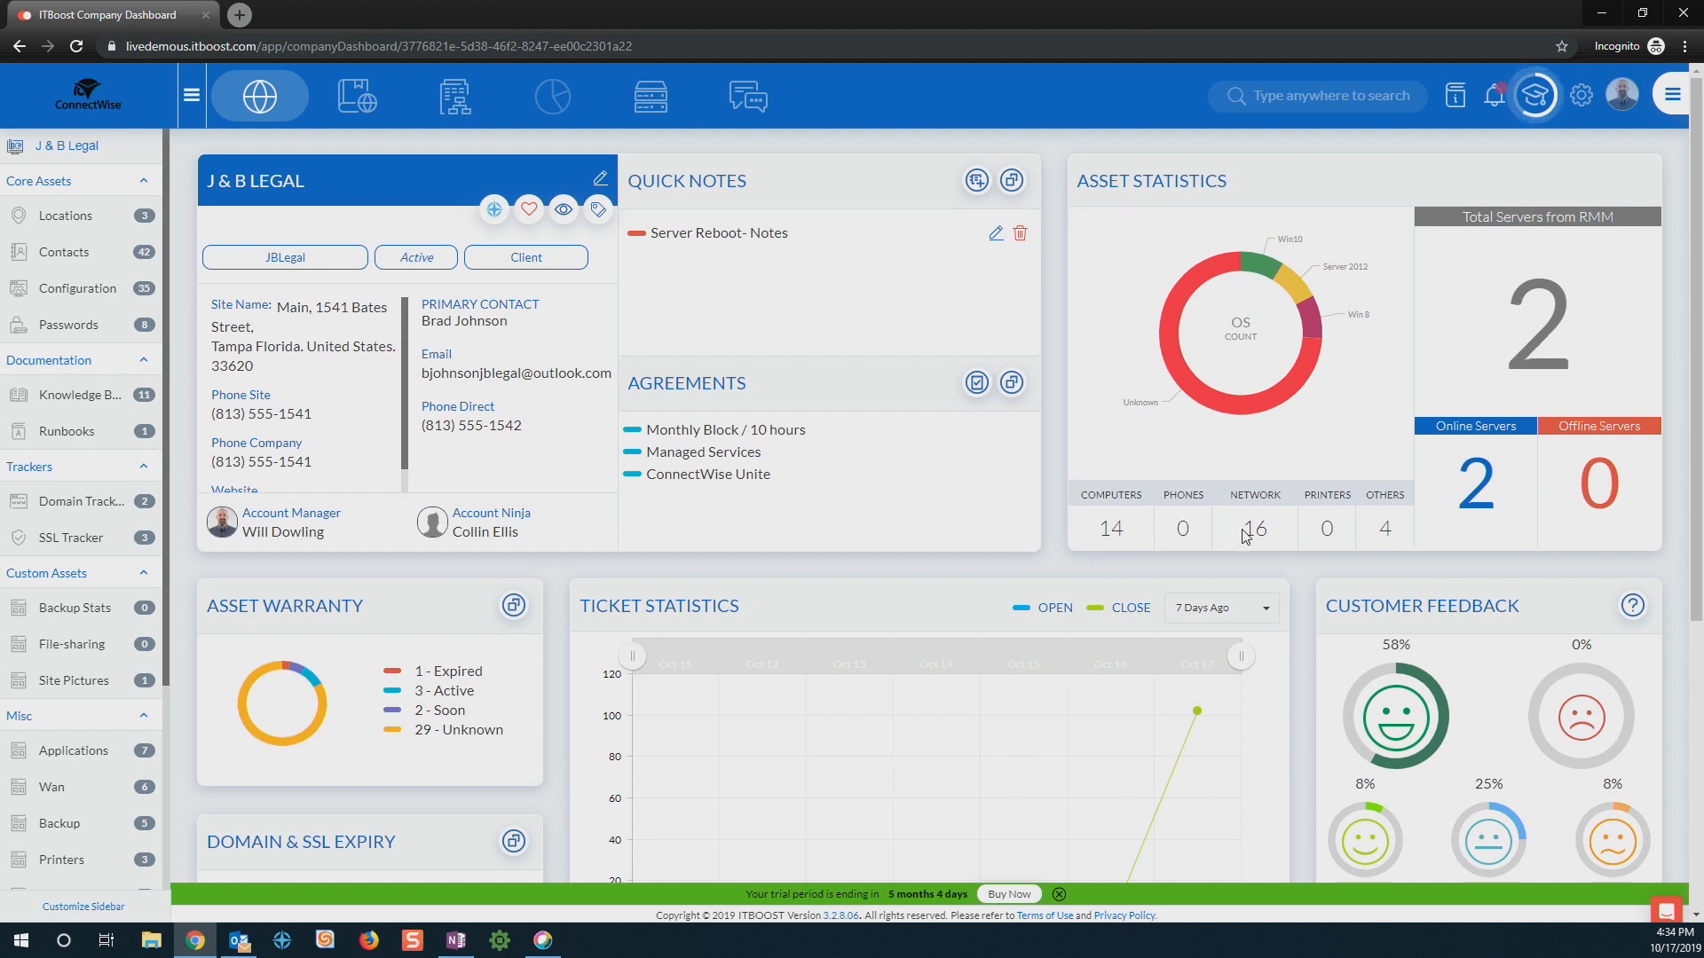
{"action": "mouse_move", "coordinate": [728, 568]}
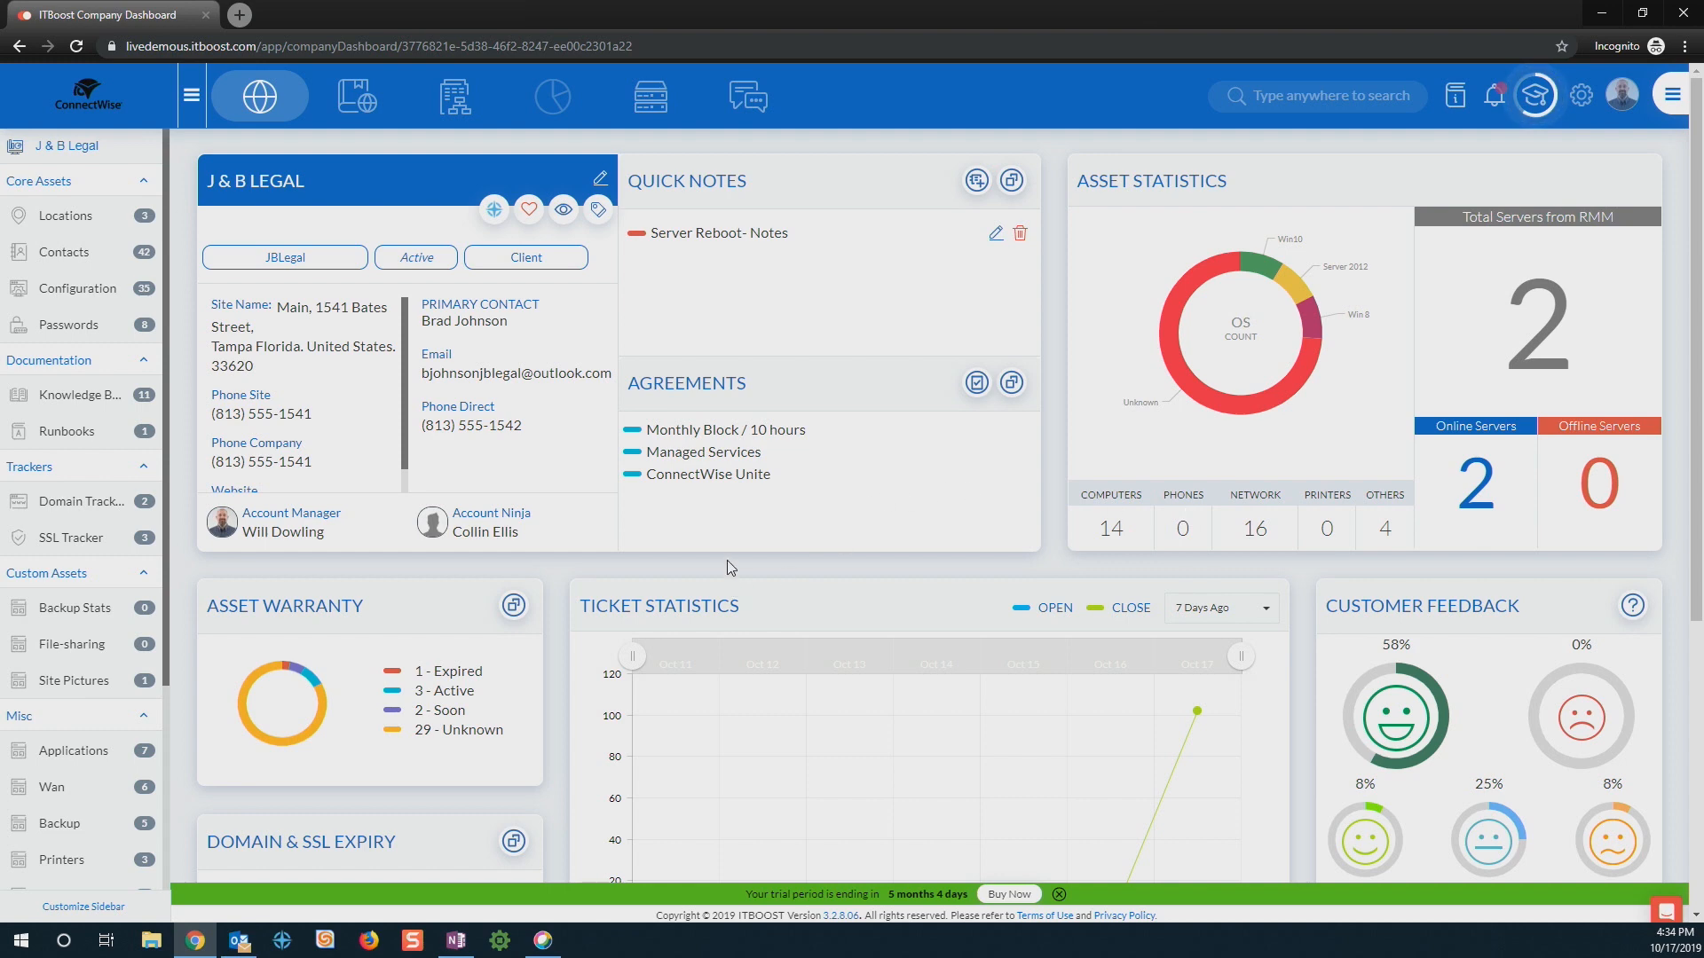
{"action": "mouse_move", "coordinate": [1534, 350]}
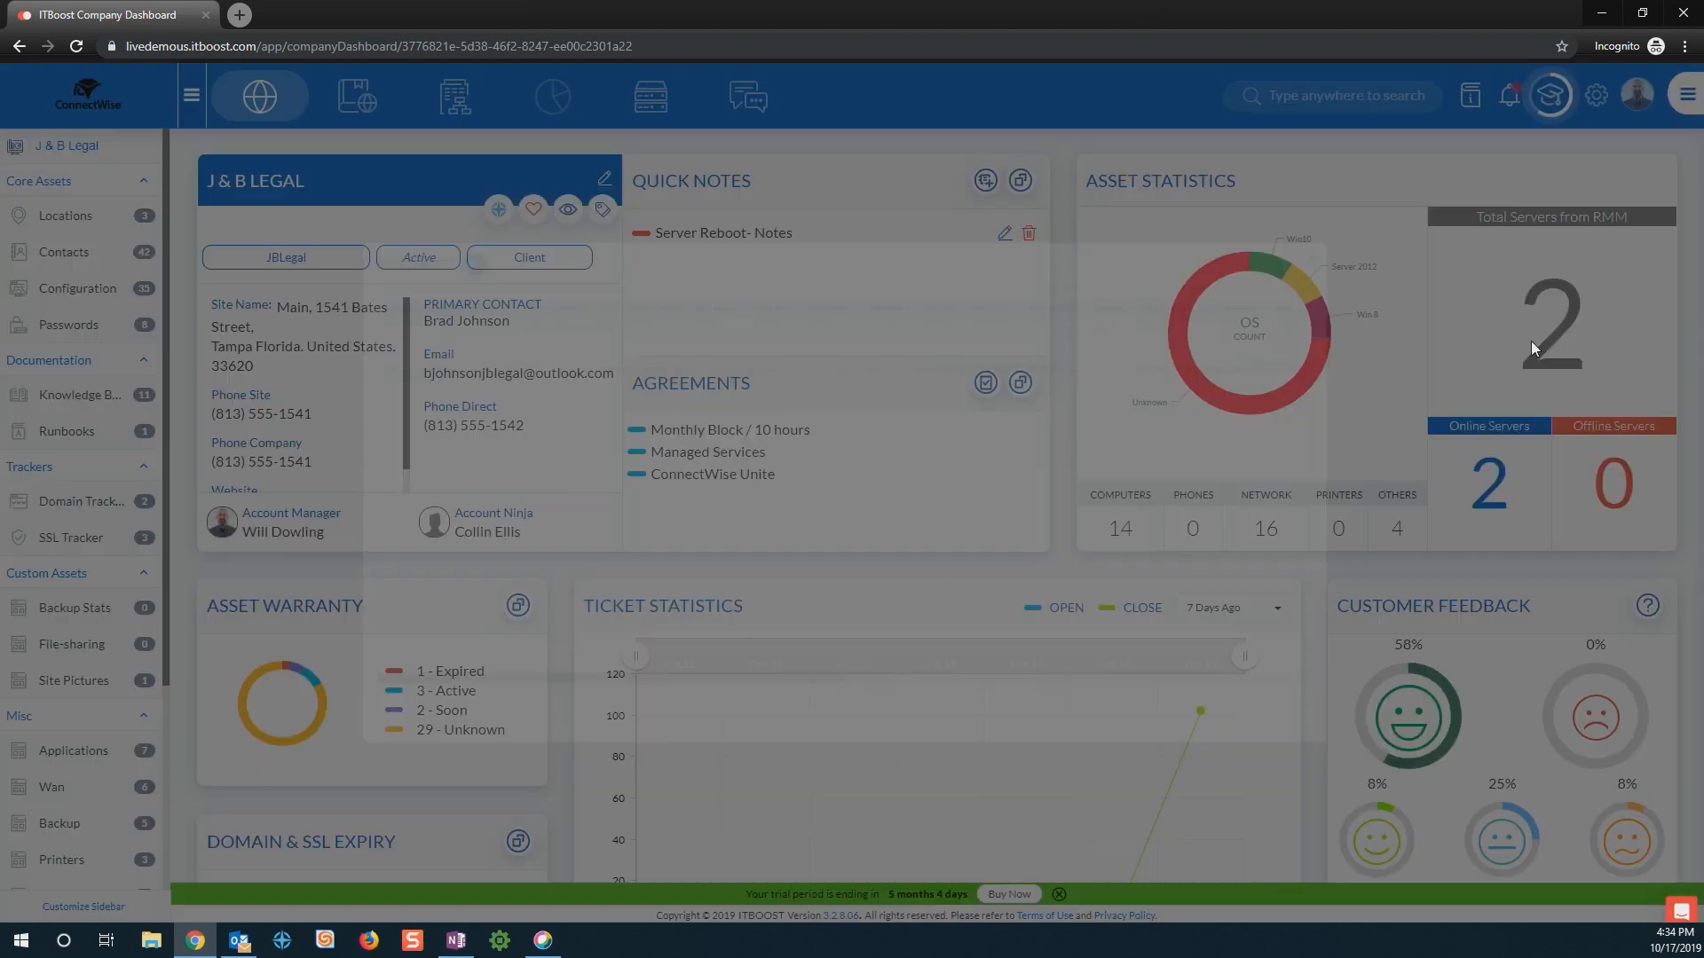
Step: Review and close the Total Servers list, then move down to the Asset Warranty and expiry widgets
{"action": "left_click", "coordinate": [1554, 321]}
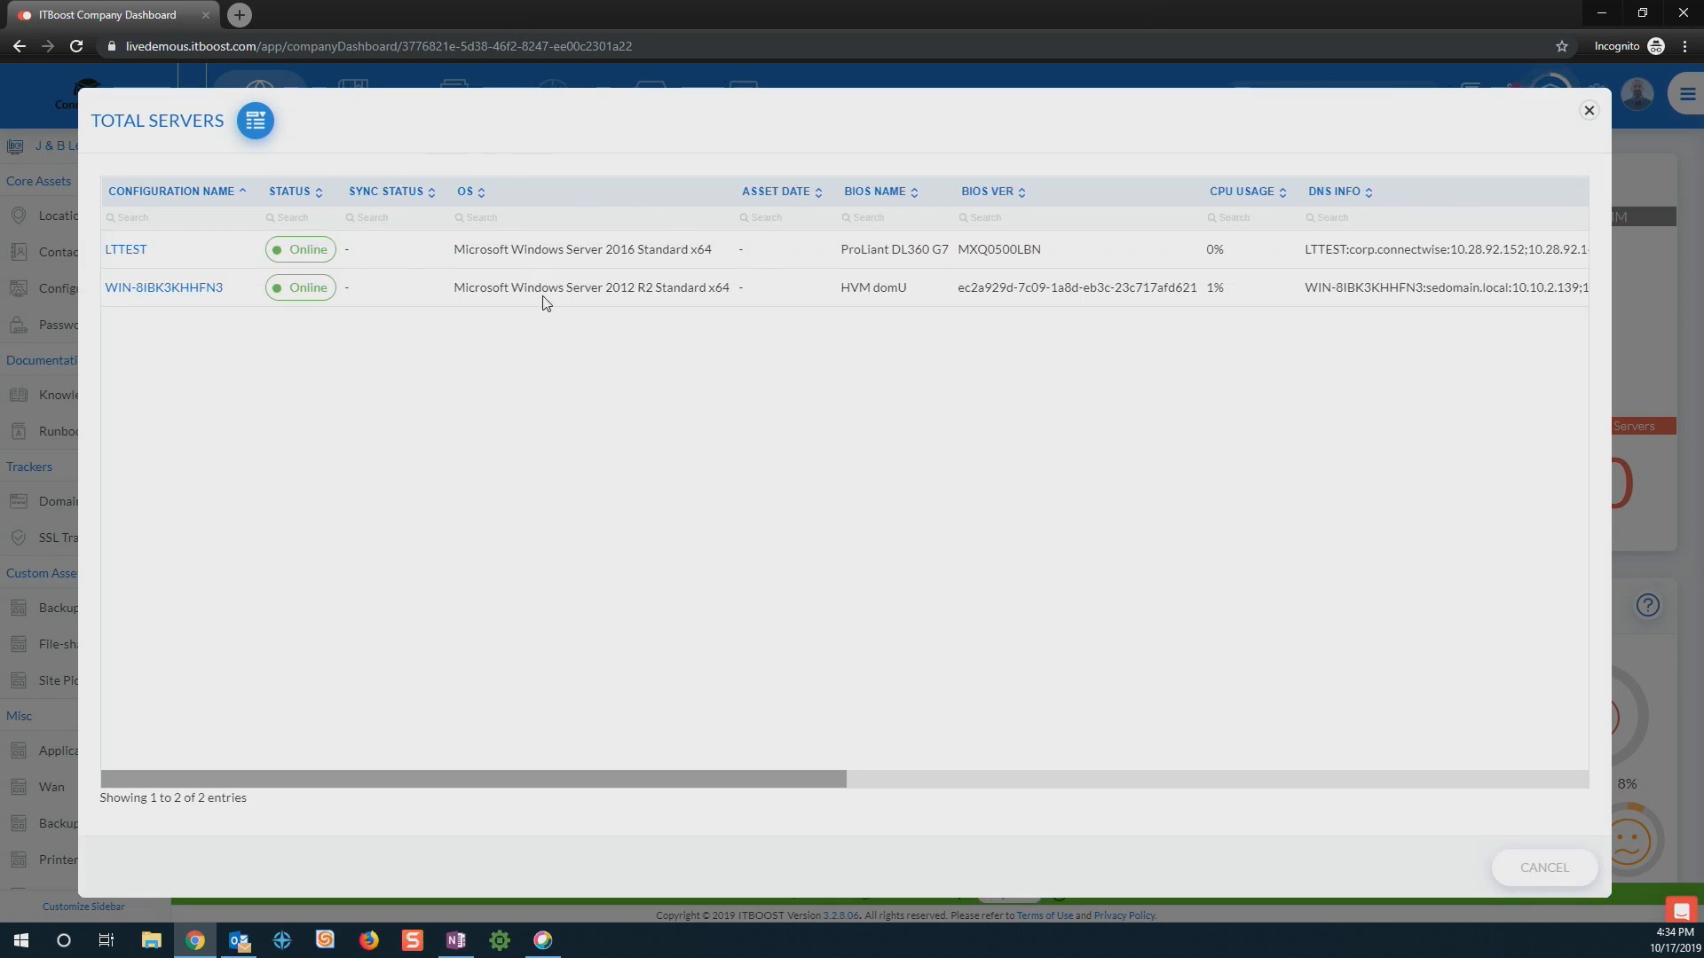
{"action": "mouse_move", "coordinate": [1588, 110]}
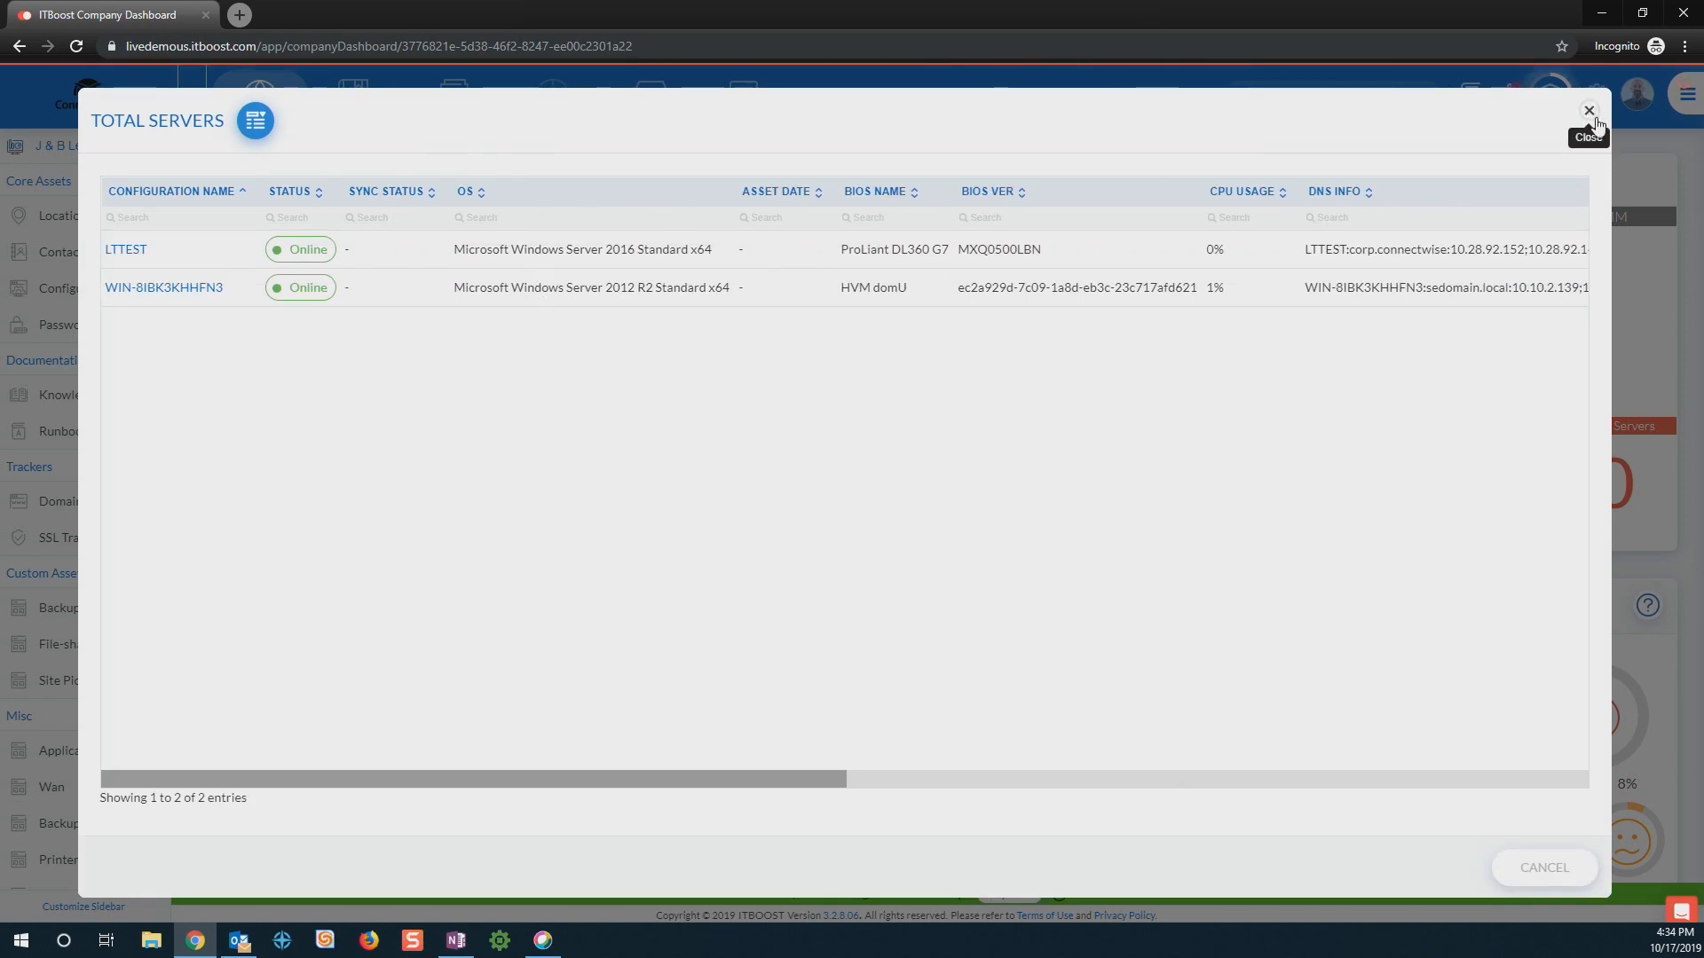
{"action": "left_click", "coordinate": [1586, 110]}
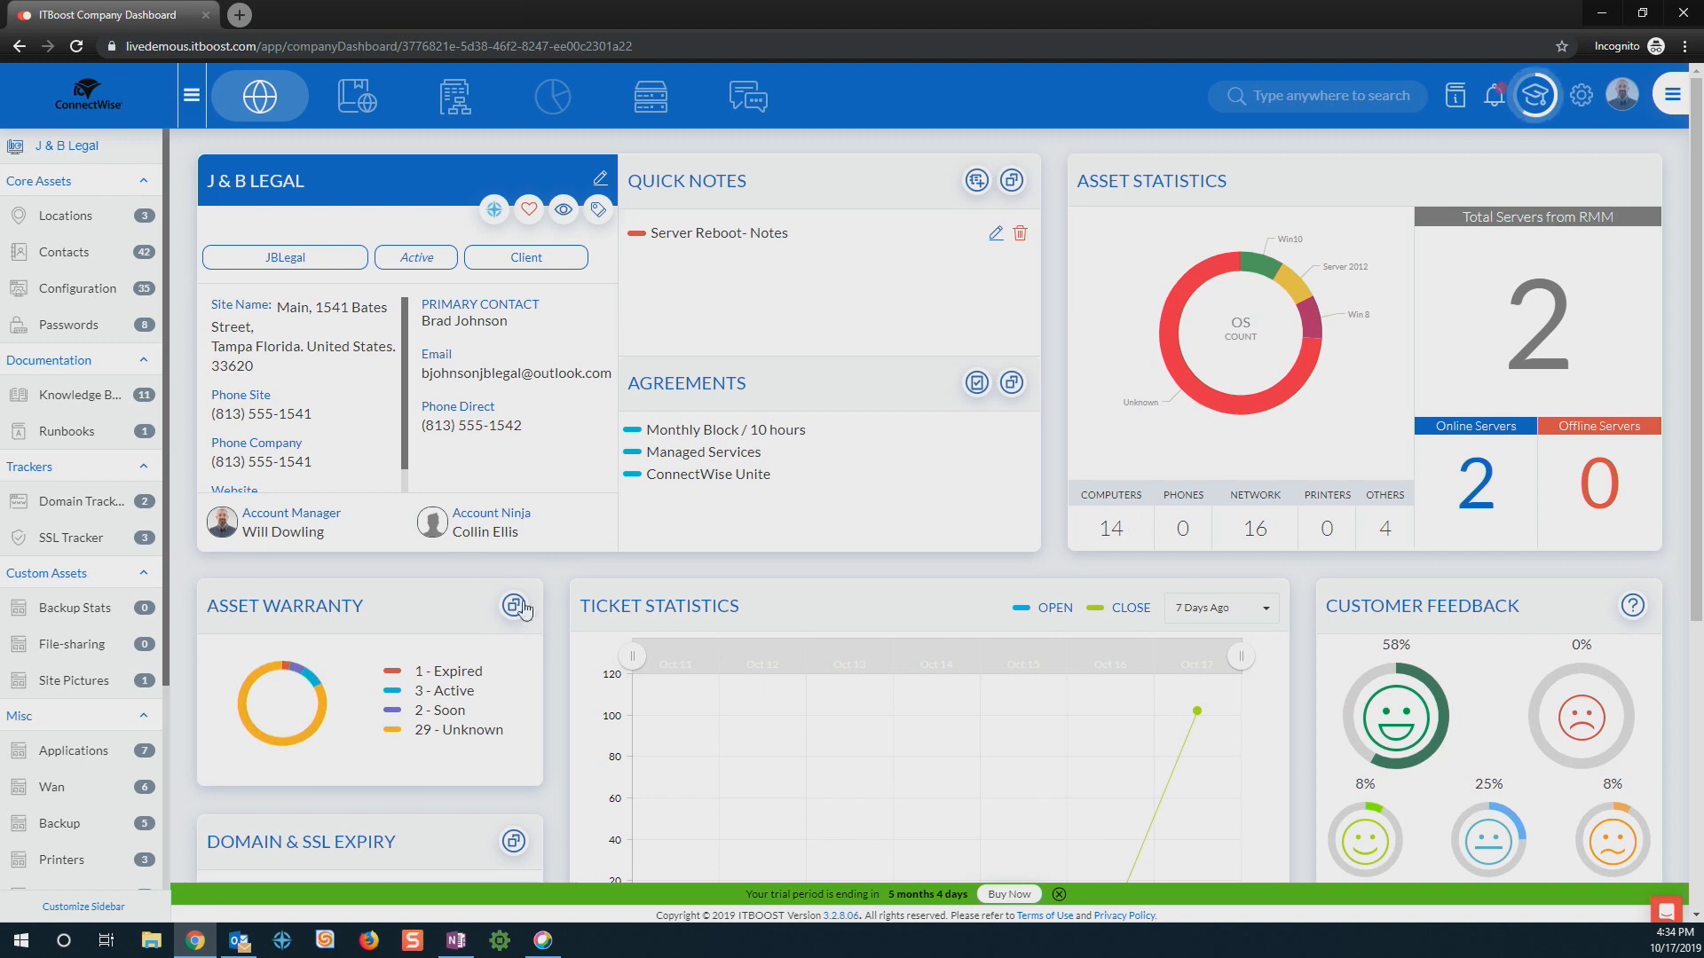
{"action": "scroll", "scroll_direction": "down", "scroll_amount": 3}
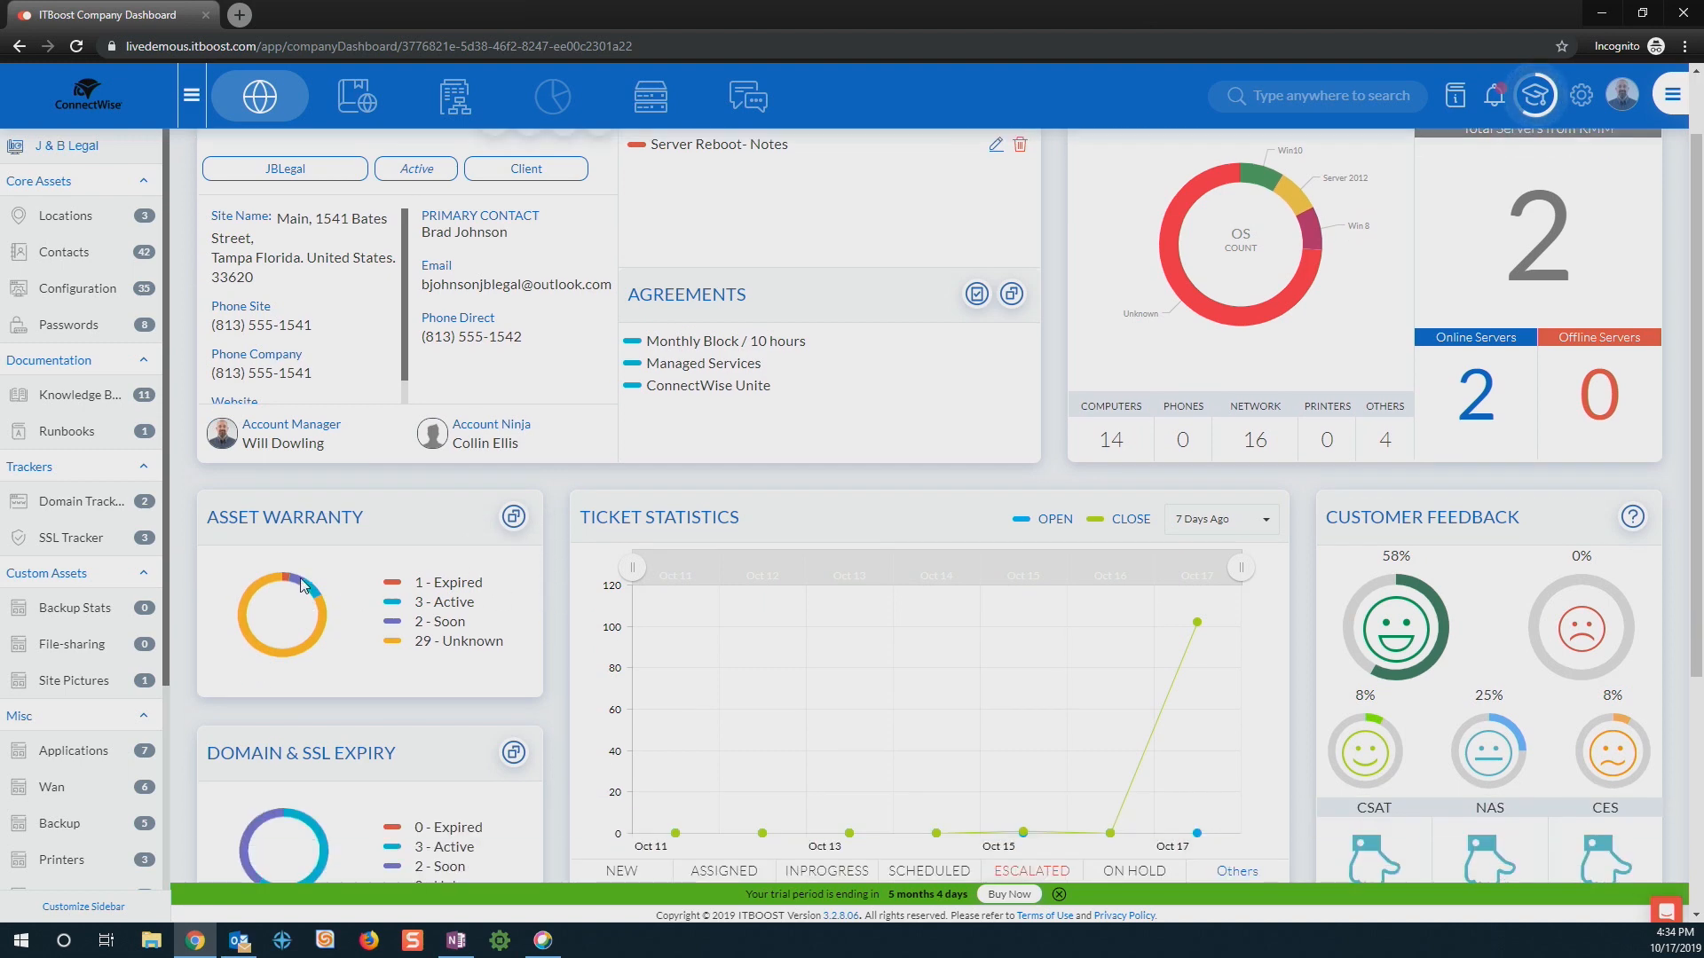
{"action": "mouse_move", "coordinate": [307, 570]}
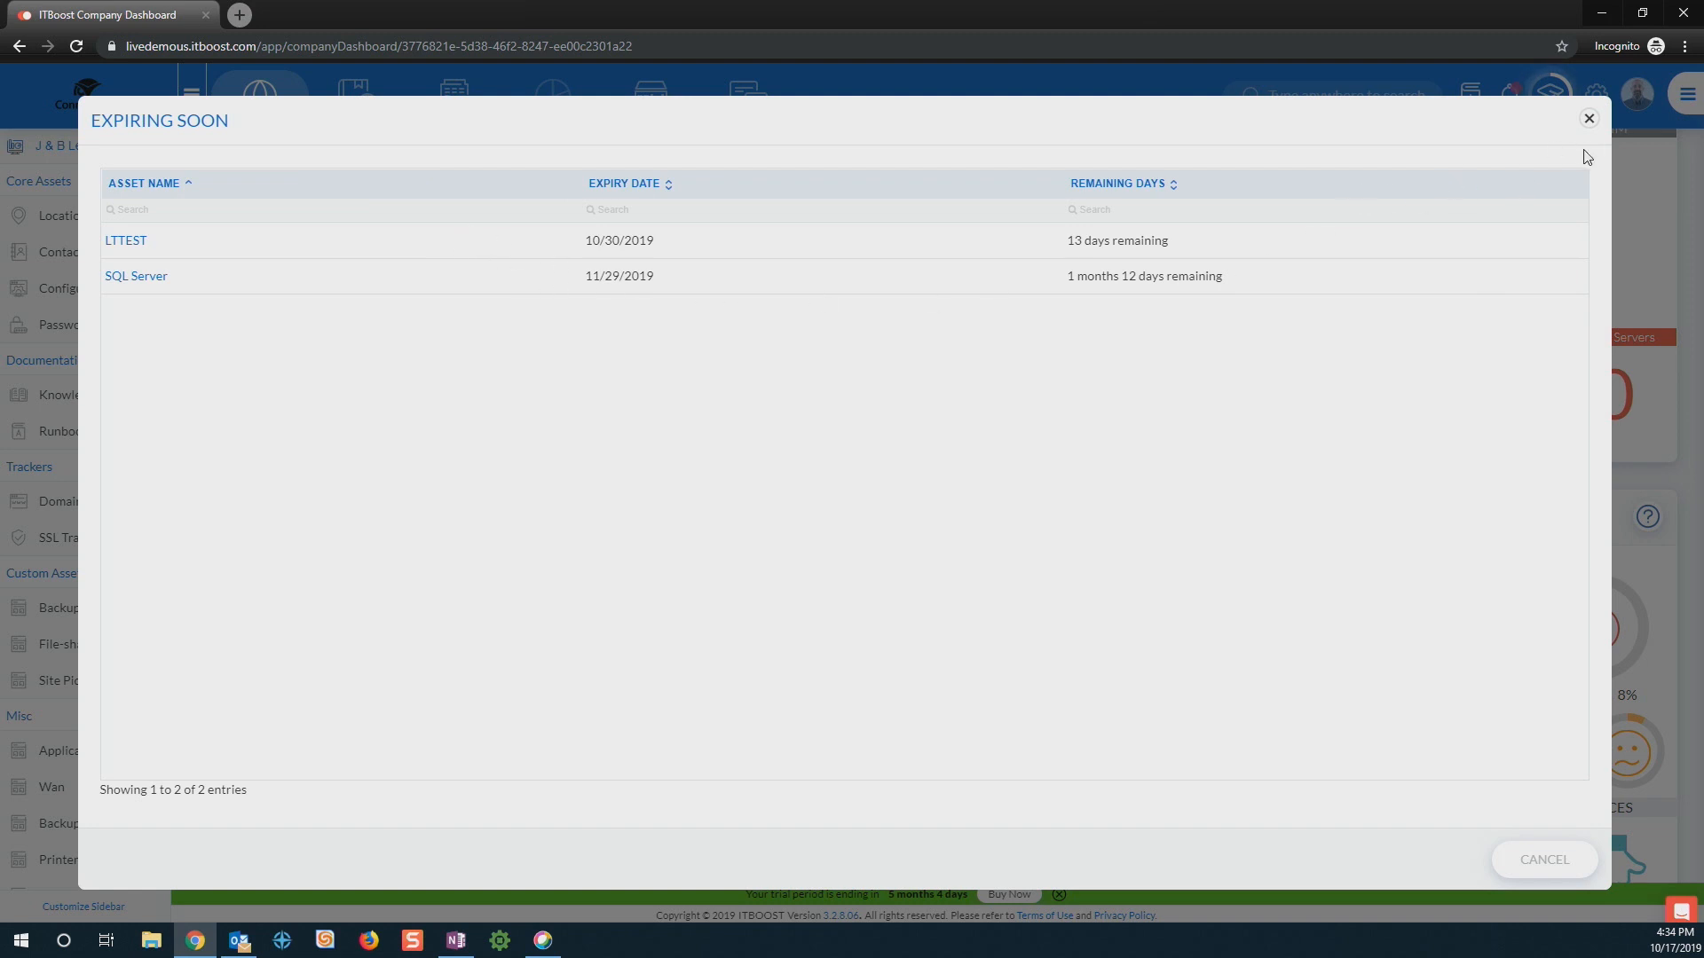
{"action": "mouse_move", "coordinate": [1588, 117]}
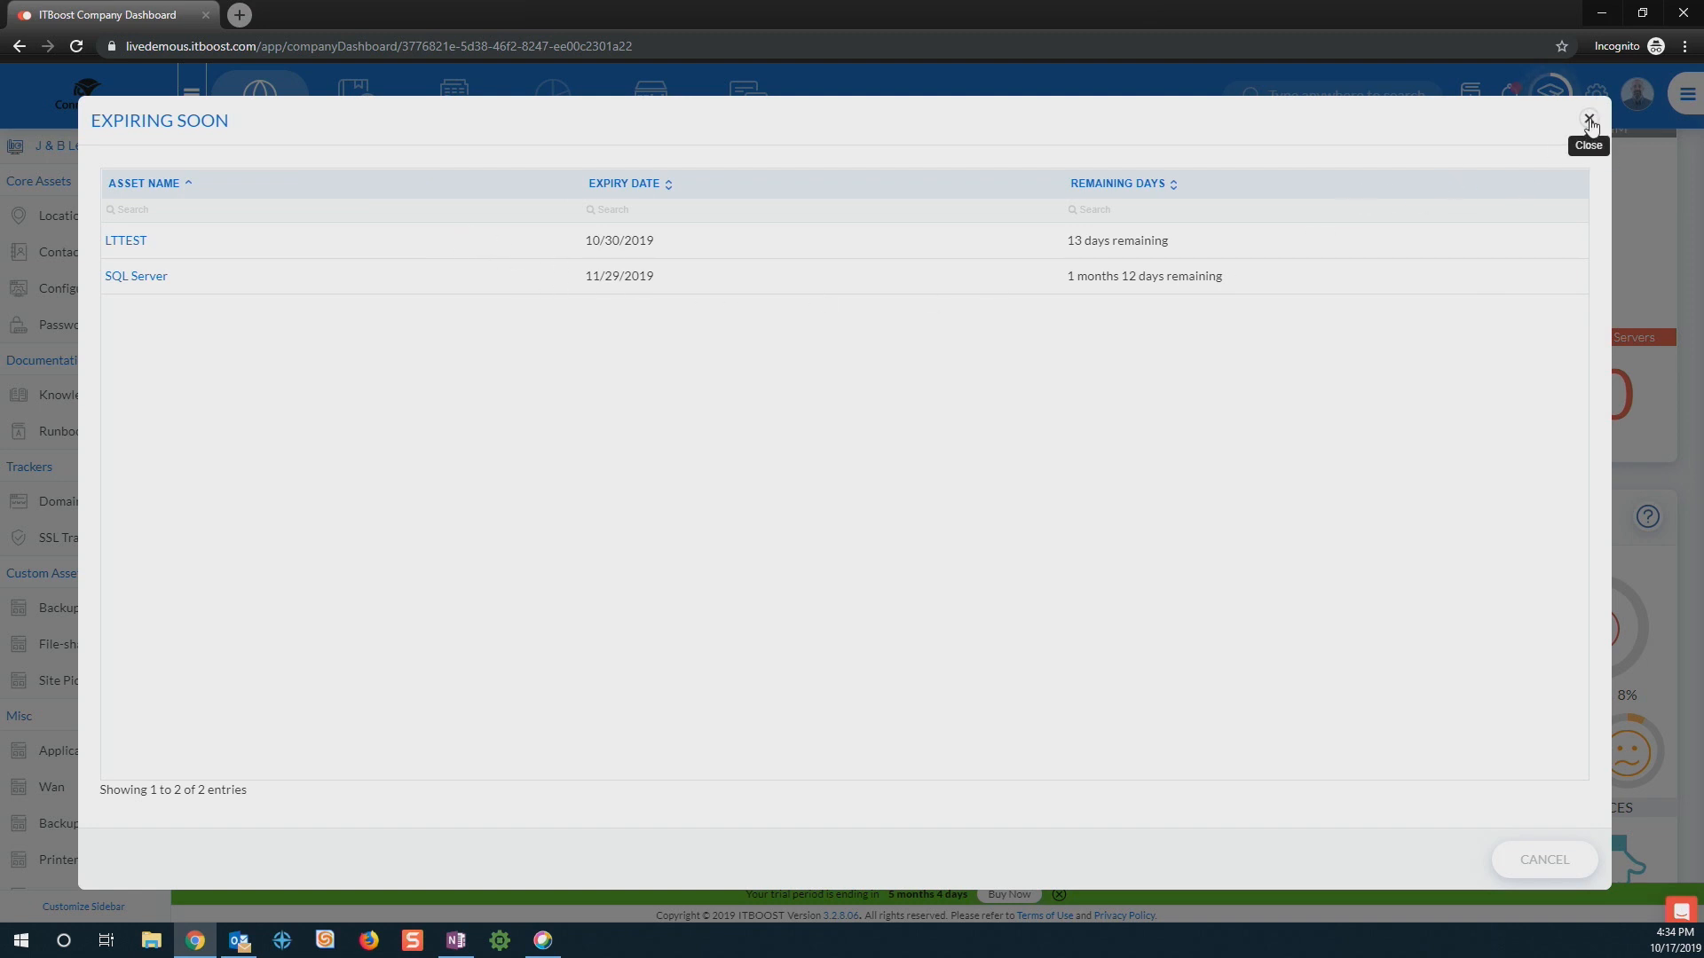
{"action": "mouse_move", "coordinate": [195, 109]}
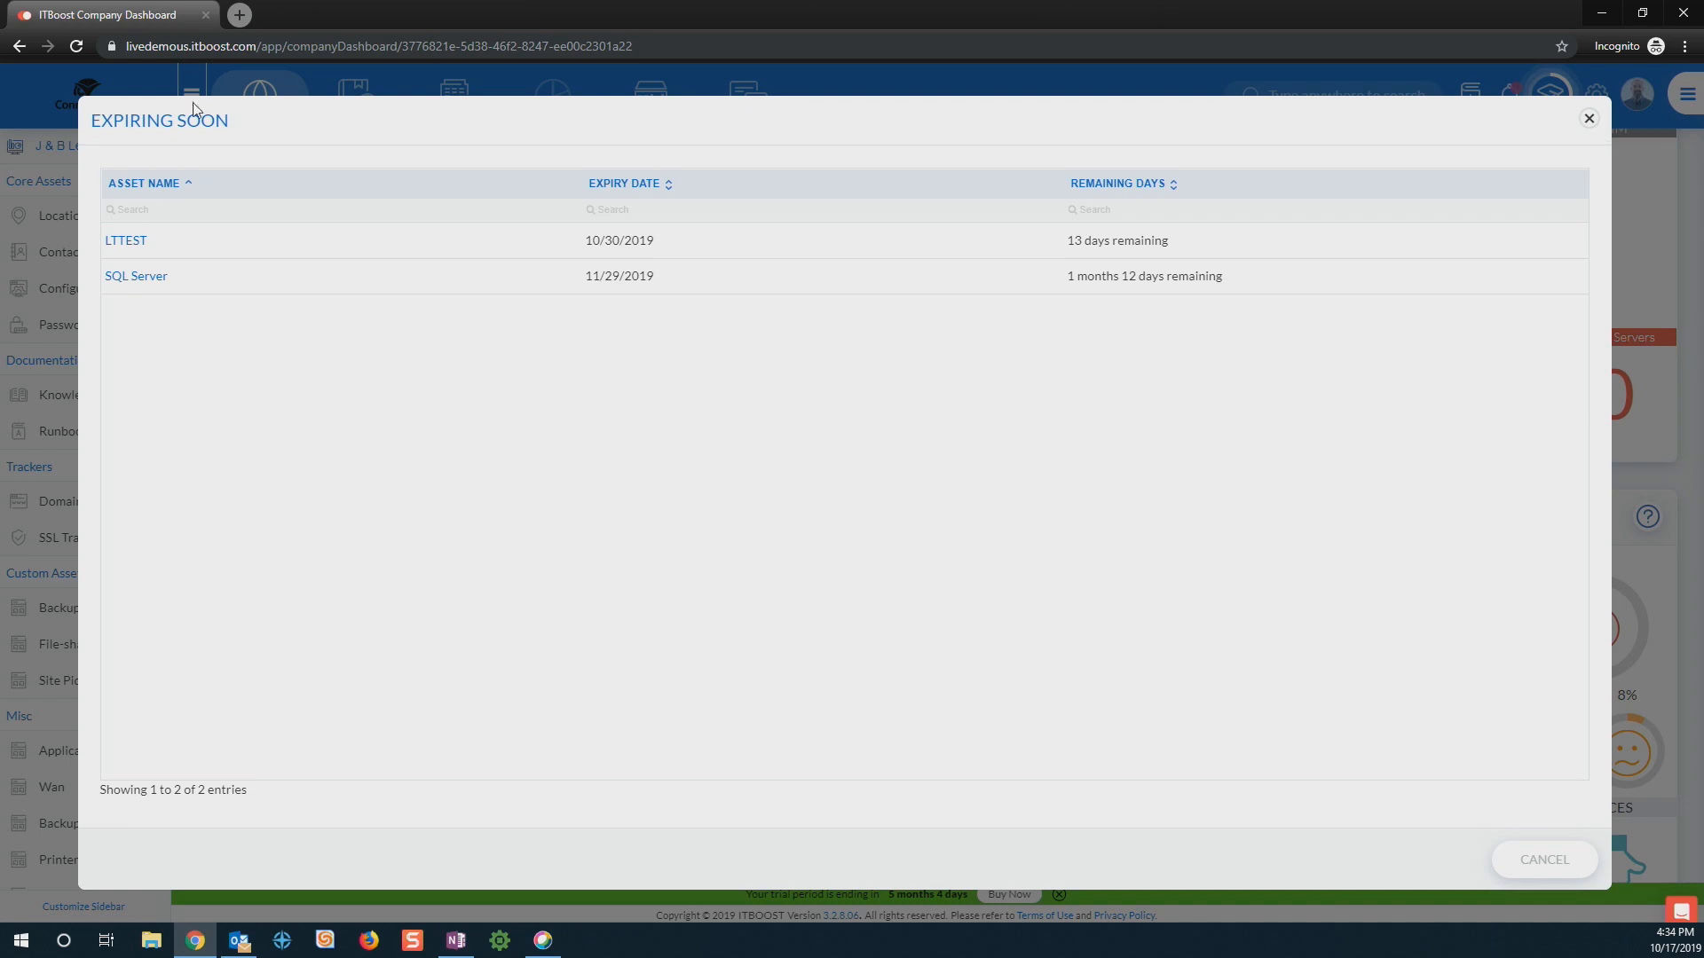
{"action": "mouse_move", "coordinate": [1641, 122]}
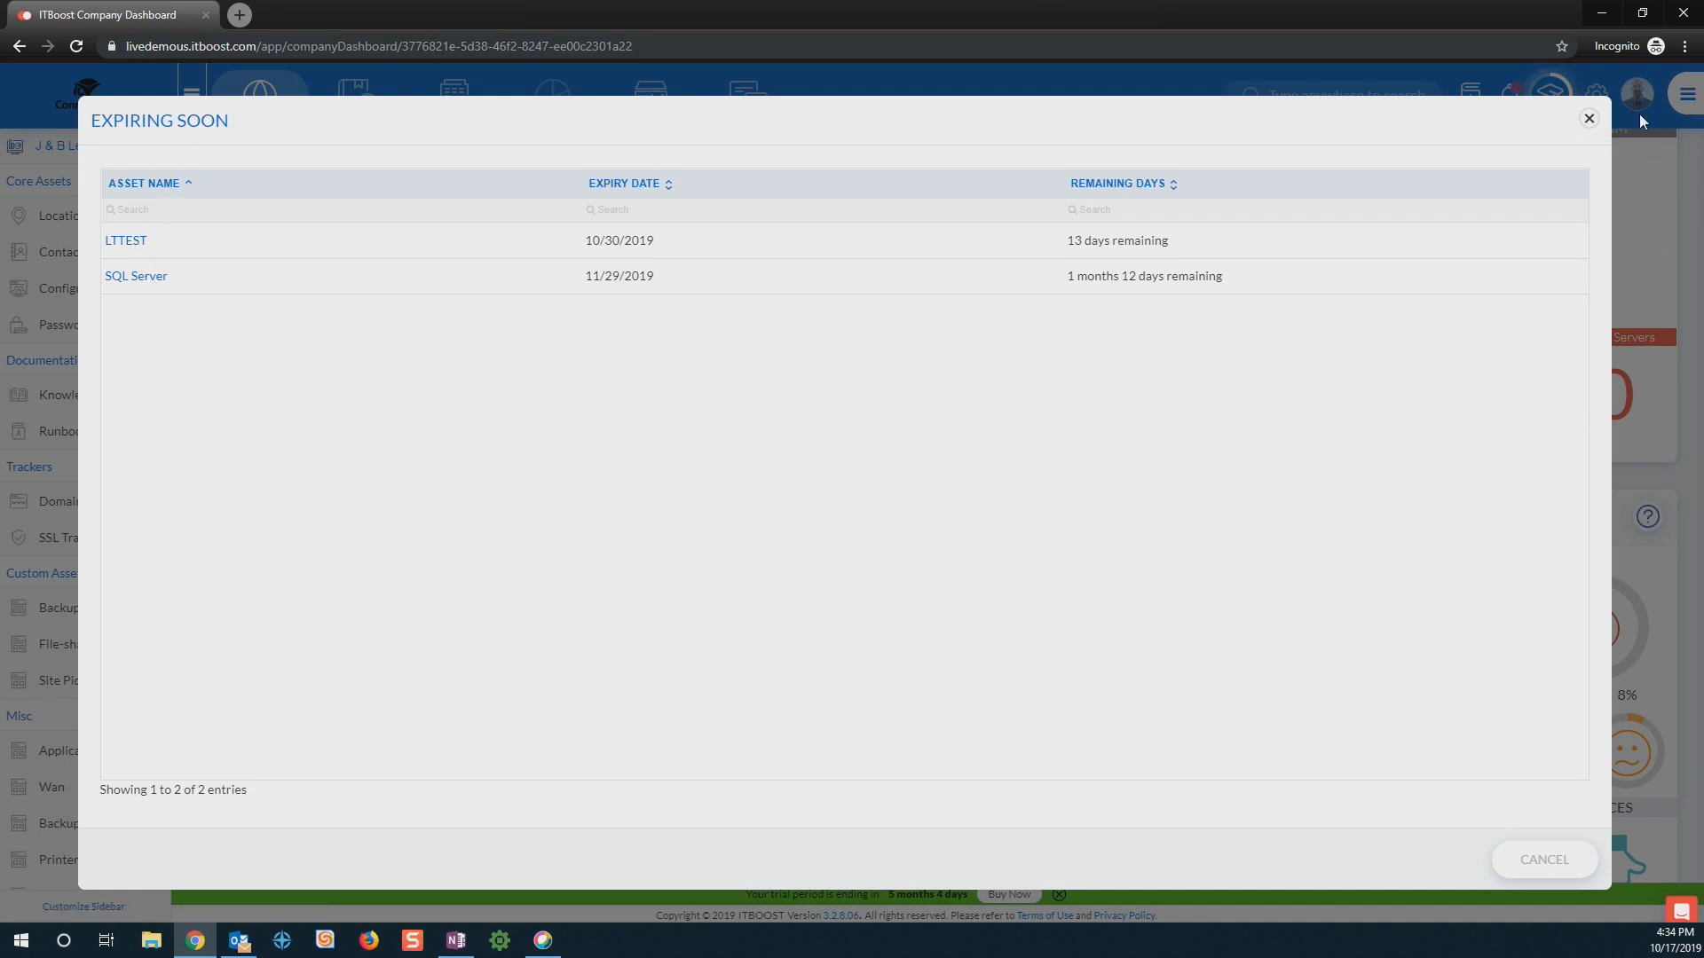
Step: Close the expiring warranties list, review itboost.com and mail.thehelpdesk.com expiries, and close that list
{"action": "left_click", "coordinate": [1587, 118]}
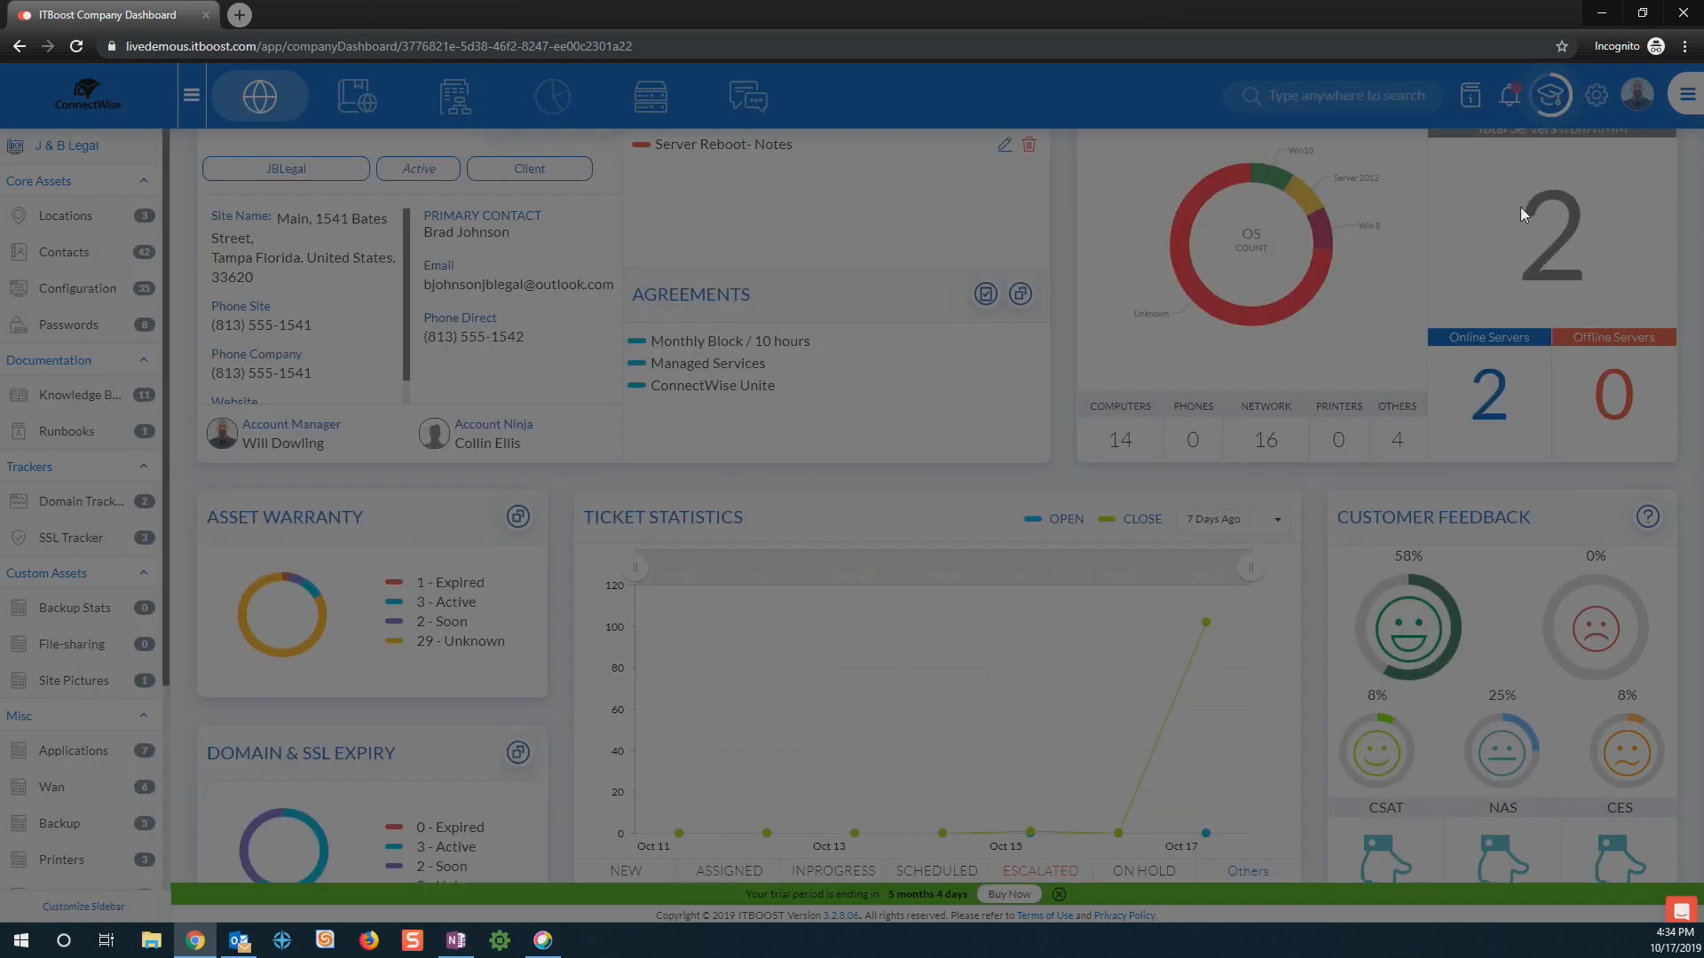
{"action": "scroll", "scroll_direction": "down", "scroll_amount": 3}
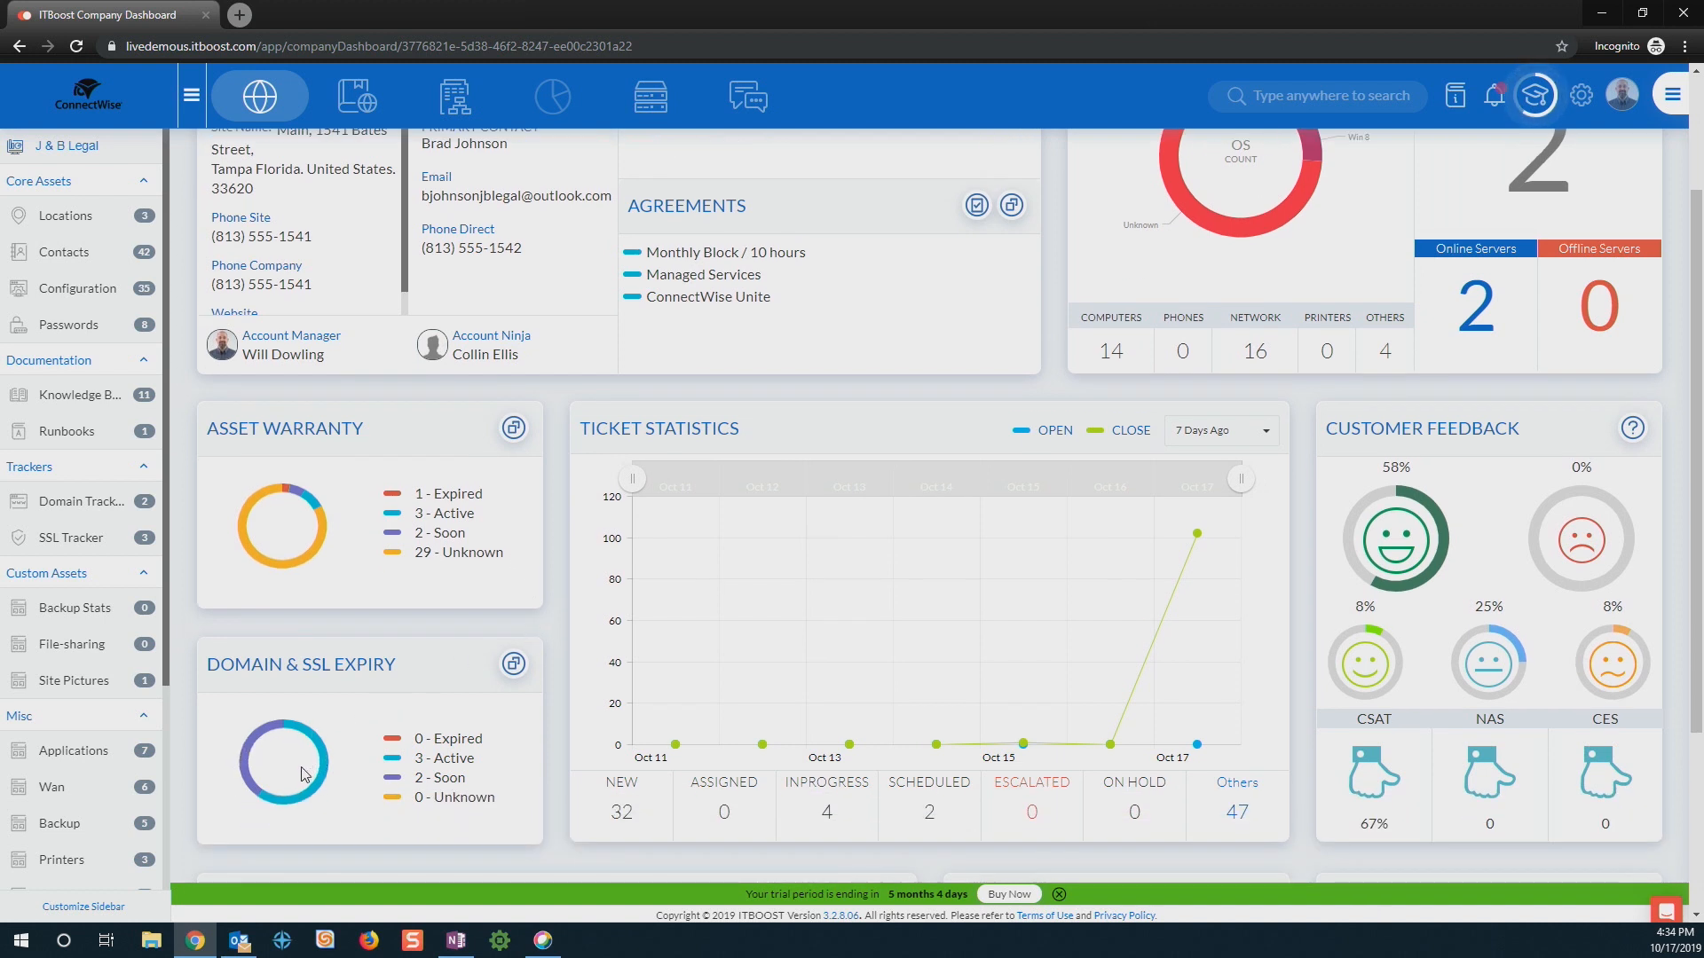
{"action": "mouse_move", "coordinate": [391, 708]}
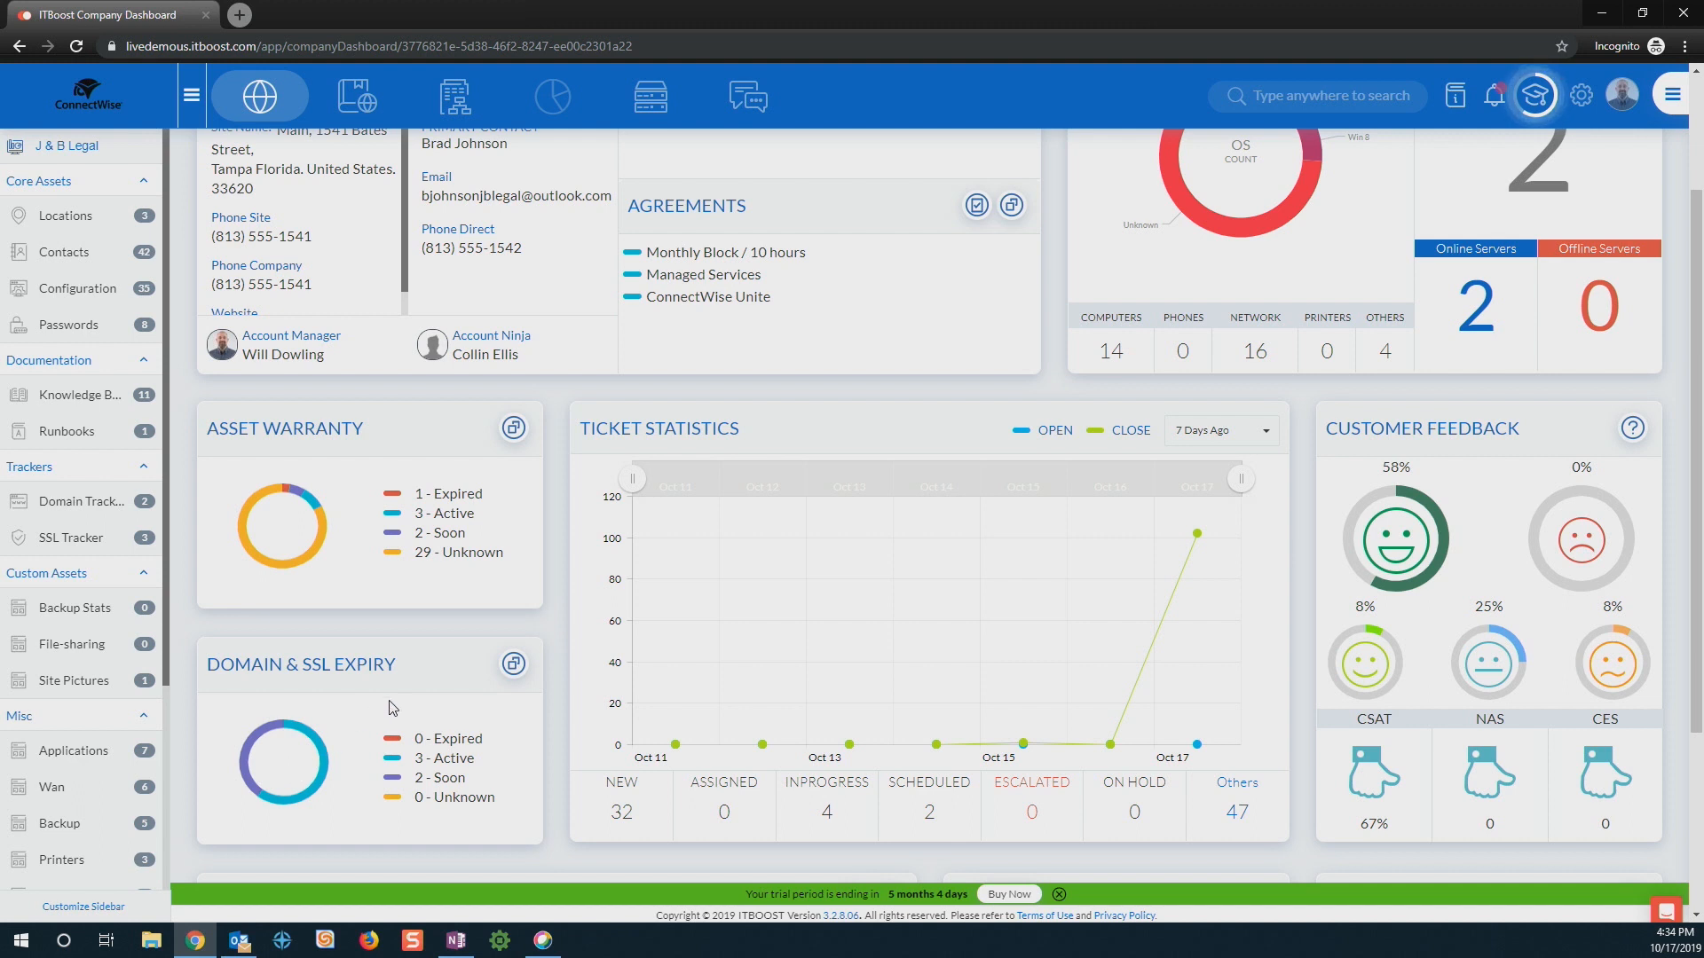
{"action": "mouse_move", "coordinate": [316, 761]}
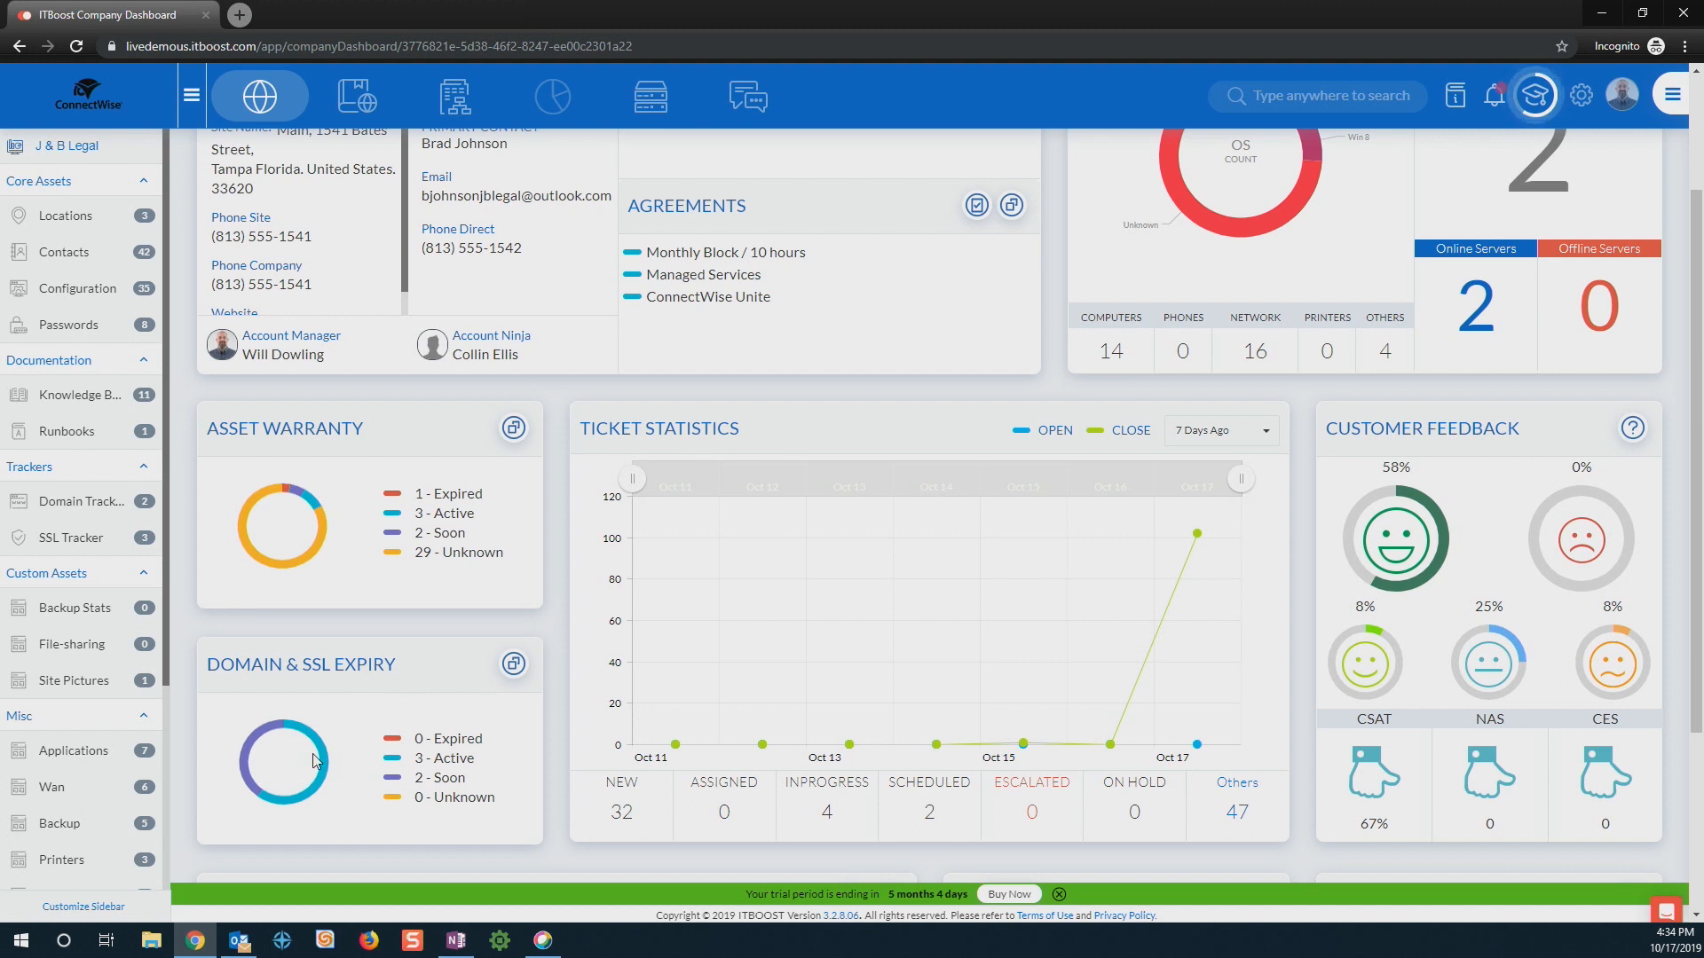
{"action": "mouse_move", "coordinate": [236, 777]}
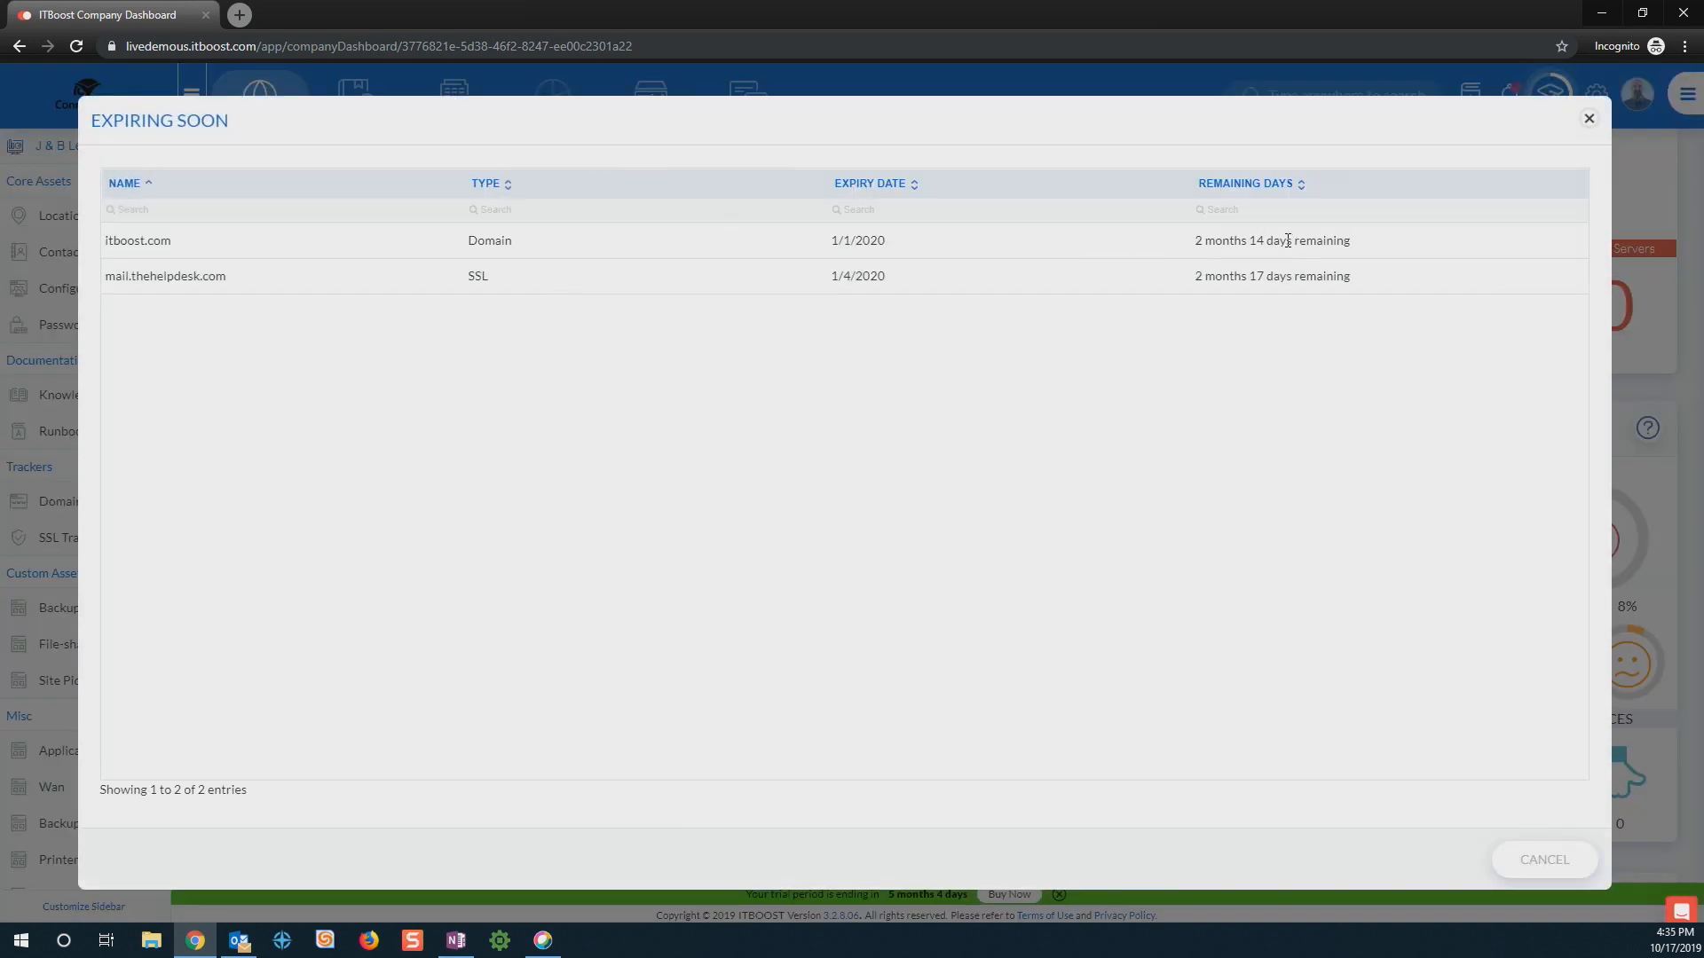
{"action": "mouse_move", "coordinate": [1441, 114]}
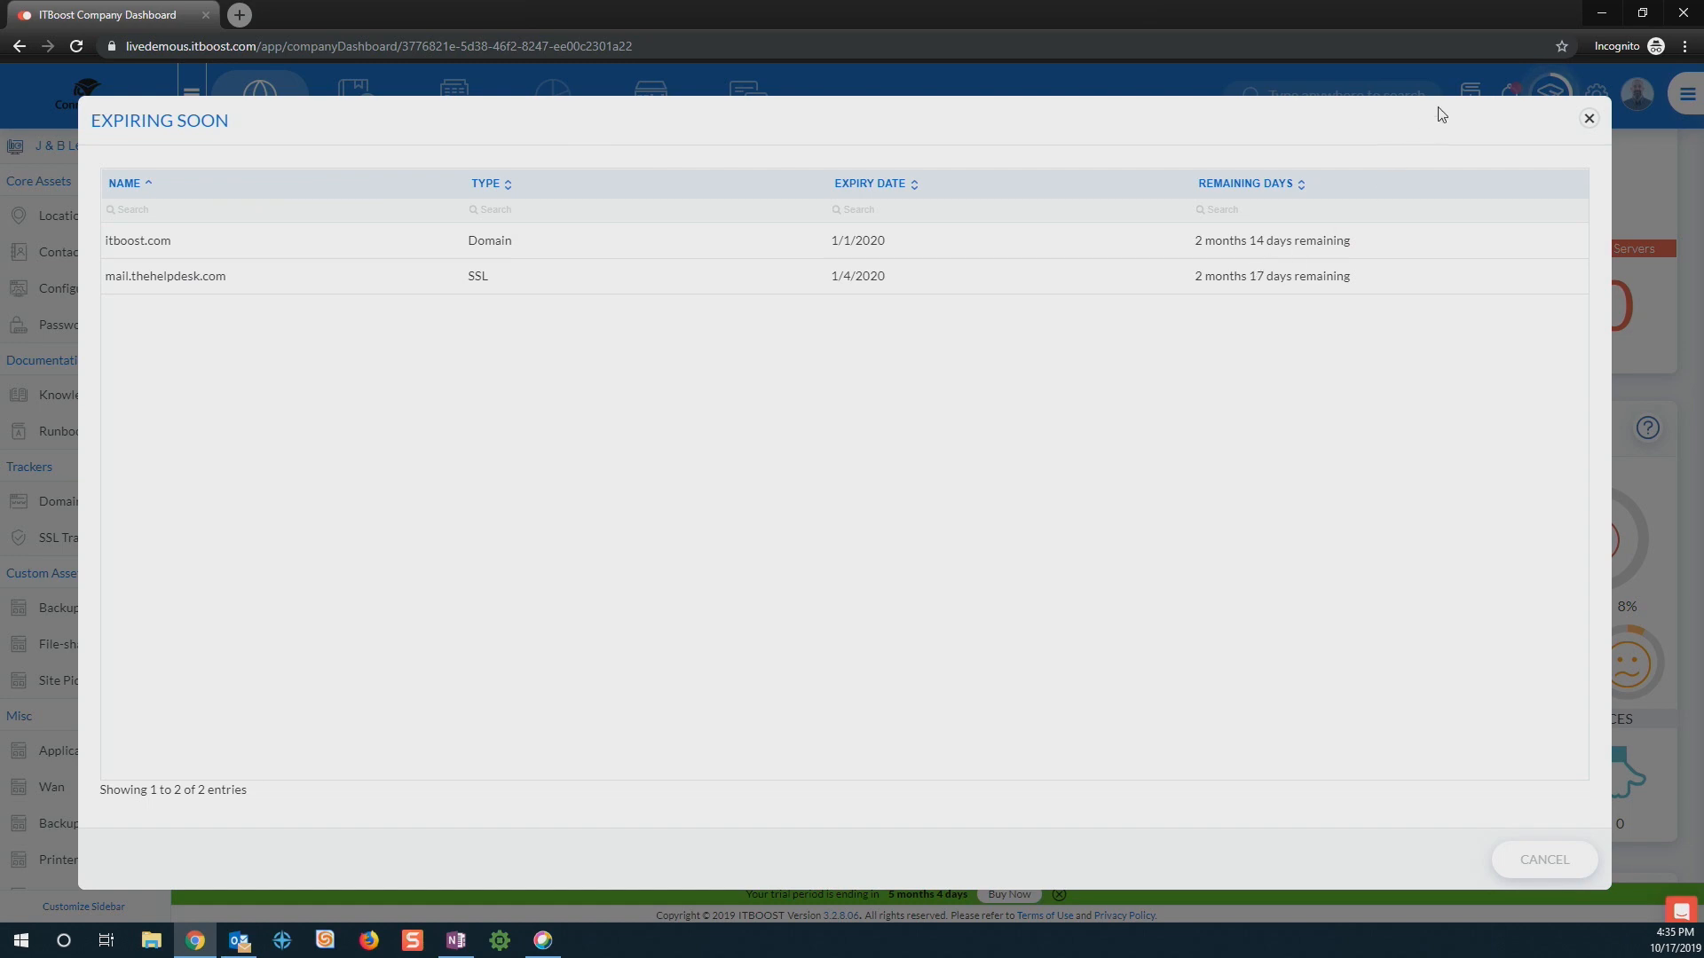
{"action": "left_click", "coordinate": [1587, 117]}
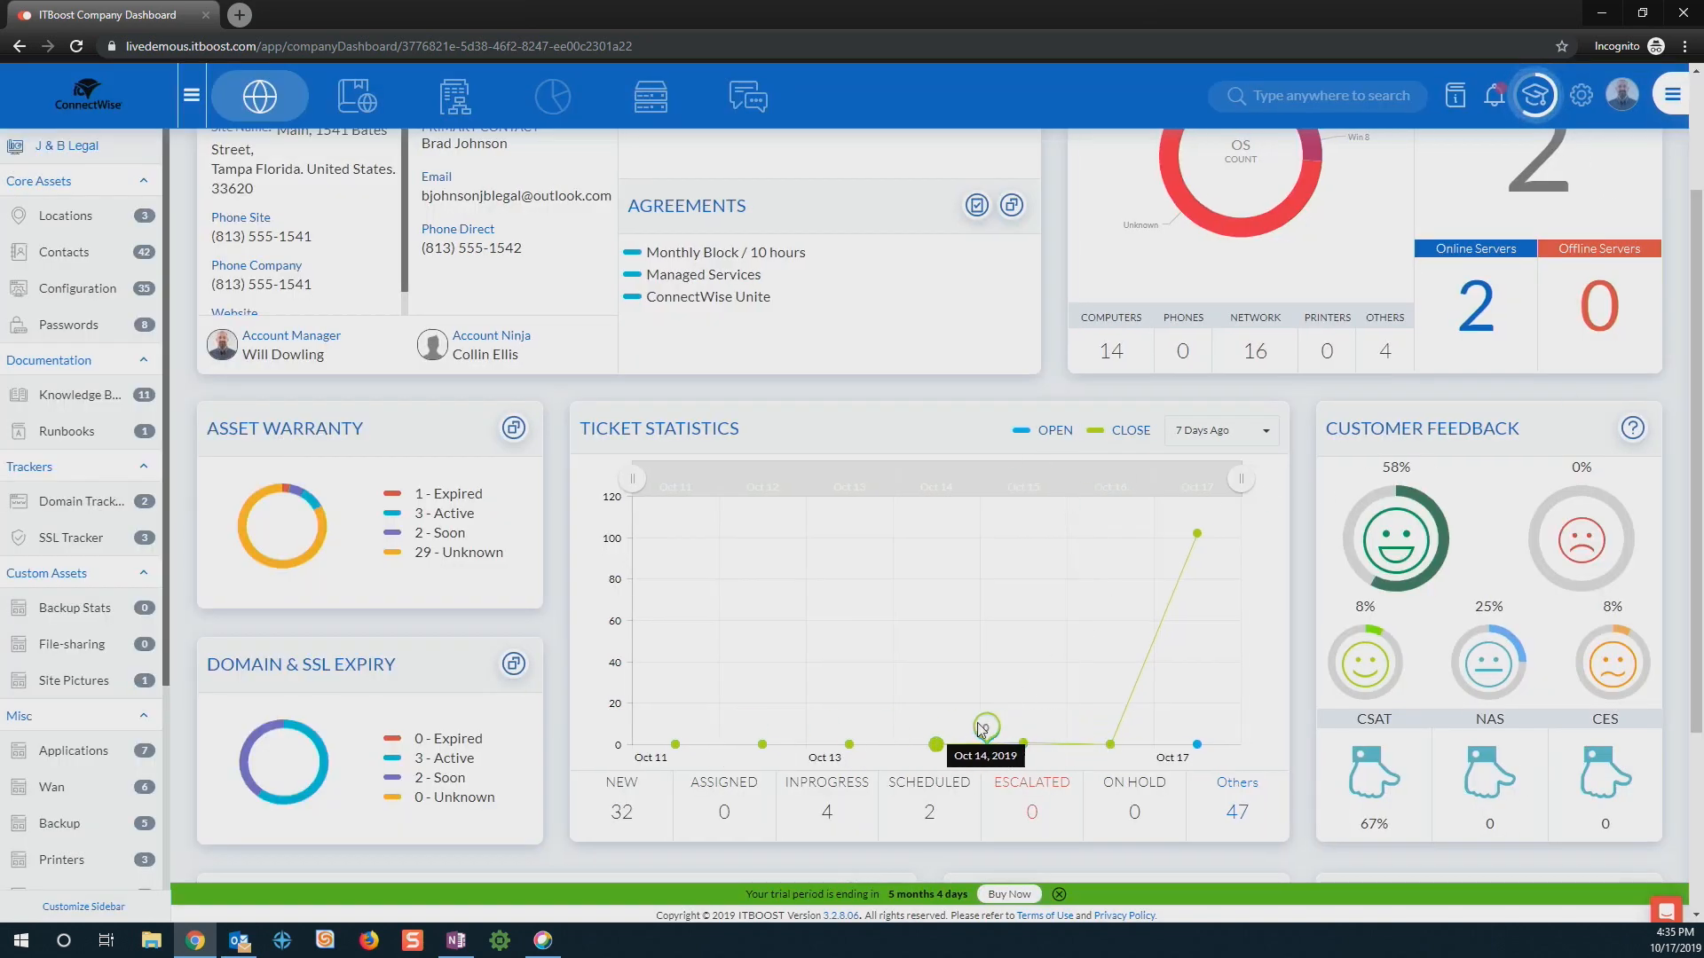
{"action": "mouse_move", "coordinate": [848, 726]}
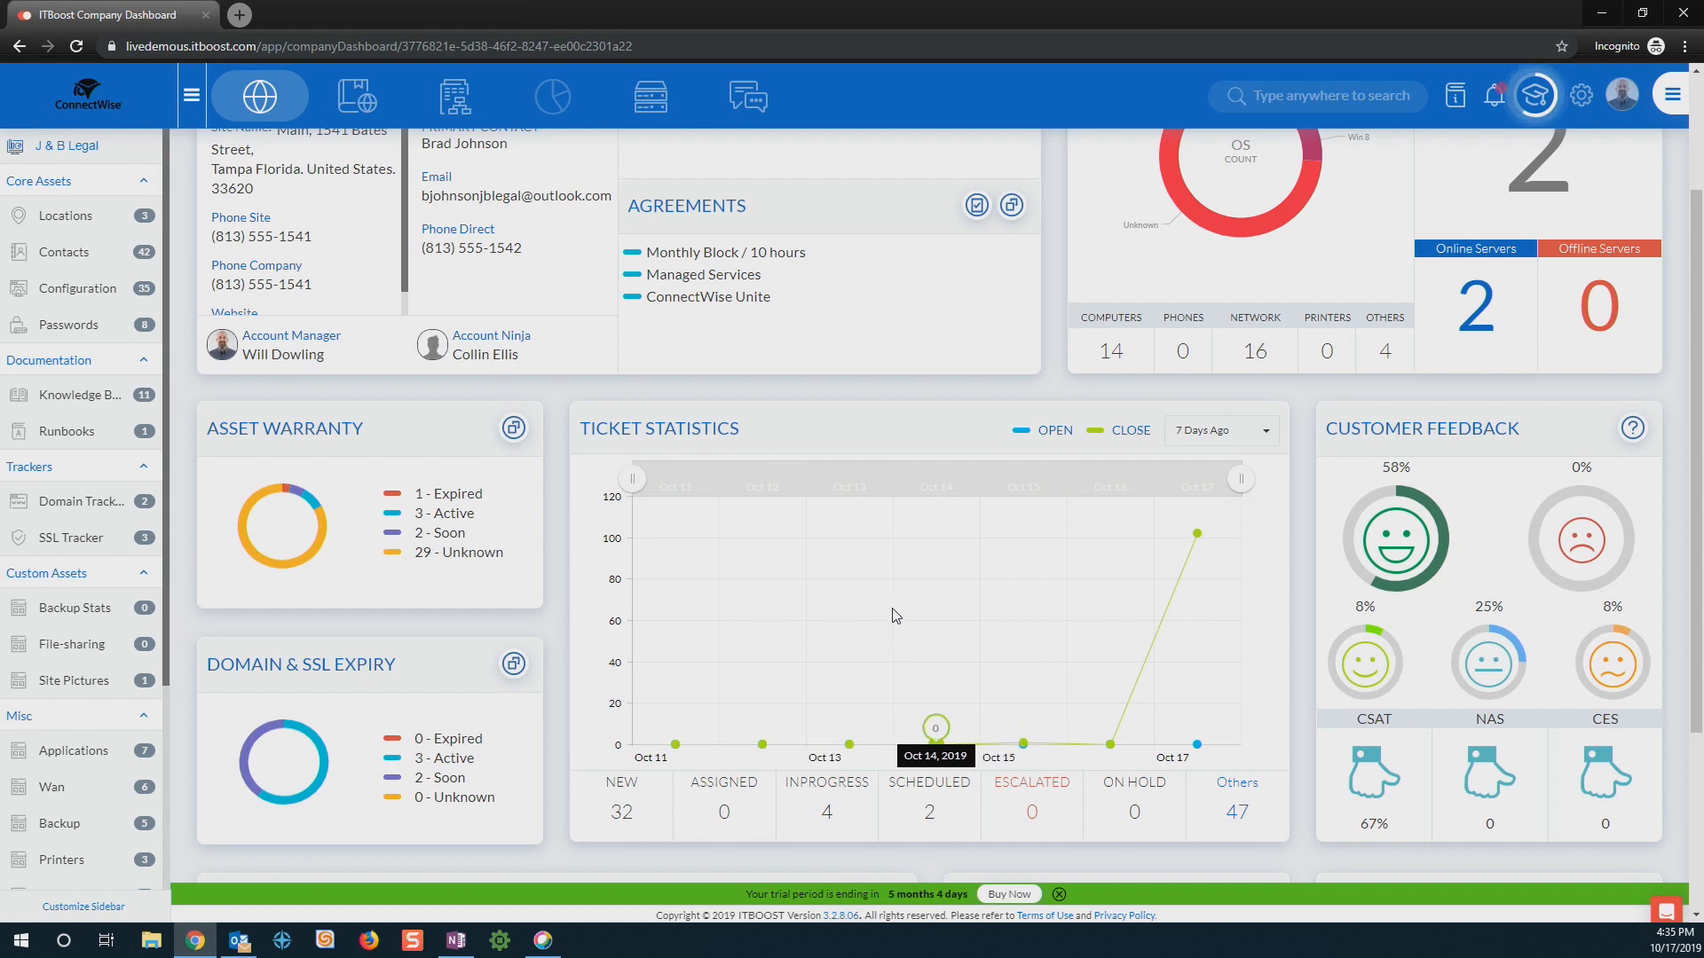
{"action": "mouse_move", "coordinate": [905, 744]}
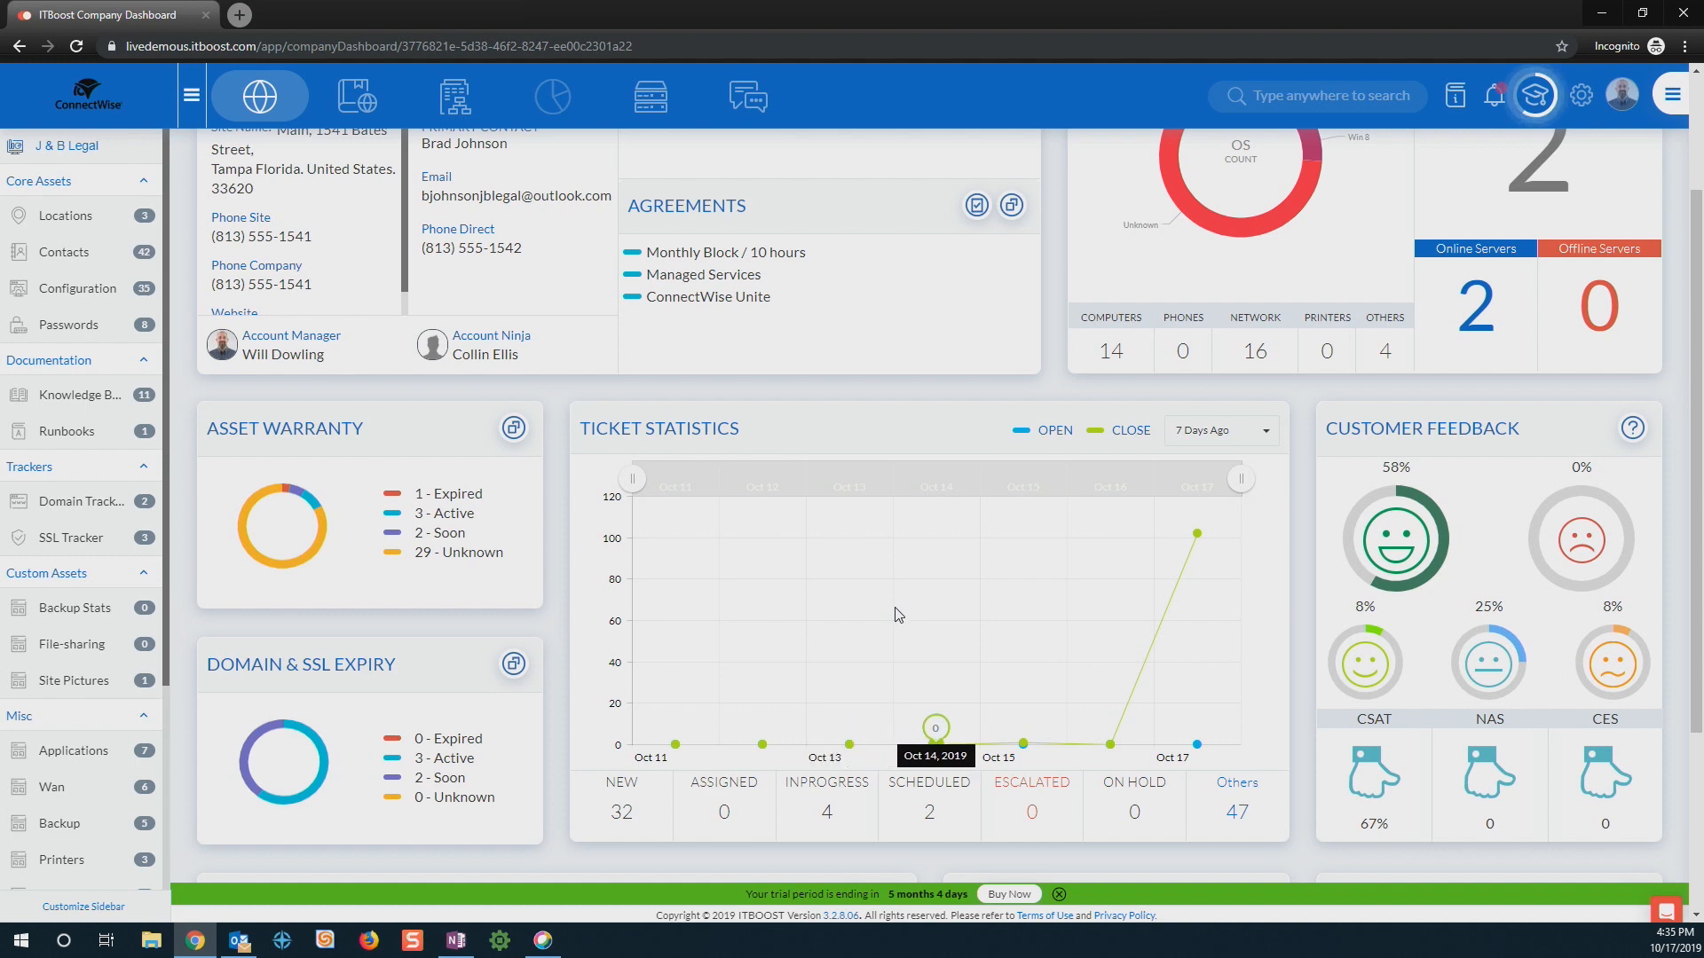
{"action": "mouse_move", "coordinate": [1445, 497]}
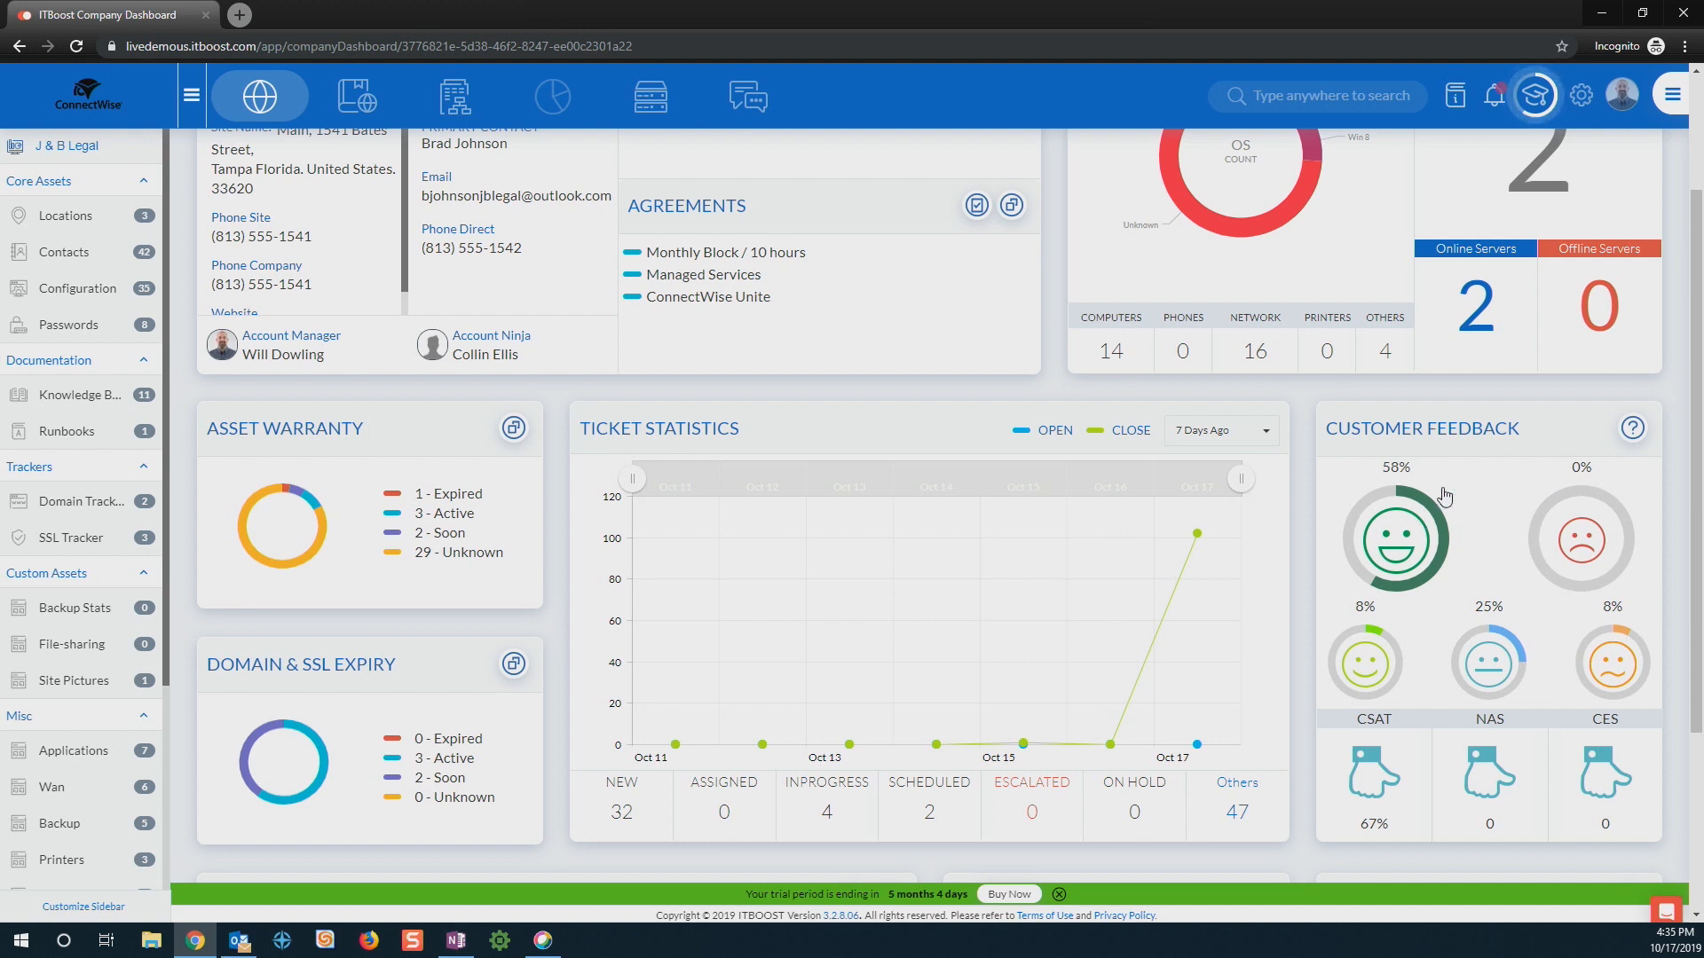
{"action": "mouse_move", "coordinate": [1459, 489]}
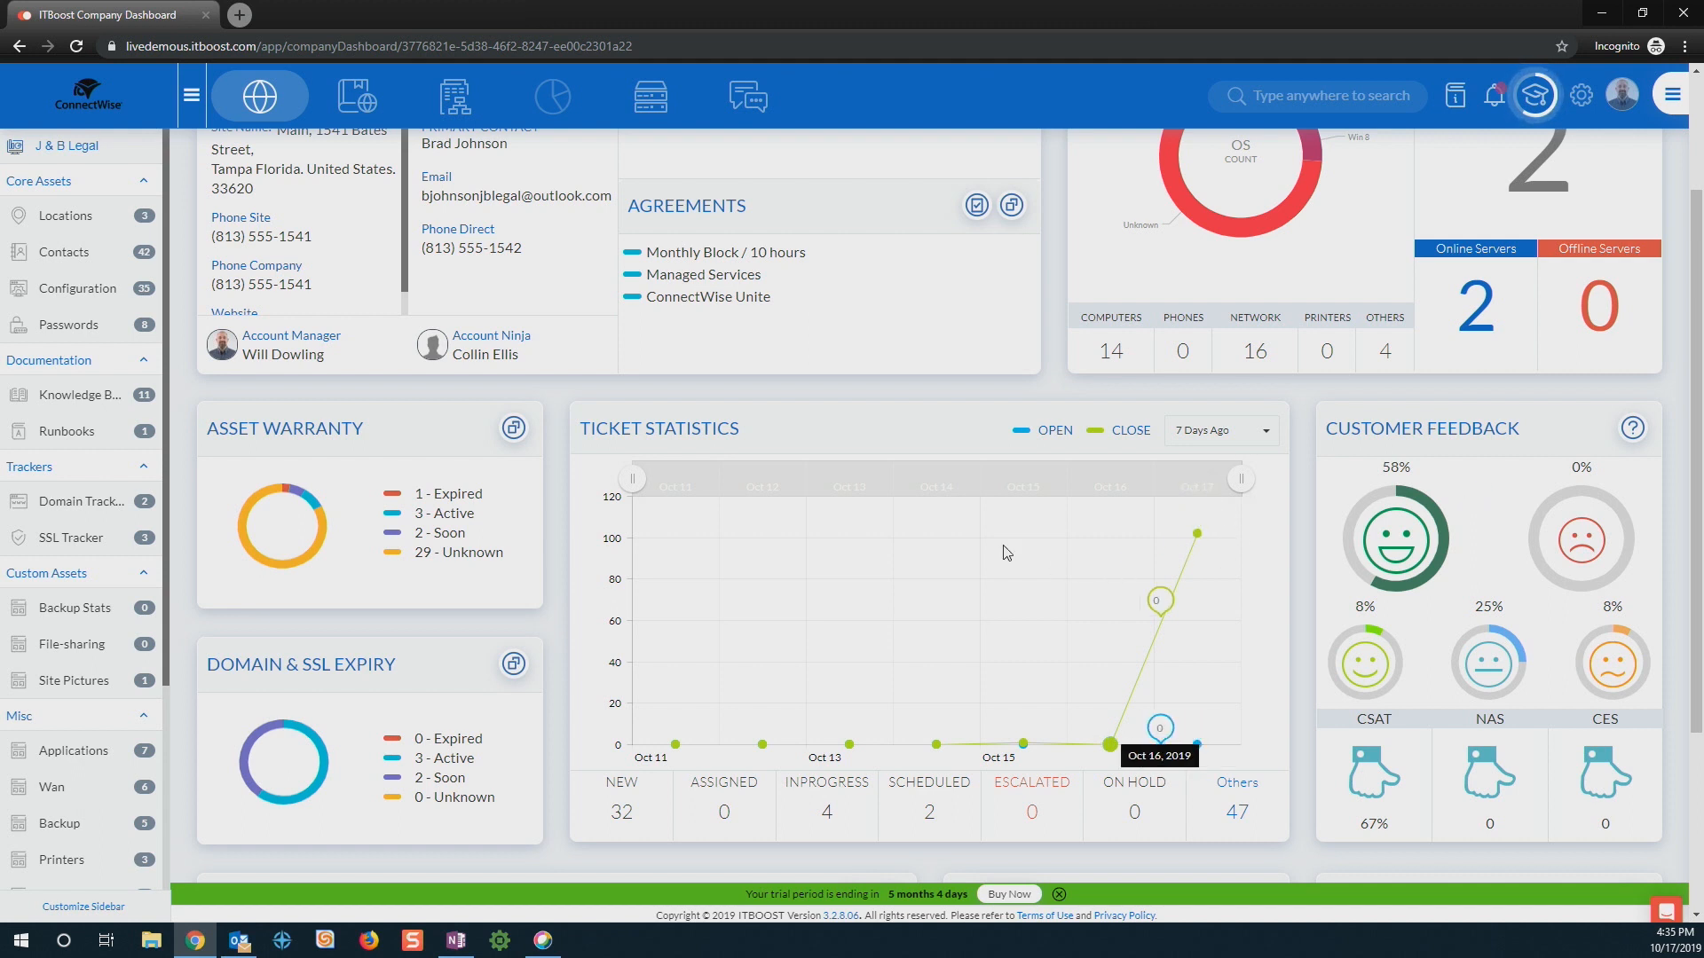
{"action": "scroll", "scroll_direction": "down", "scroll_amount": 3}
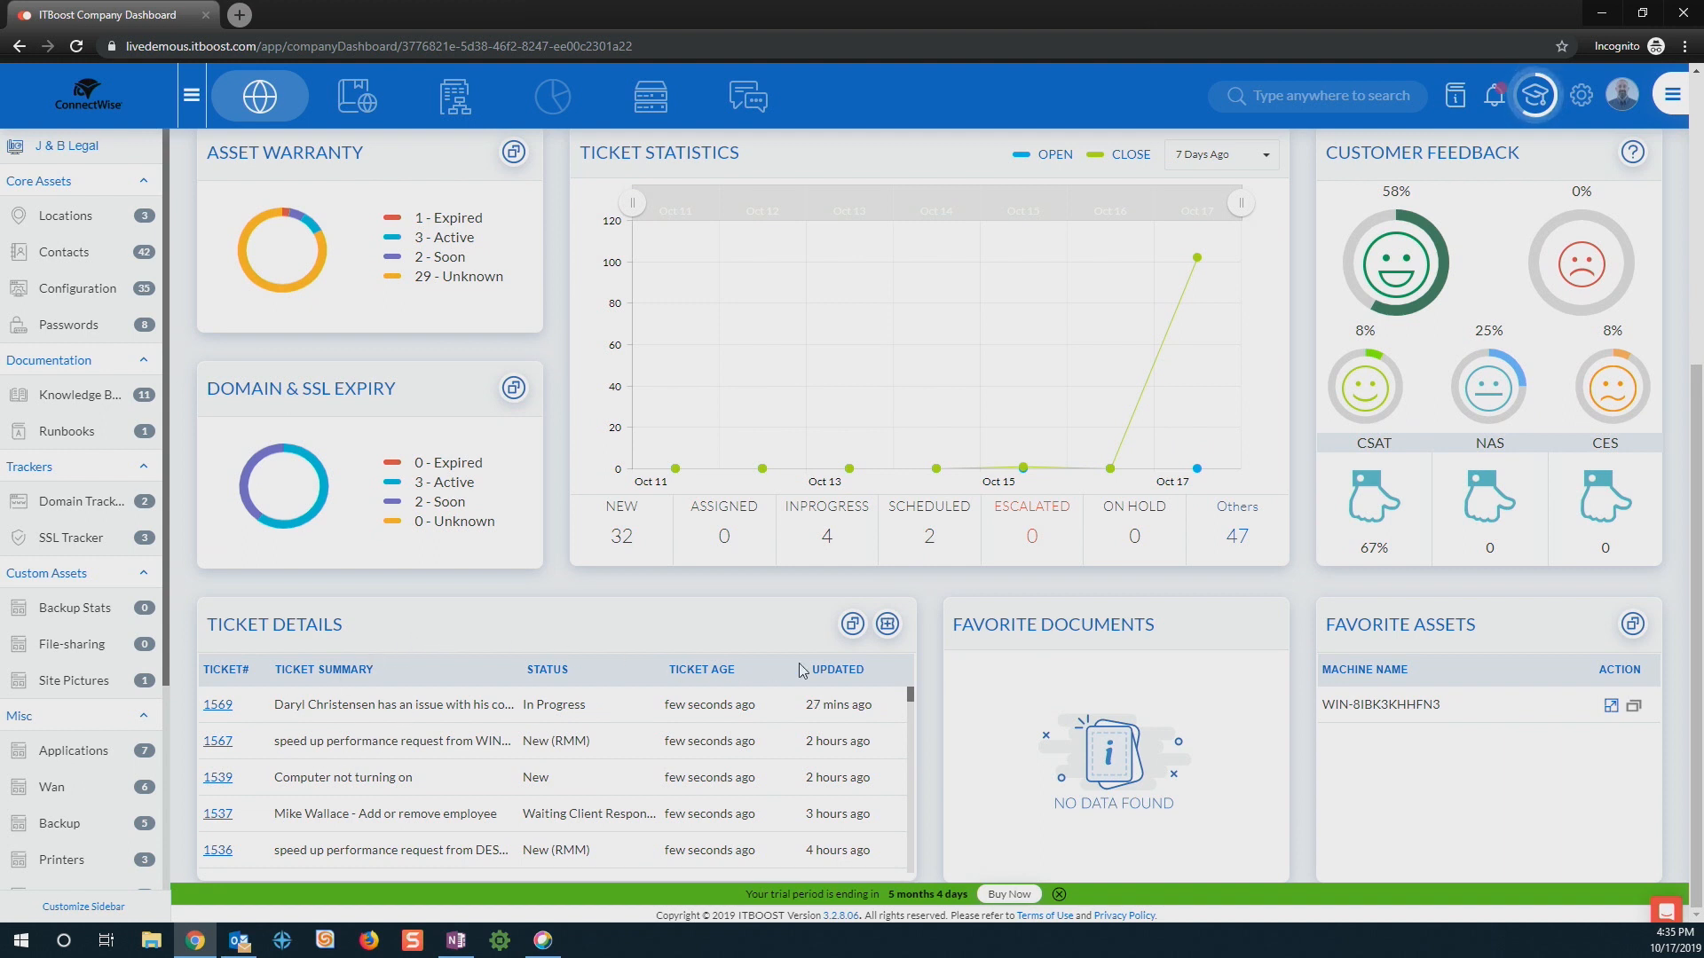
{"action": "mouse_move", "coordinate": [888, 623]}
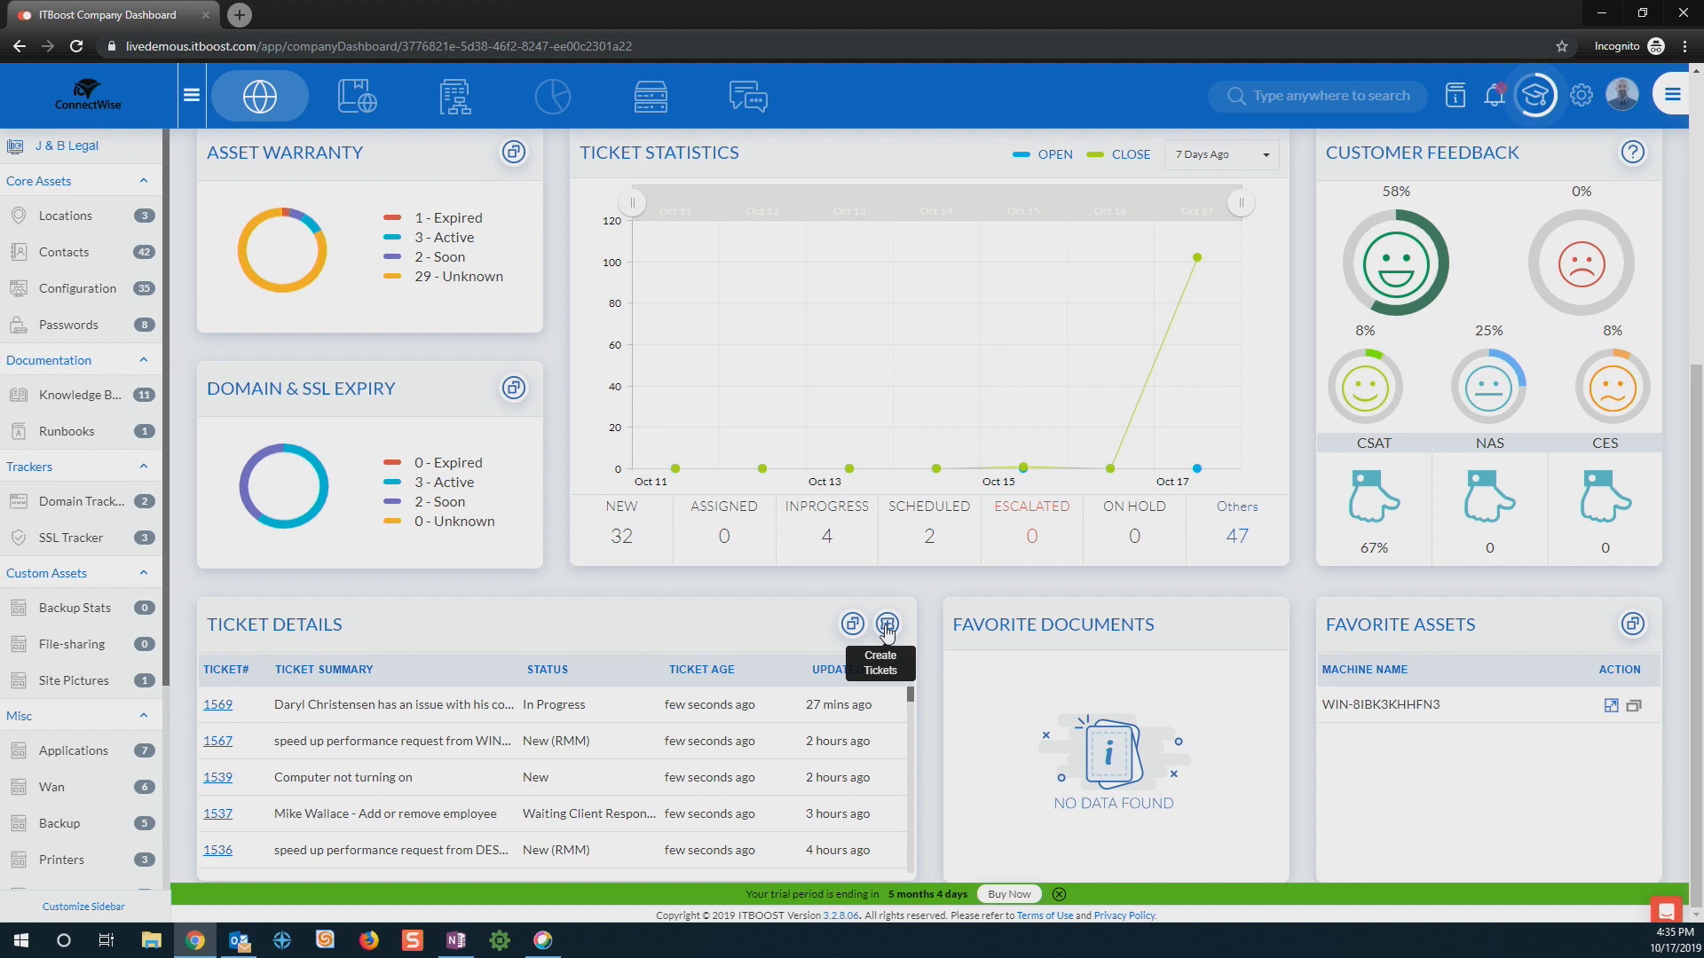
{"action": "mouse_move", "coordinate": [923, 604]}
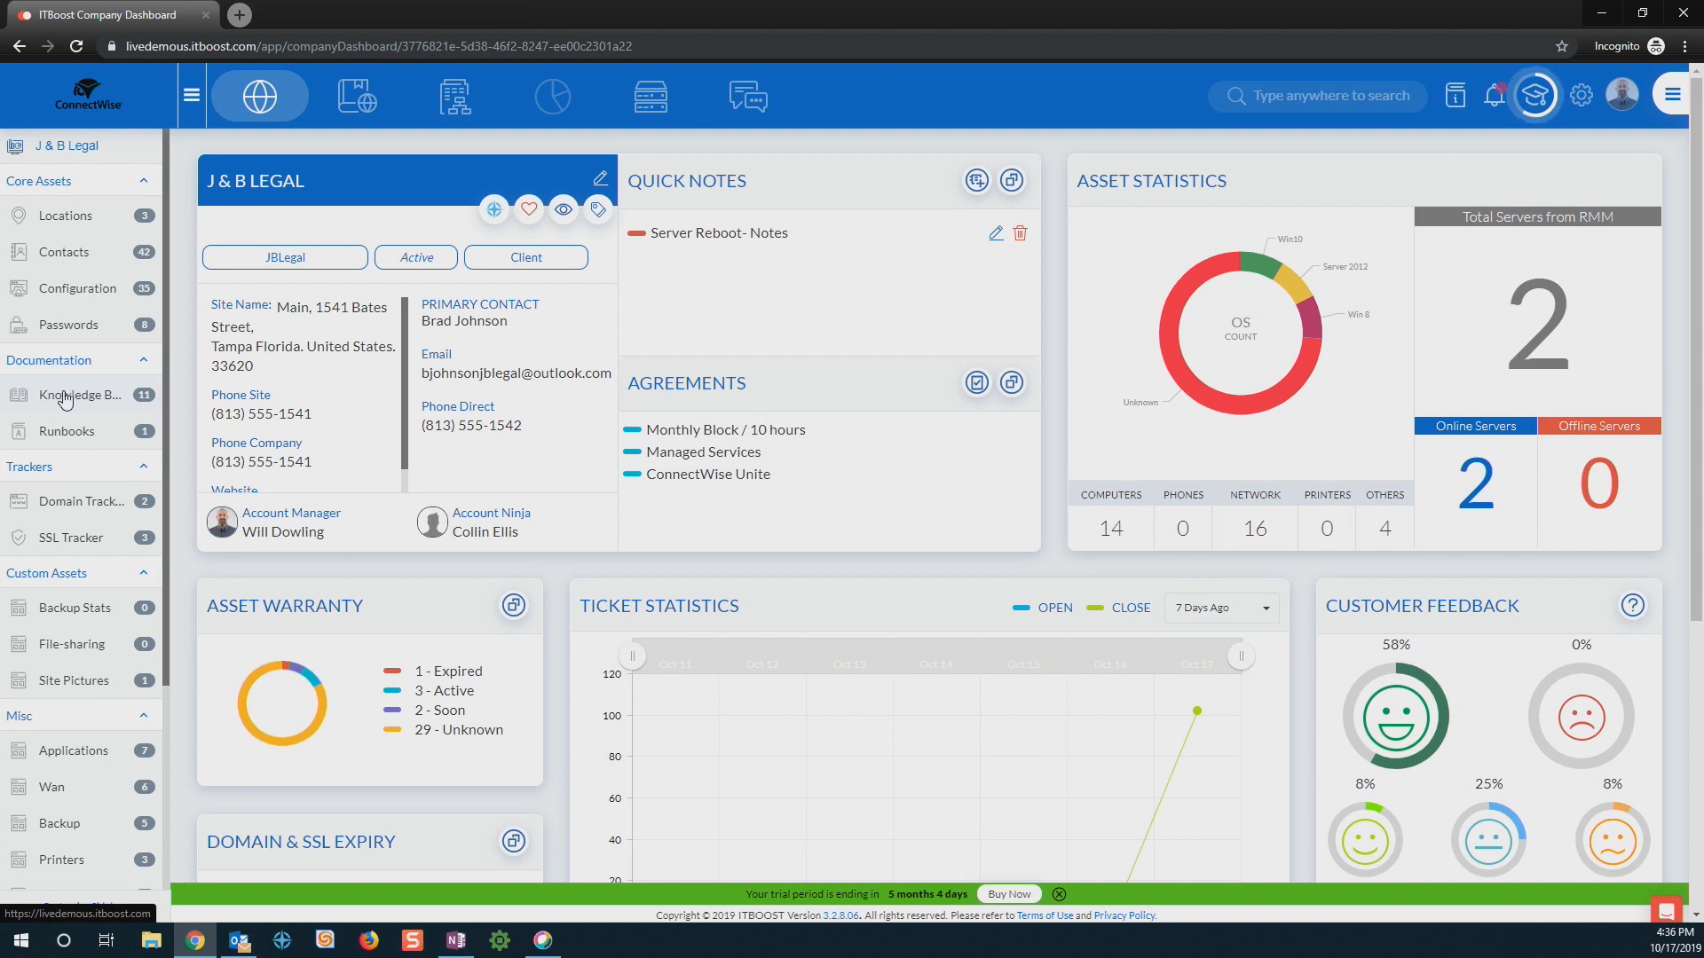
Step: Go to J & B Legal's Knowledge Base from the left sidebar of the company dashboard
{"action": "left_click", "coordinate": [78, 394]}
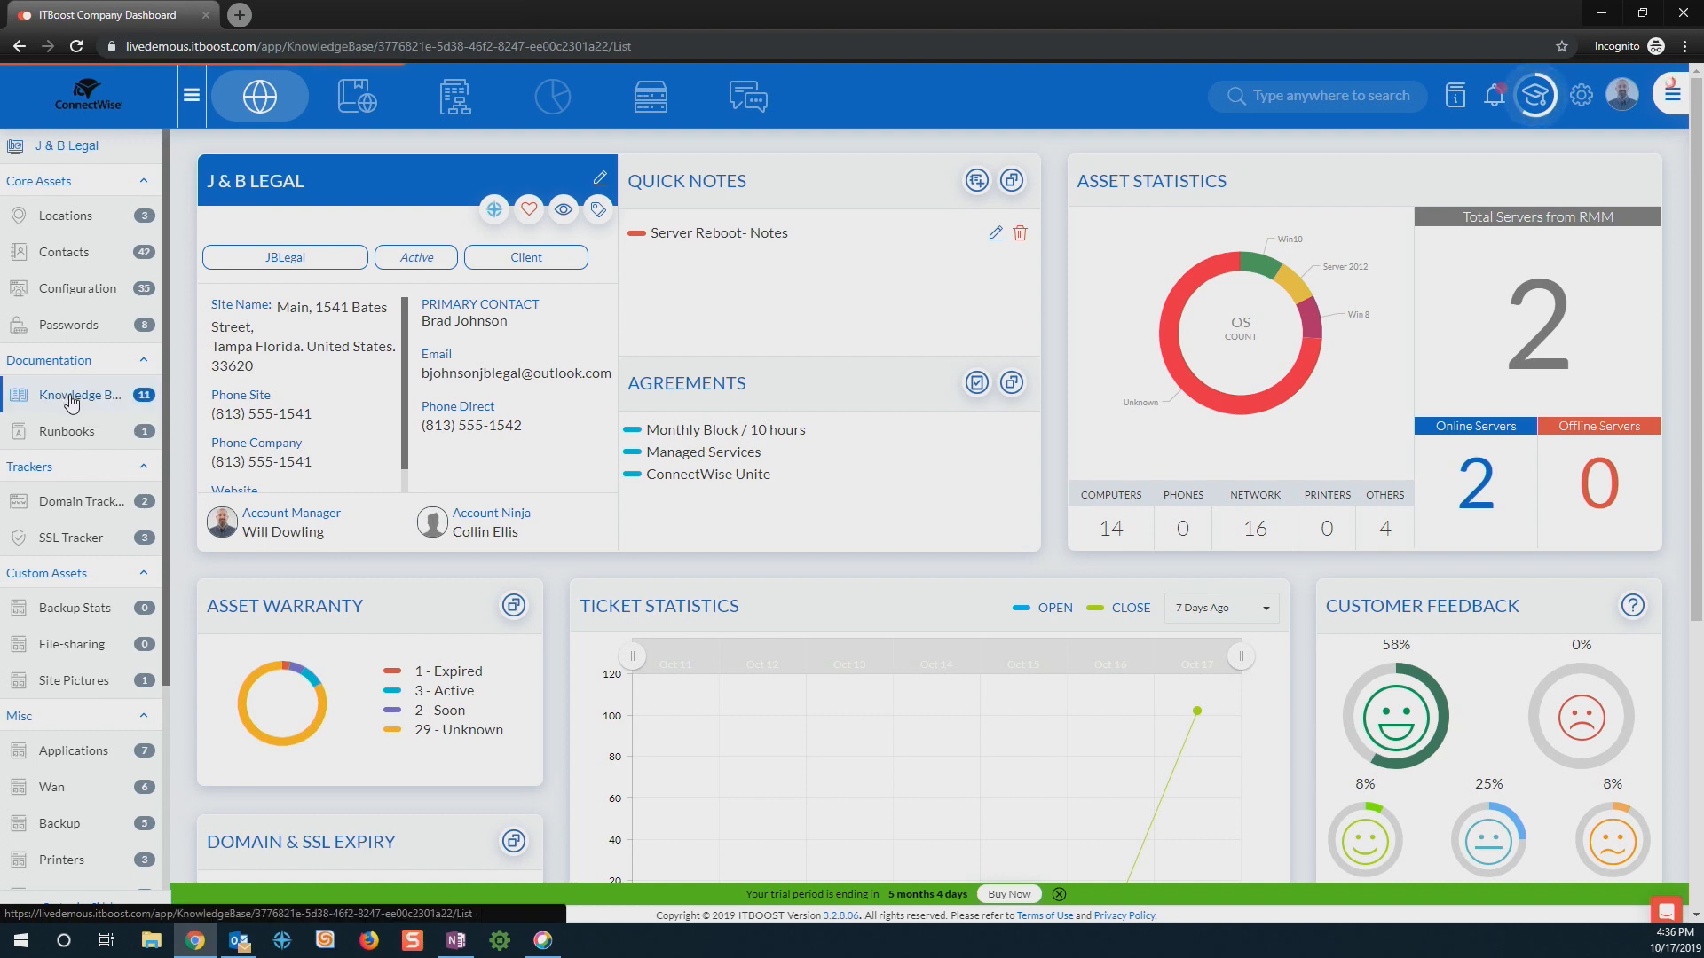
Step: Load J & B Legal's KB Articles list and open 'How to add Exchange to an iPhone'
{"action": "left_click", "coordinate": [77, 394]}
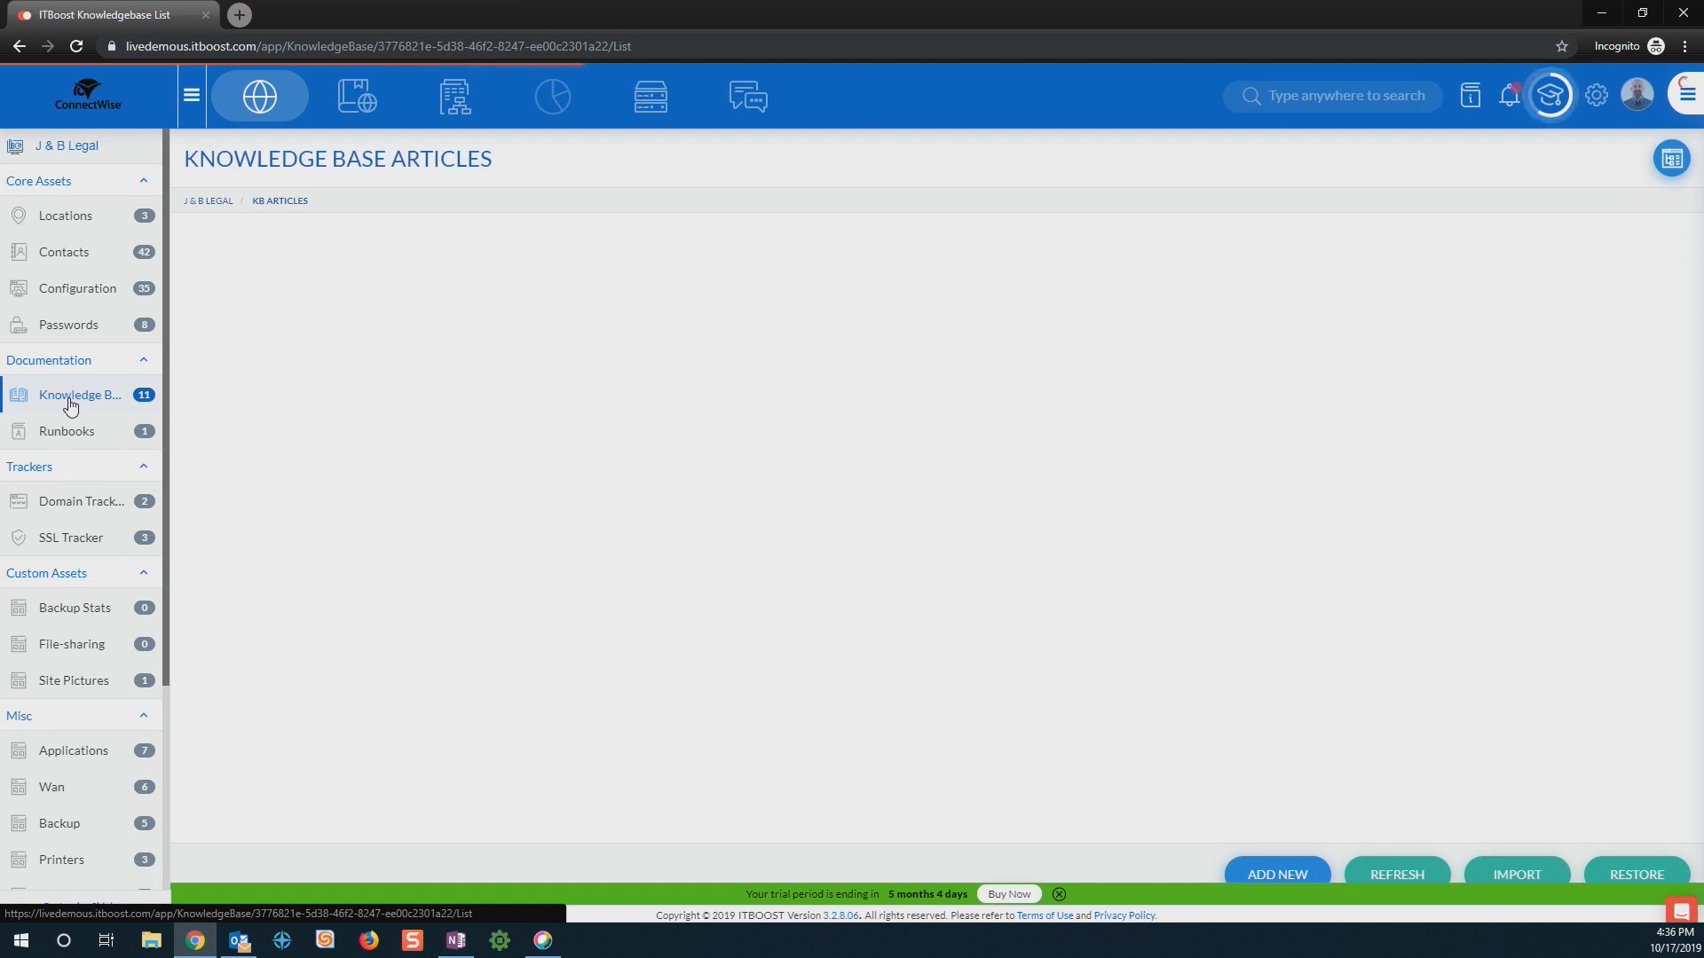
{"action": "left_click", "coordinate": [76, 394]}
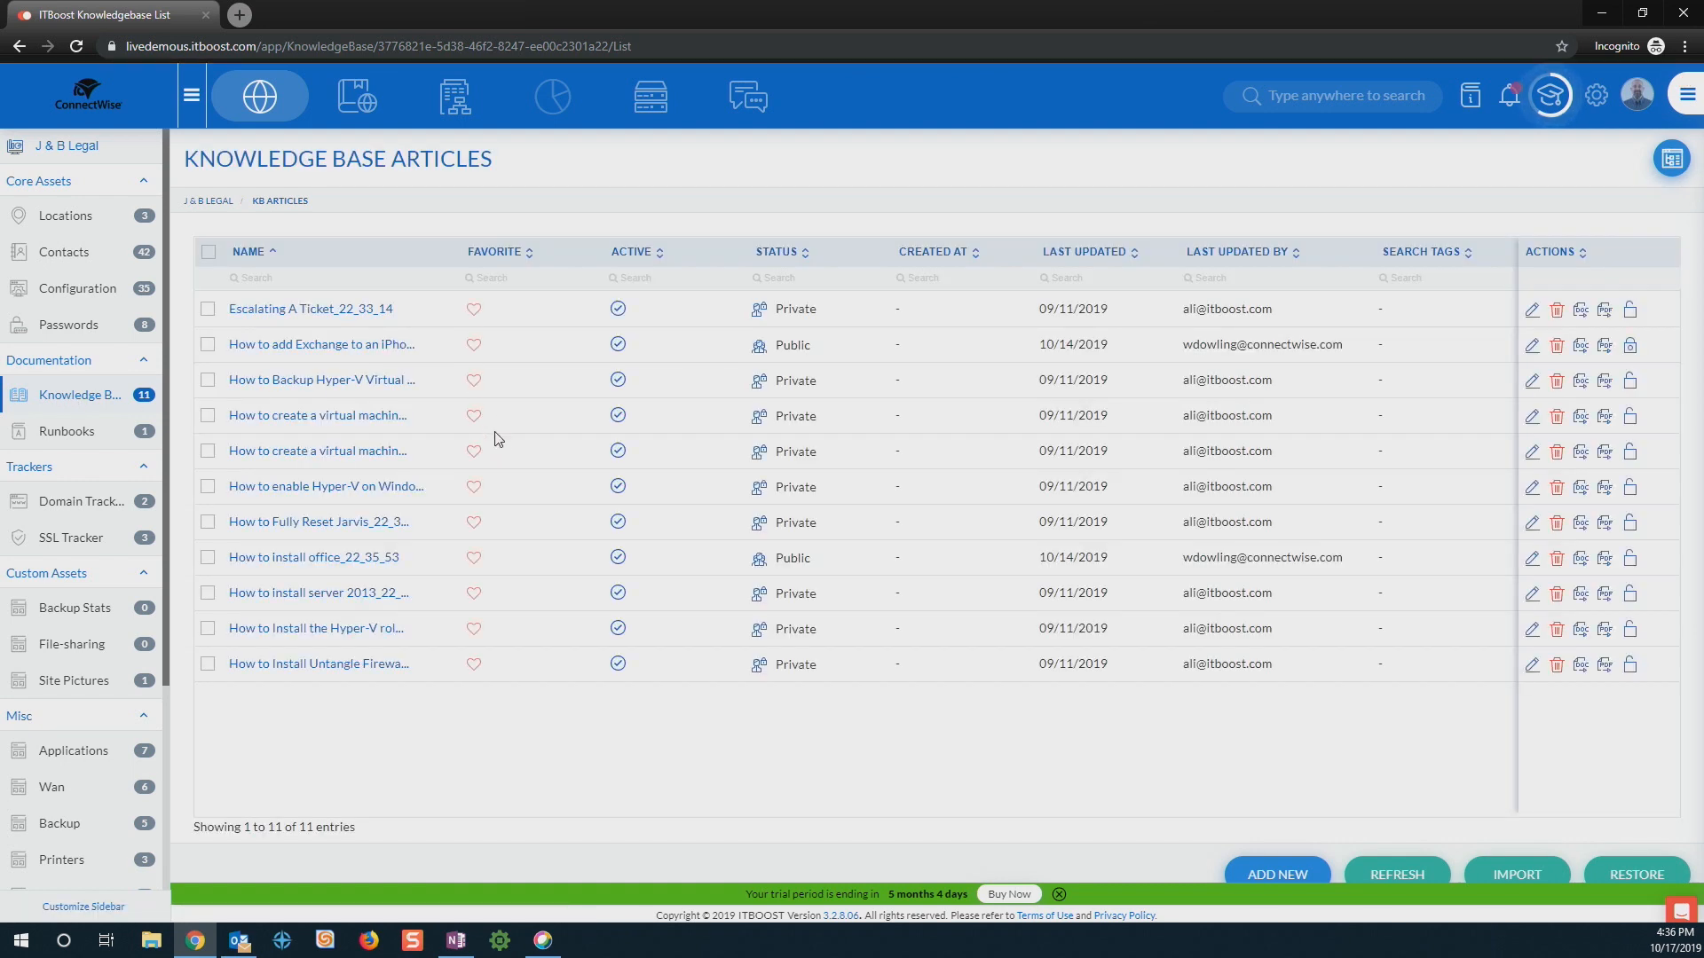
{"action": "mouse_move", "coordinate": [502, 335]}
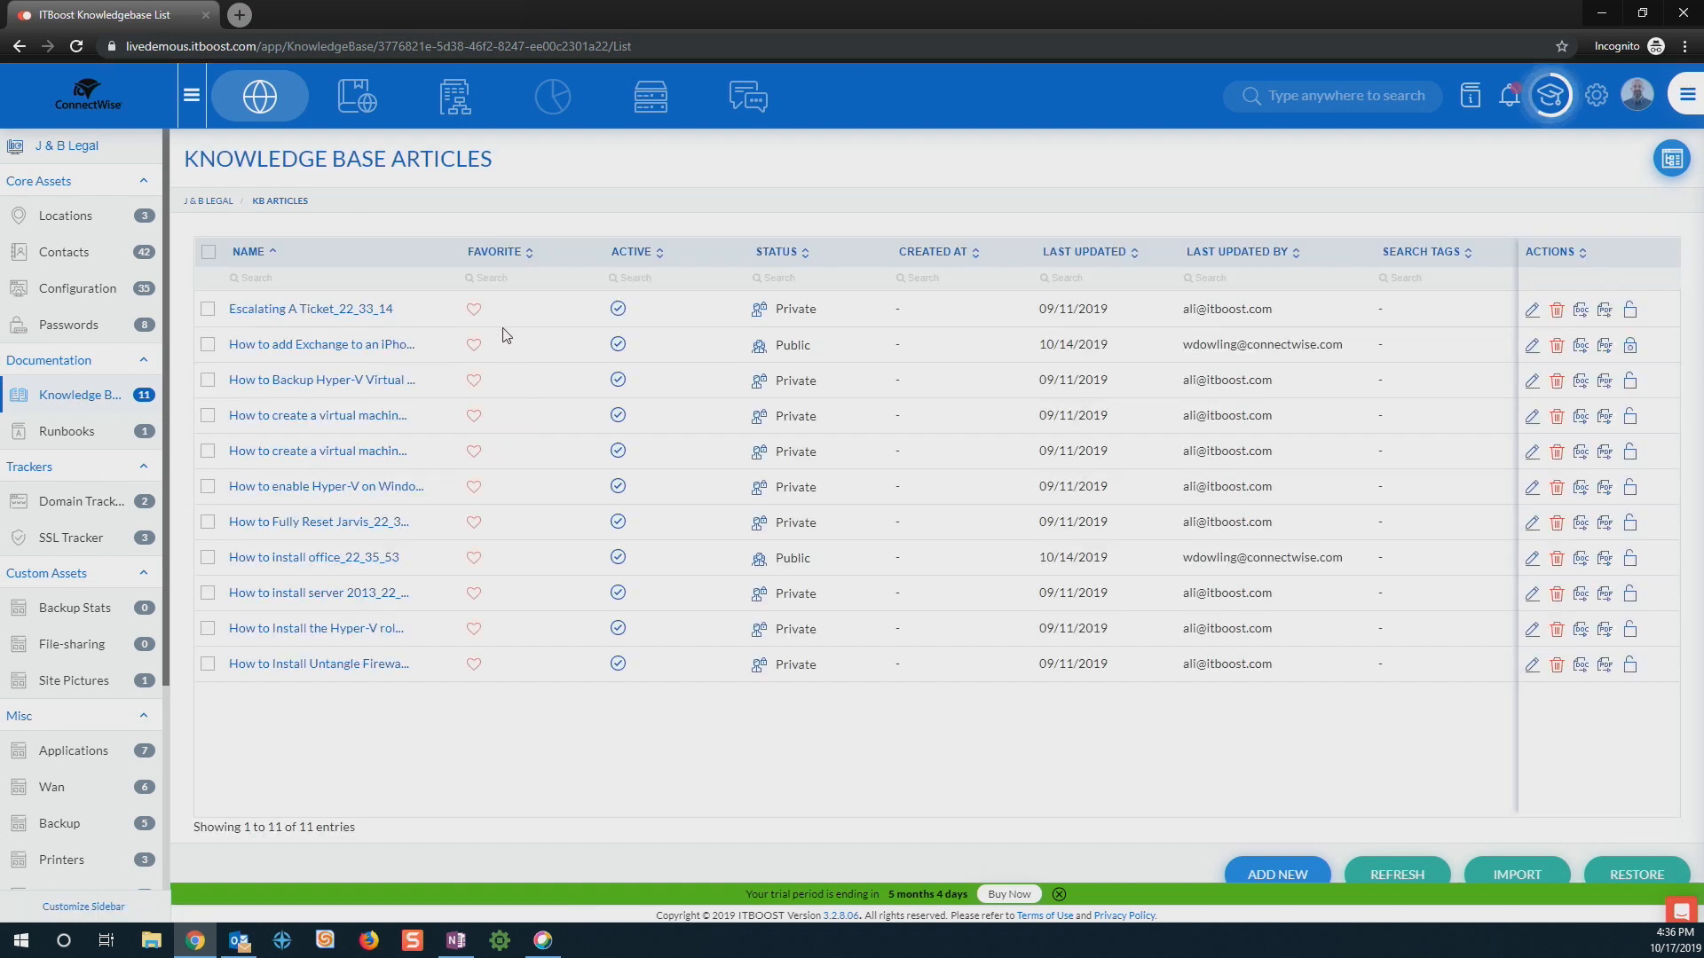
{"action": "mouse_move", "coordinate": [502, 309]}
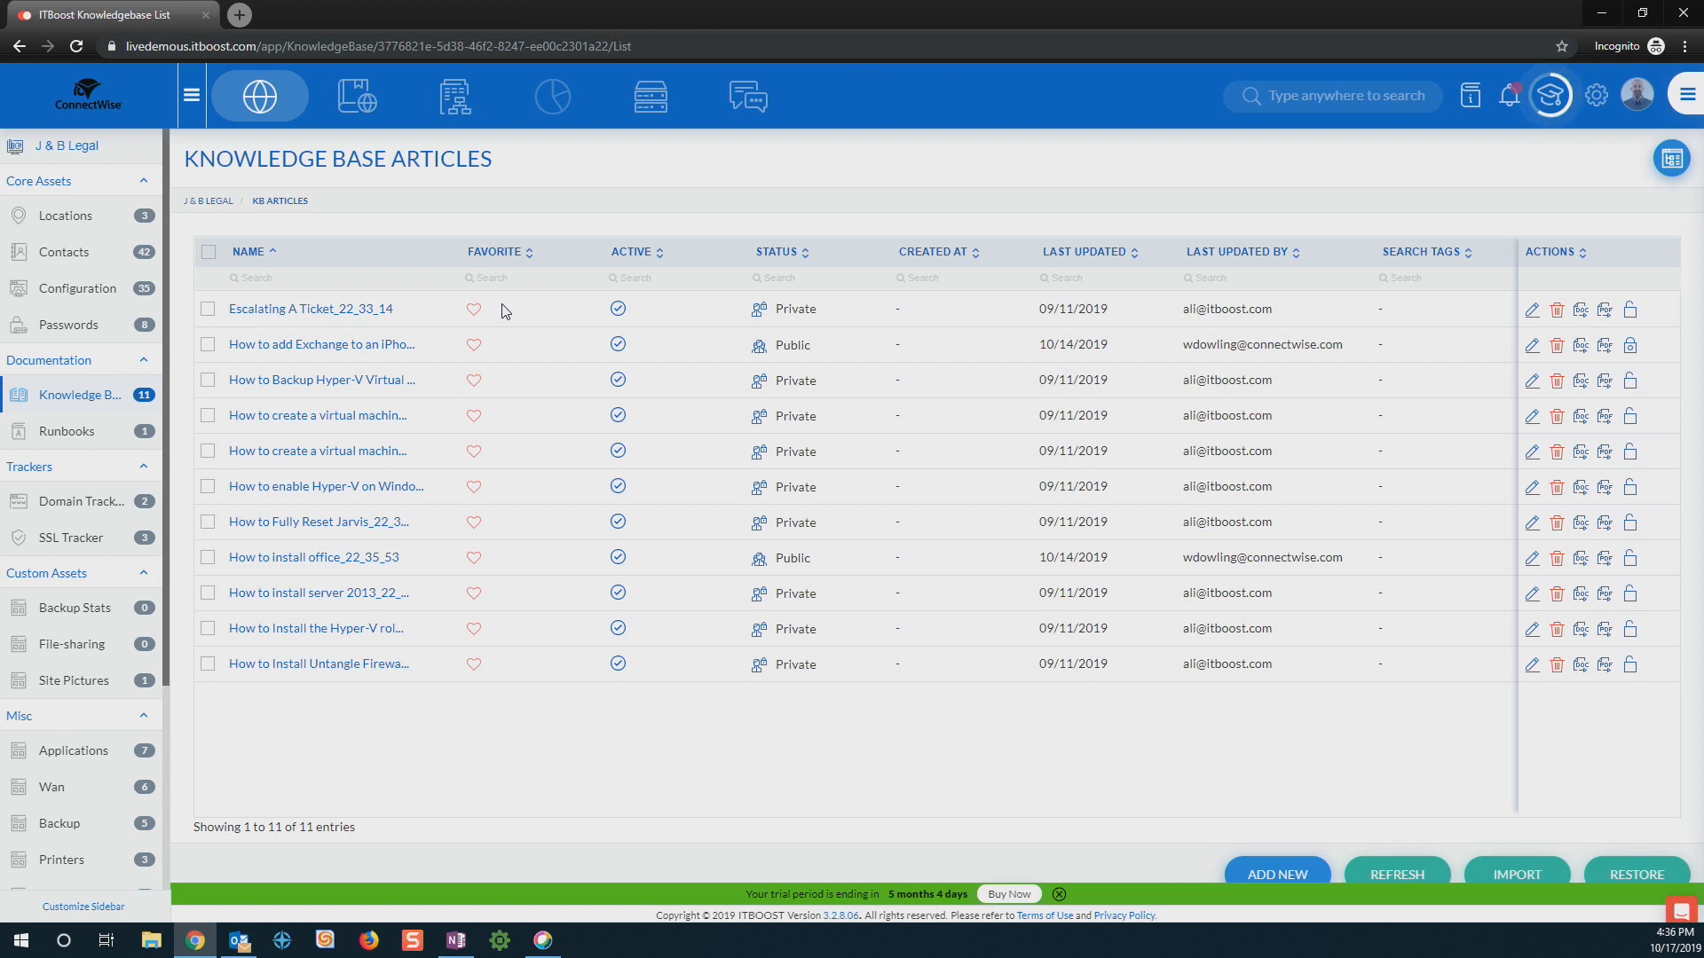
{"action": "mouse_move", "coordinate": [321, 344]}
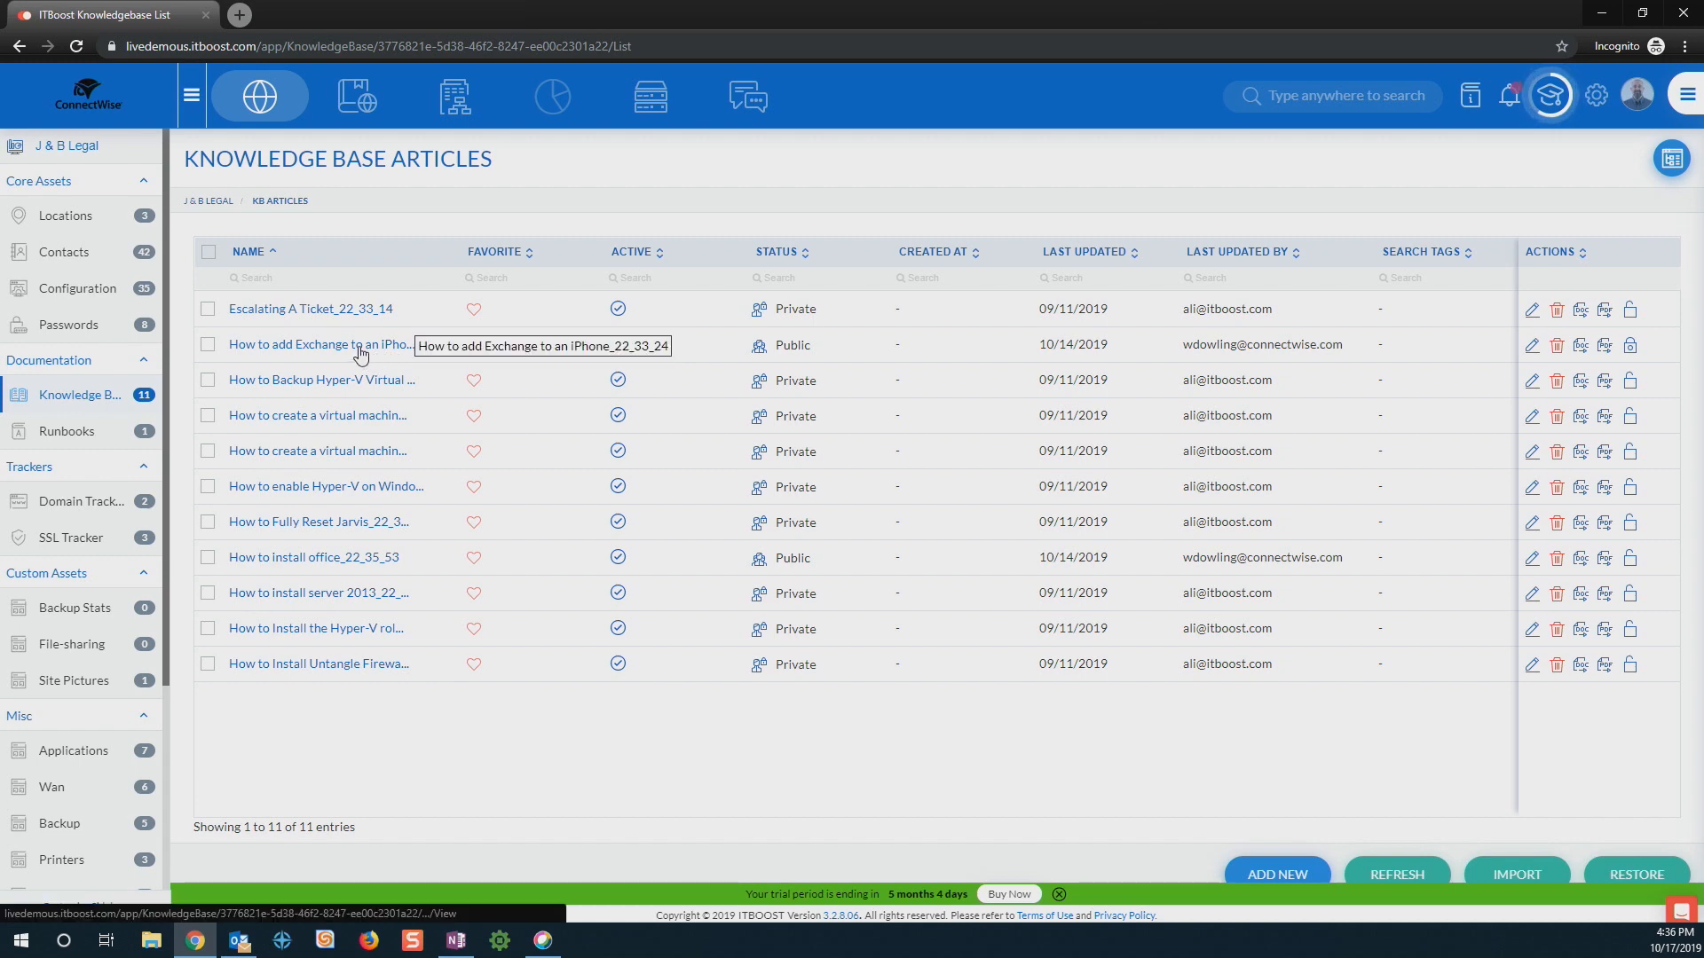
{"action": "left_click", "coordinate": [316, 344]}
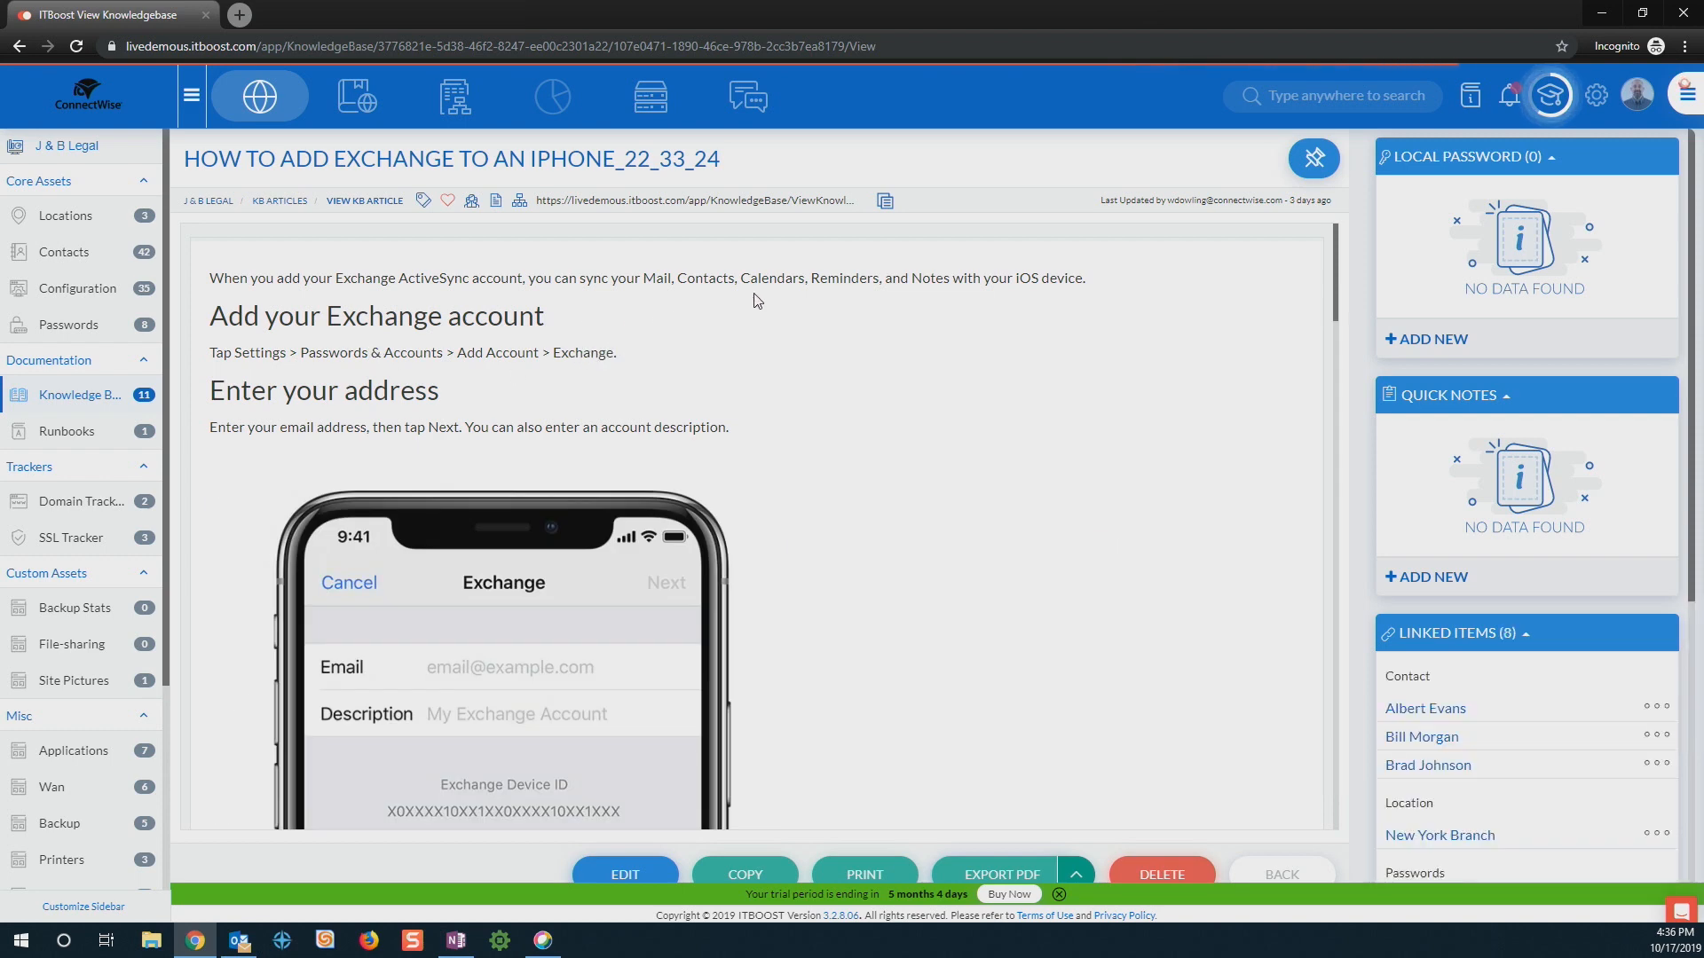
{"action": "mouse_move", "coordinate": [917, 432]}
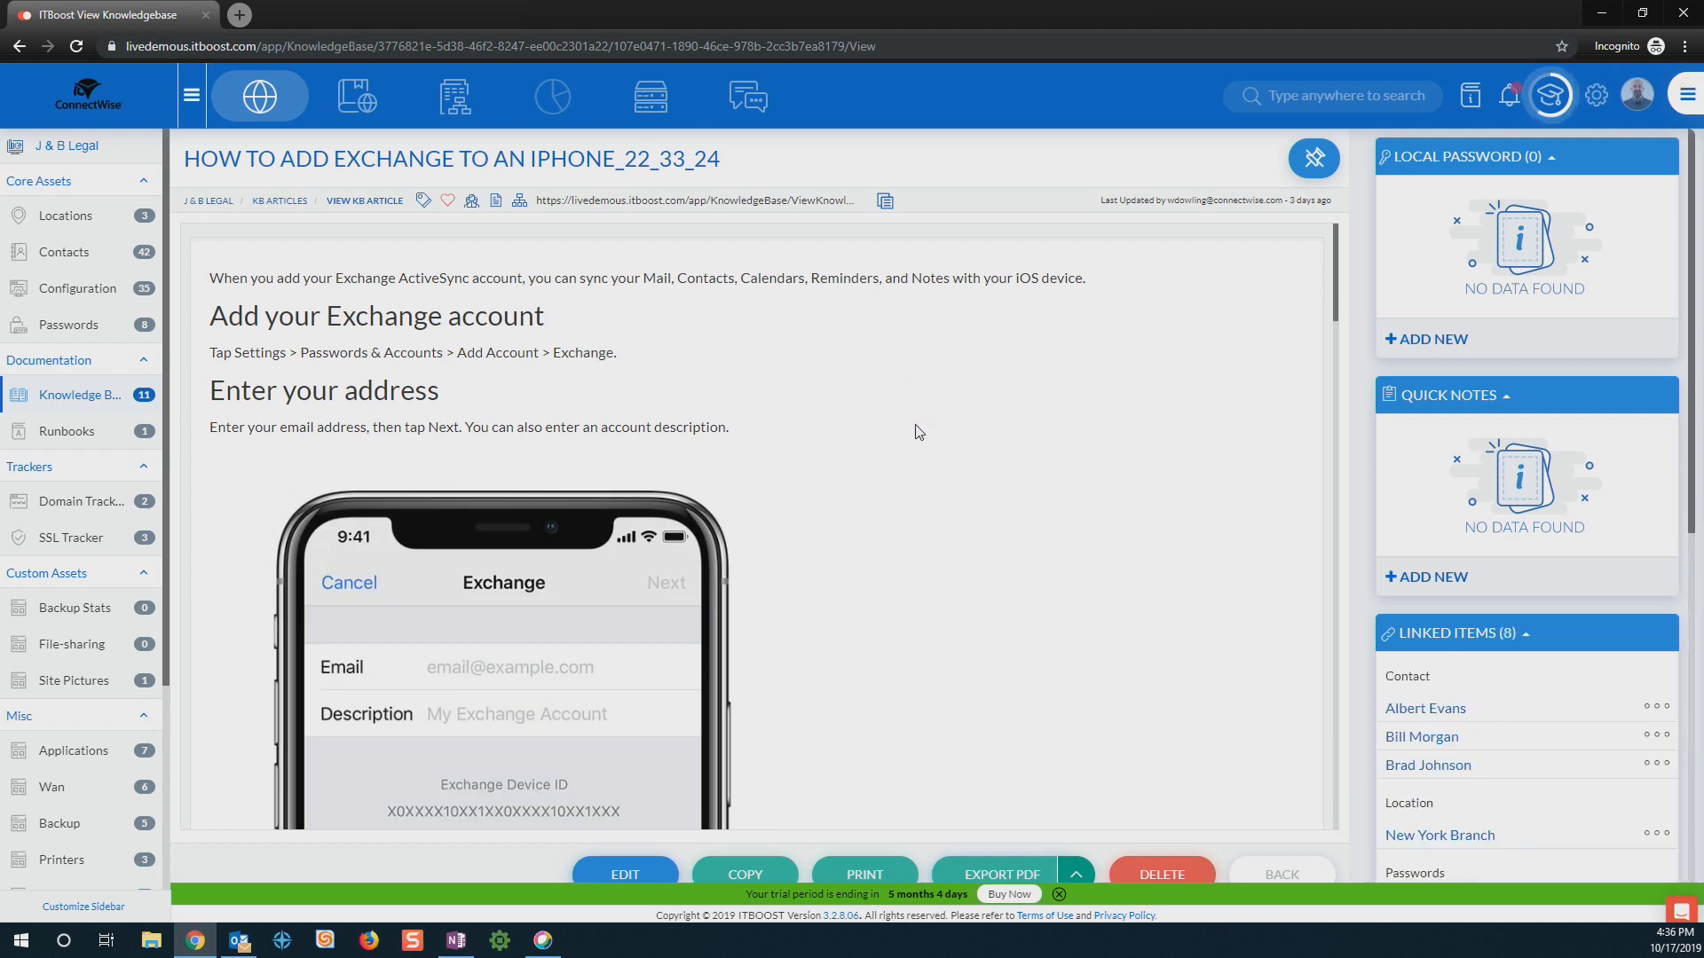
{"action": "mouse_move", "coordinate": [1536, 529]}
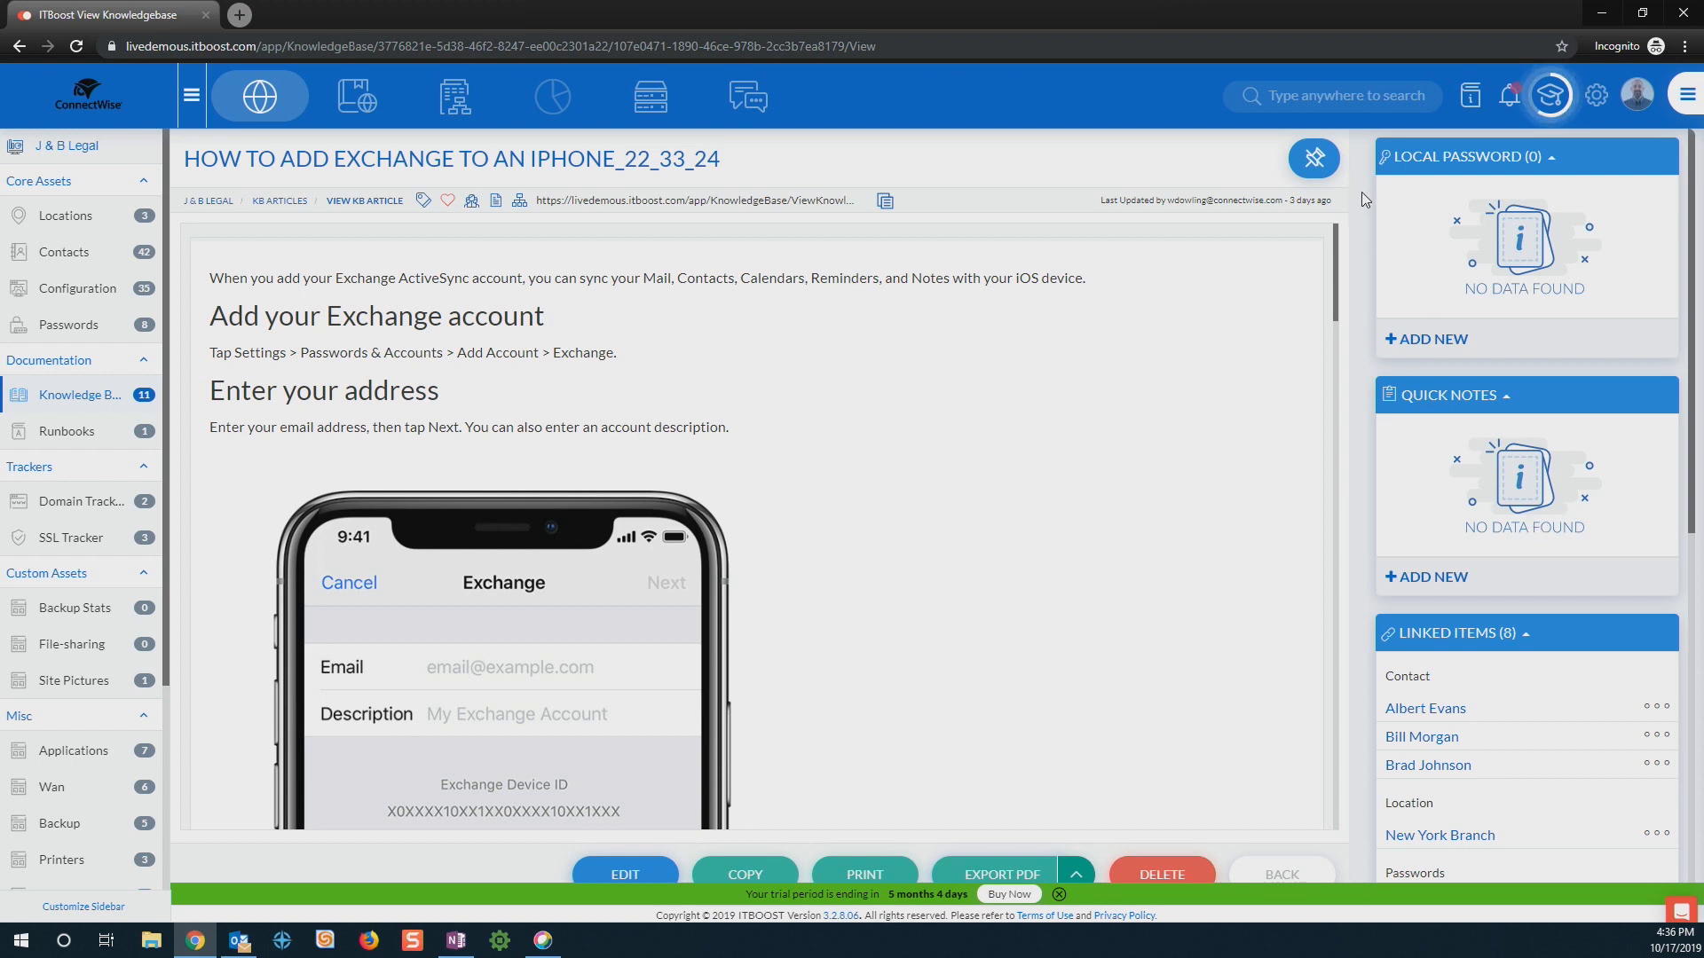
{"action": "mouse_move", "coordinate": [1464, 295]}
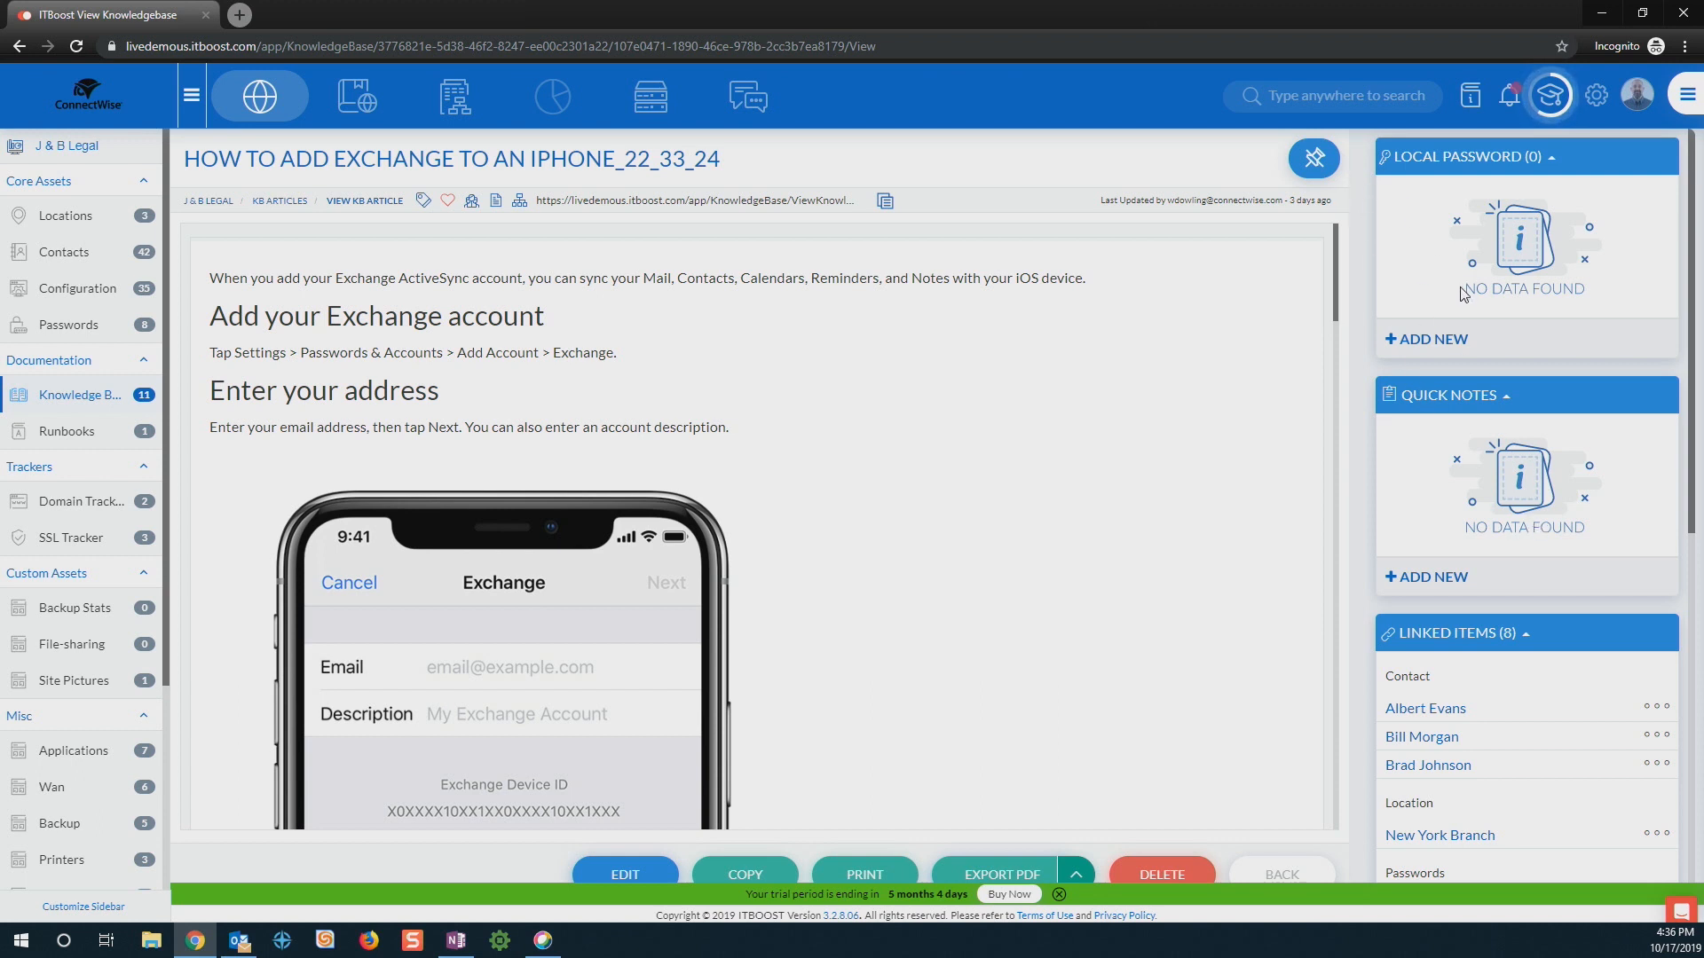
{"action": "scroll", "scroll_direction": "down", "scroll_amount": 3}
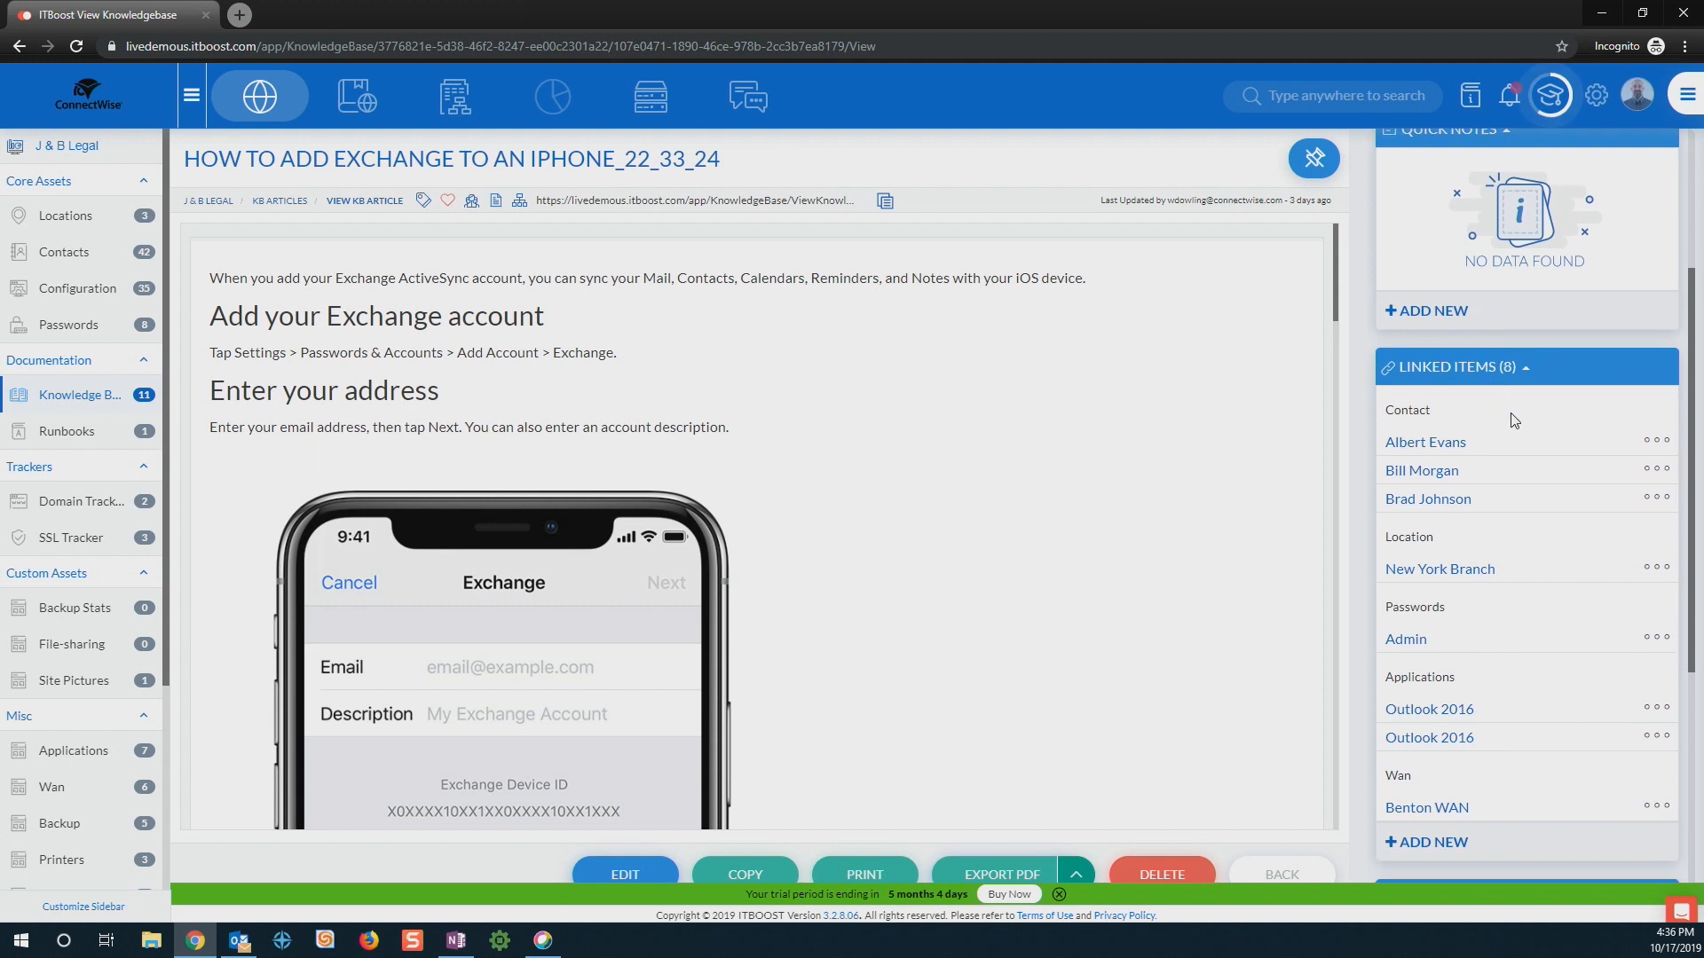
{"action": "scroll", "scroll_direction": "down", "scroll_amount": 3}
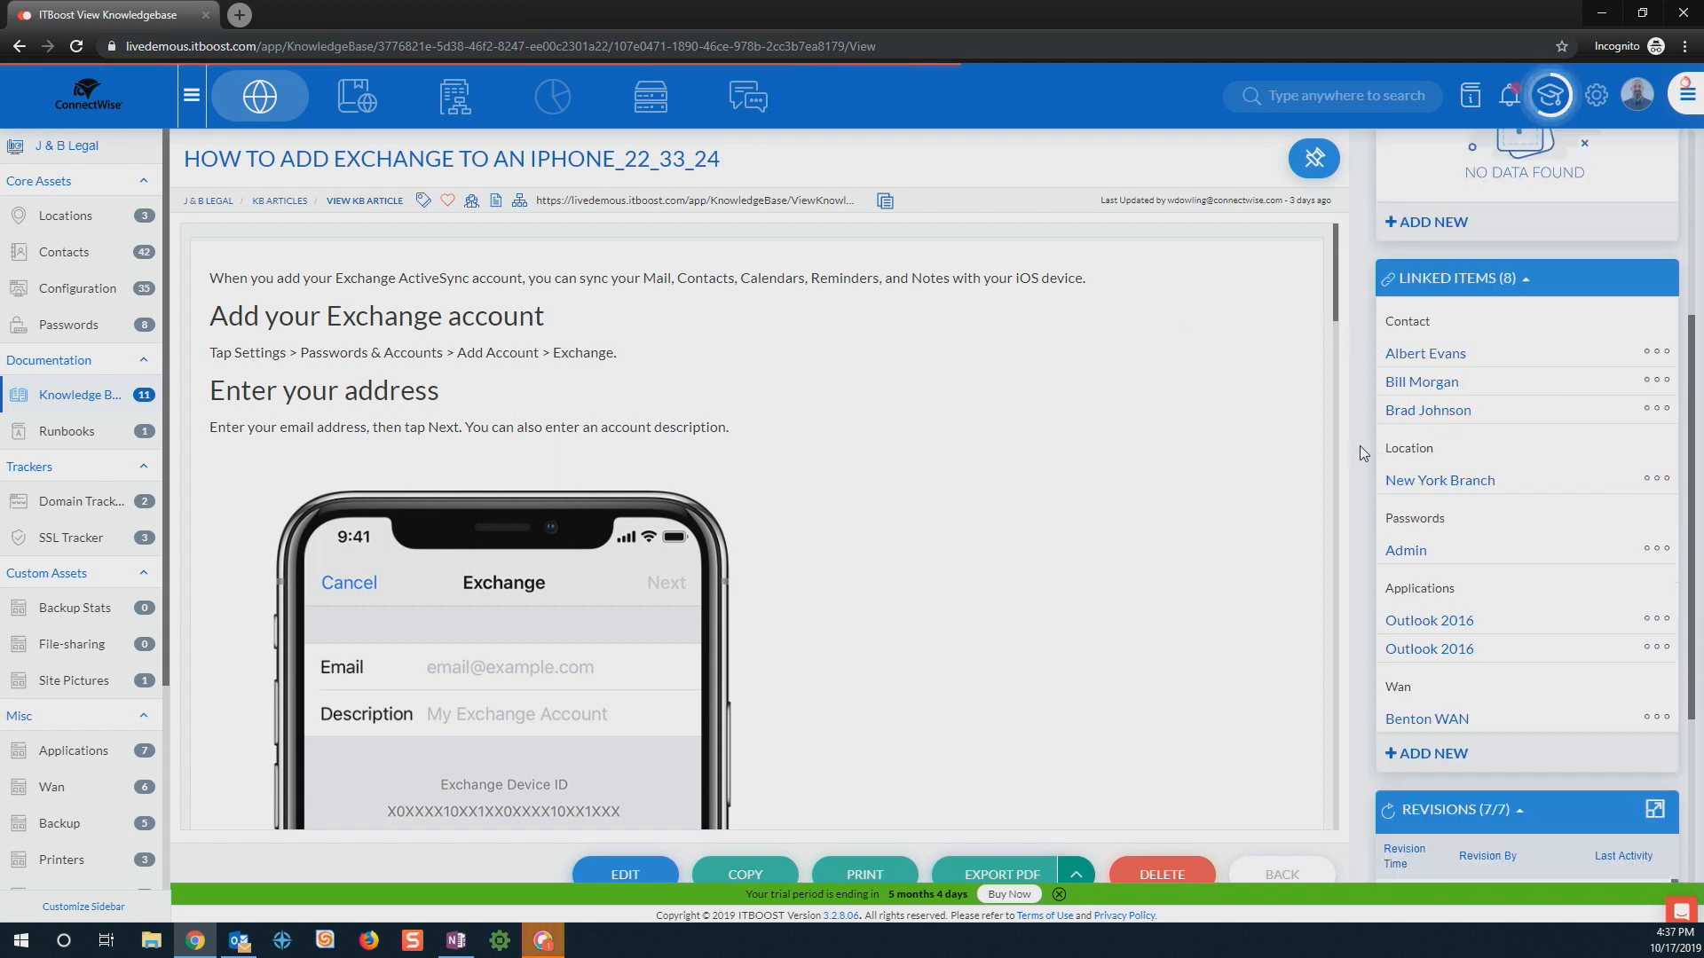
{"action": "mouse_move", "coordinate": [1368, 468]}
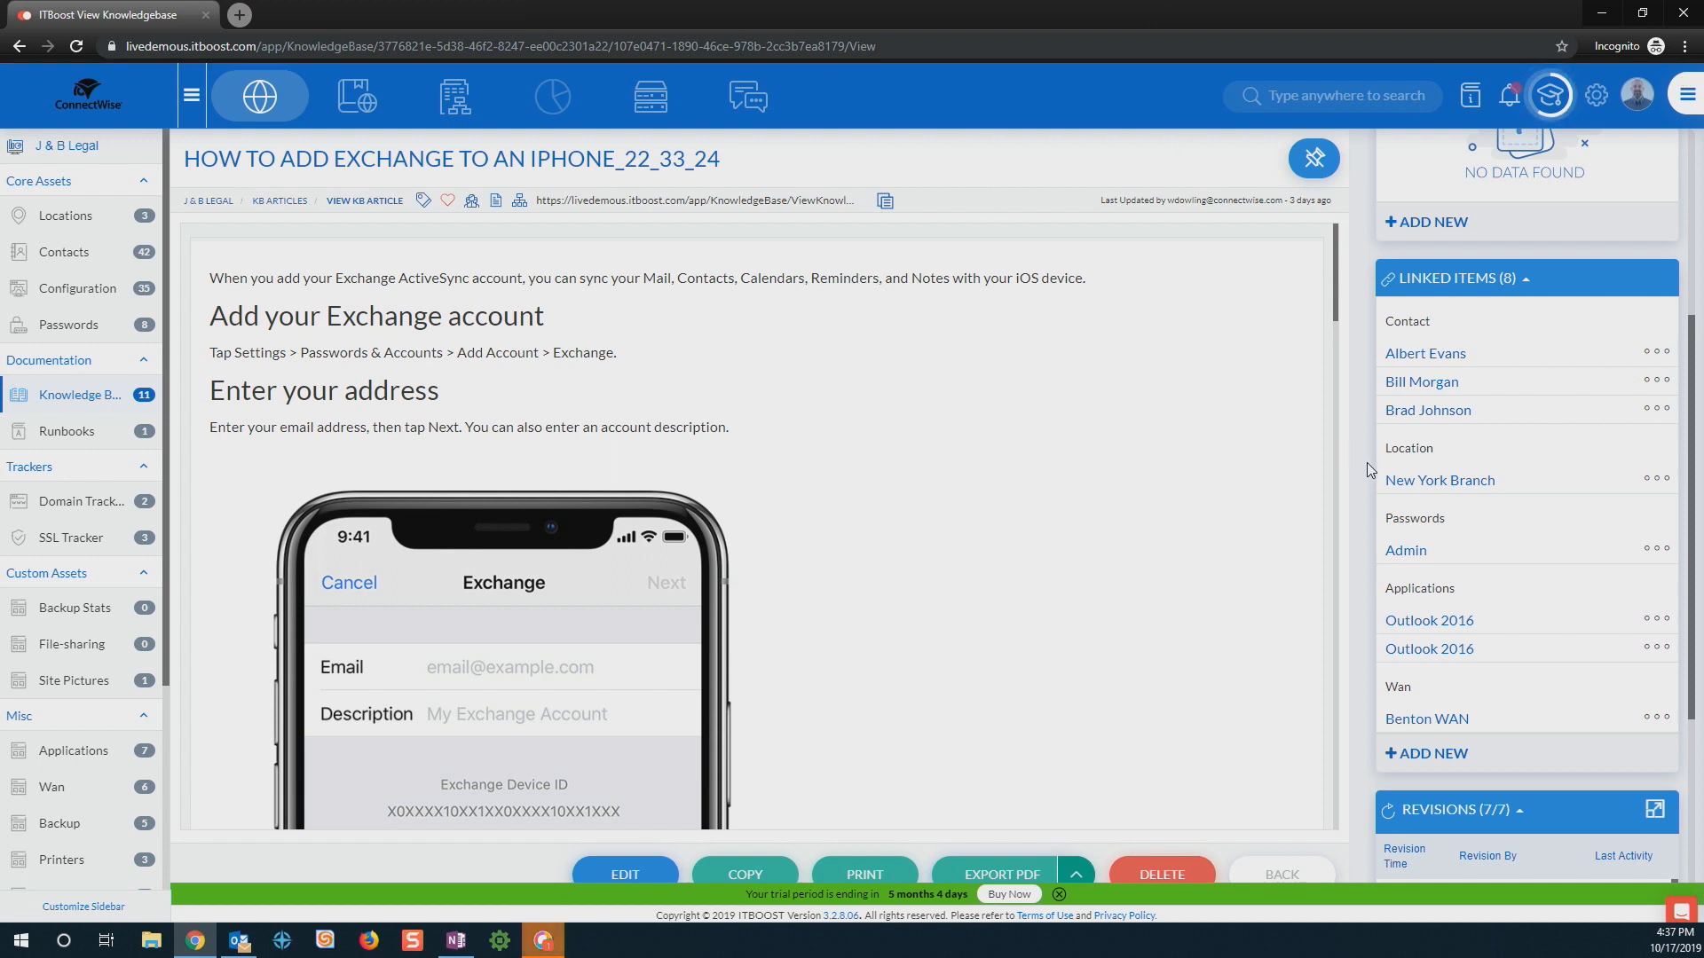
{"action": "mouse_move", "coordinate": [1376, 487]}
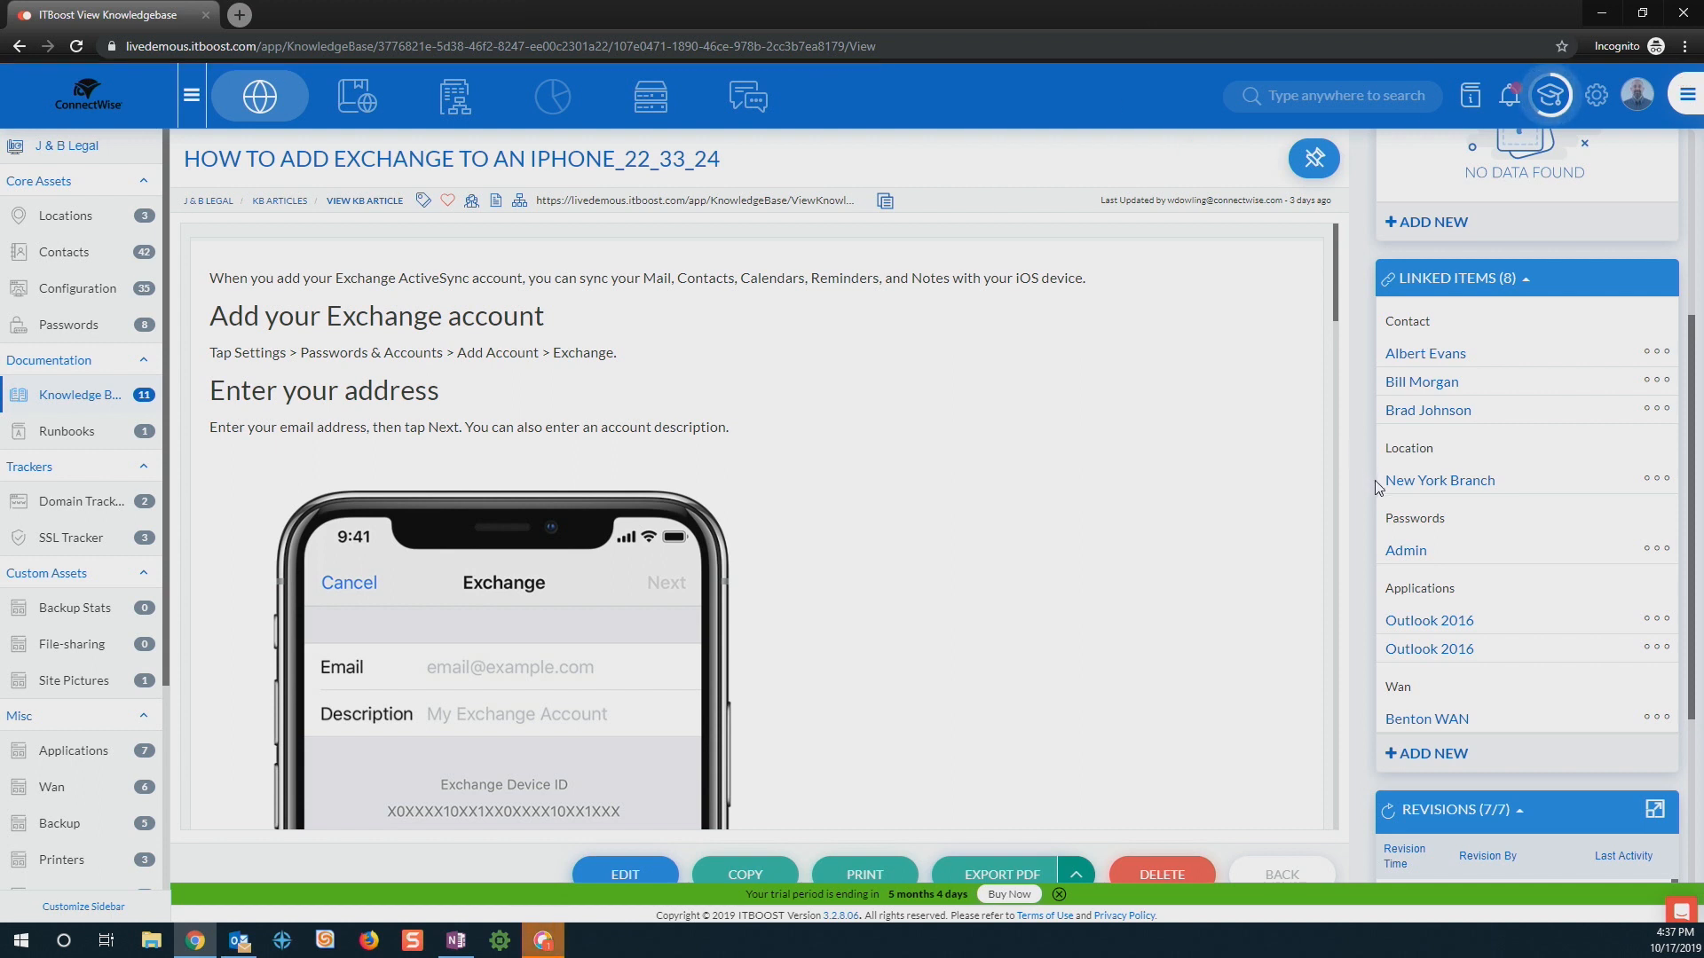
{"action": "mouse_move", "coordinate": [1484, 458]}
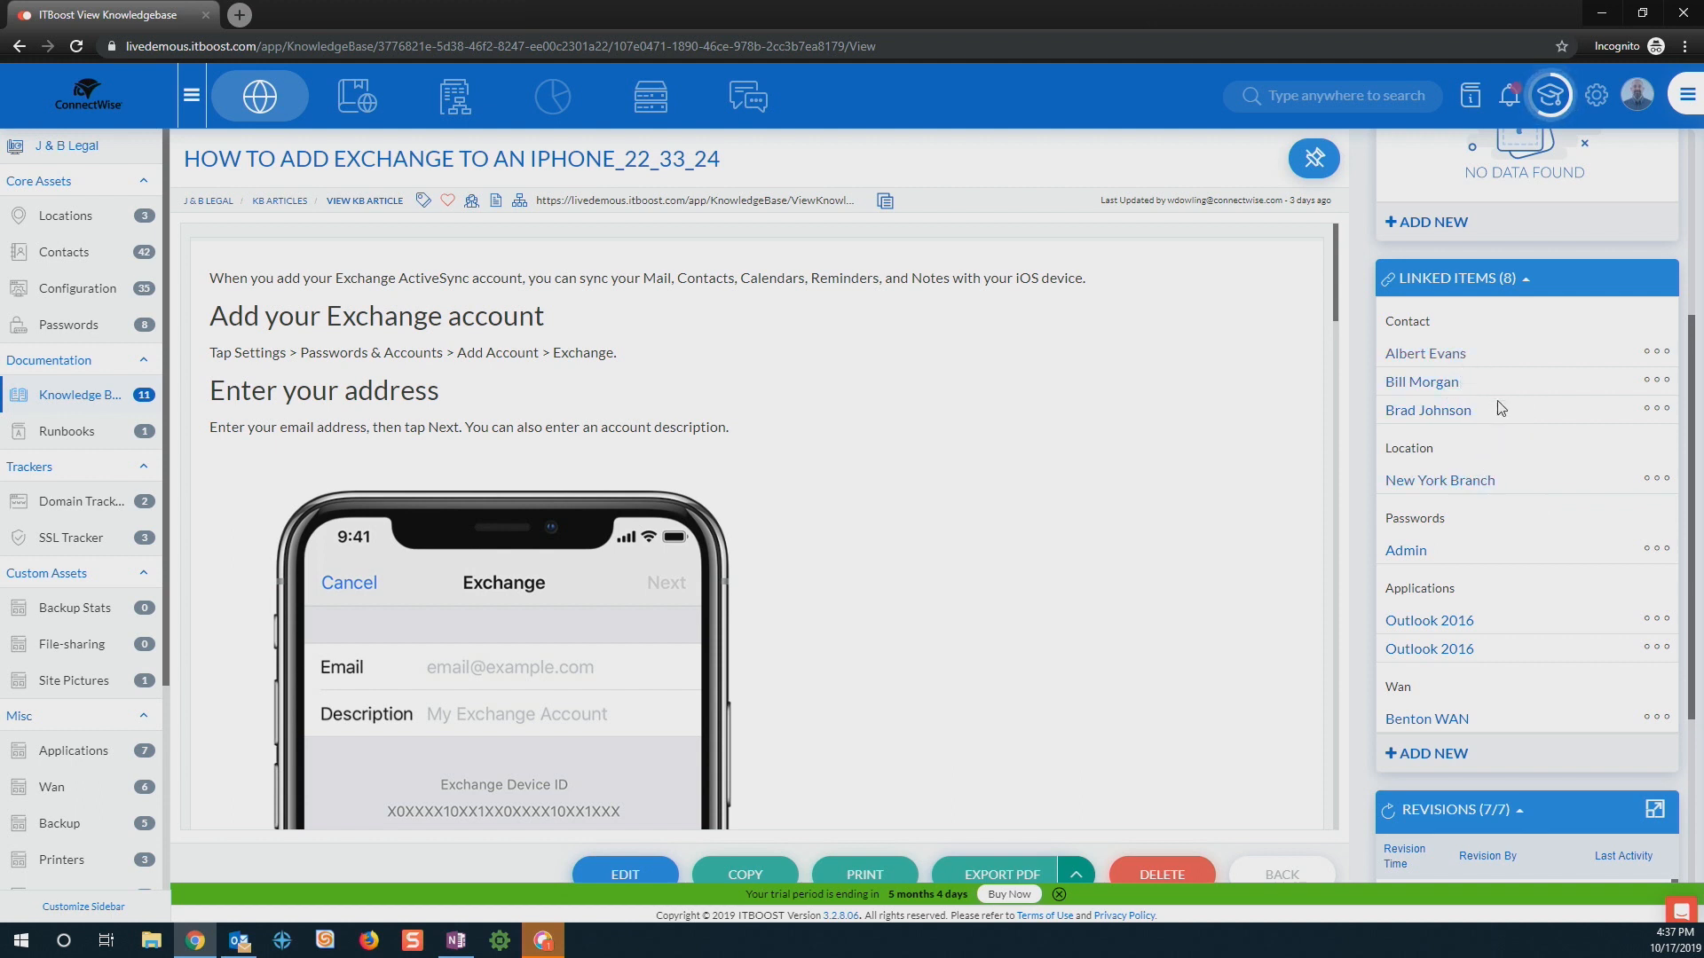
{"action": "mouse_move", "coordinate": [608, 242]}
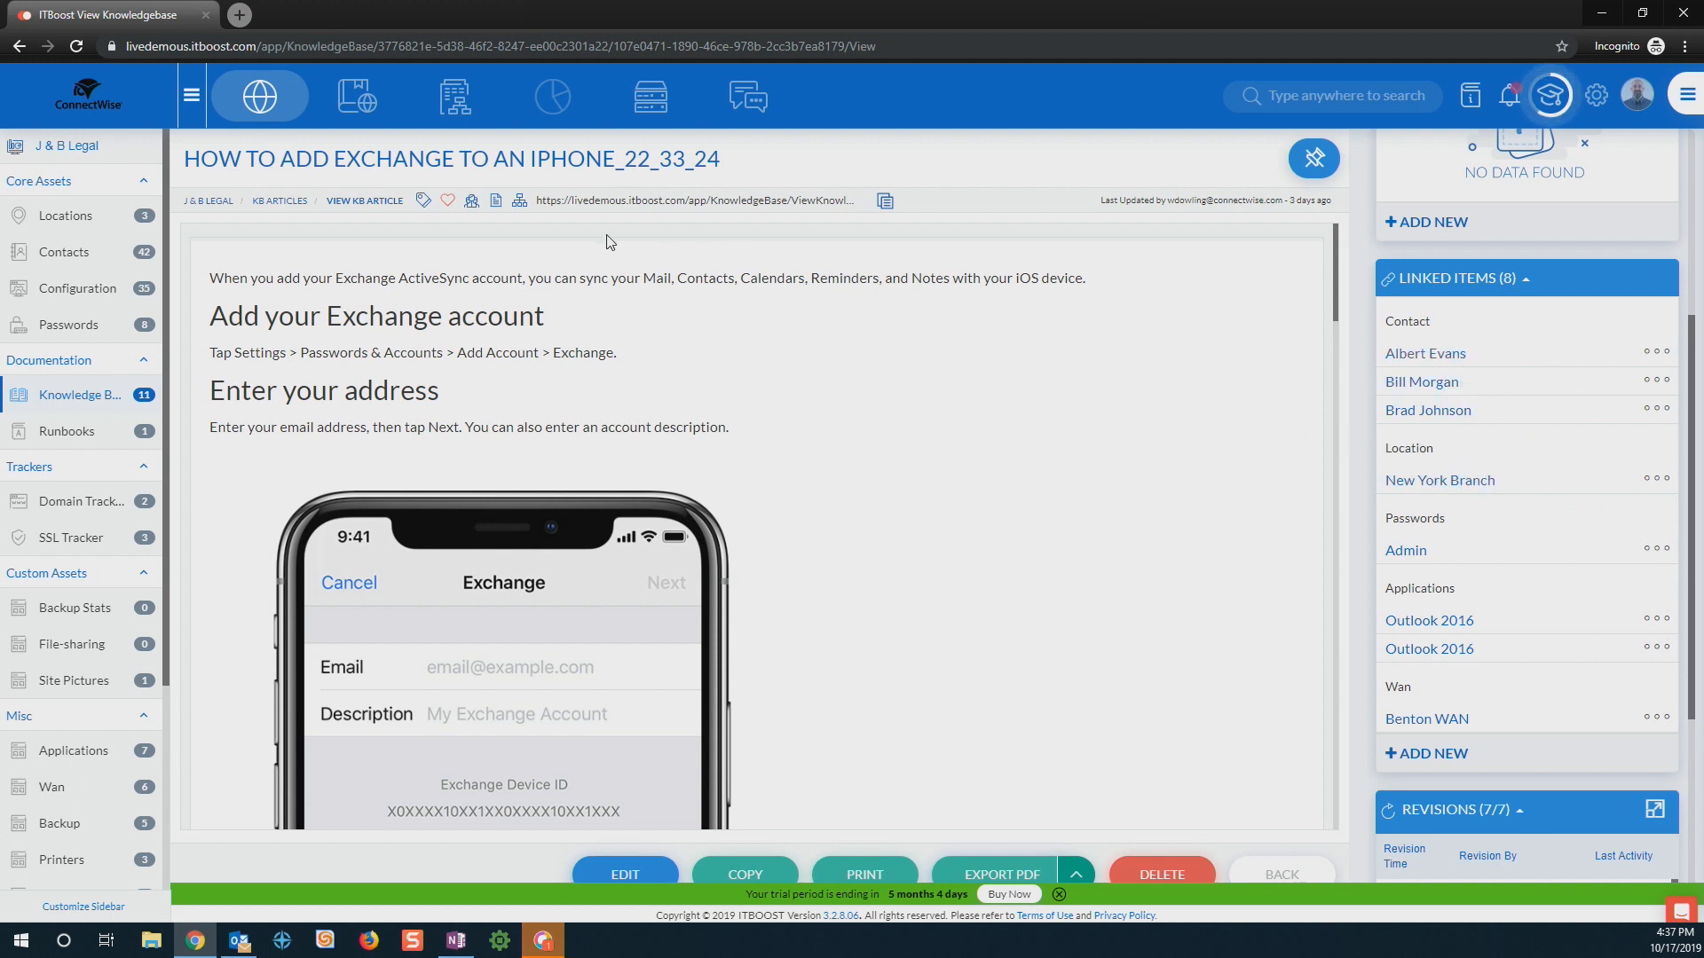
{"action": "mouse_move", "coordinate": [466, 242]}
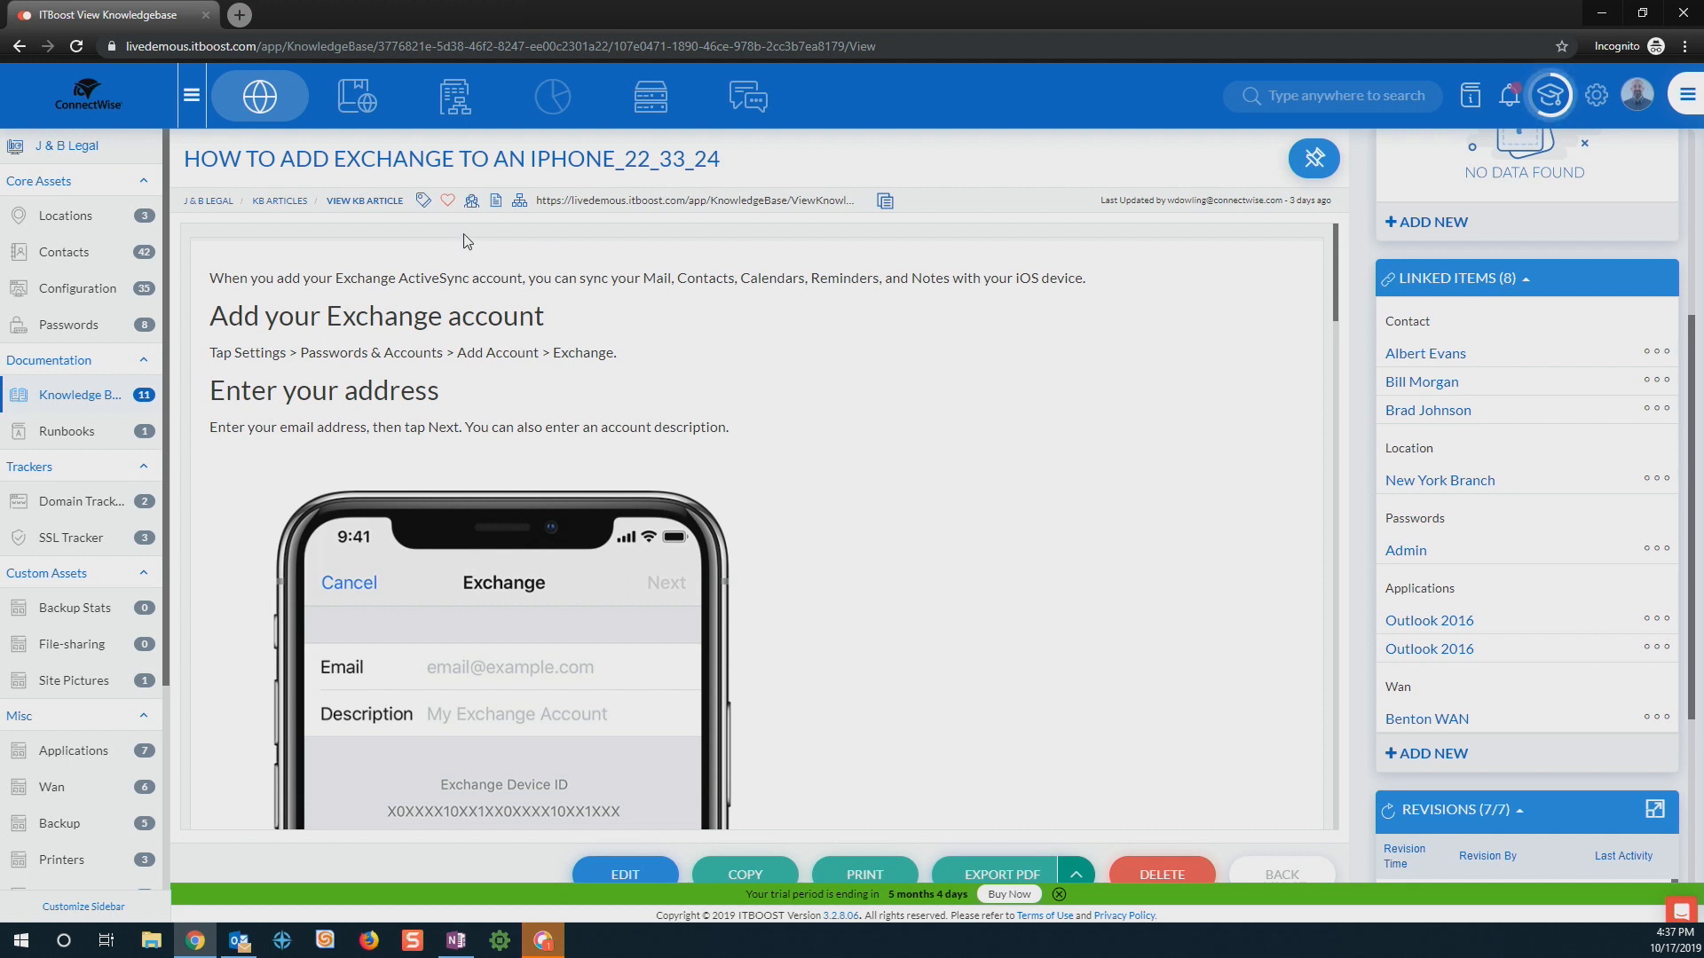
{"action": "mouse_move", "coordinate": [955, 216]}
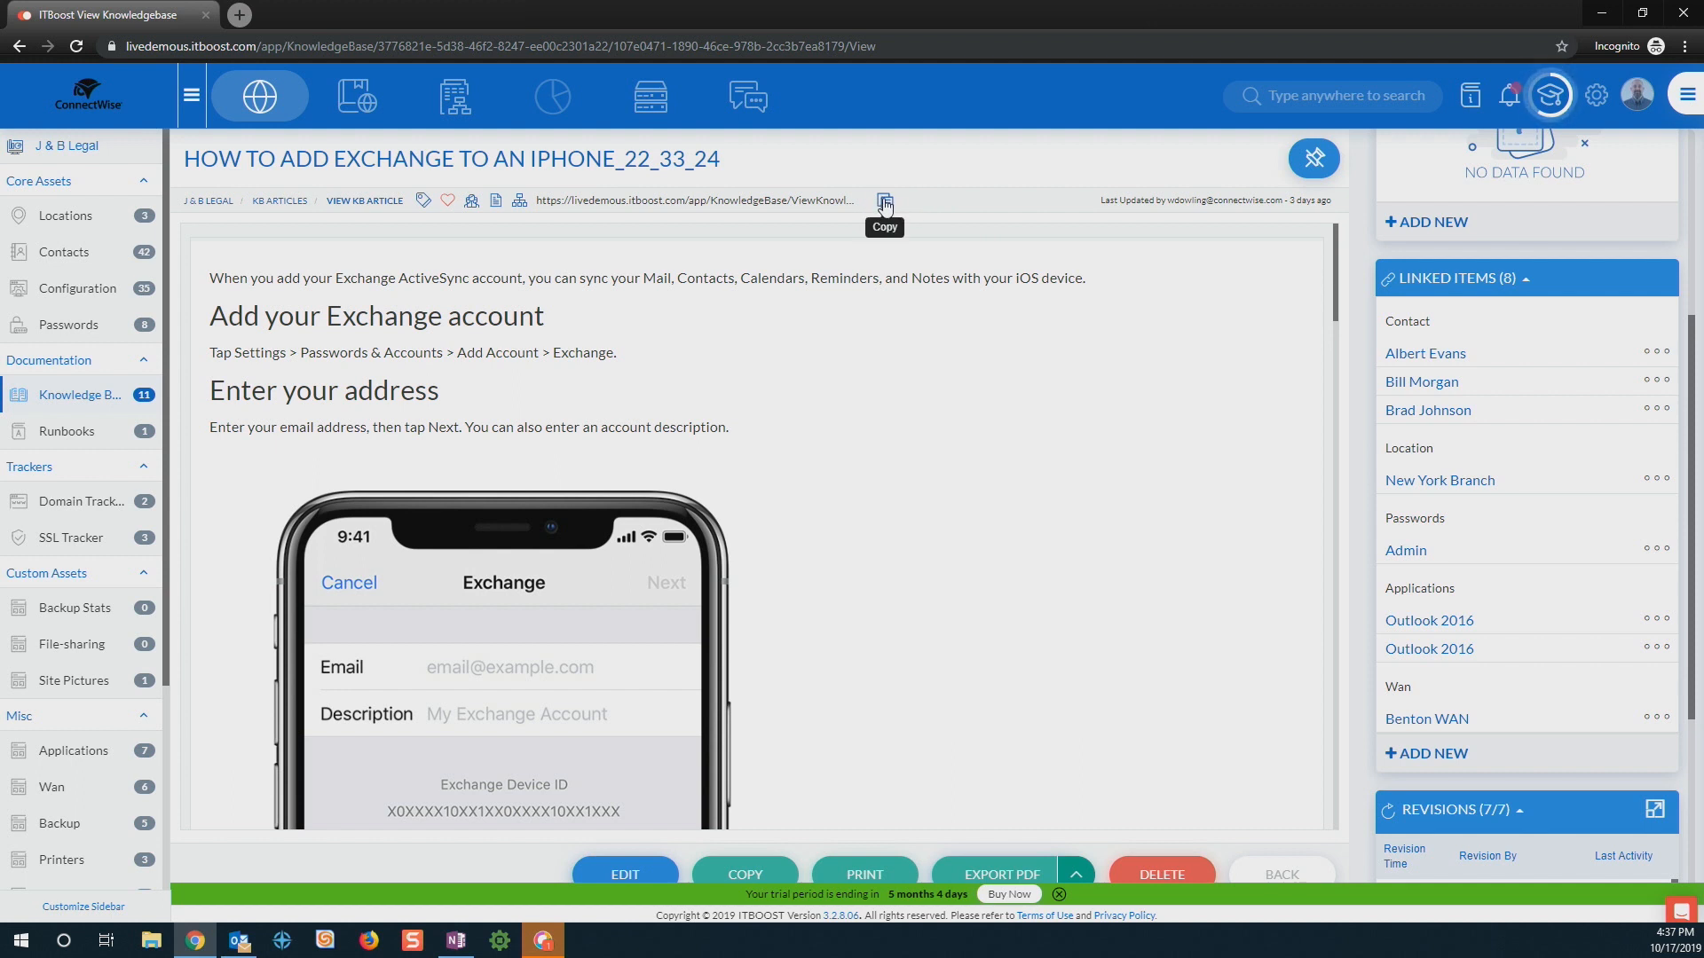
{"action": "mouse_move", "coordinate": [893, 358]}
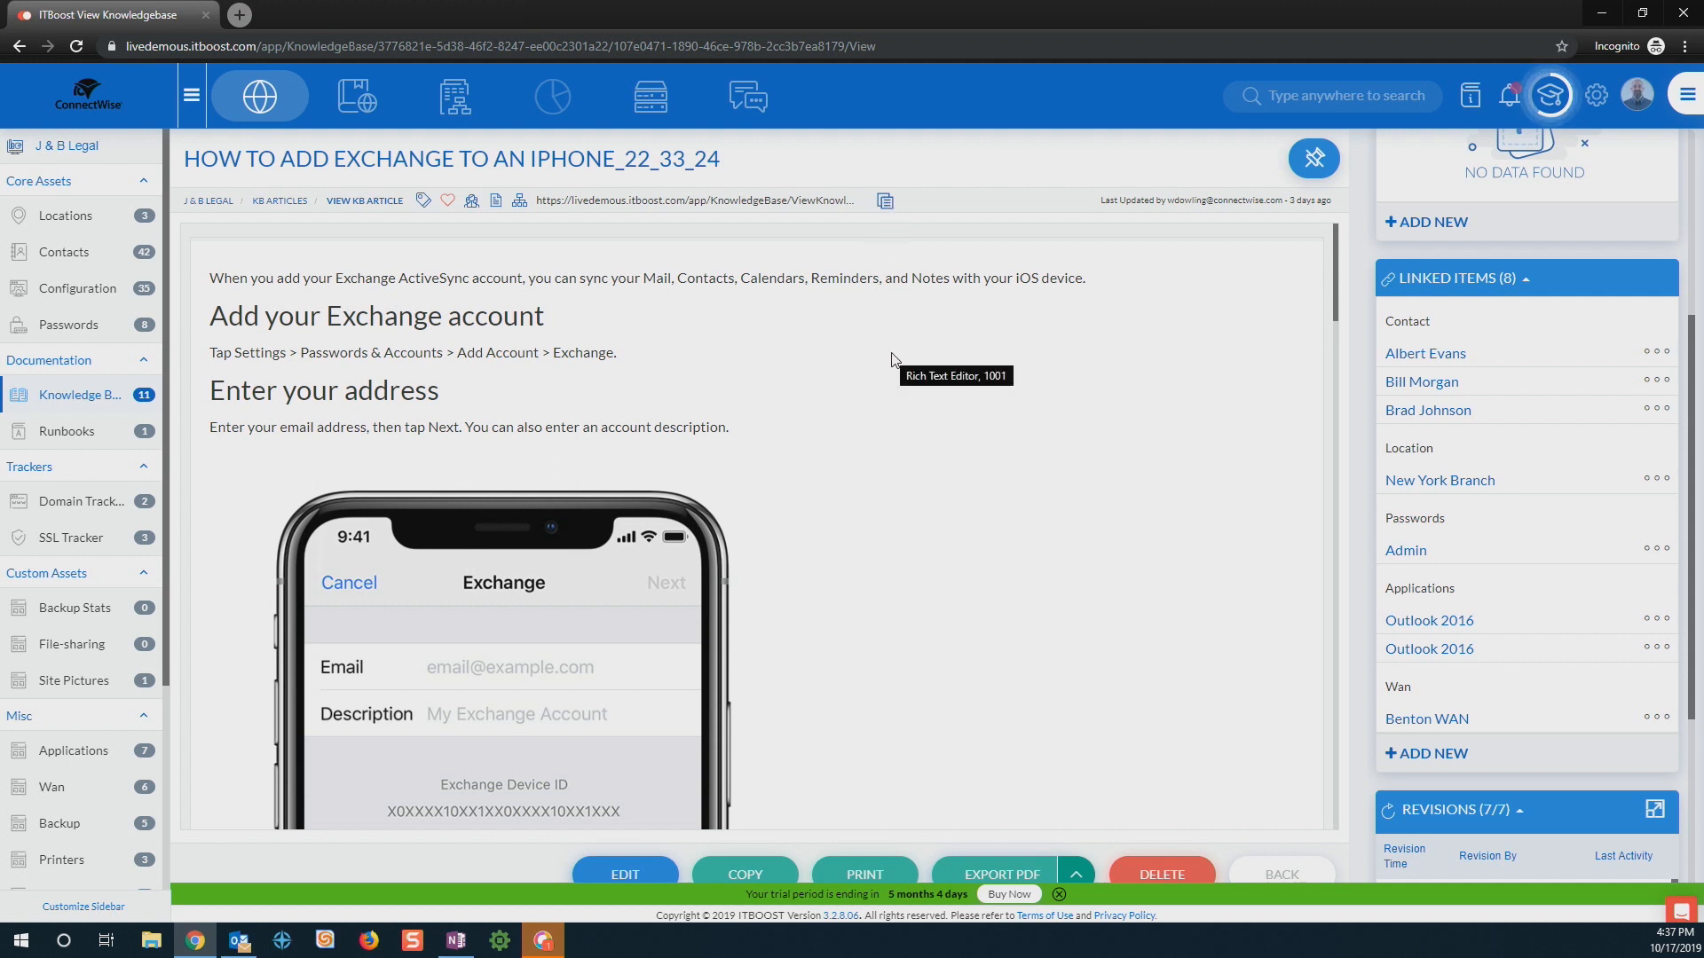
{"action": "scroll", "scroll_direction": "down", "scroll_amount": 3}
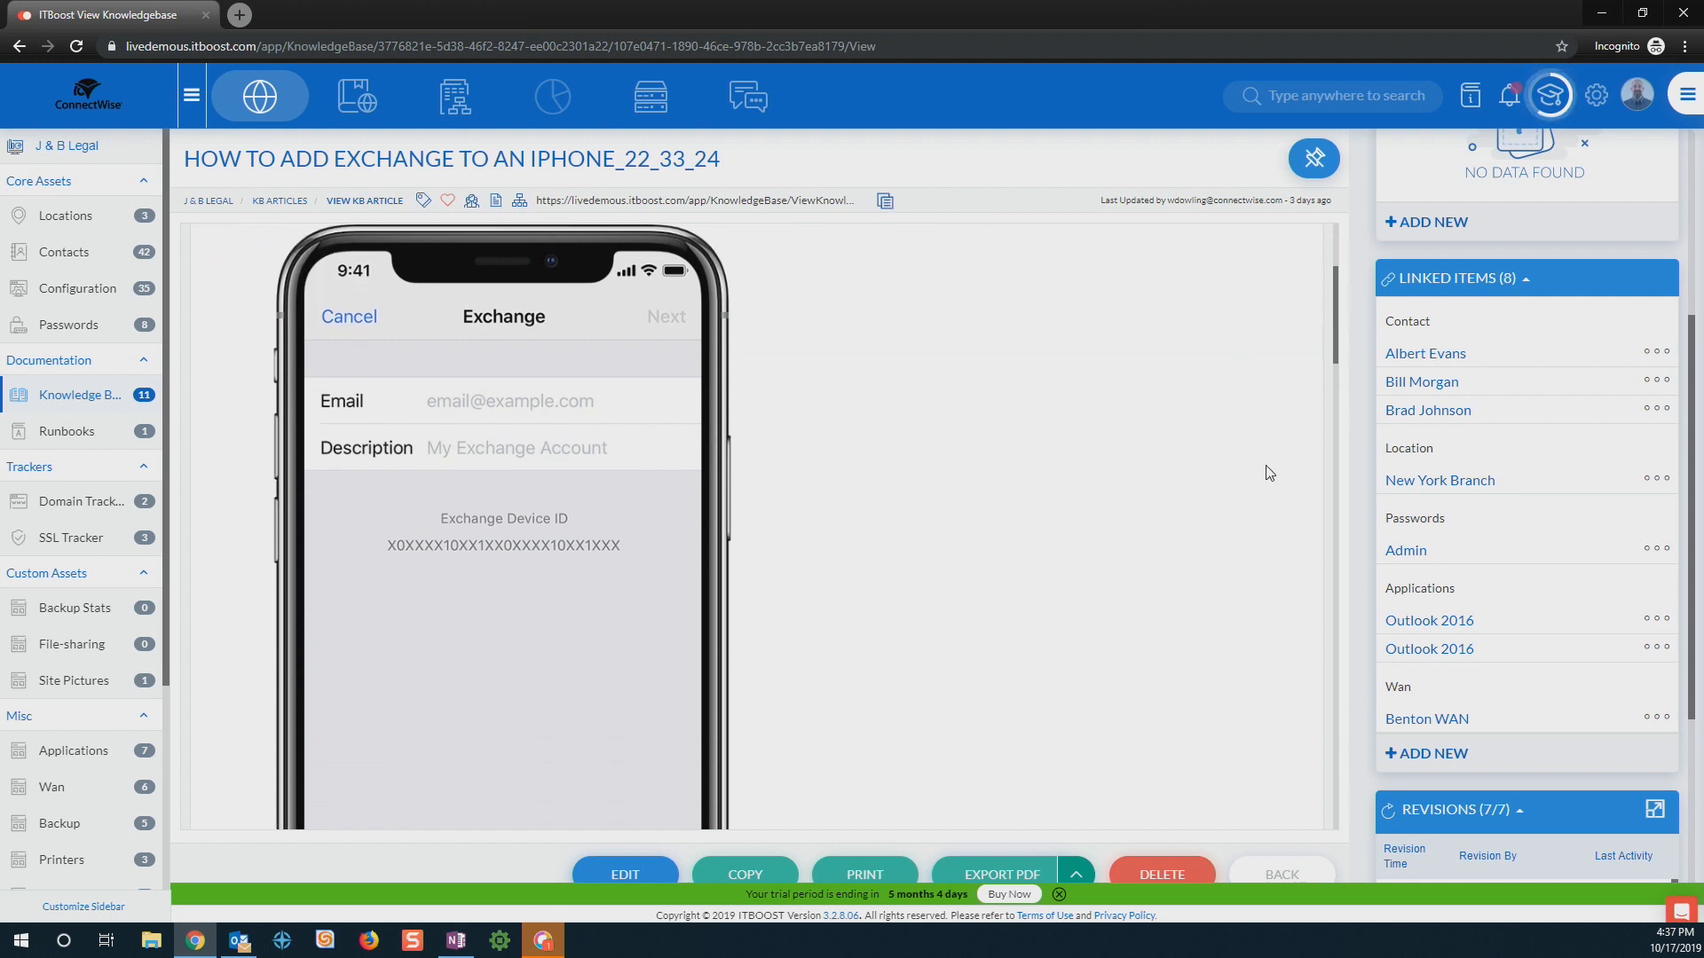
{"action": "scroll", "scroll_direction": "down", "scroll_amount": 3}
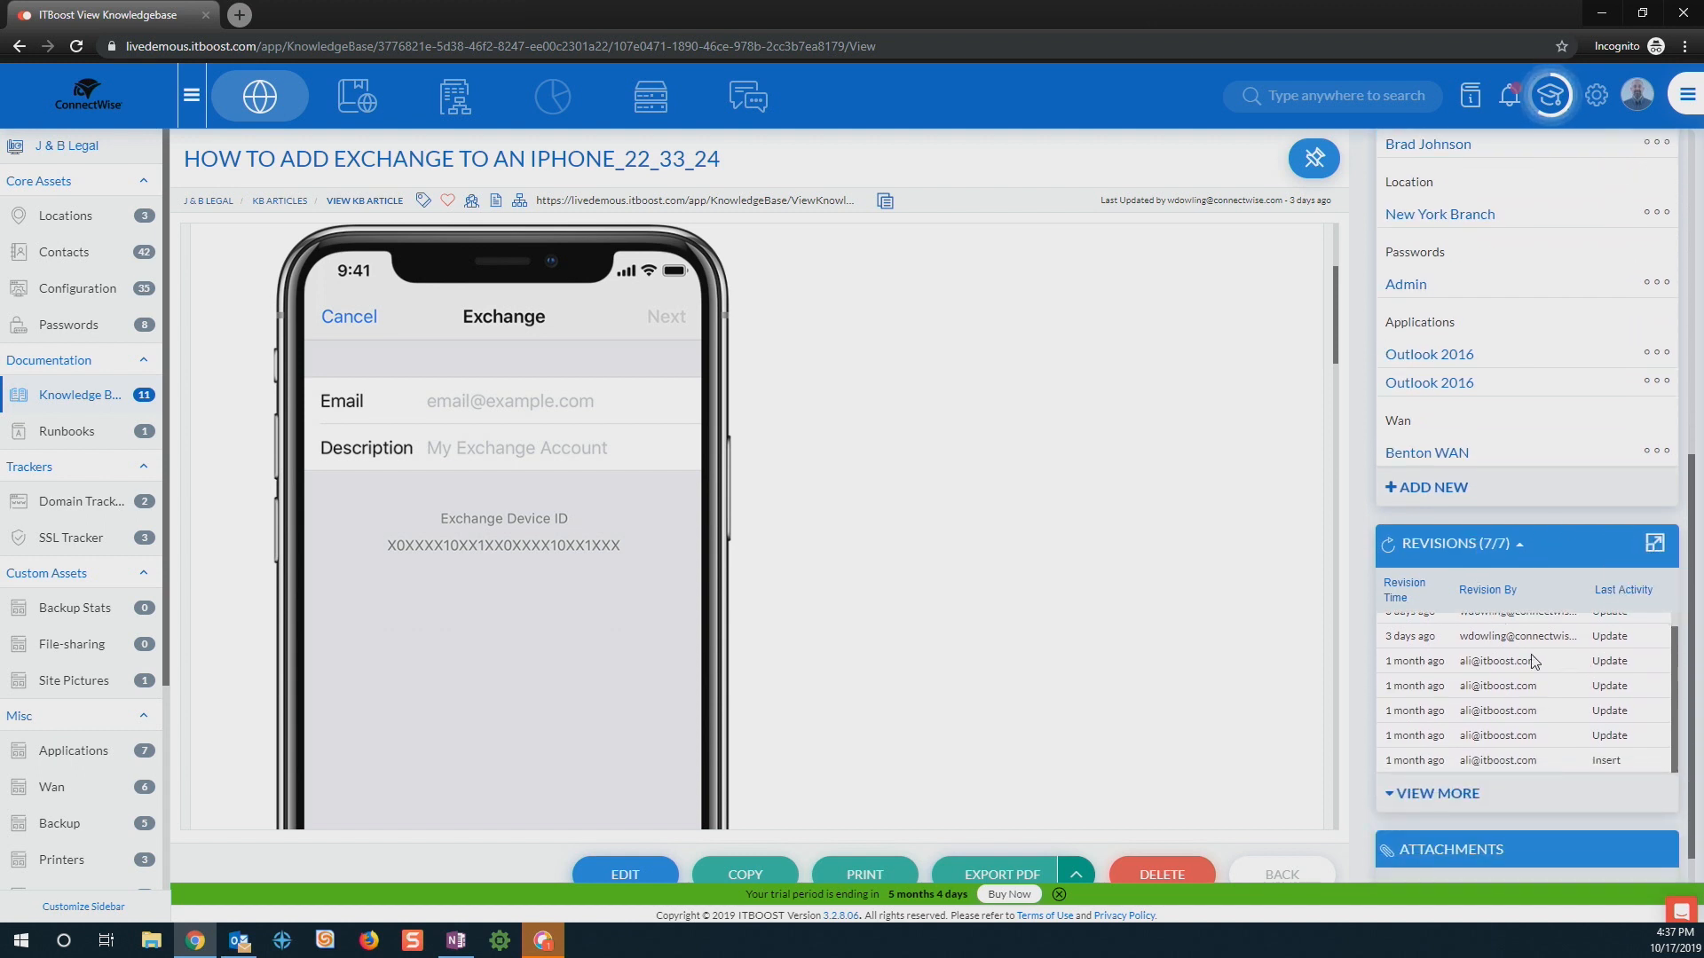
{"action": "scroll", "scroll_direction": "down", "scroll_amount": 3}
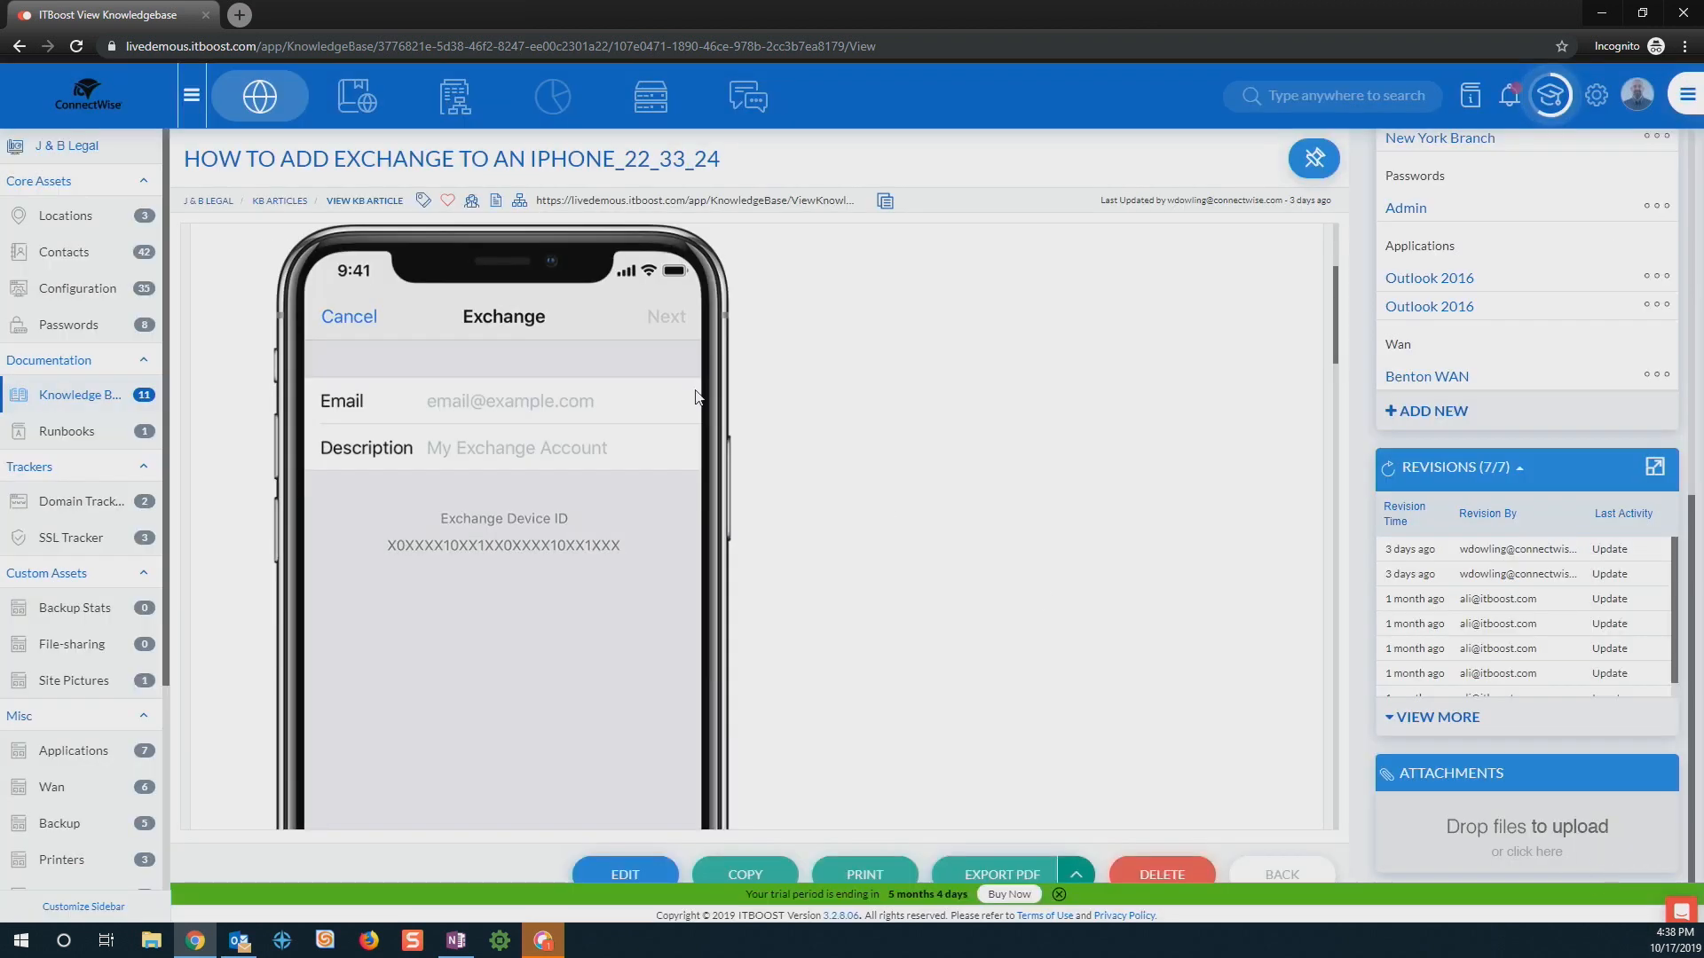
{"action": "mouse_move", "coordinate": [217, 415]}
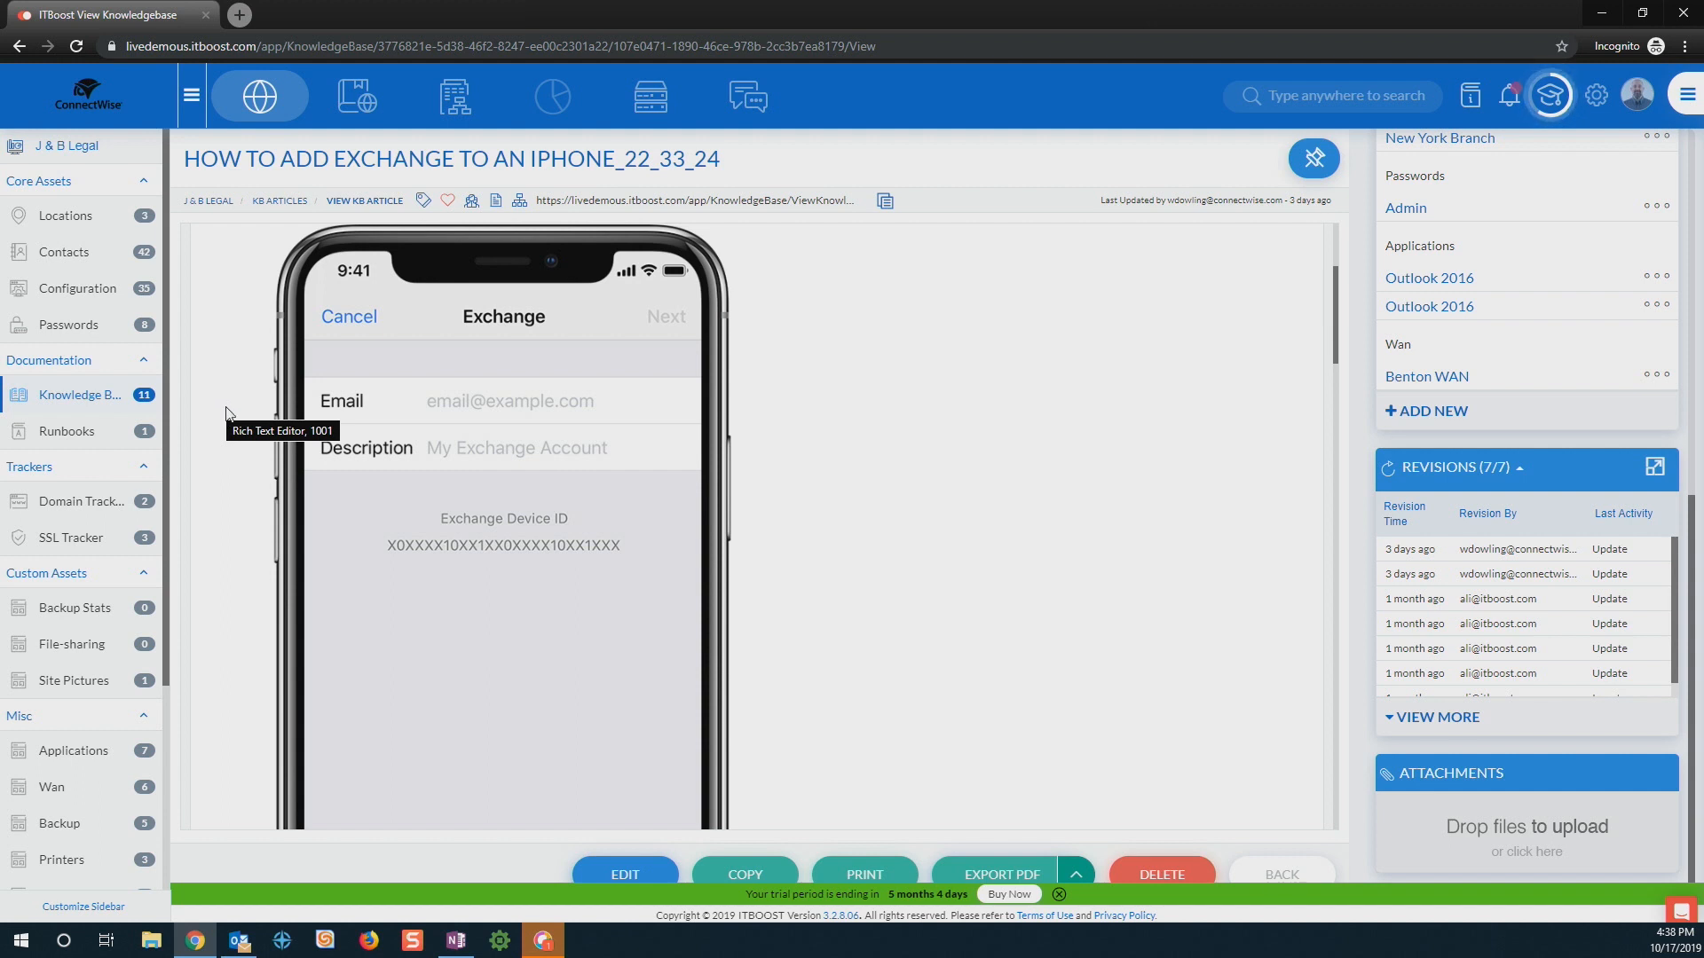
{"action": "mouse_move", "coordinate": [69, 691]}
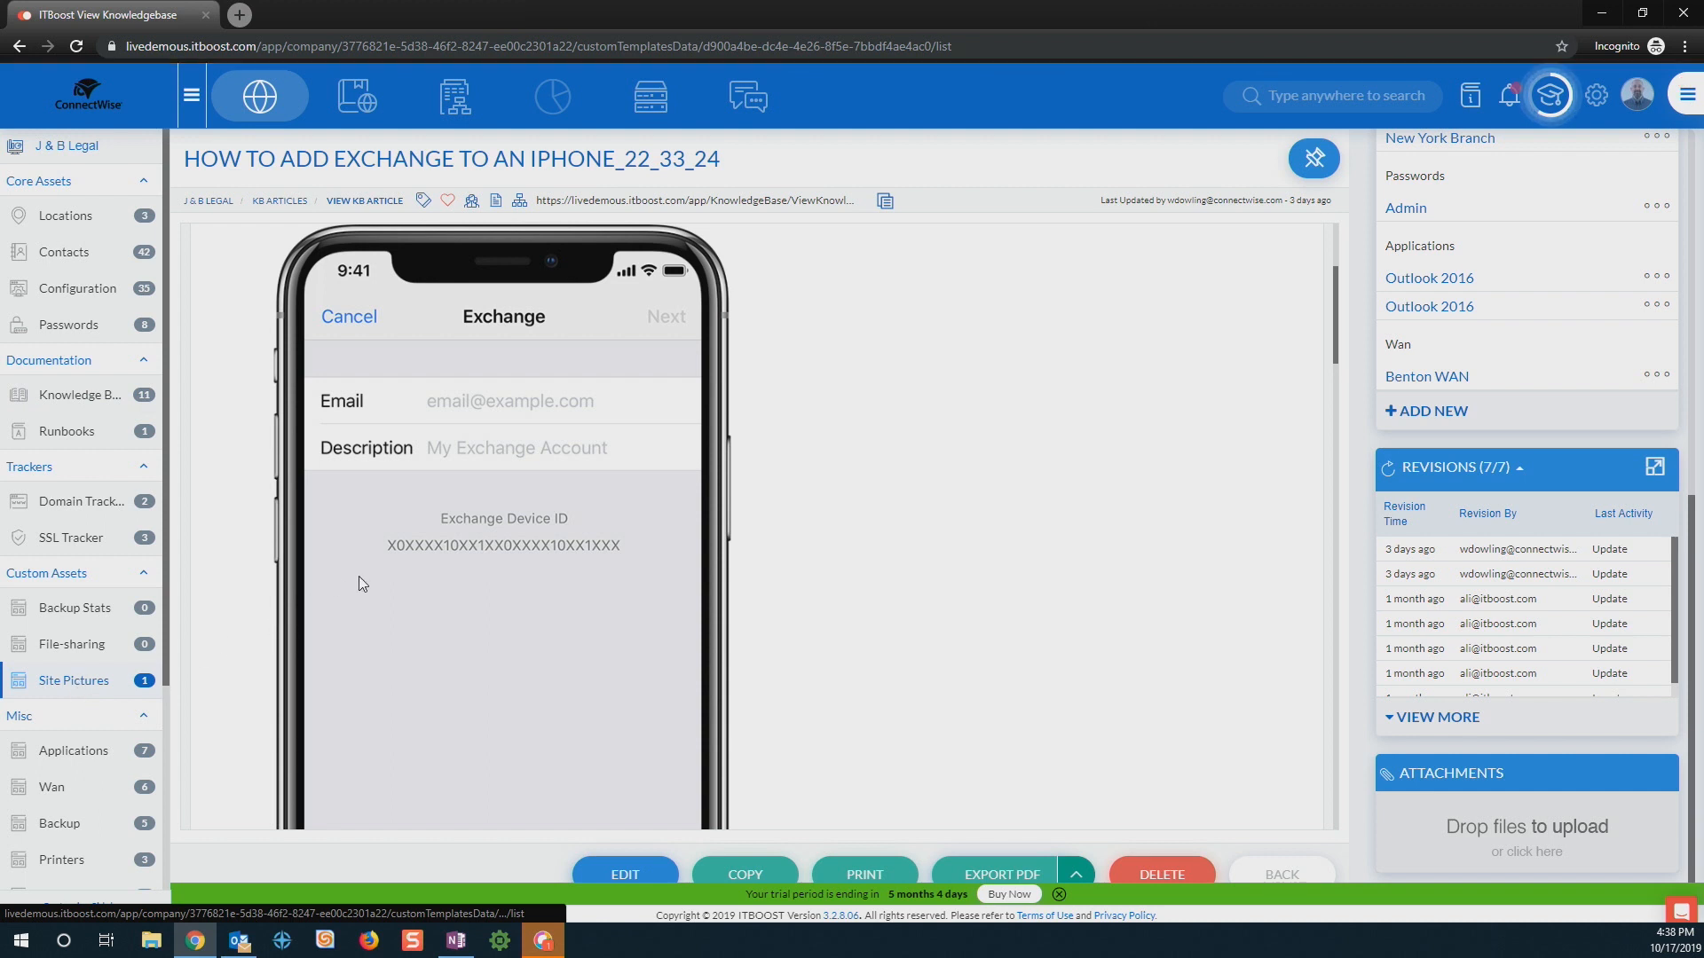
Step: Review the site survey record's image fields in edit mode and leave without saving
{"action": "left_click", "coordinate": [73, 680]}
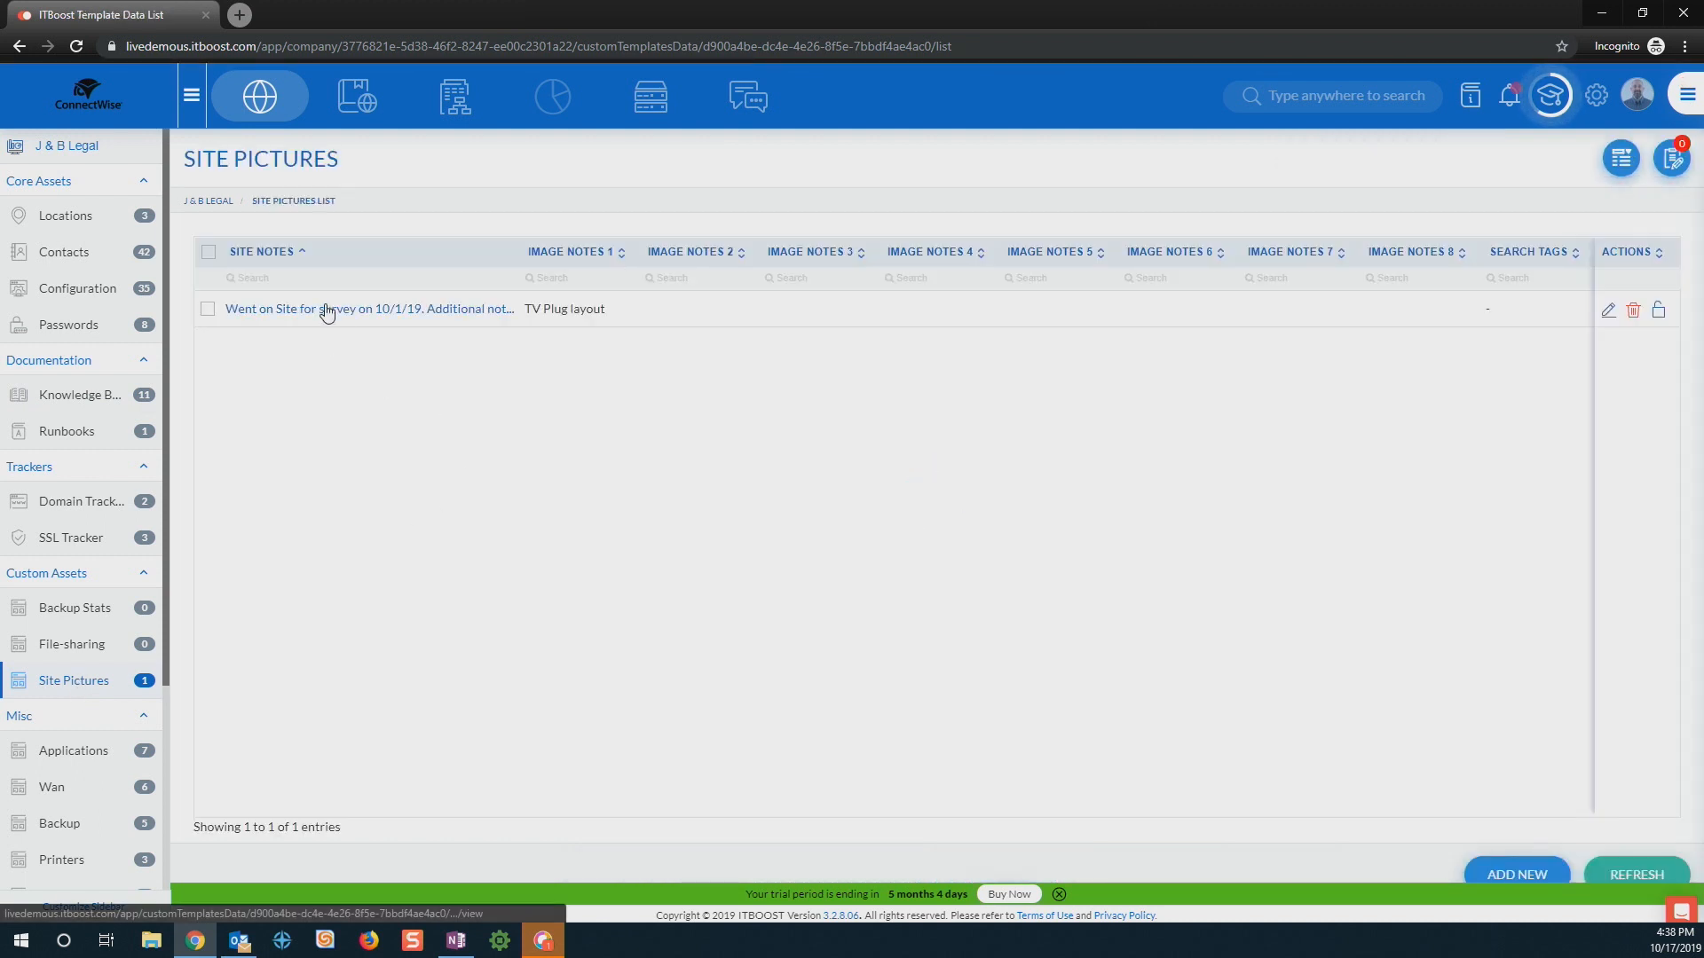
{"action": "left_click", "coordinate": [370, 309]}
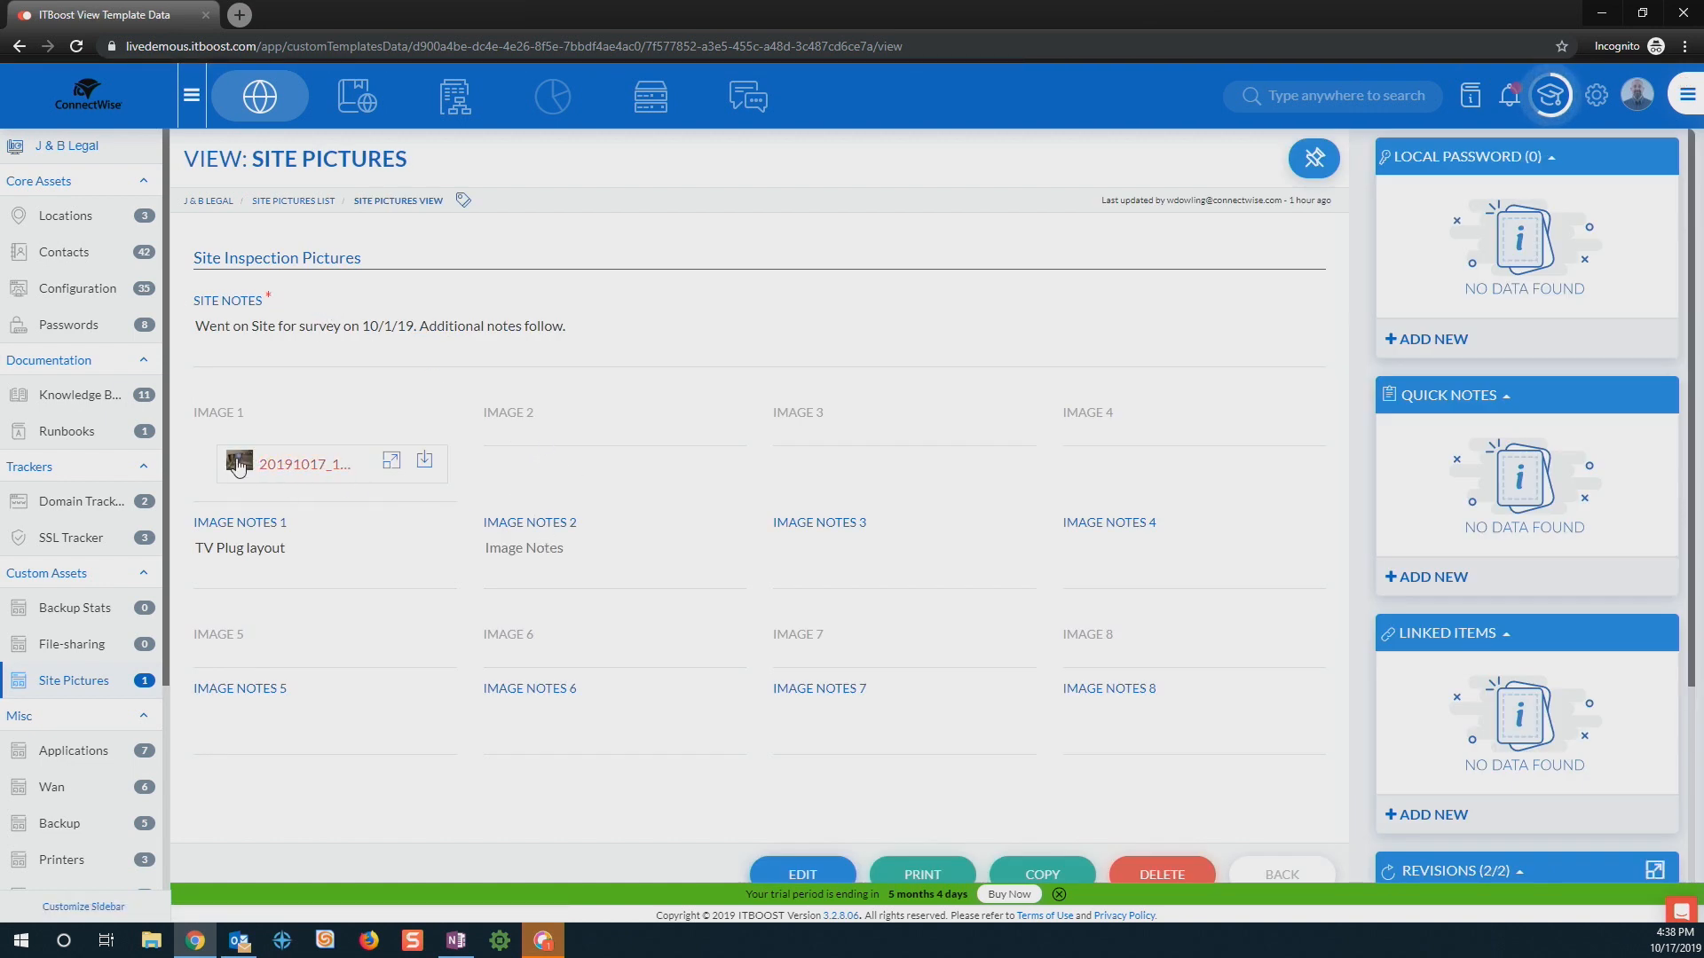
{"action": "left_click", "coordinate": [391, 462]}
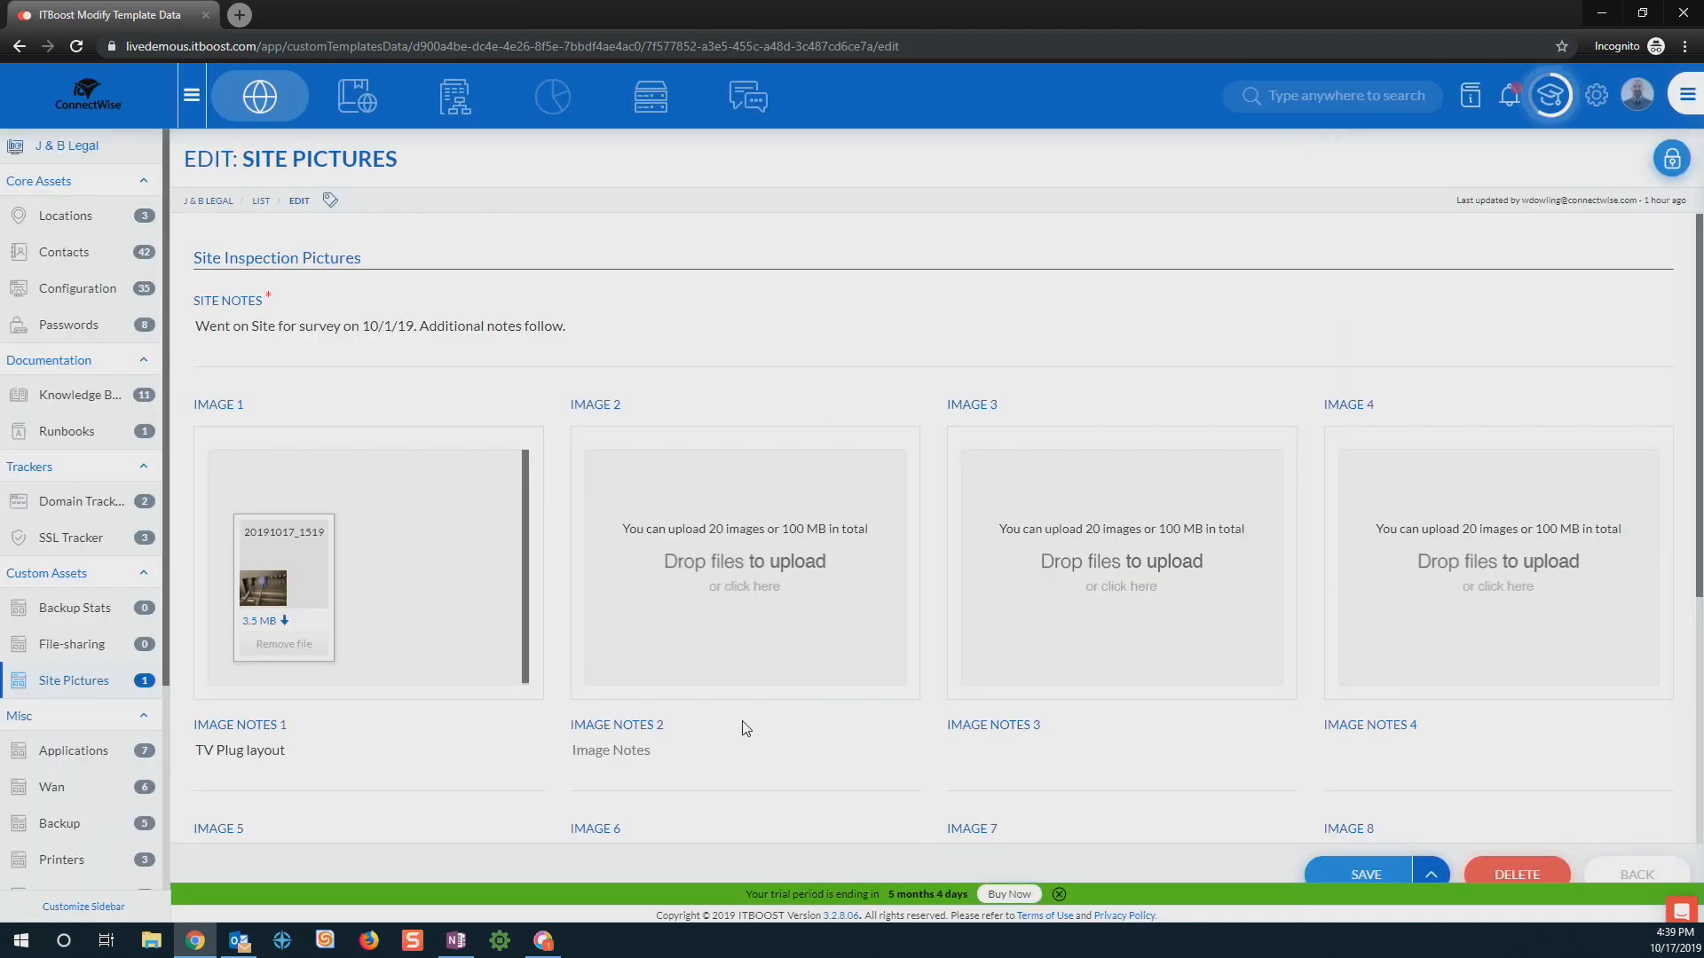
{"action": "mouse_move", "coordinate": [691, 633]}
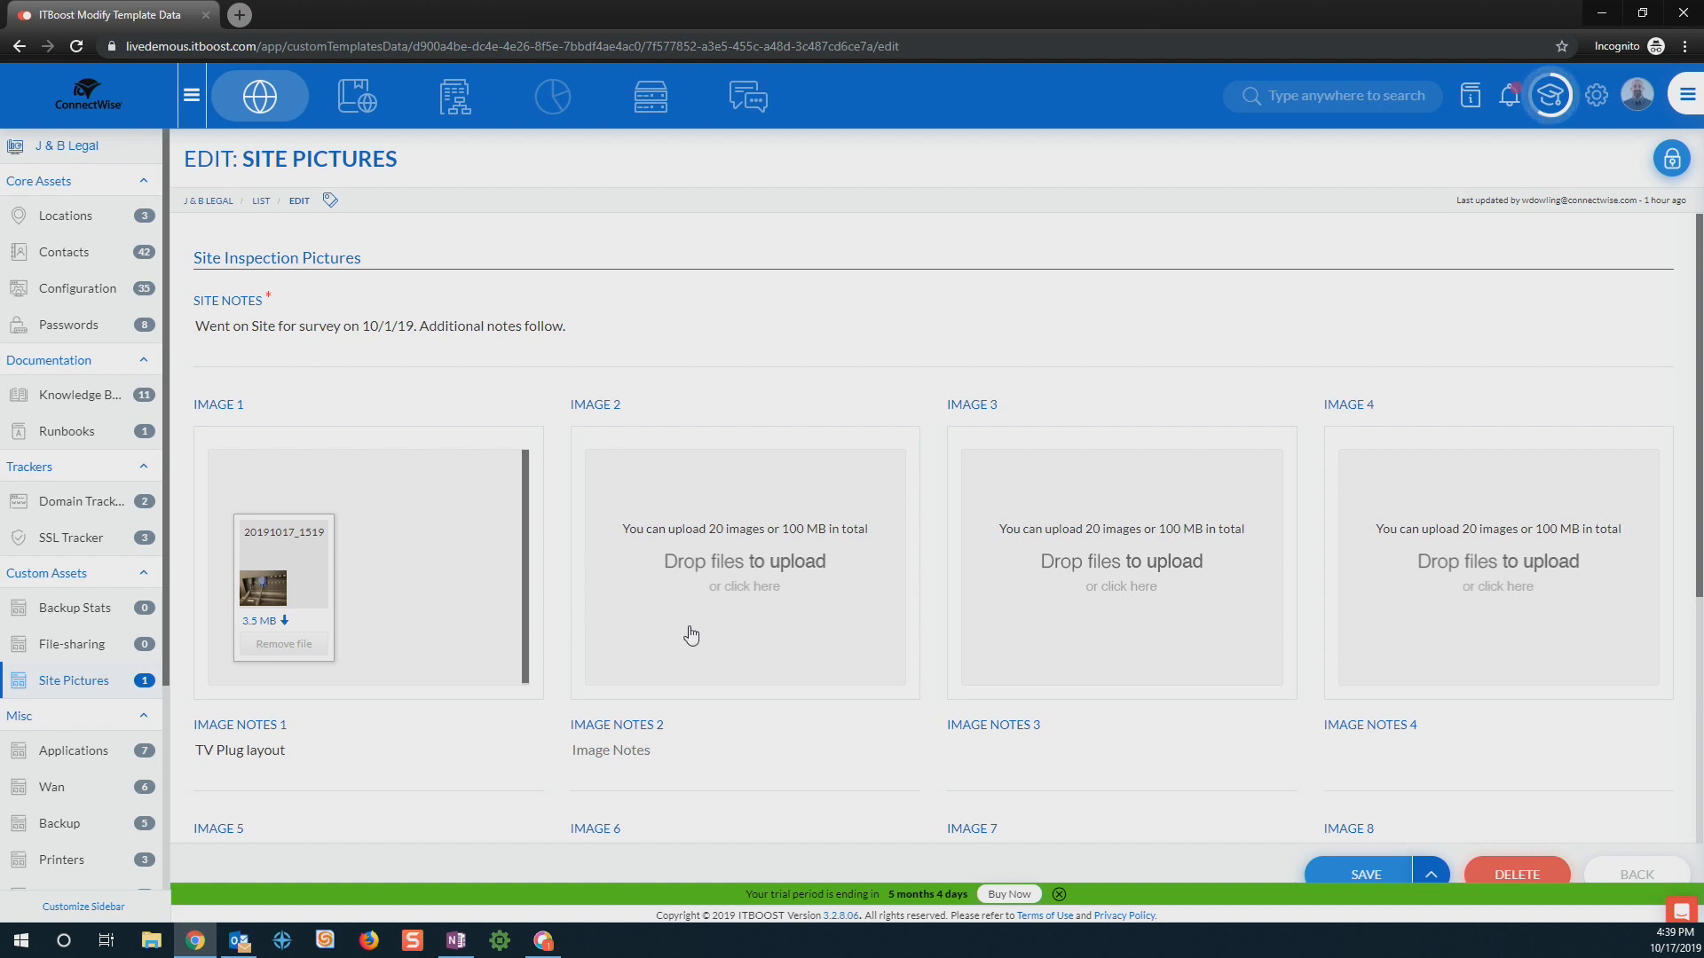
{"action": "mouse_move", "coordinate": [728, 604]}
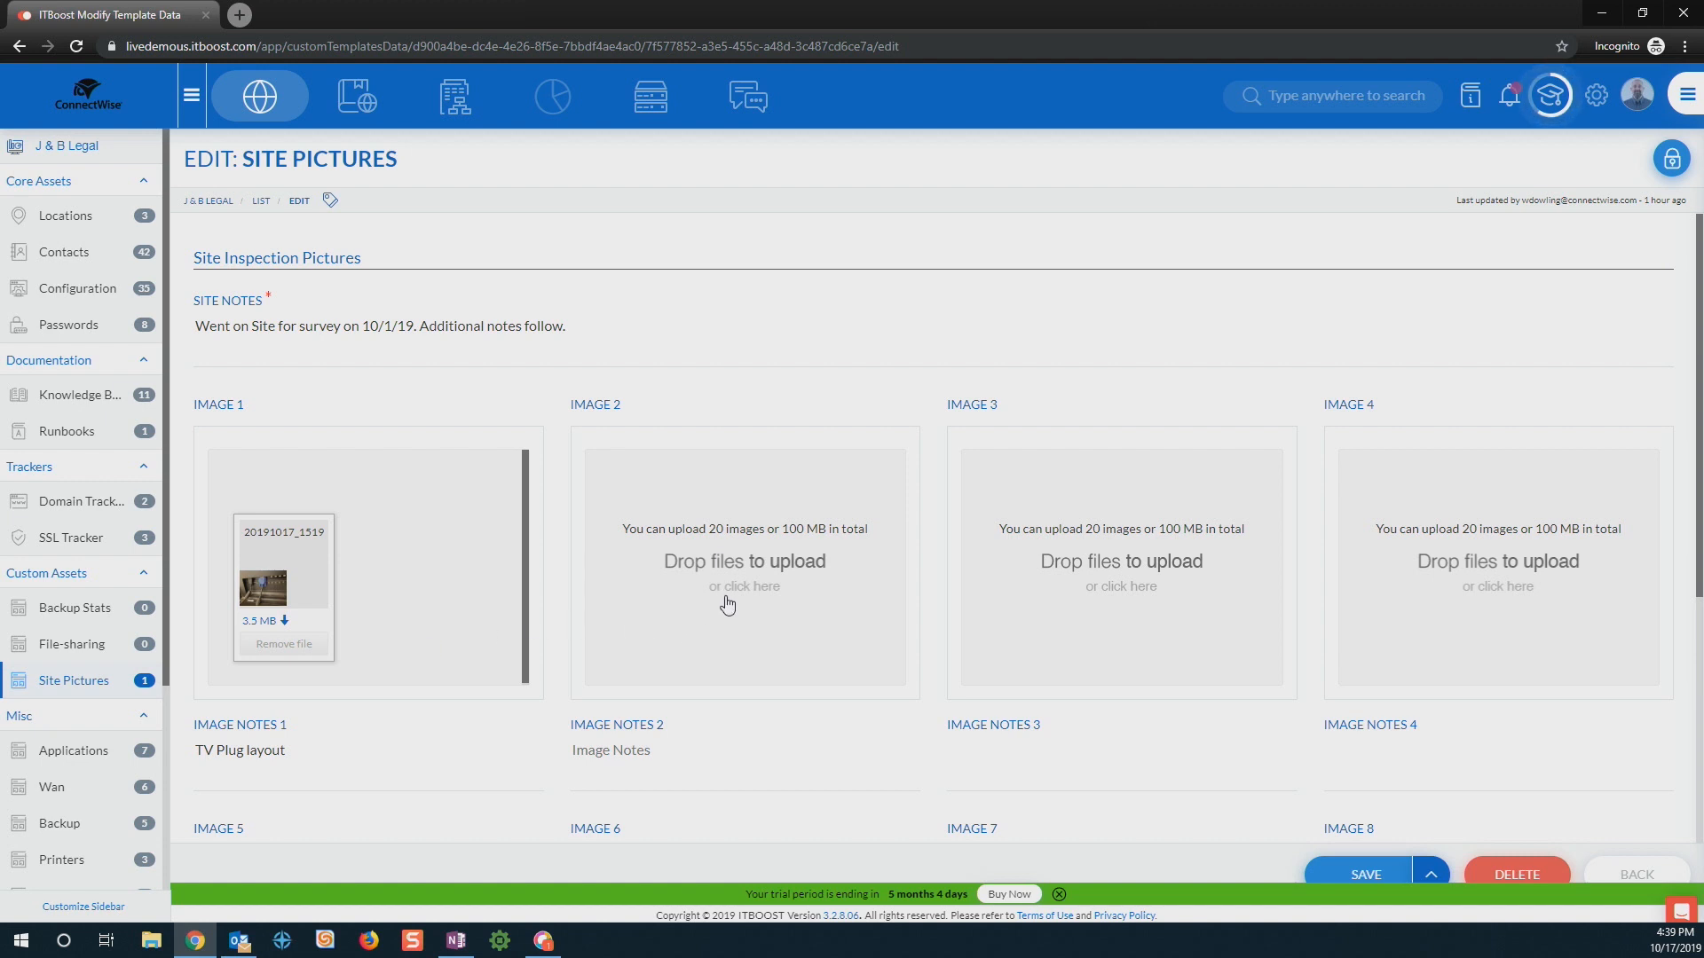
{"action": "mouse_move", "coordinate": [655, 651]}
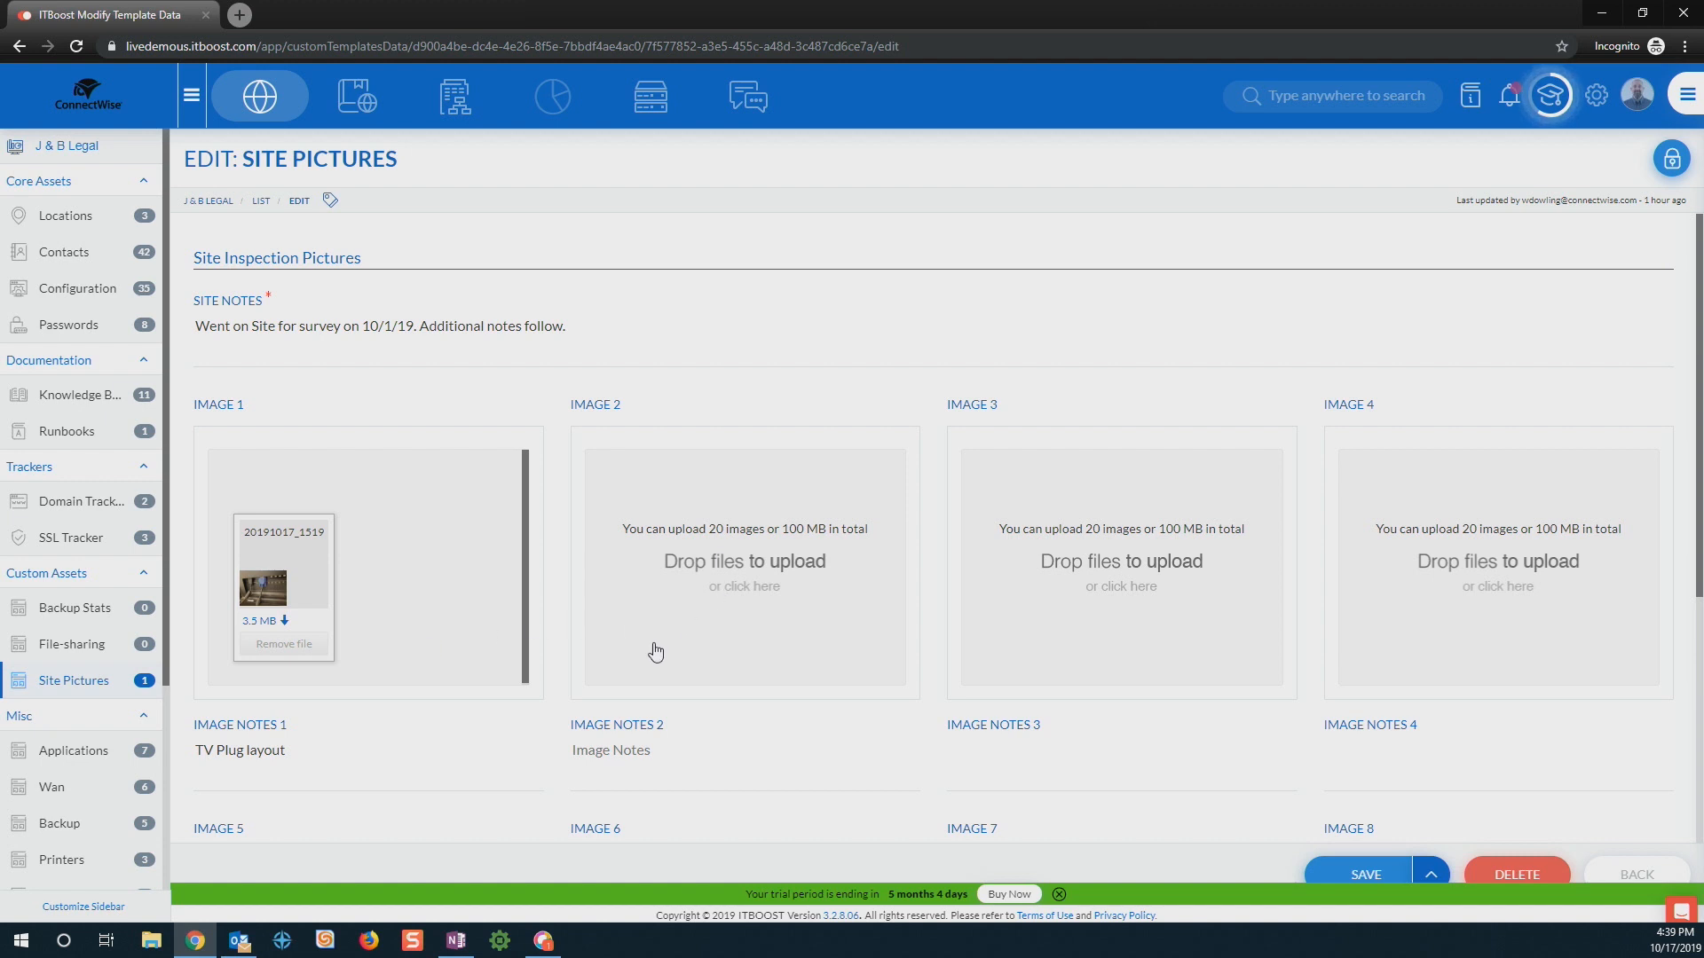
{"action": "mouse_move", "coordinate": [1097, 893]}
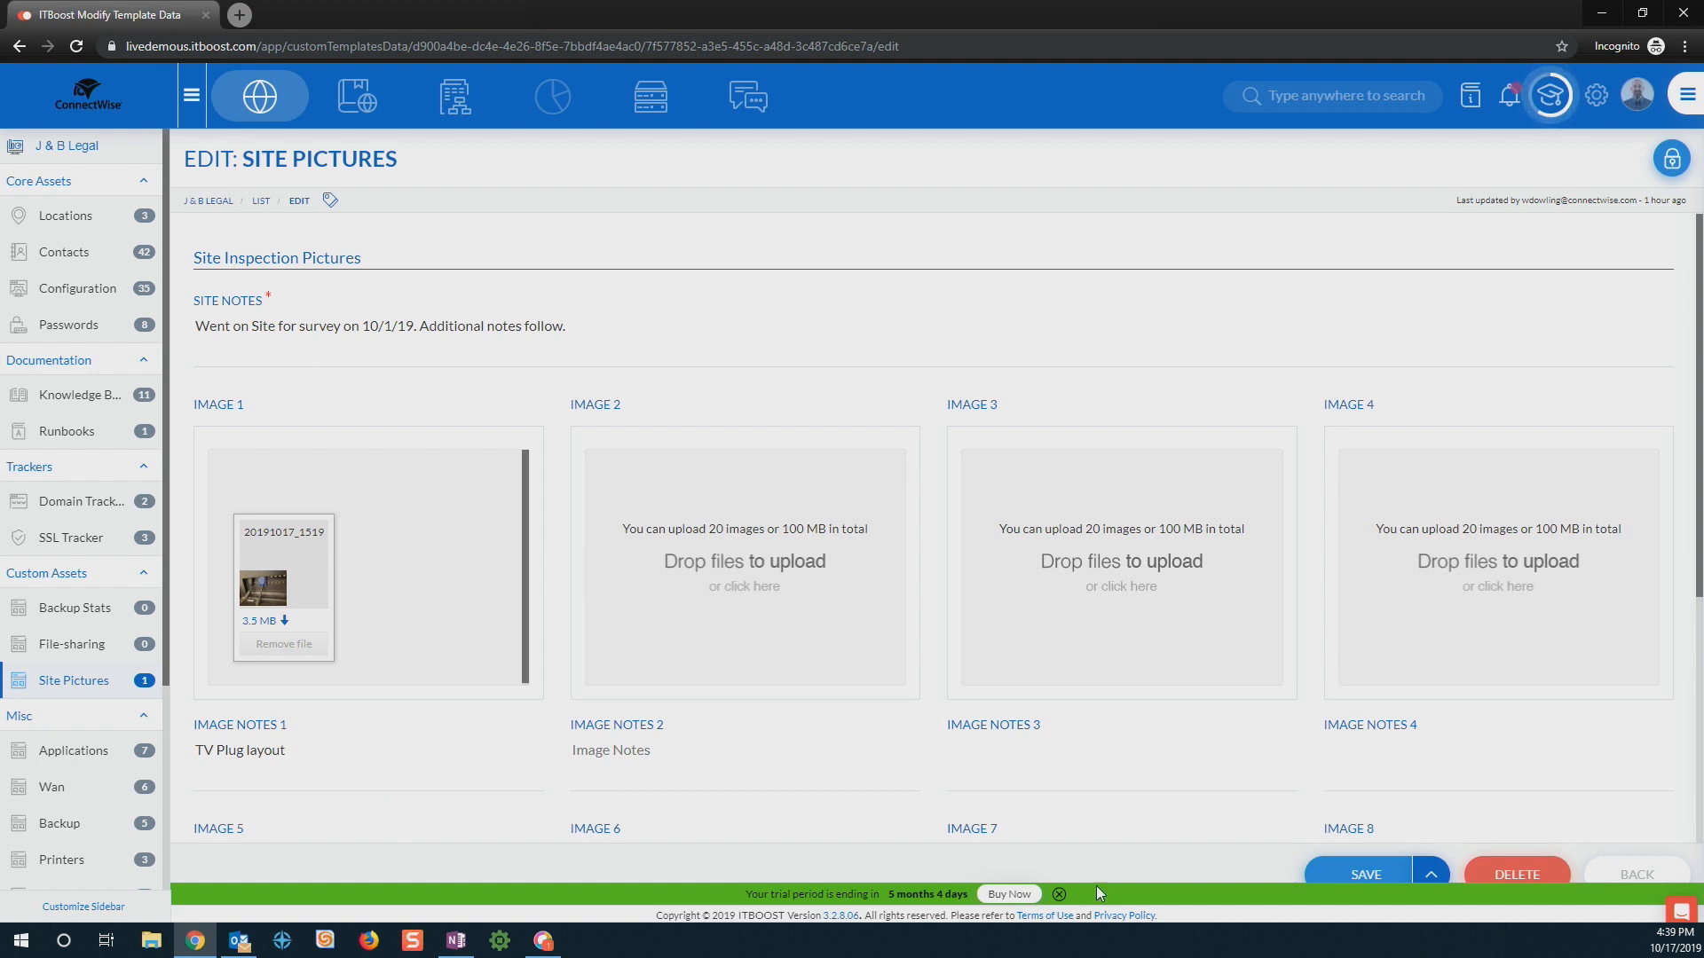
{"action": "mouse_move", "coordinate": [1644, 875]}
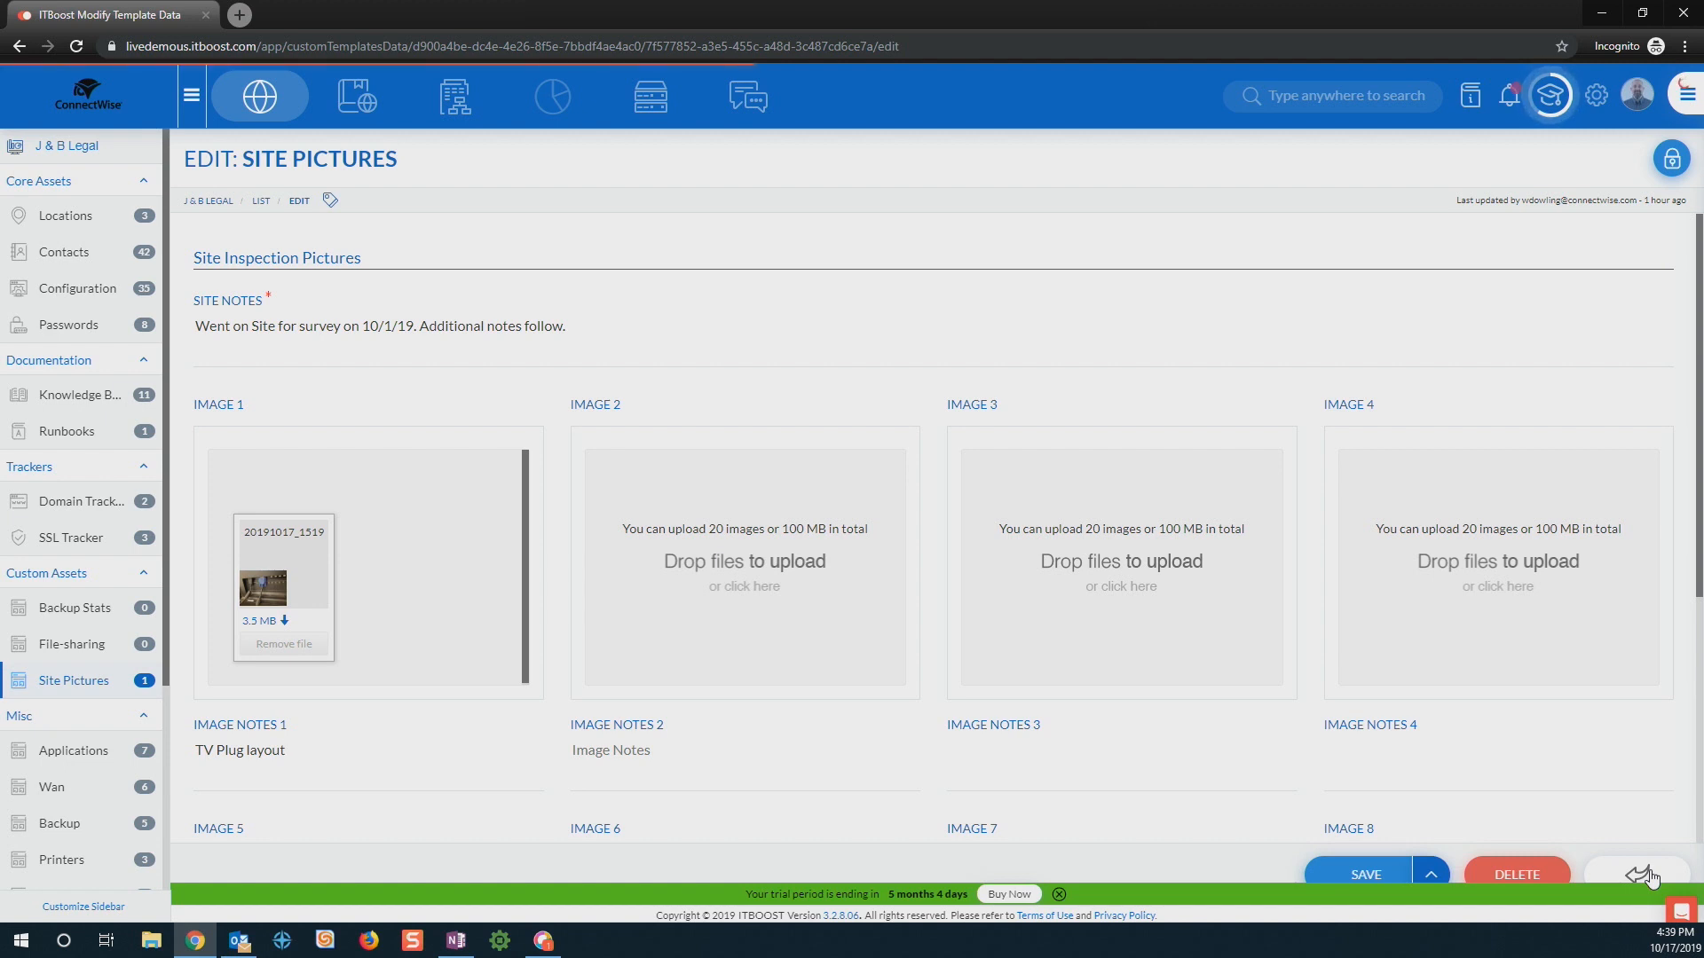
{"action": "left_click", "coordinate": [239, 749]}
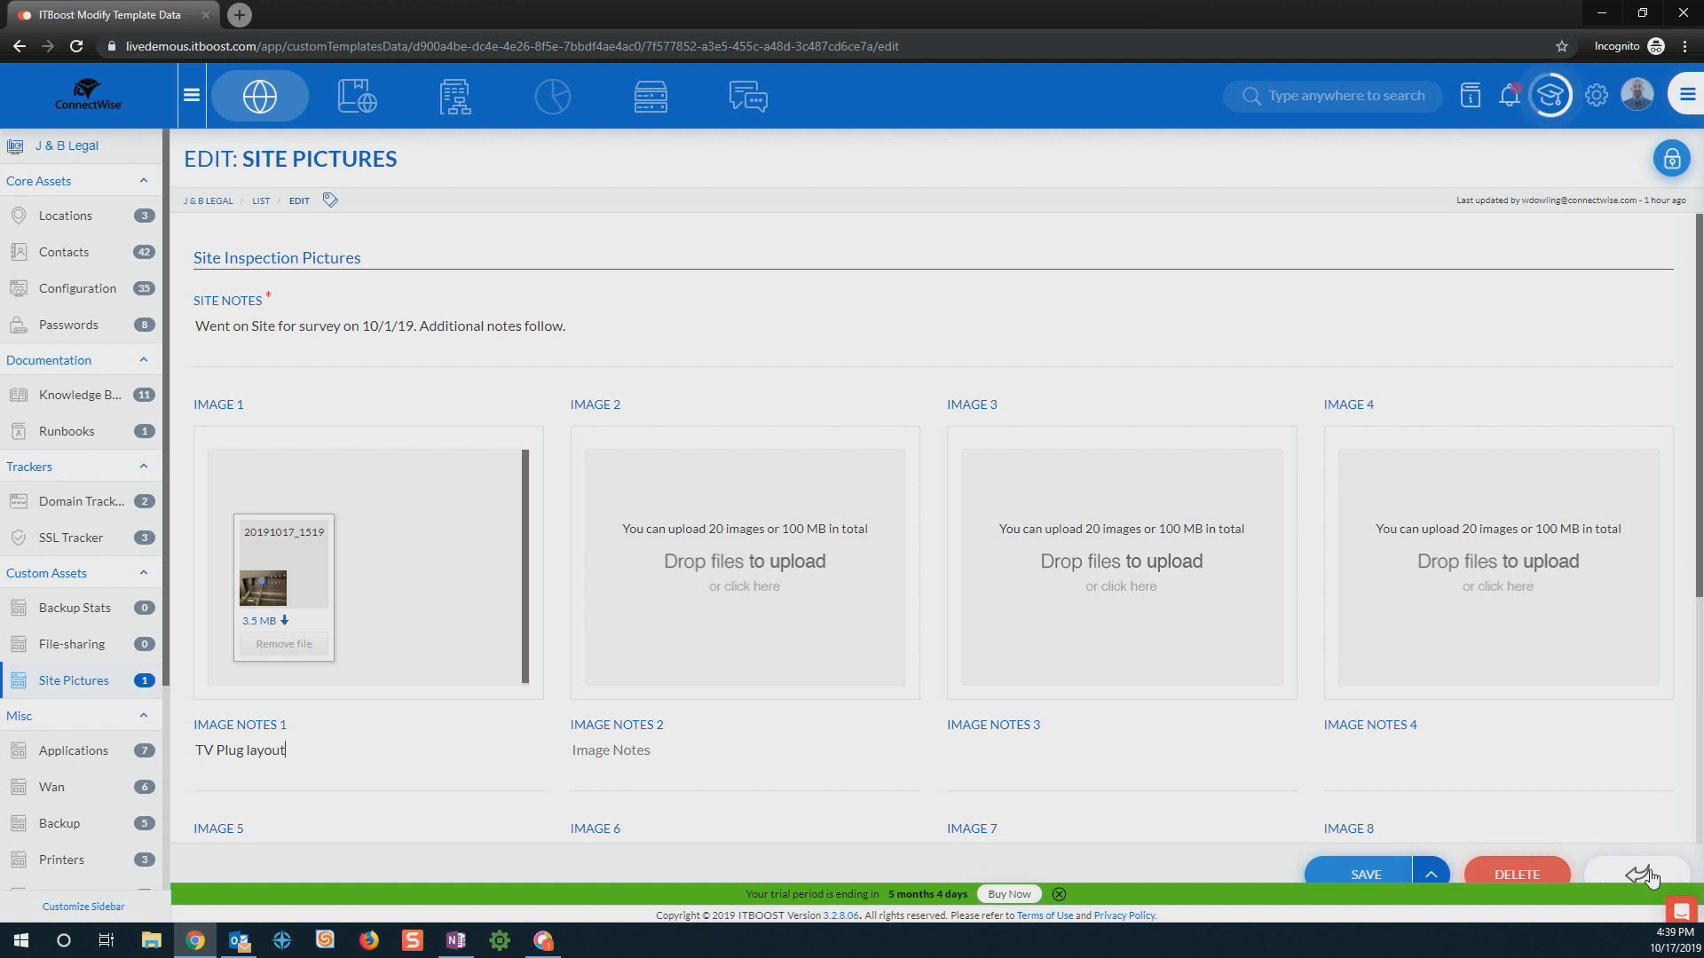
{"action": "left_click", "coordinate": [1635, 873]}
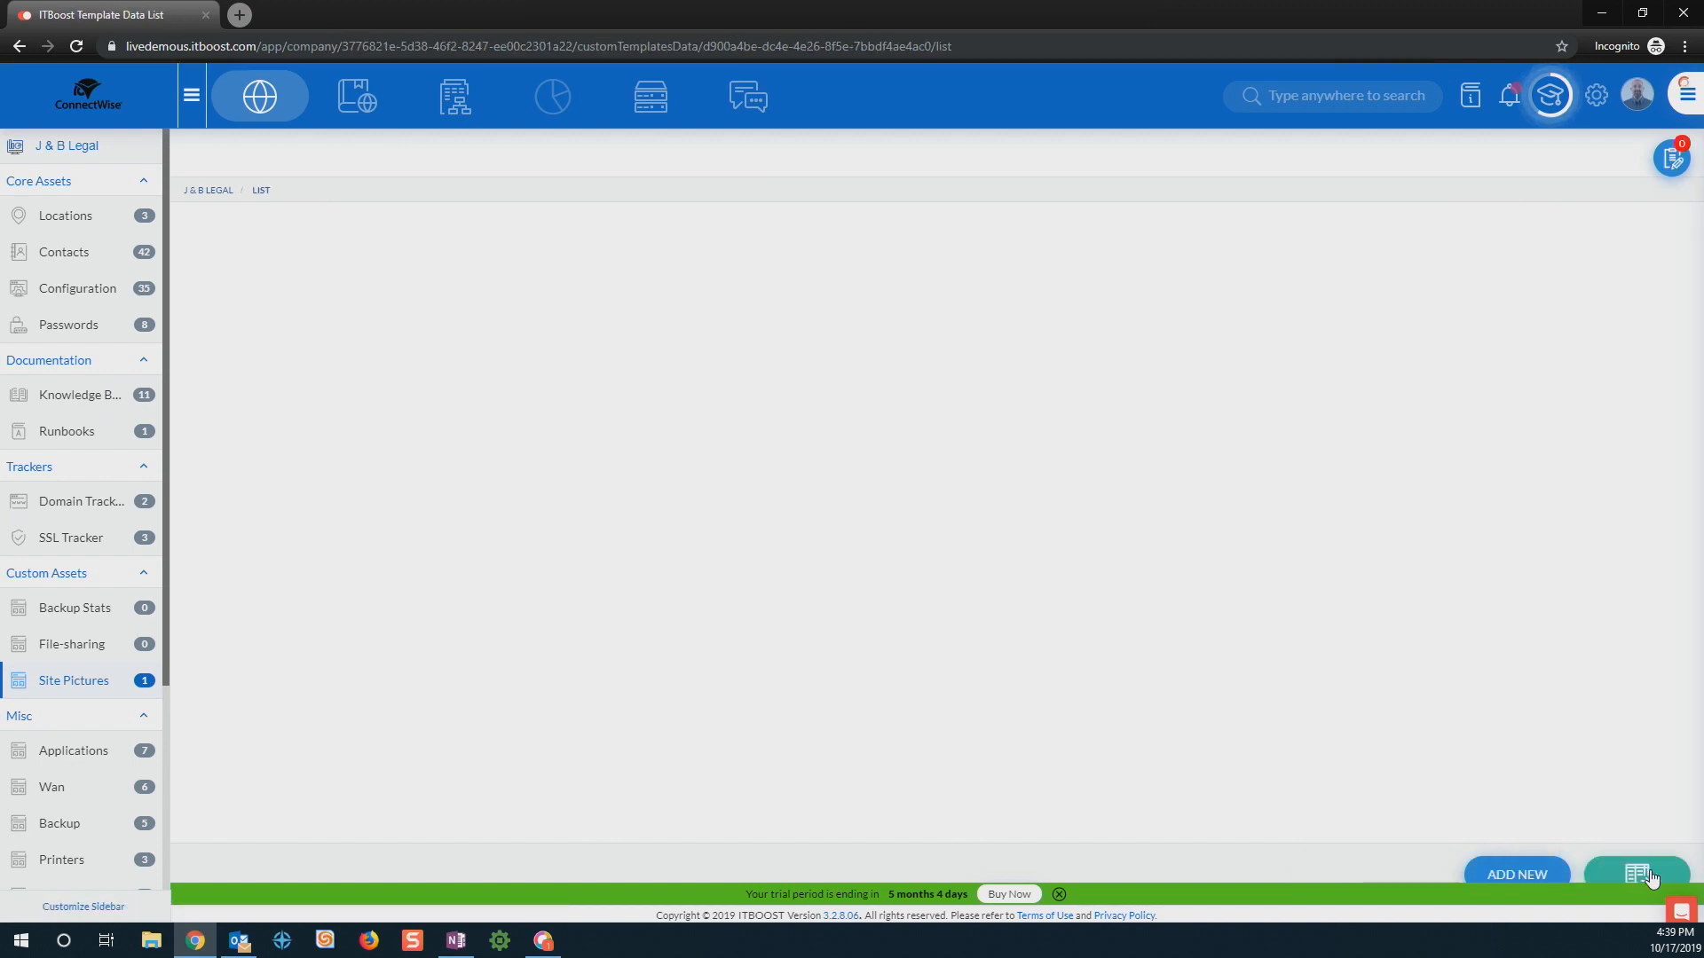
Step: Reload the Site Pictures list and bring up the onboarding setup checklist
{"action": "left_click", "coordinate": [1642, 873]}
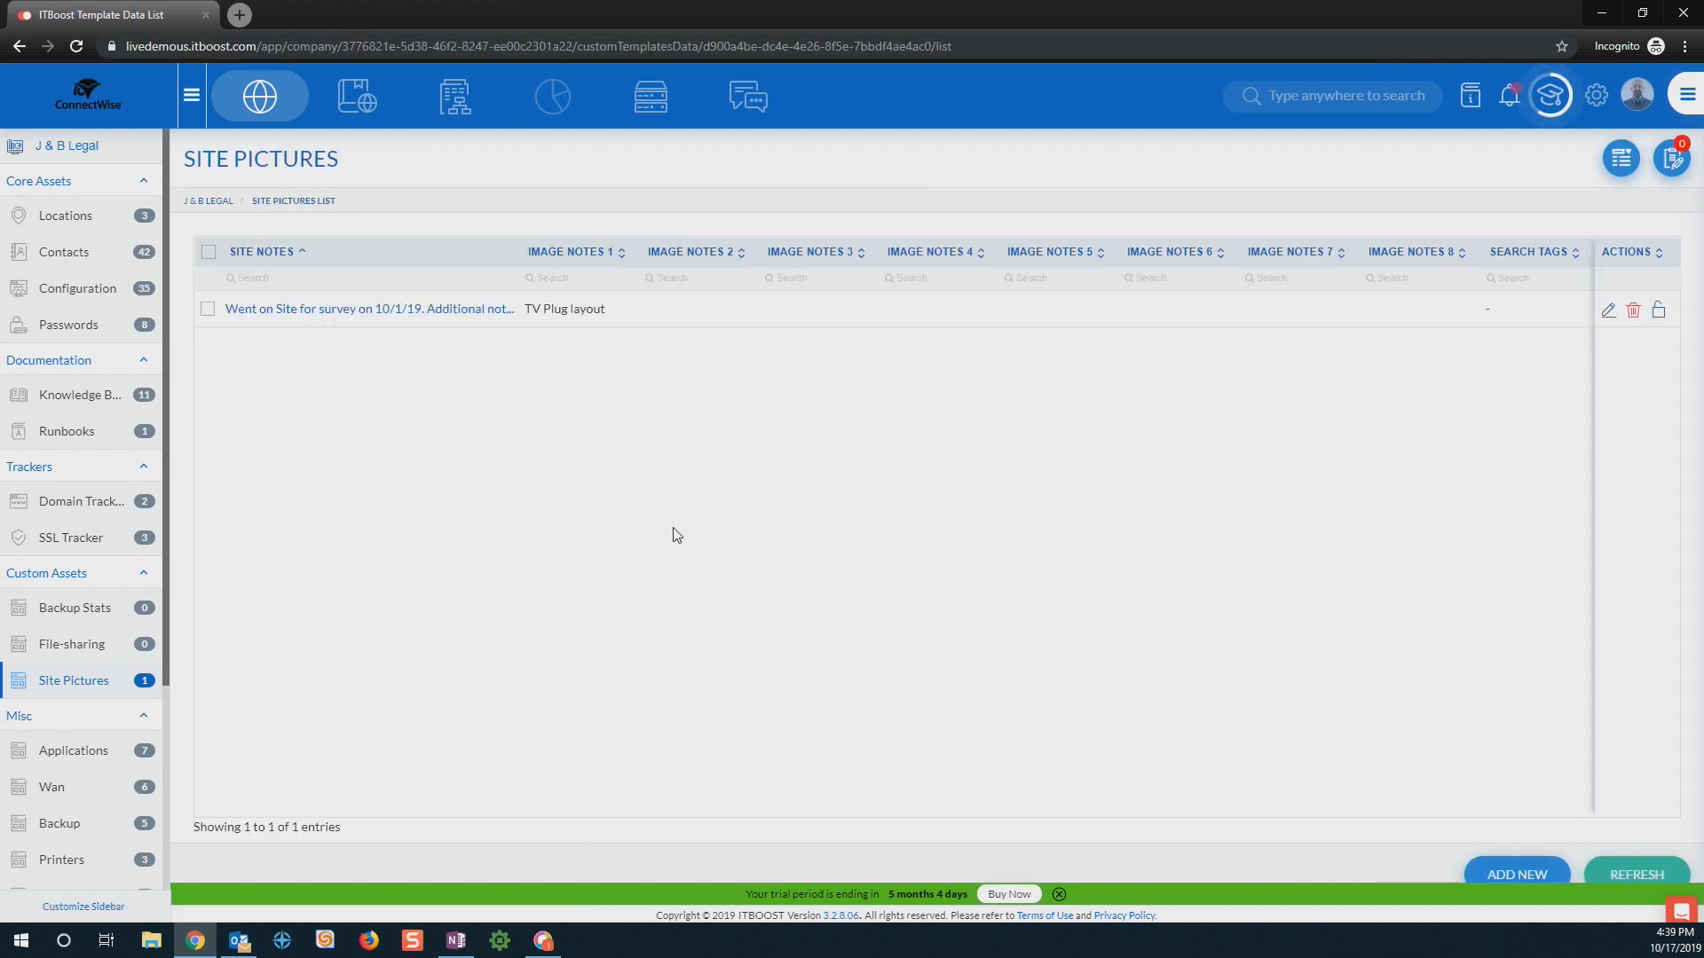
{"action": "mouse_move", "coordinate": [637, 552]}
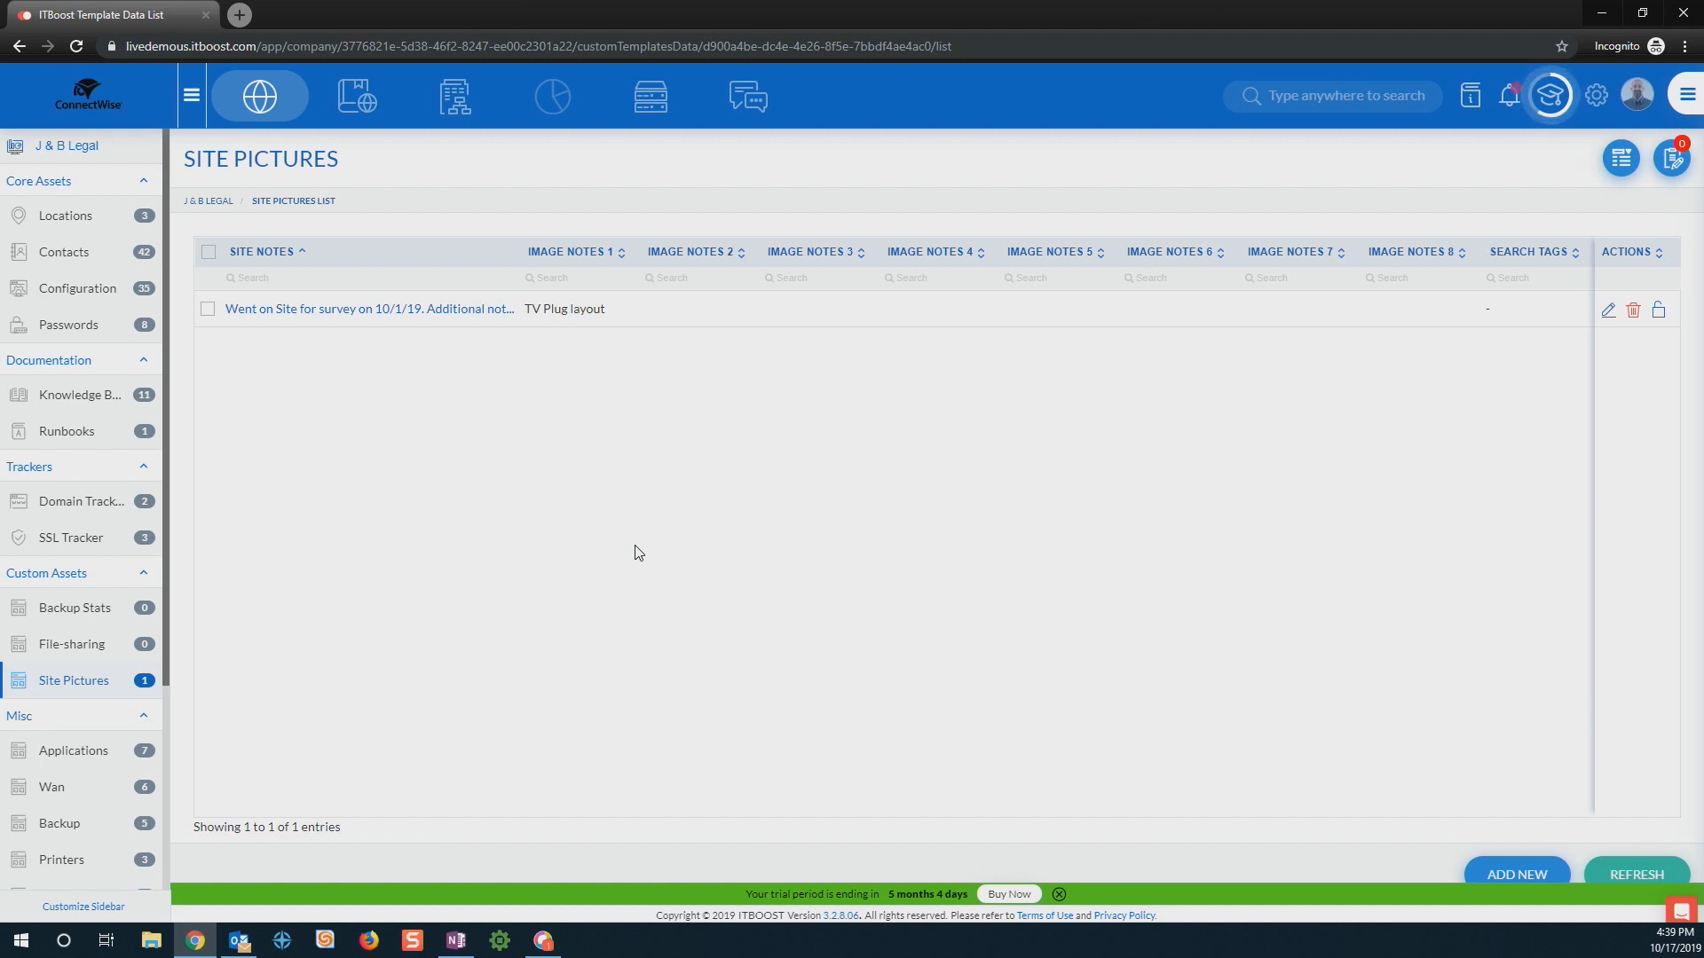
{"action": "mouse_move", "coordinate": [1191, 161]}
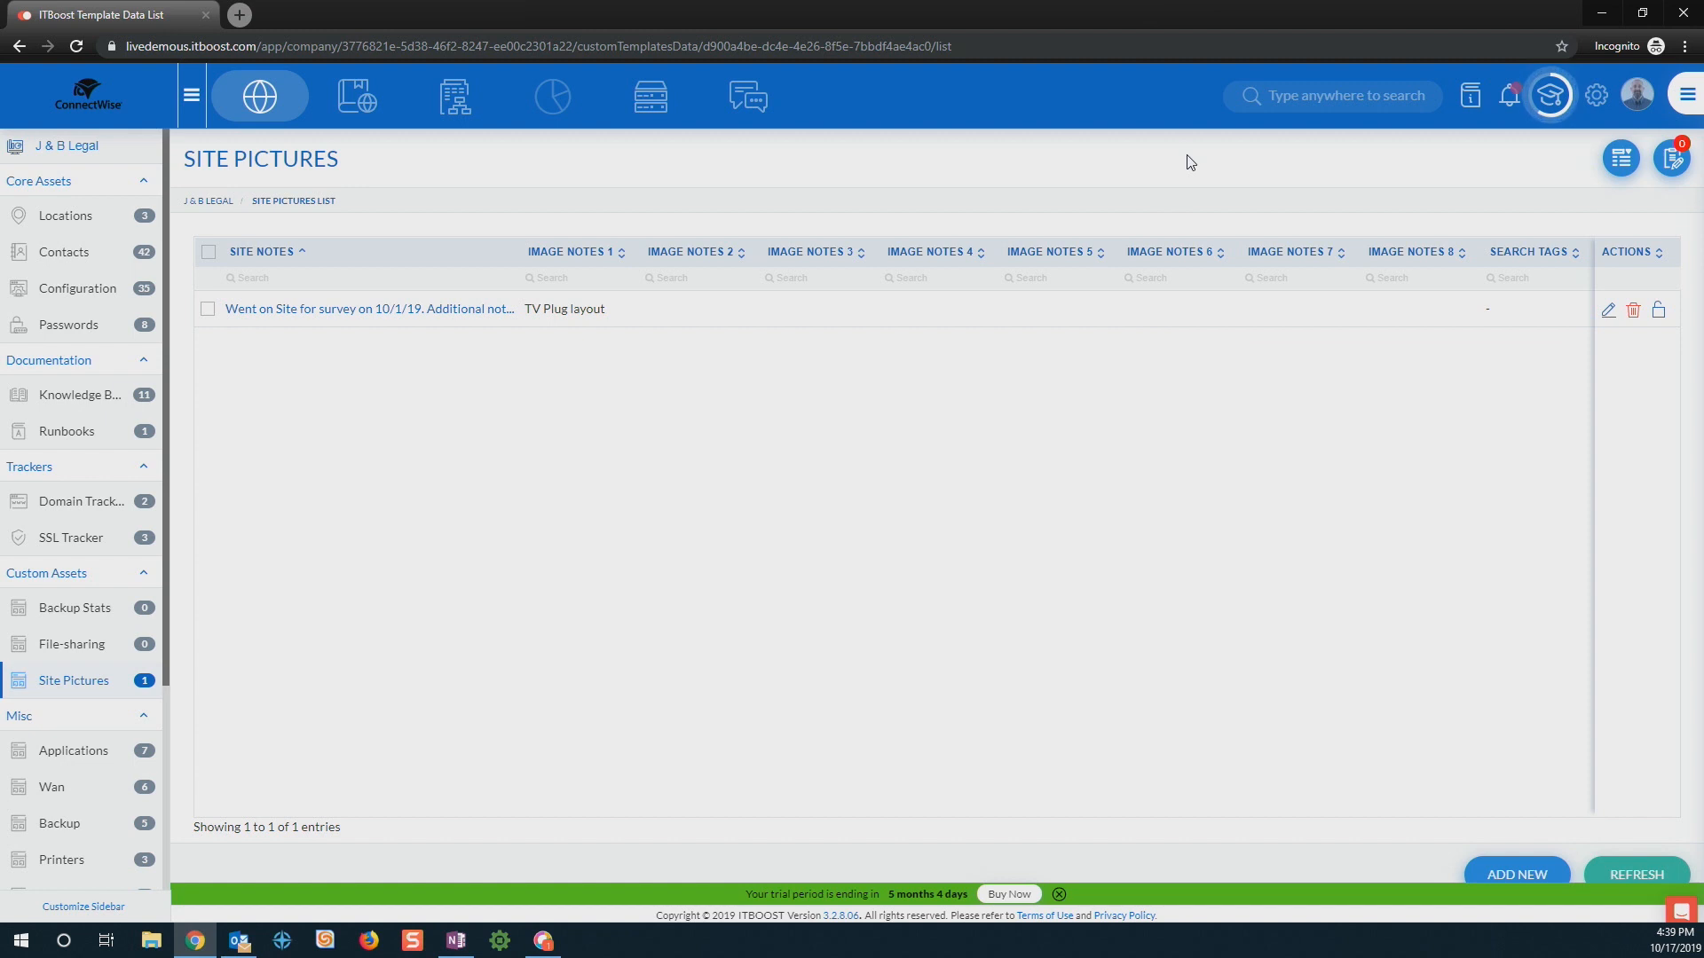
{"action": "mouse_move", "coordinate": [1202, 167]}
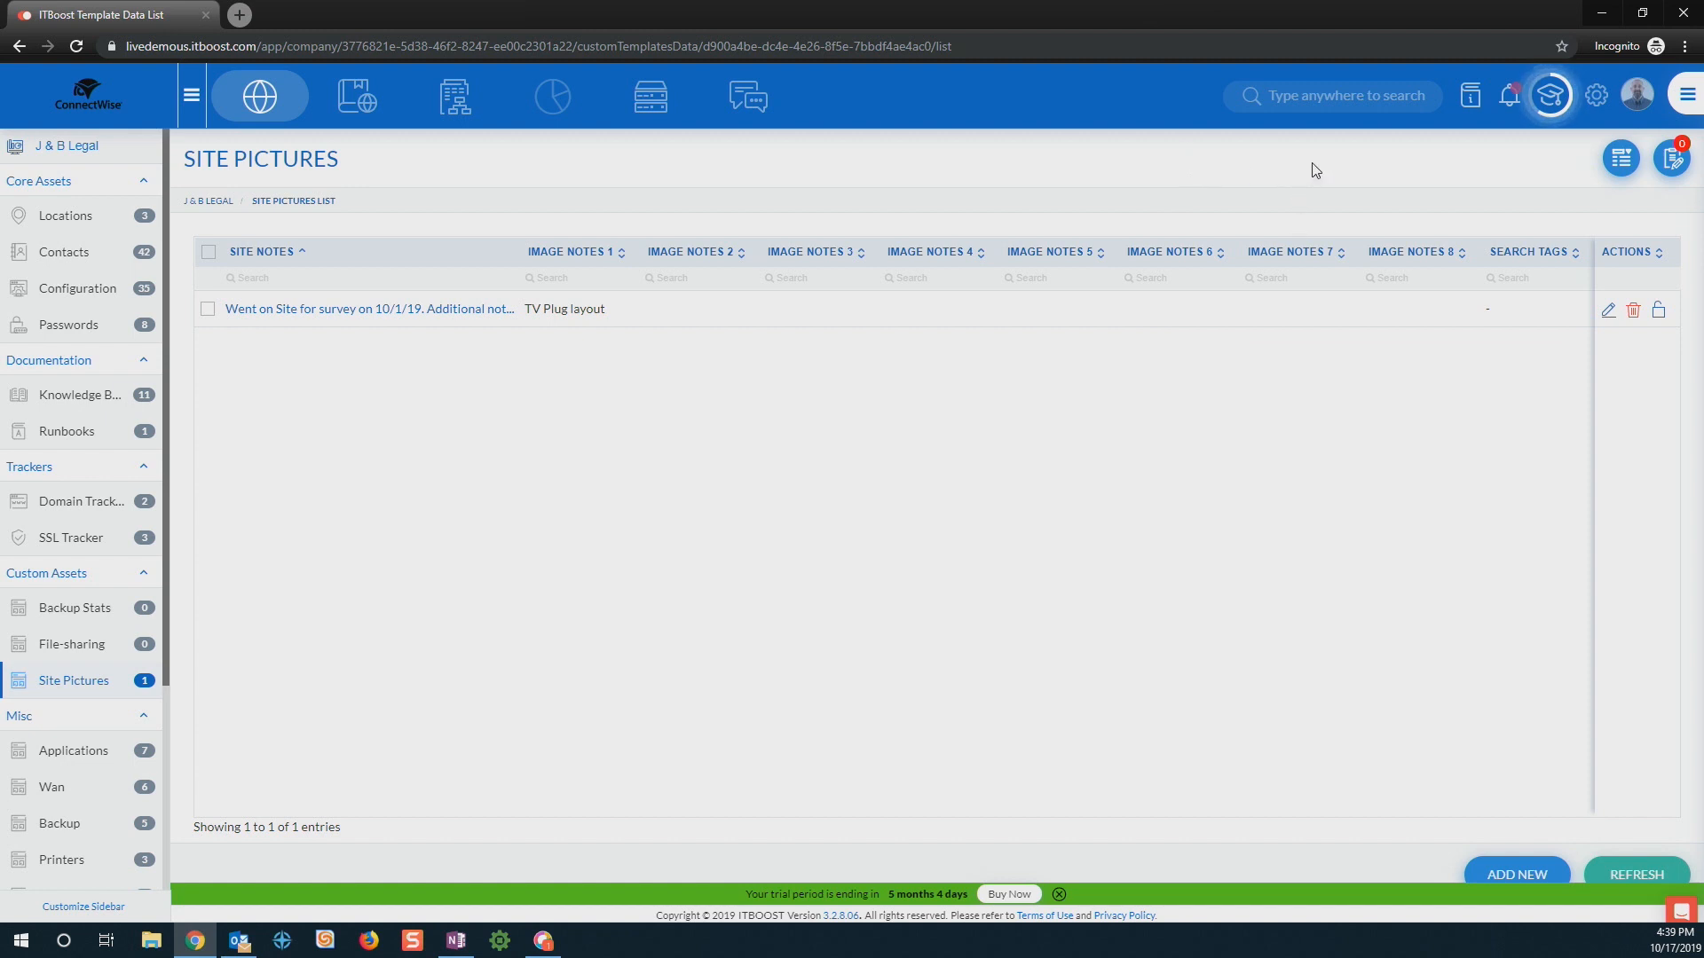
{"action": "mouse_move", "coordinate": [1310, 161]}
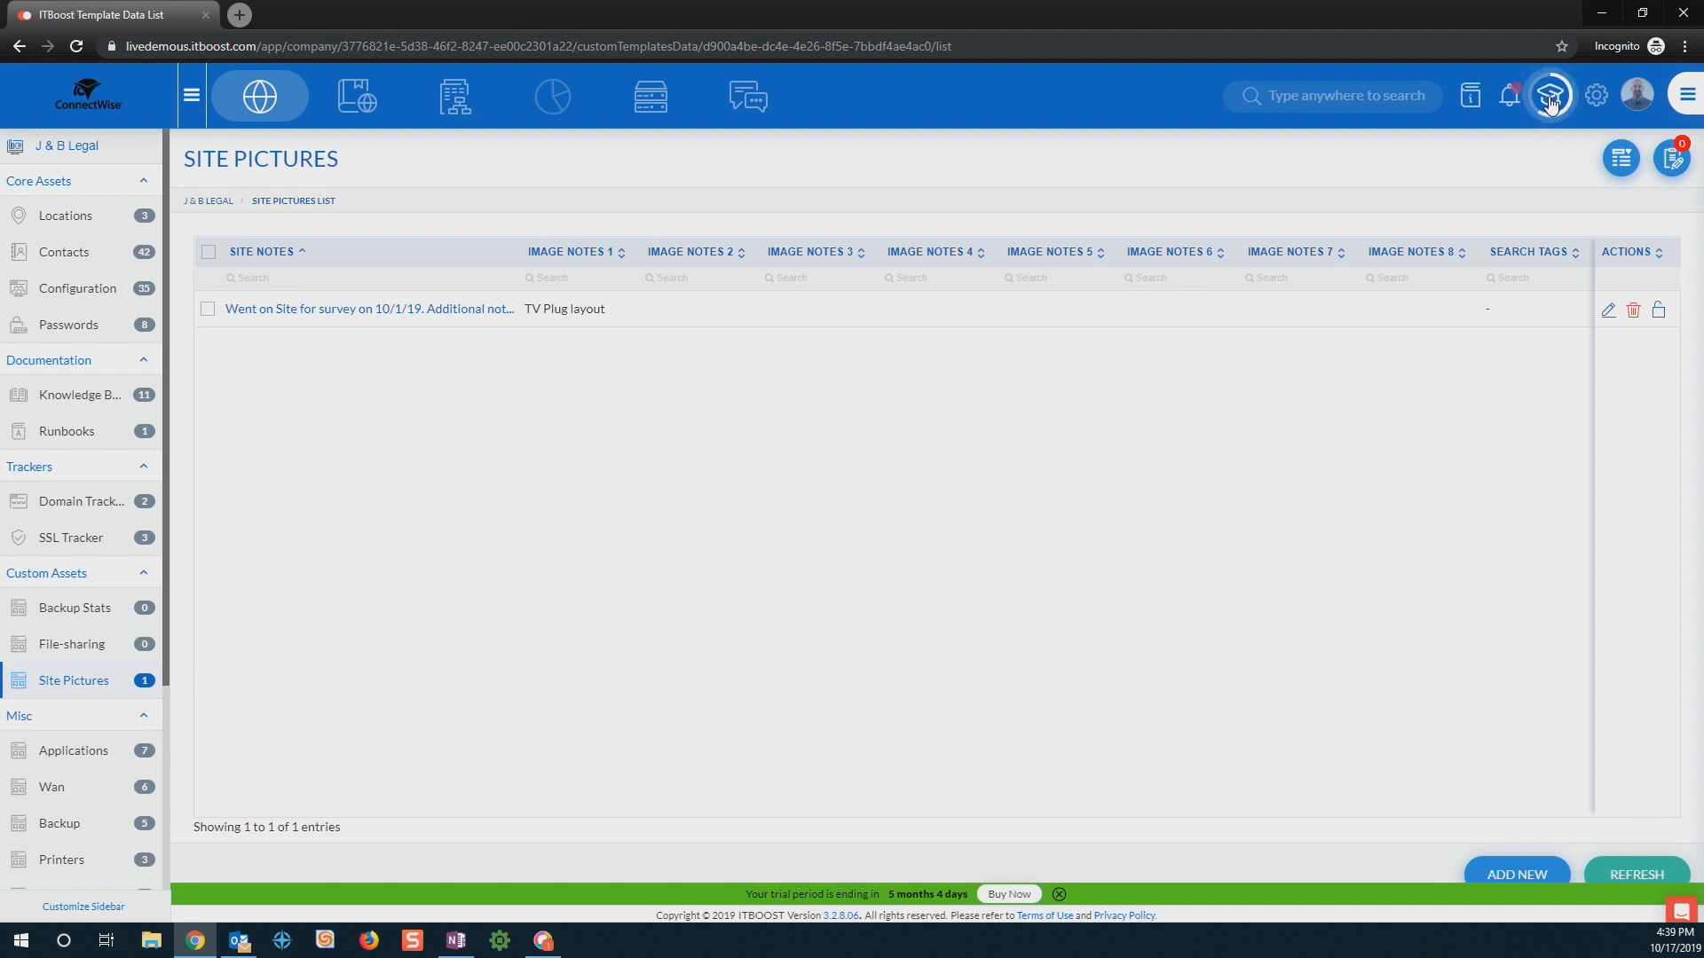
{"action": "left_click", "coordinate": [1550, 96]}
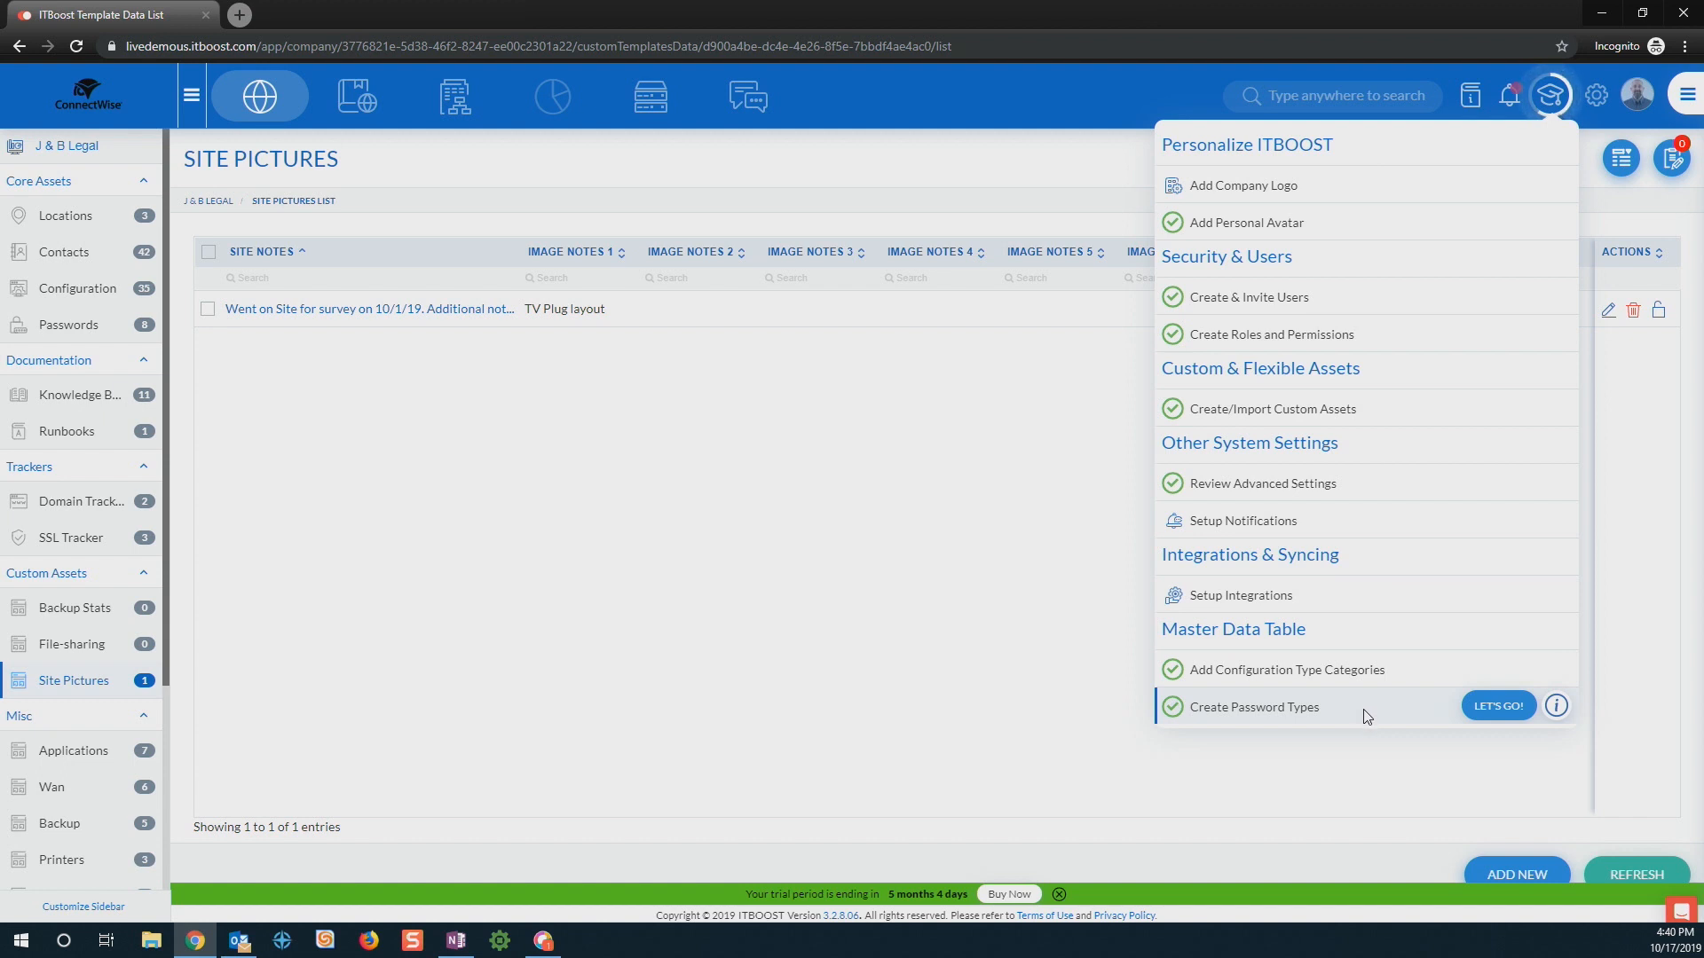
{"action": "mouse_move", "coordinate": [1347, 594]}
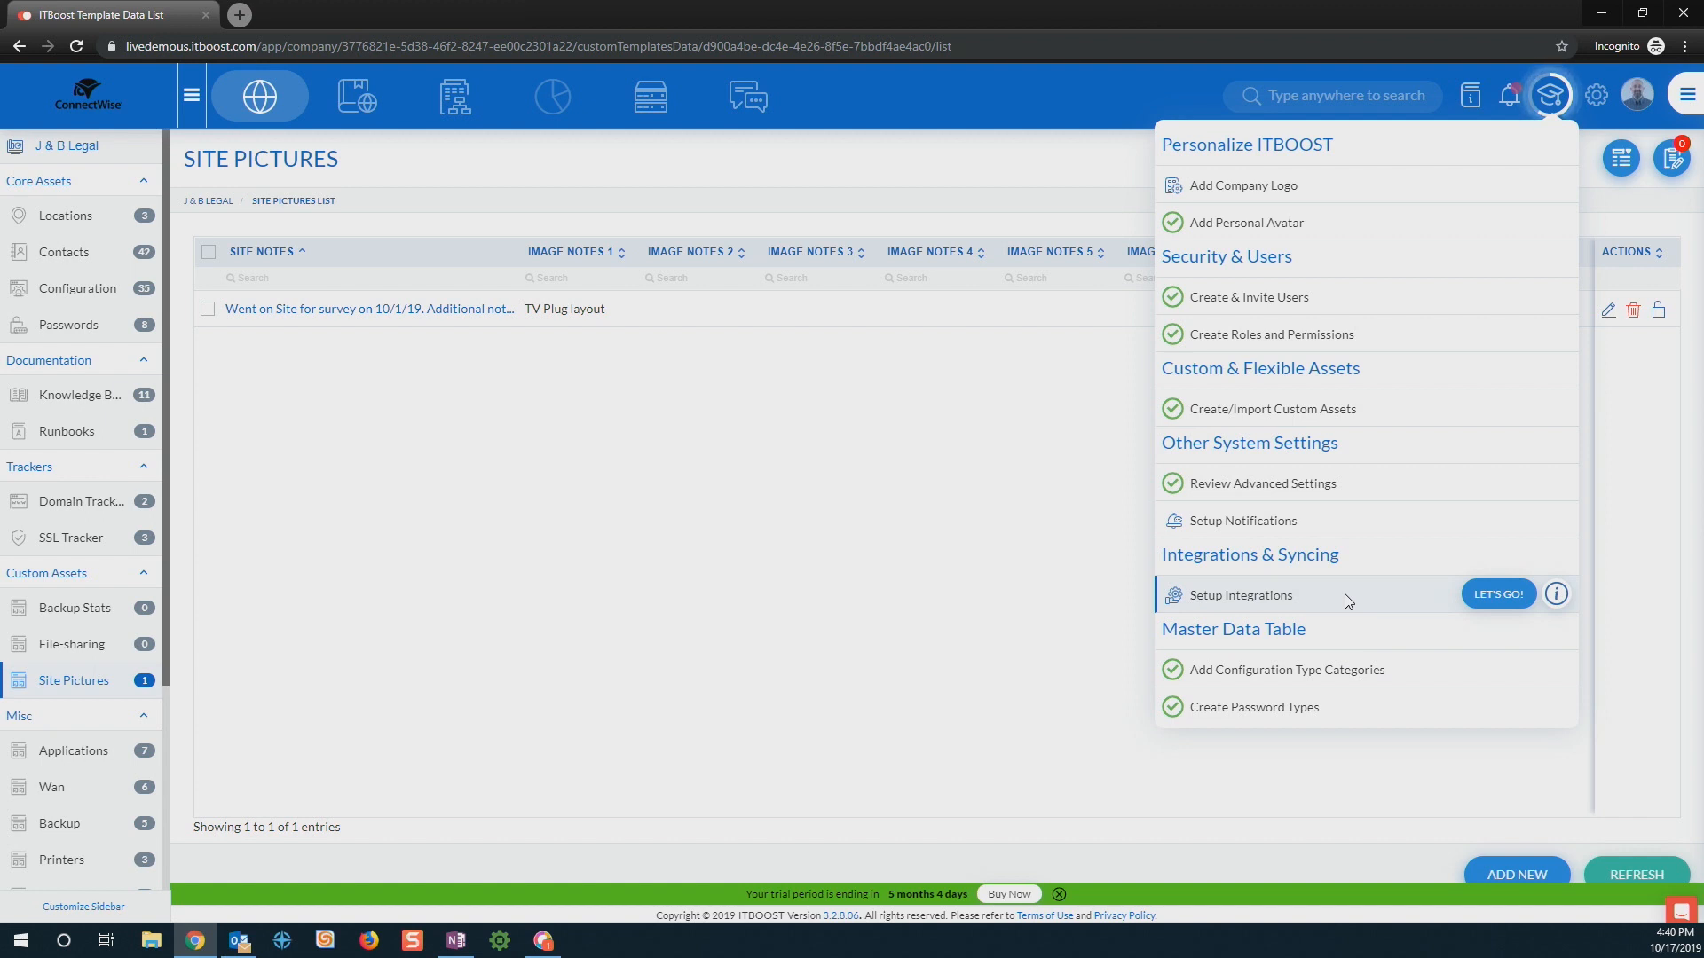
{"action": "mouse_move", "coordinate": [1556, 594]}
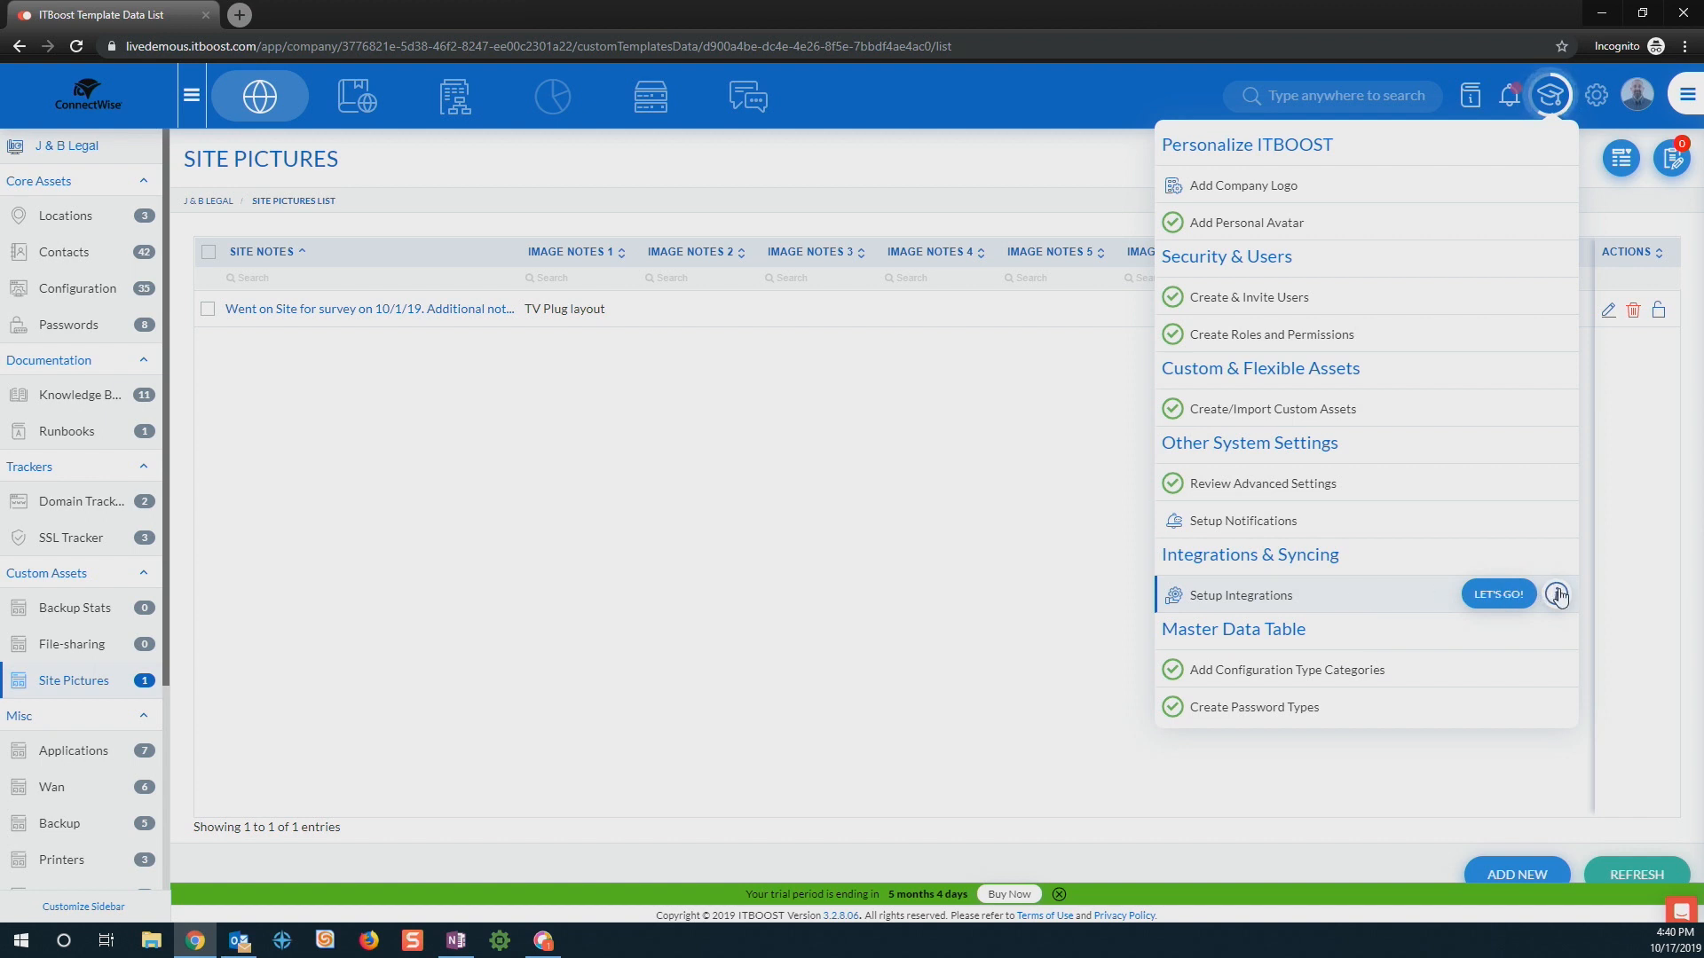
{"action": "mouse_move", "coordinate": [1635, 94]}
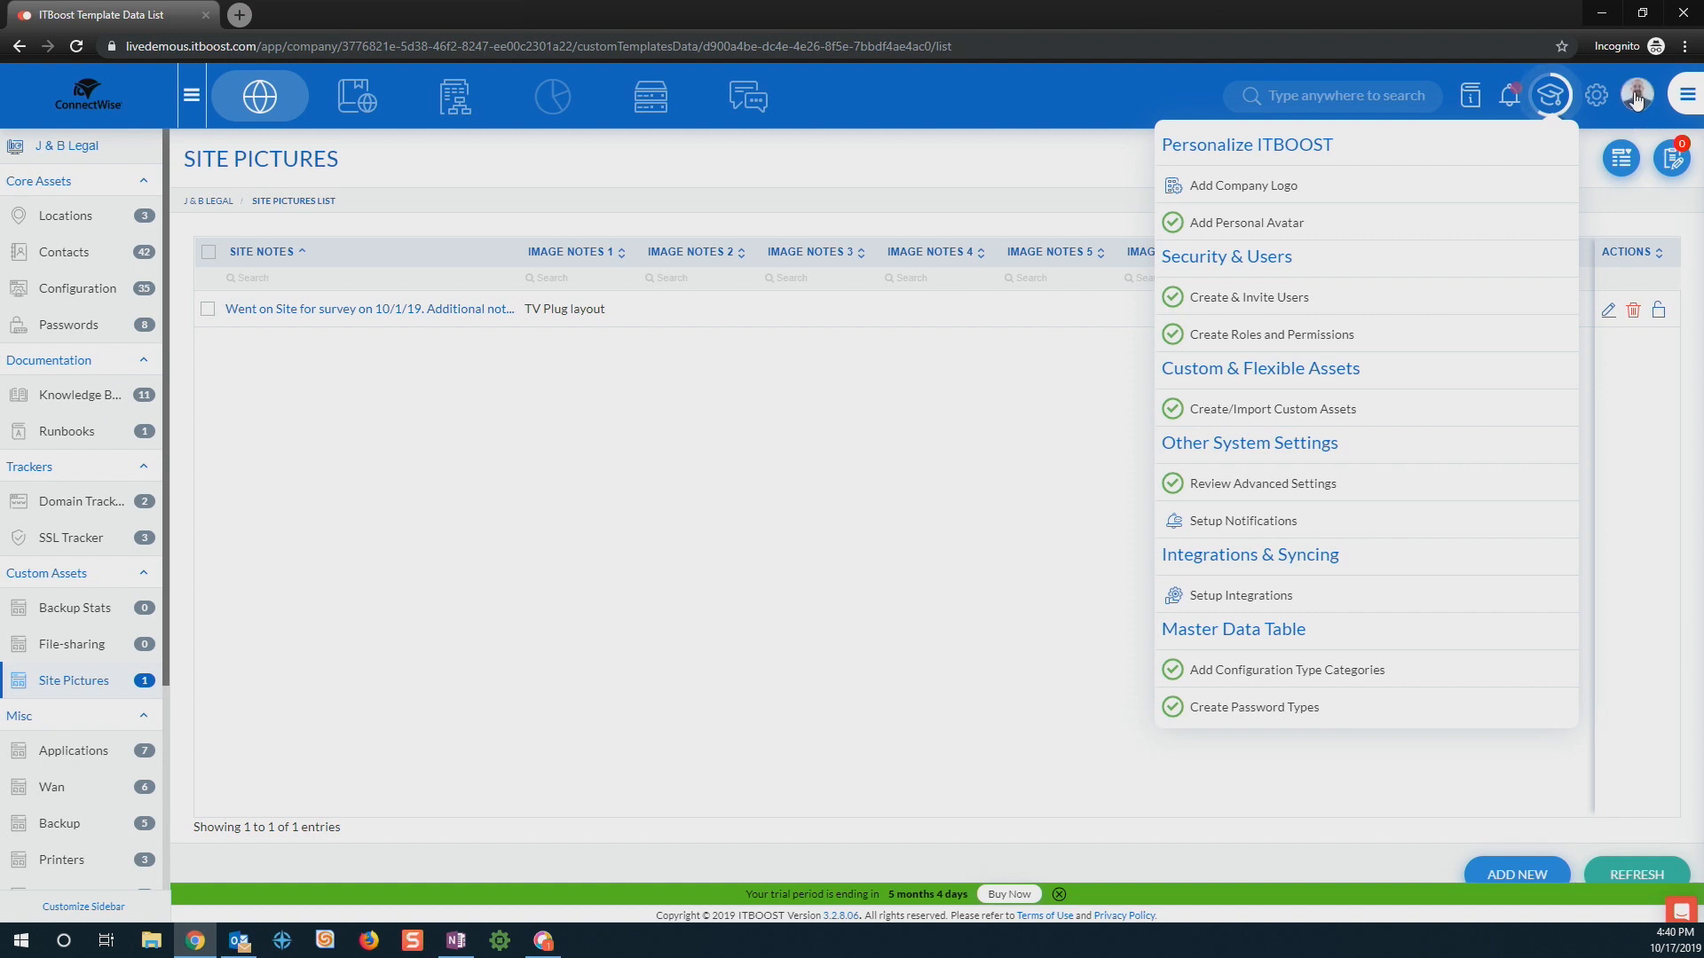
Step: Save the user profile with the dark theme selected from the avatar menu
{"action": "left_click", "coordinate": [1635, 96]}
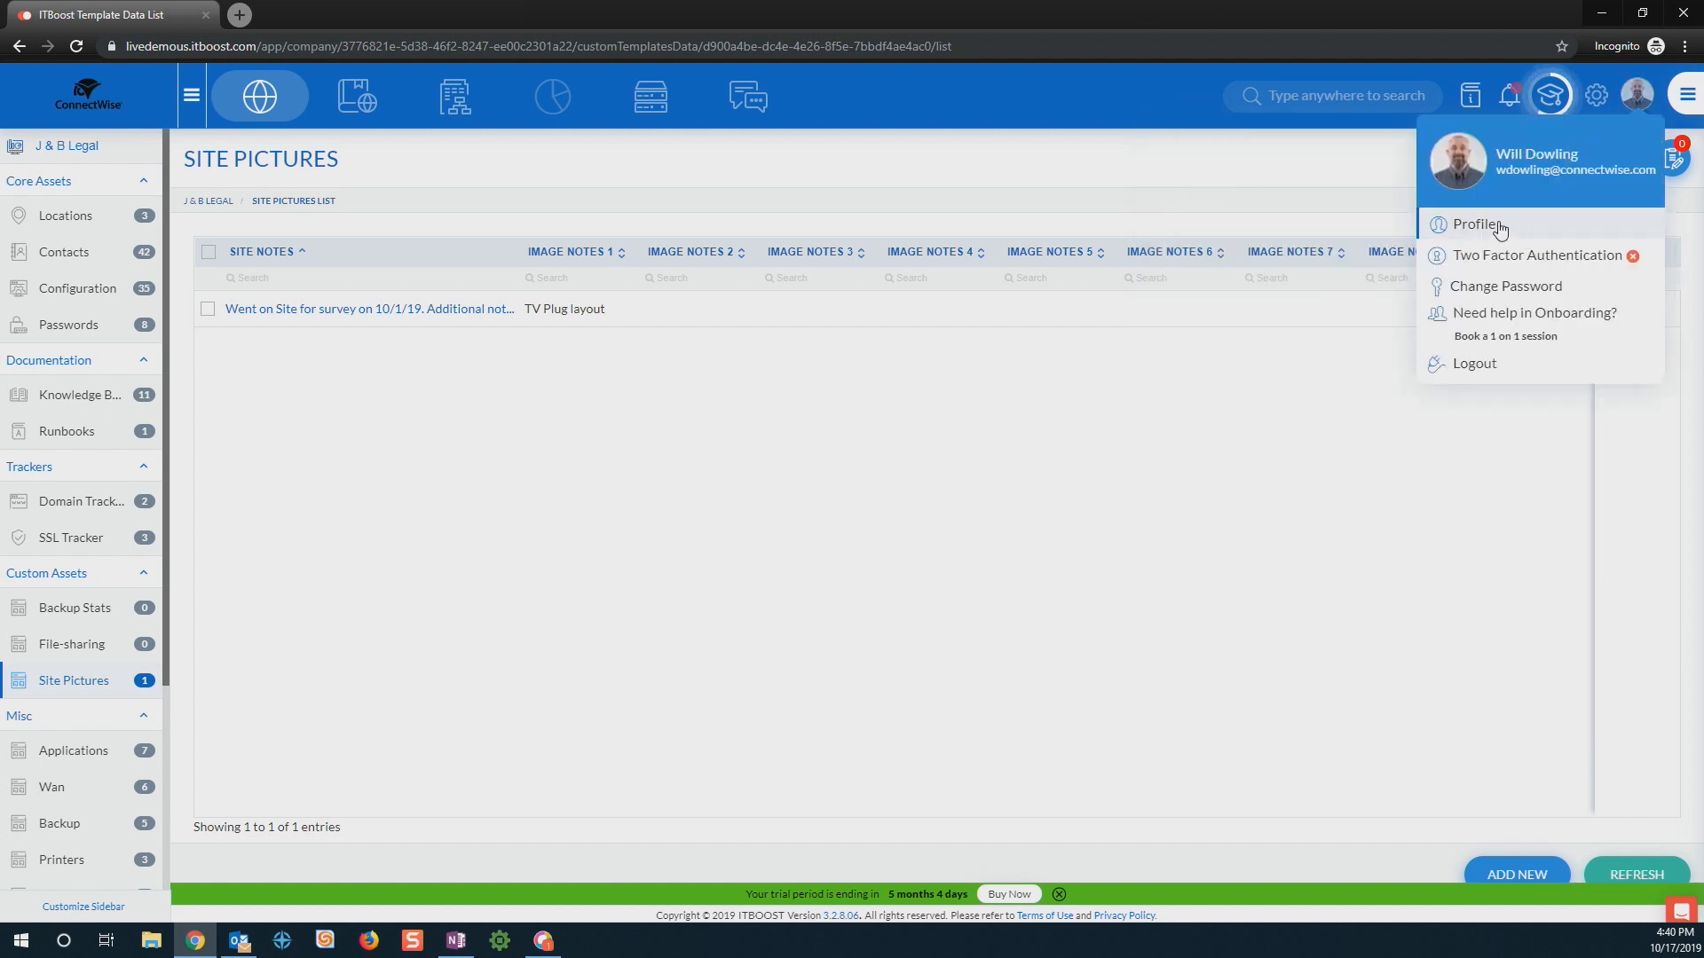
{"action": "left_click", "coordinate": [1475, 224]}
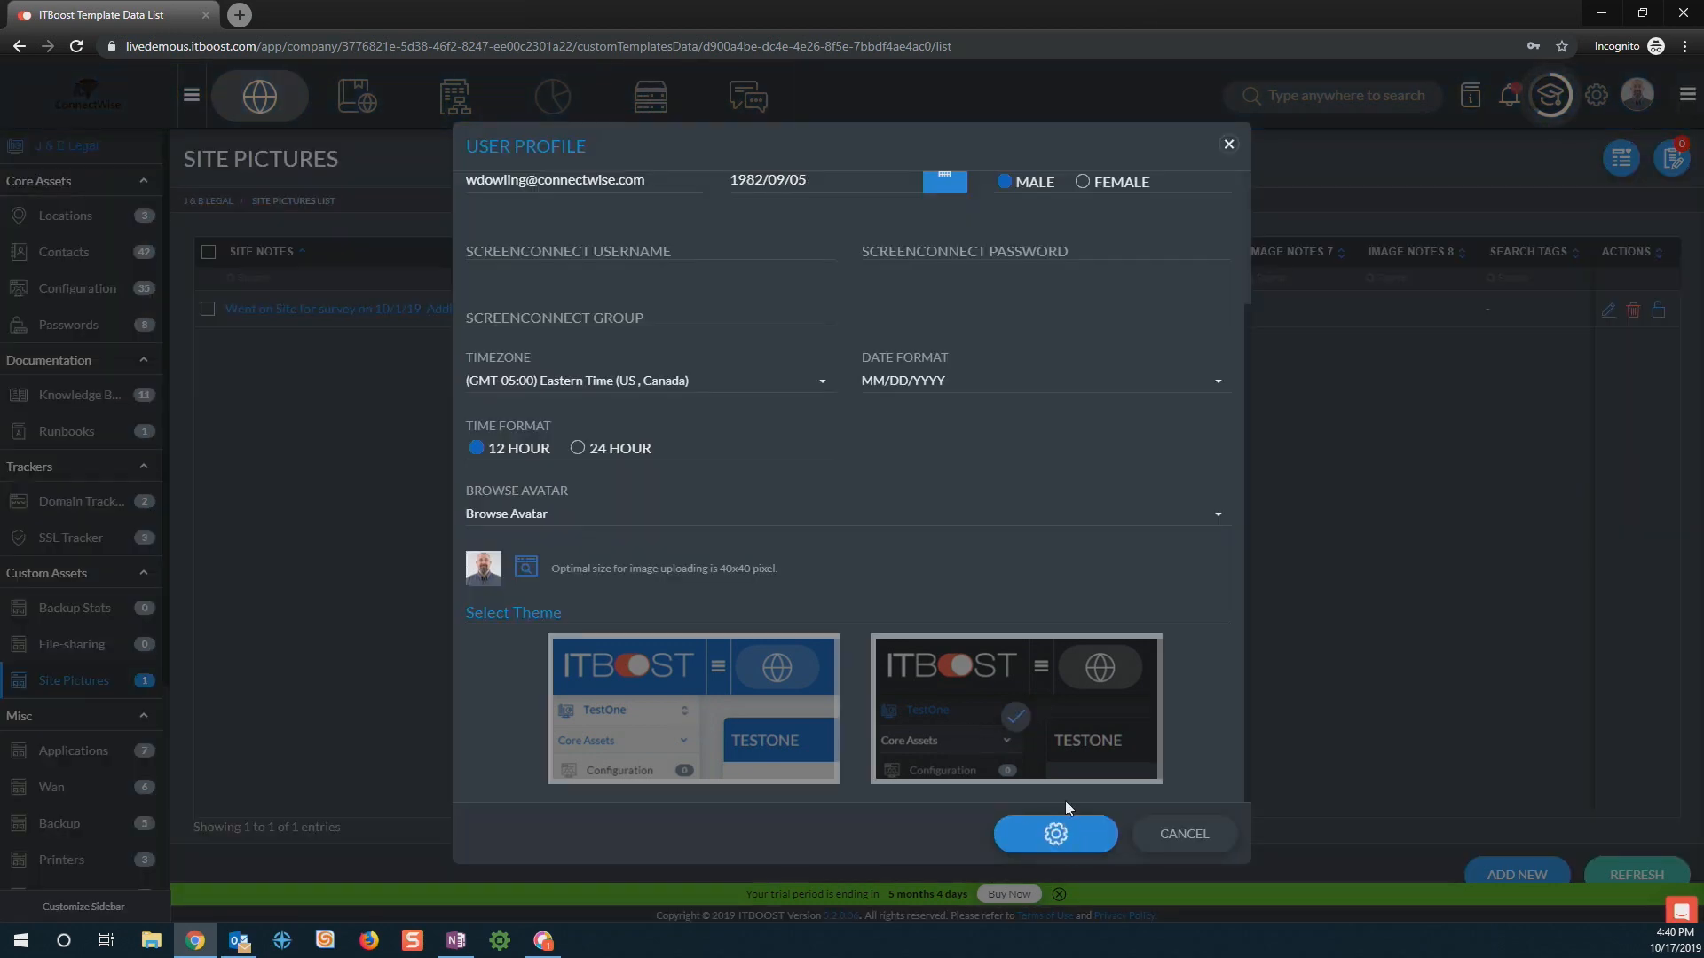
{"action": "left_click", "coordinate": [1052, 834]}
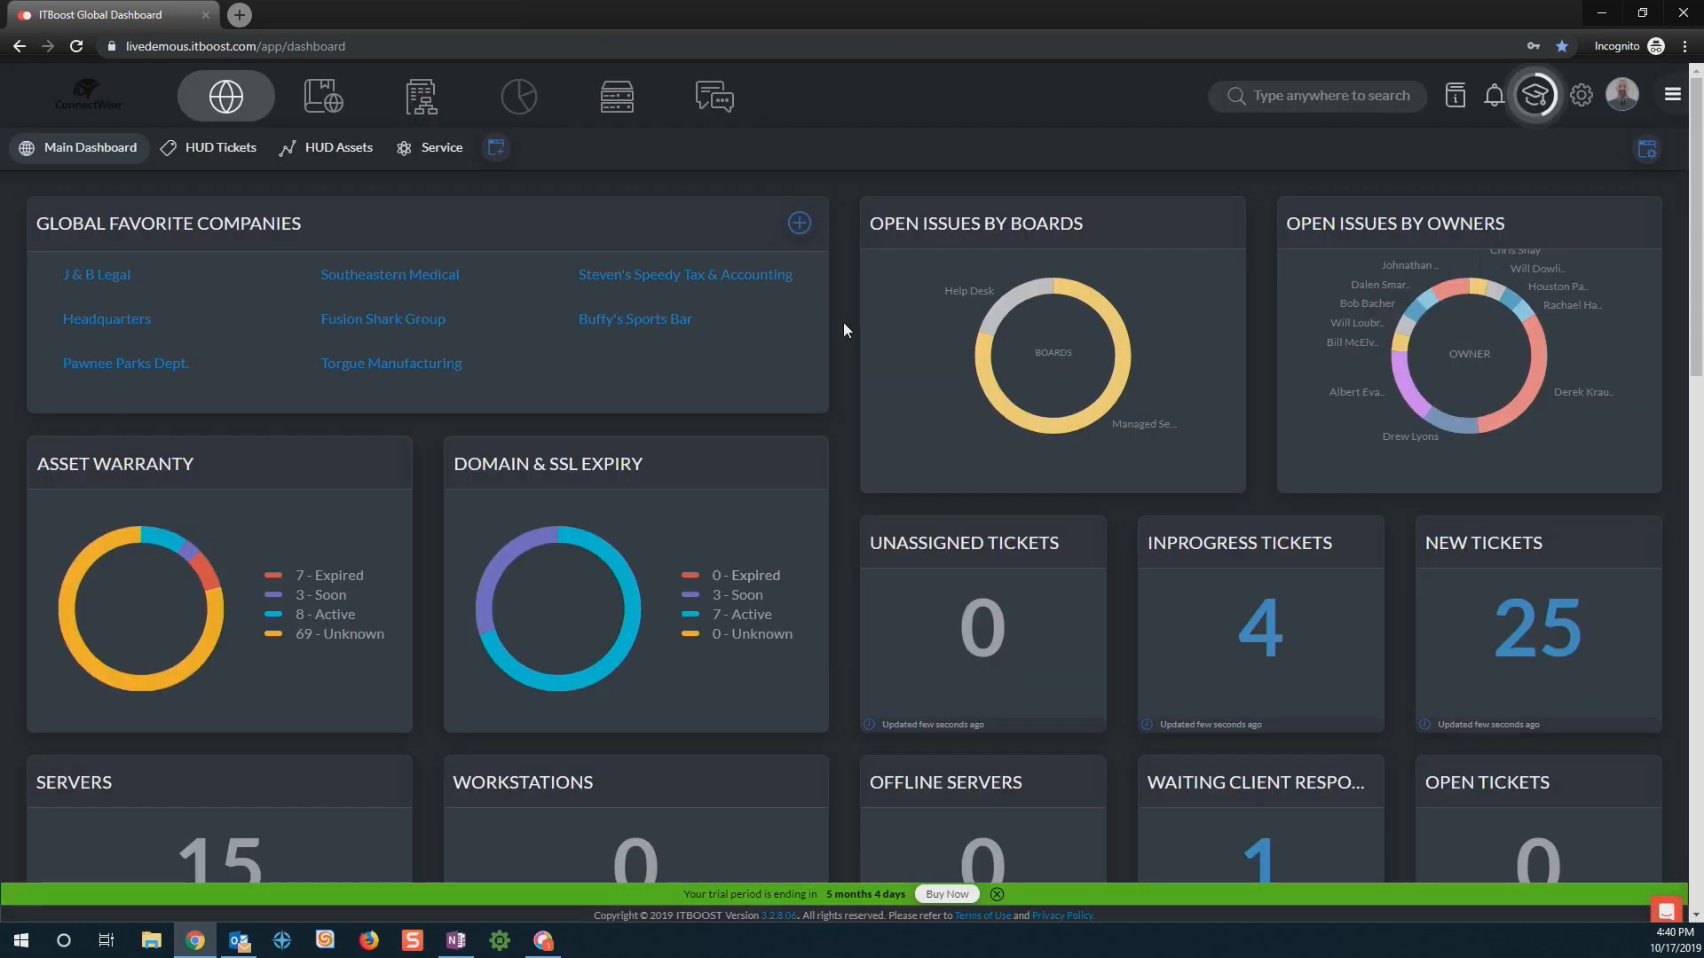
{"action": "mouse_move", "coordinate": [1467, 181]}
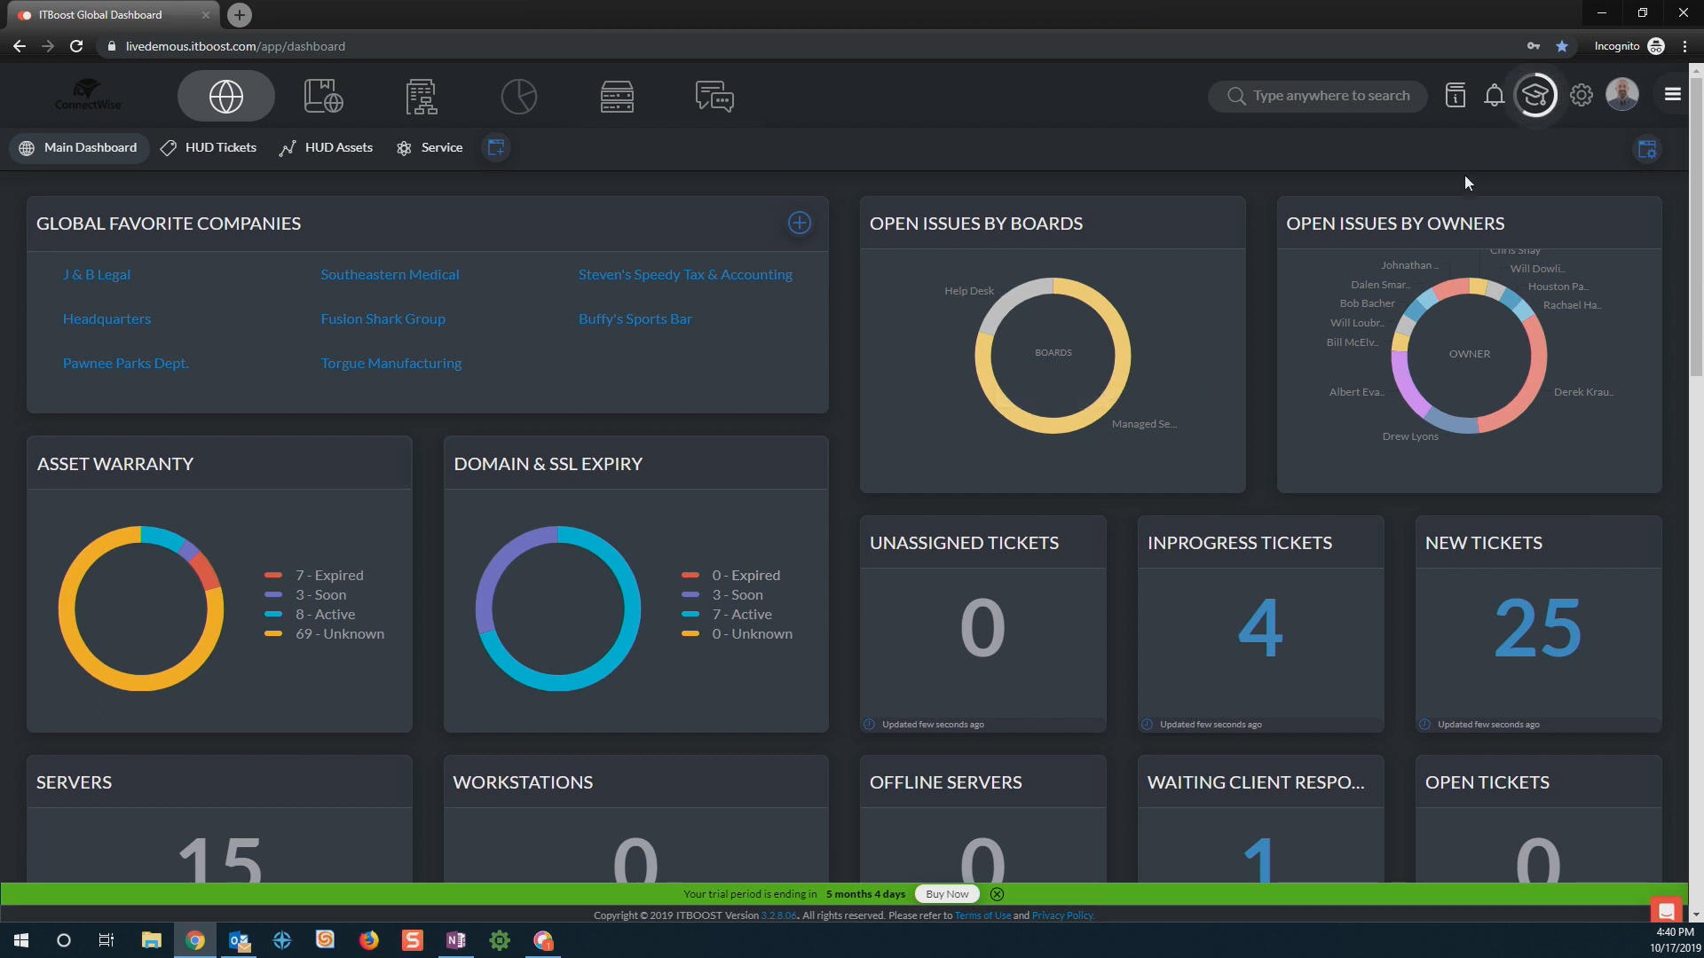
{"action": "mouse_move", "coordinate": [1260, 229]}
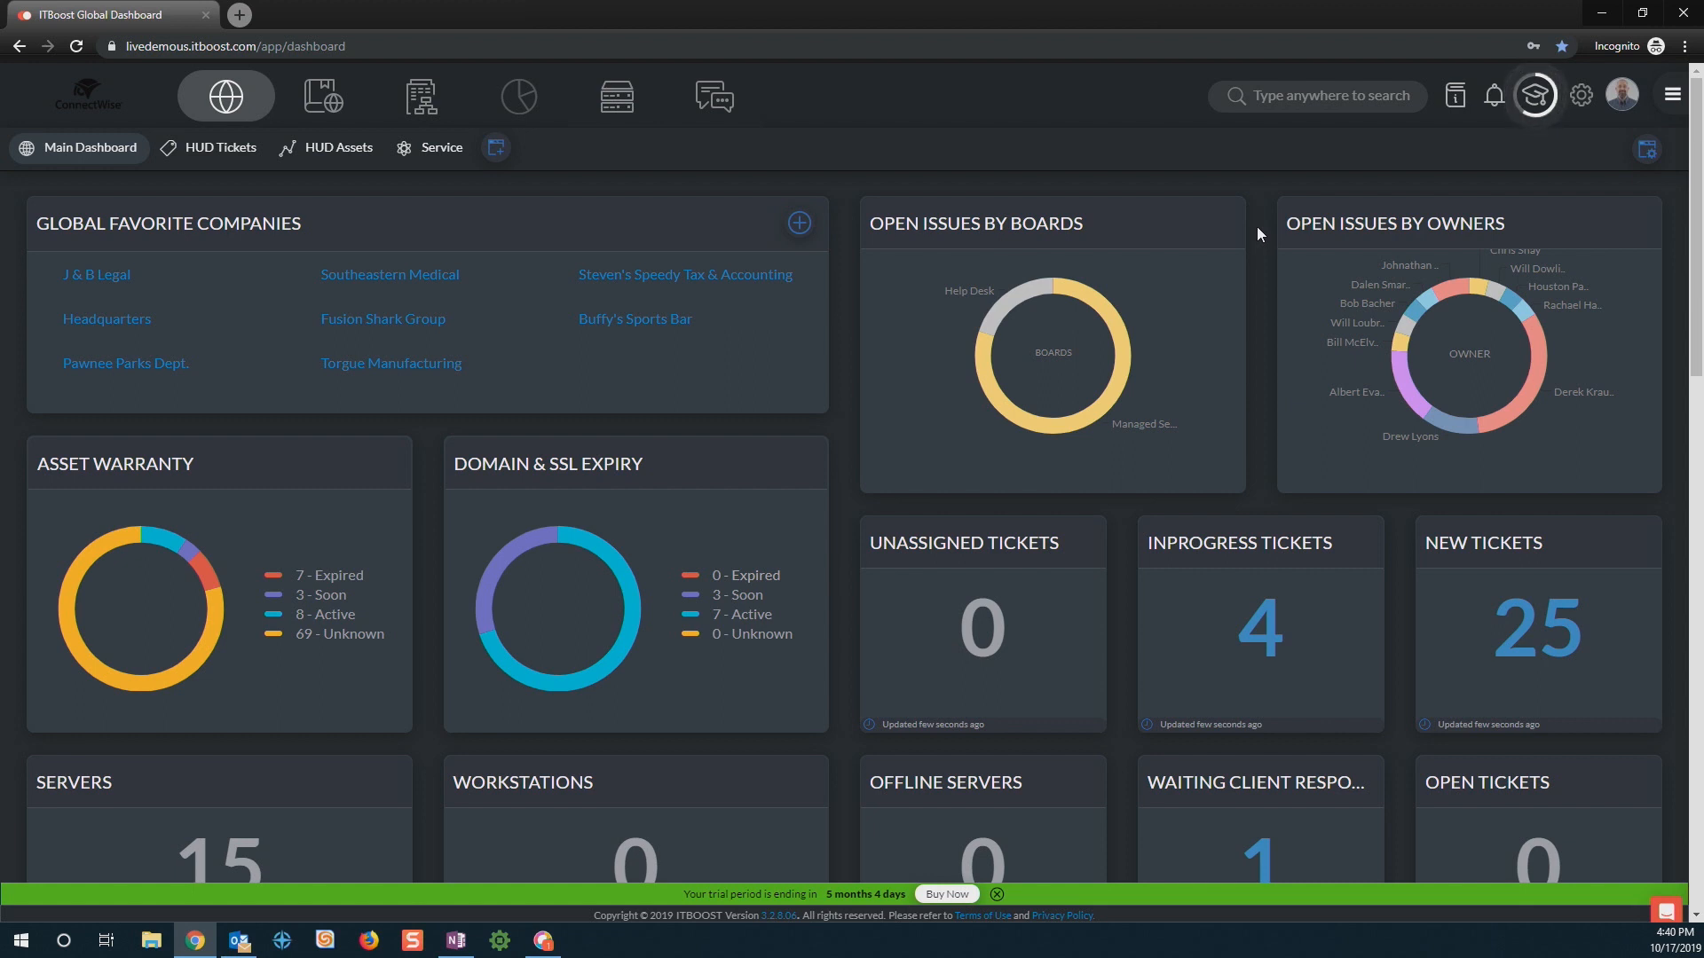
{"action": "mouse_move", "coordinate": [1257, 213]}
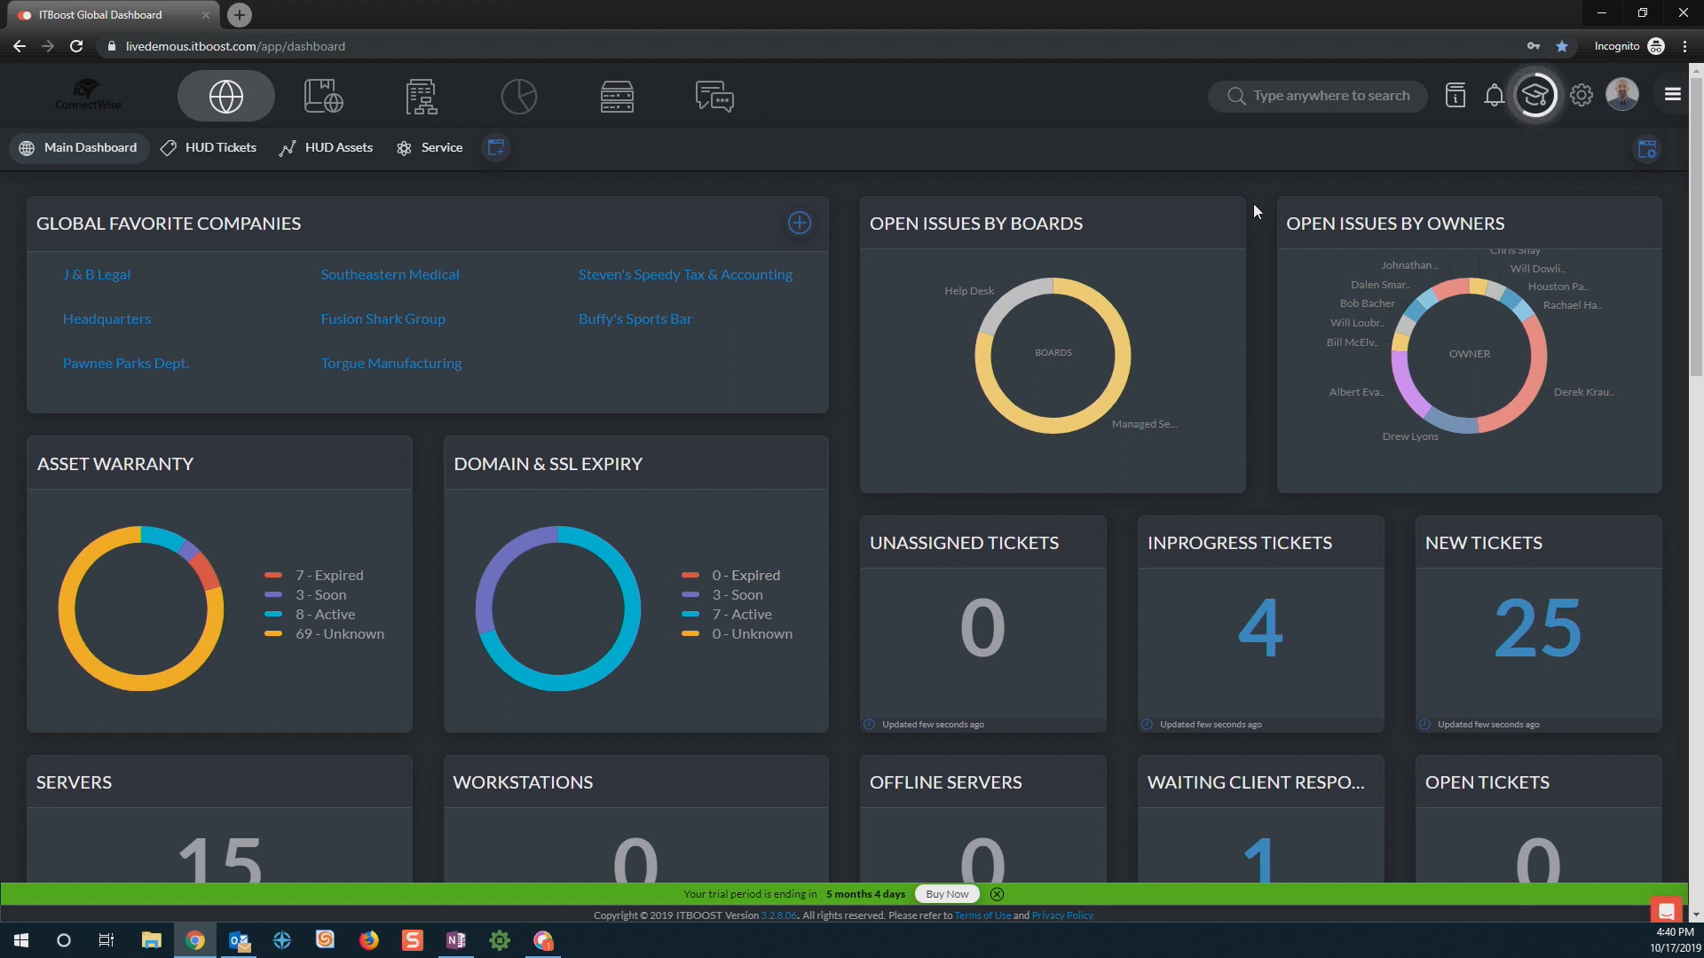
{"action": "mouse_move", "coordinate": [1257, 197]}
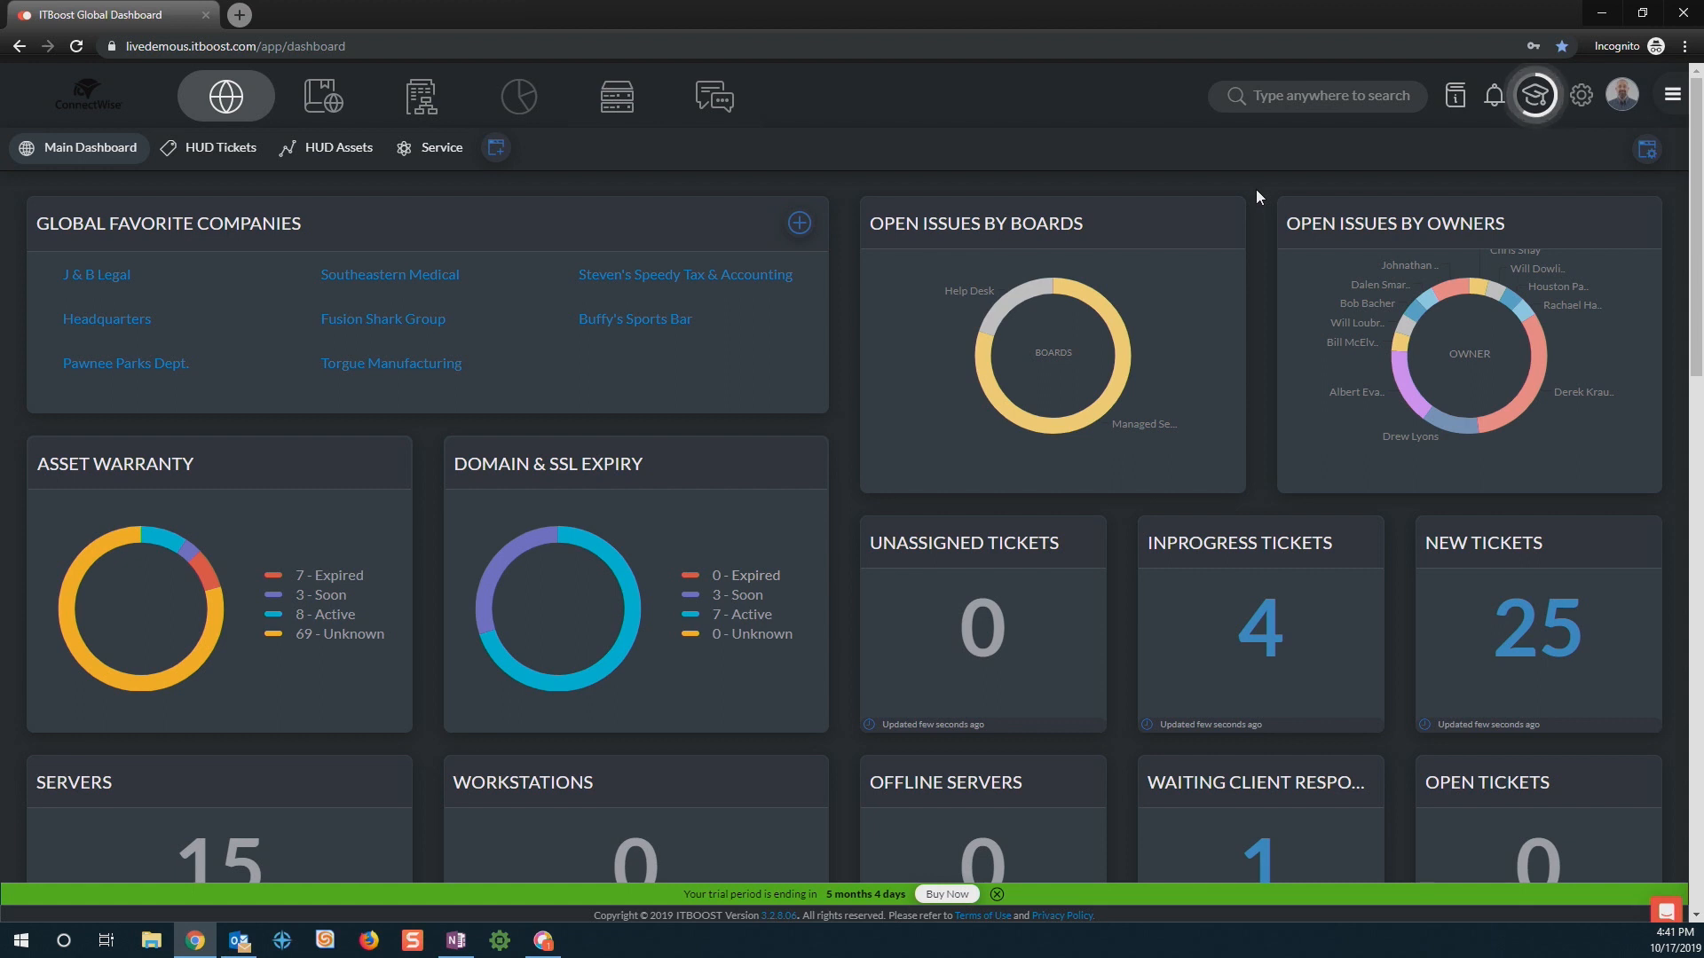
{"action": "mouse_move", "coordinate": [663, 76]}
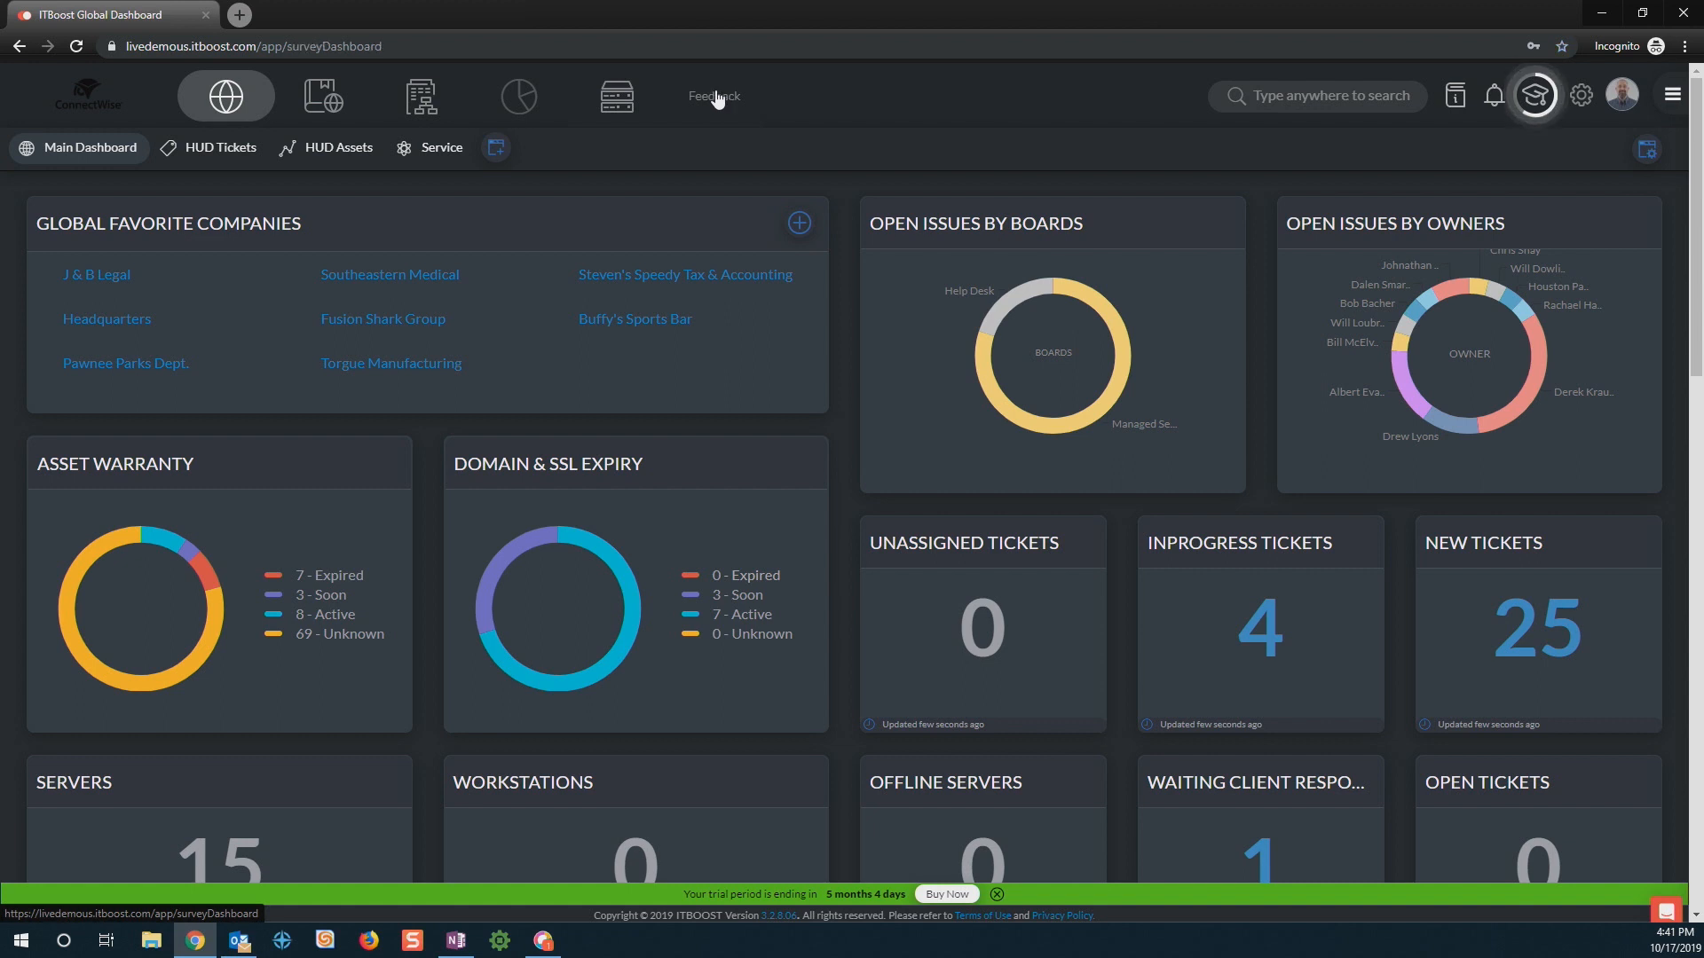
Step: Review the Survey Dashboard's Net CSAT and response metrics, then head to organisation settings
{"action": "left_click", "coordinate": [714, 96]}
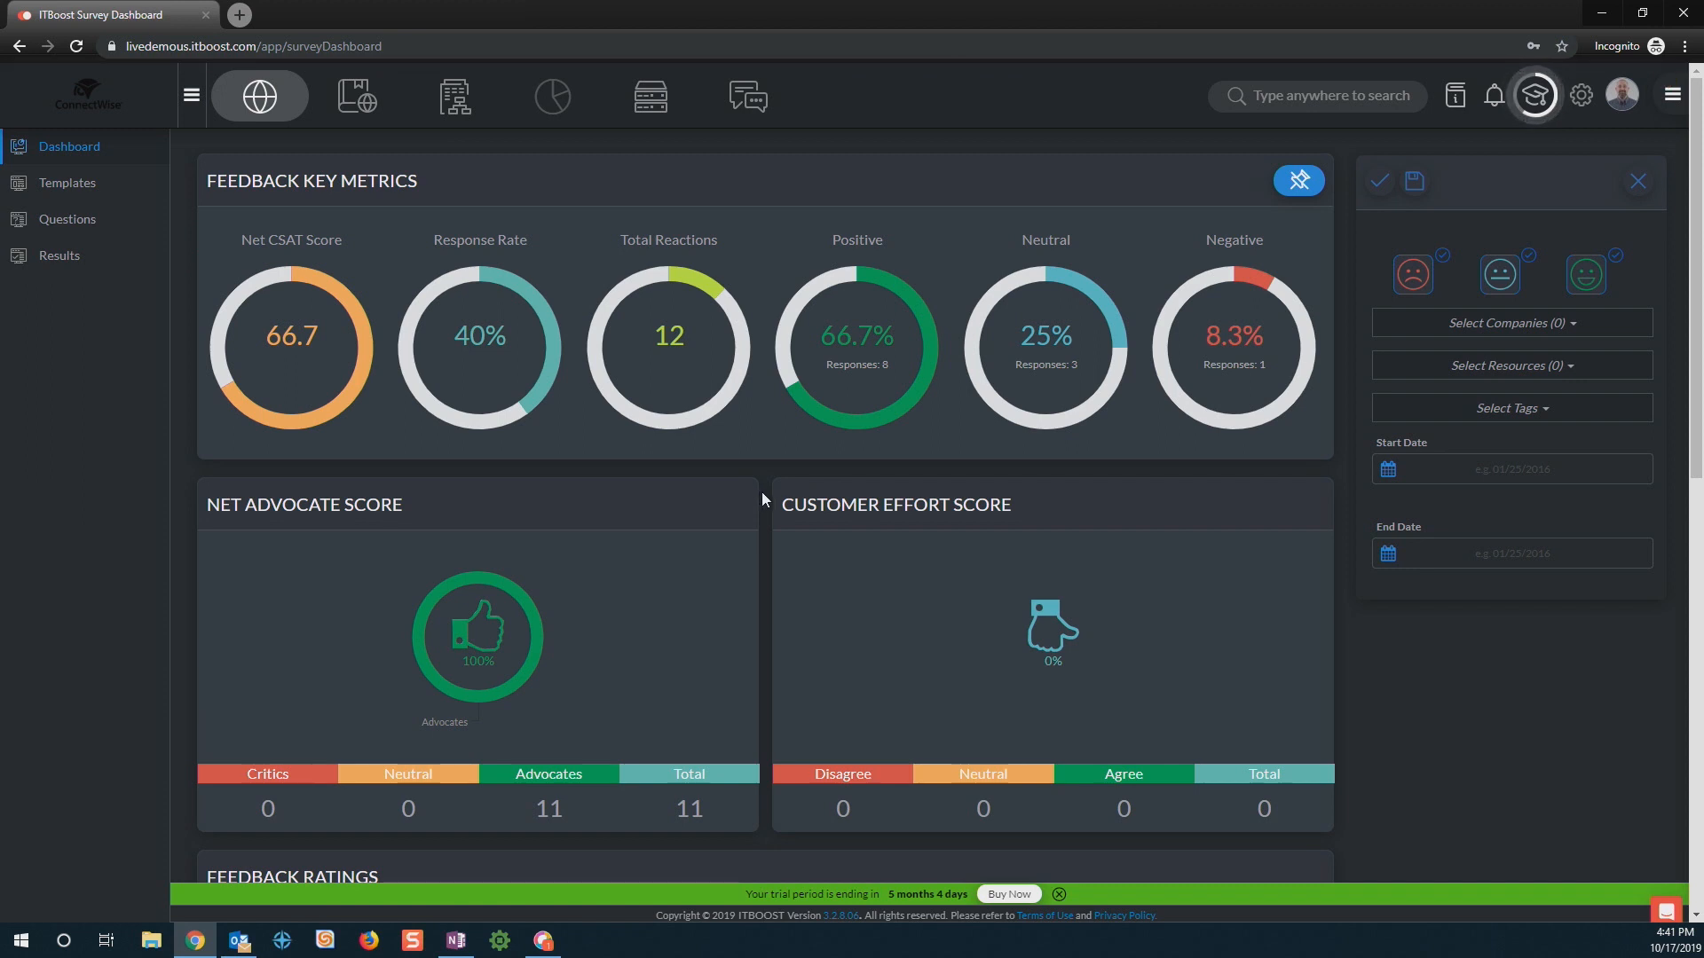
{"action": "scroll", "scroll_direction": "down", "scroll_amount": 3}
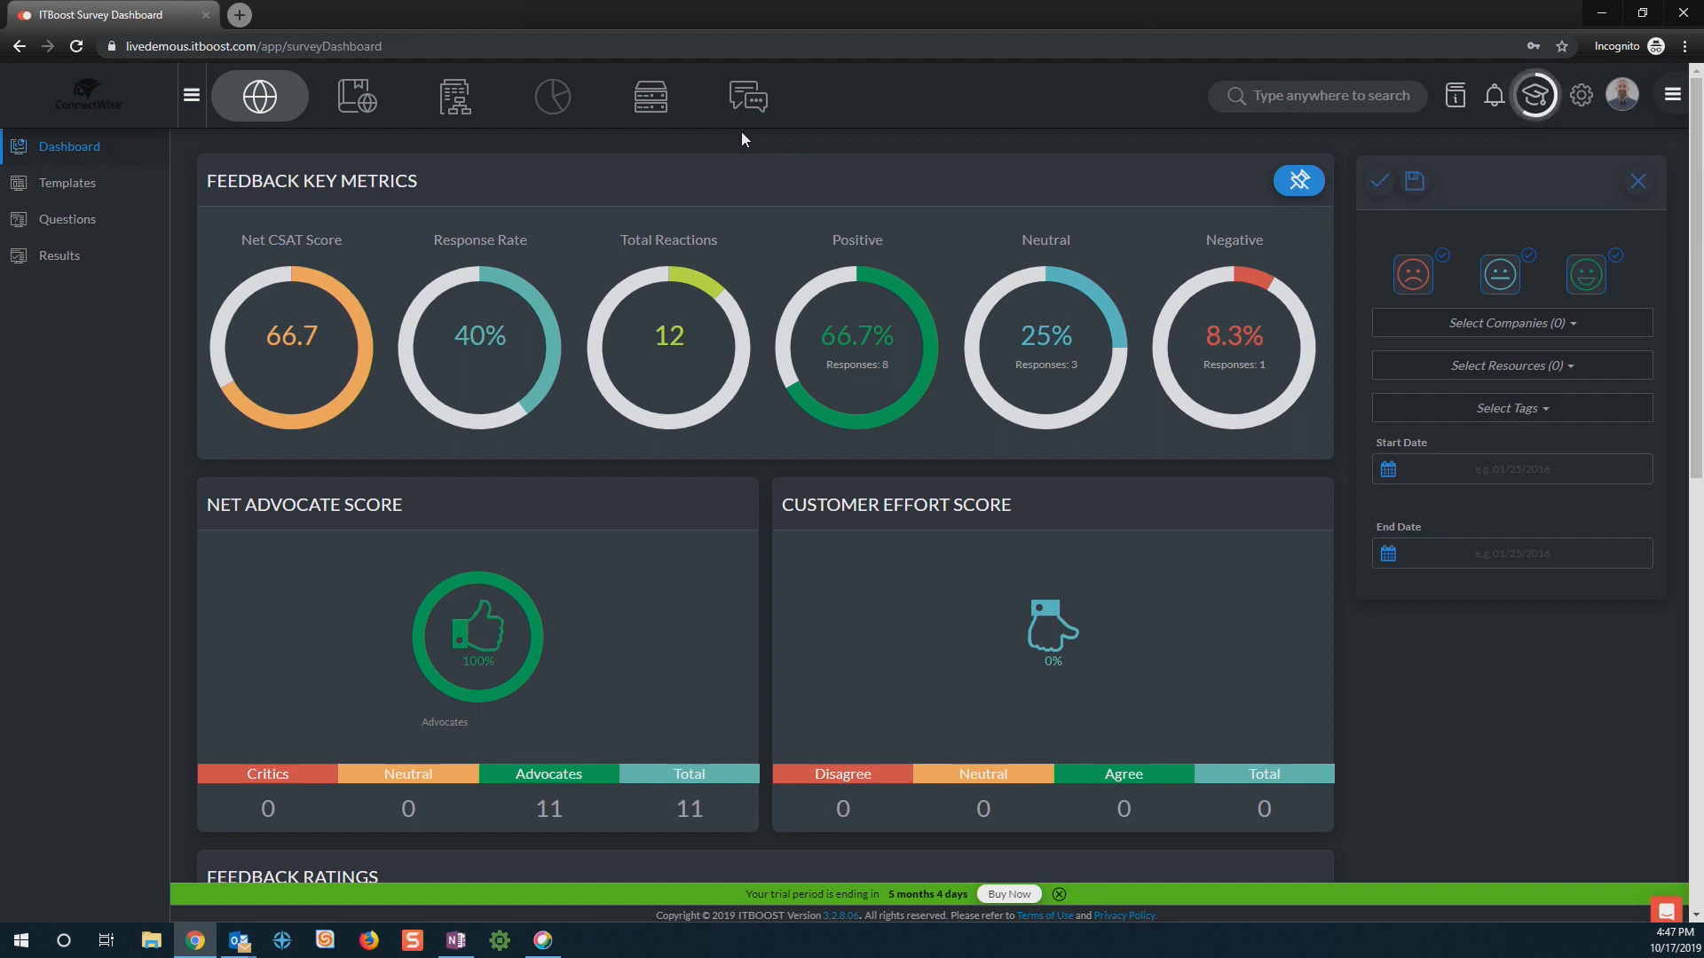
{"action": "mouse_move", "coordinate": [747, 138]}
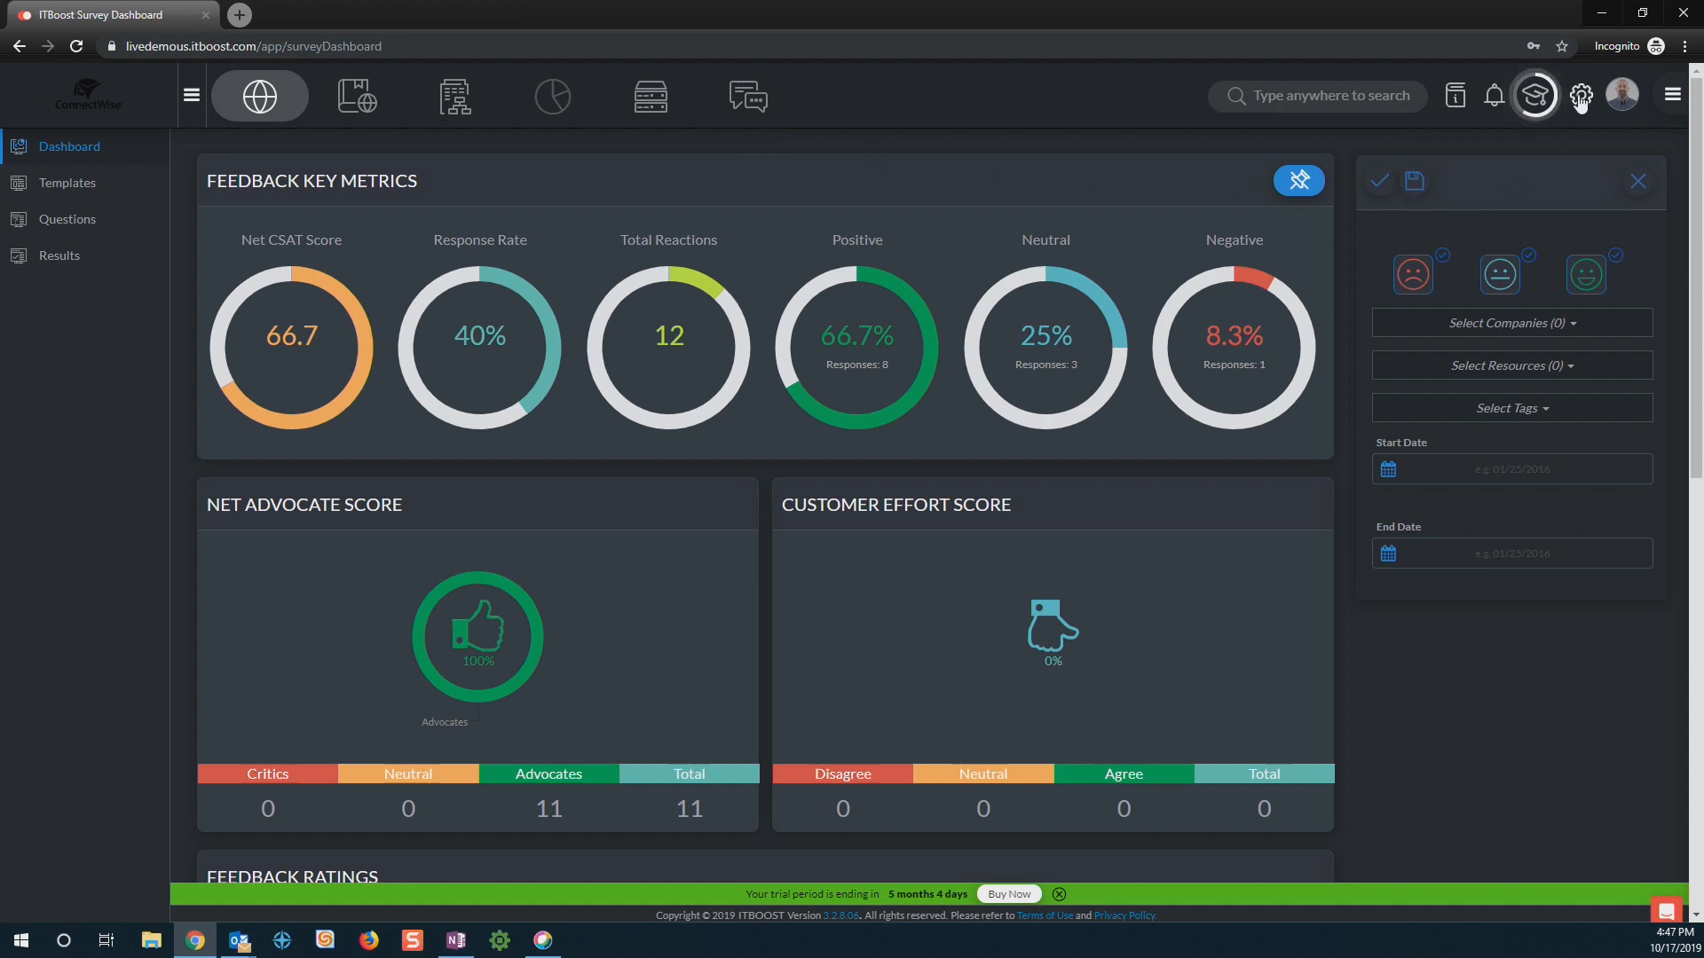
{"action": "left_click", "coordinate": [1580, 96]}
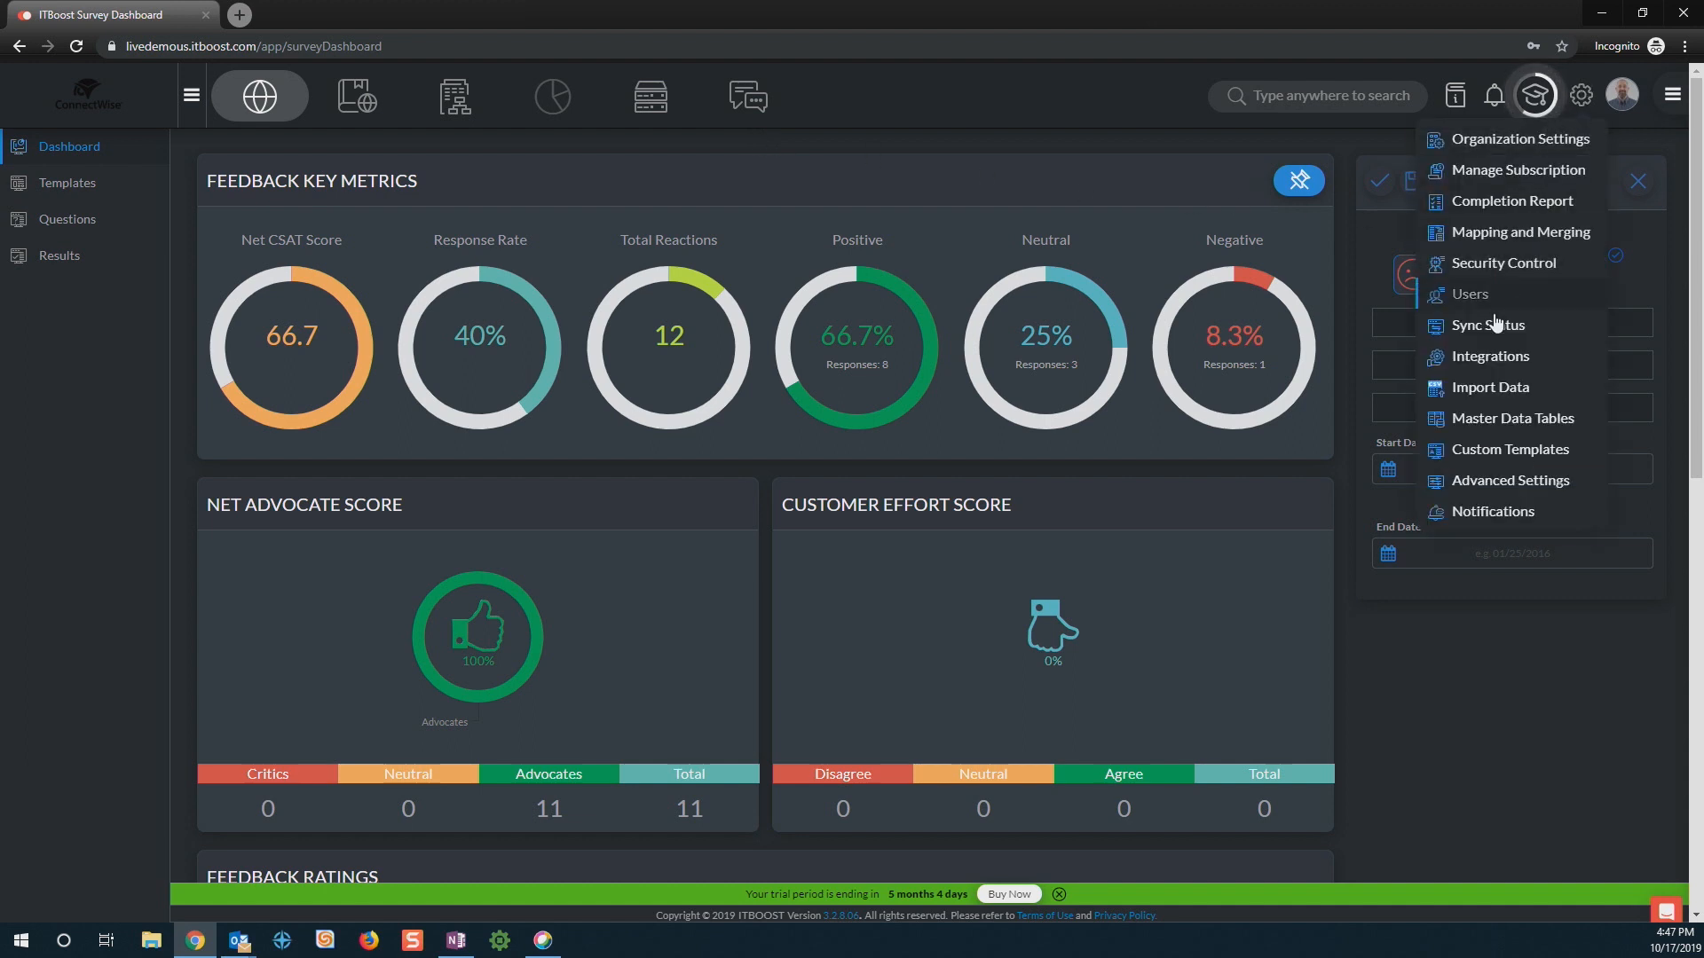
Step: Start a new data import uploading ITGooGone.zip from Downloads/ITGoo
{"action": "left_click", "coordinate": [1489, 386]}
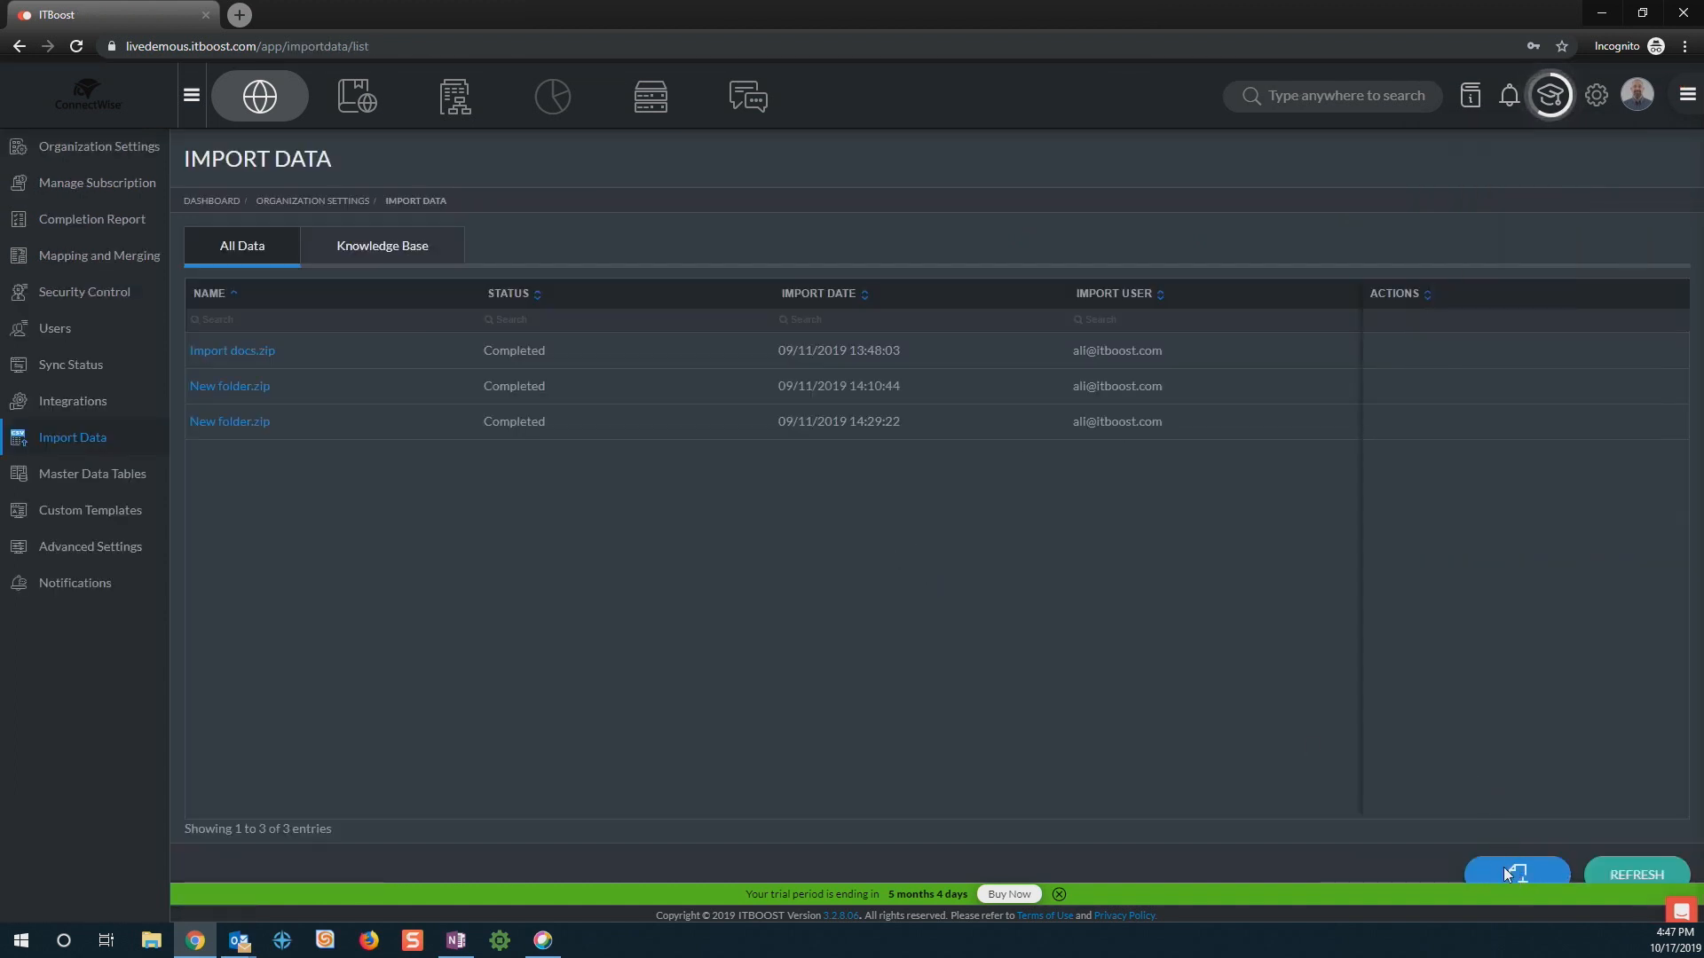
{"action": "left_click", "coordinate": [1514, 874]}
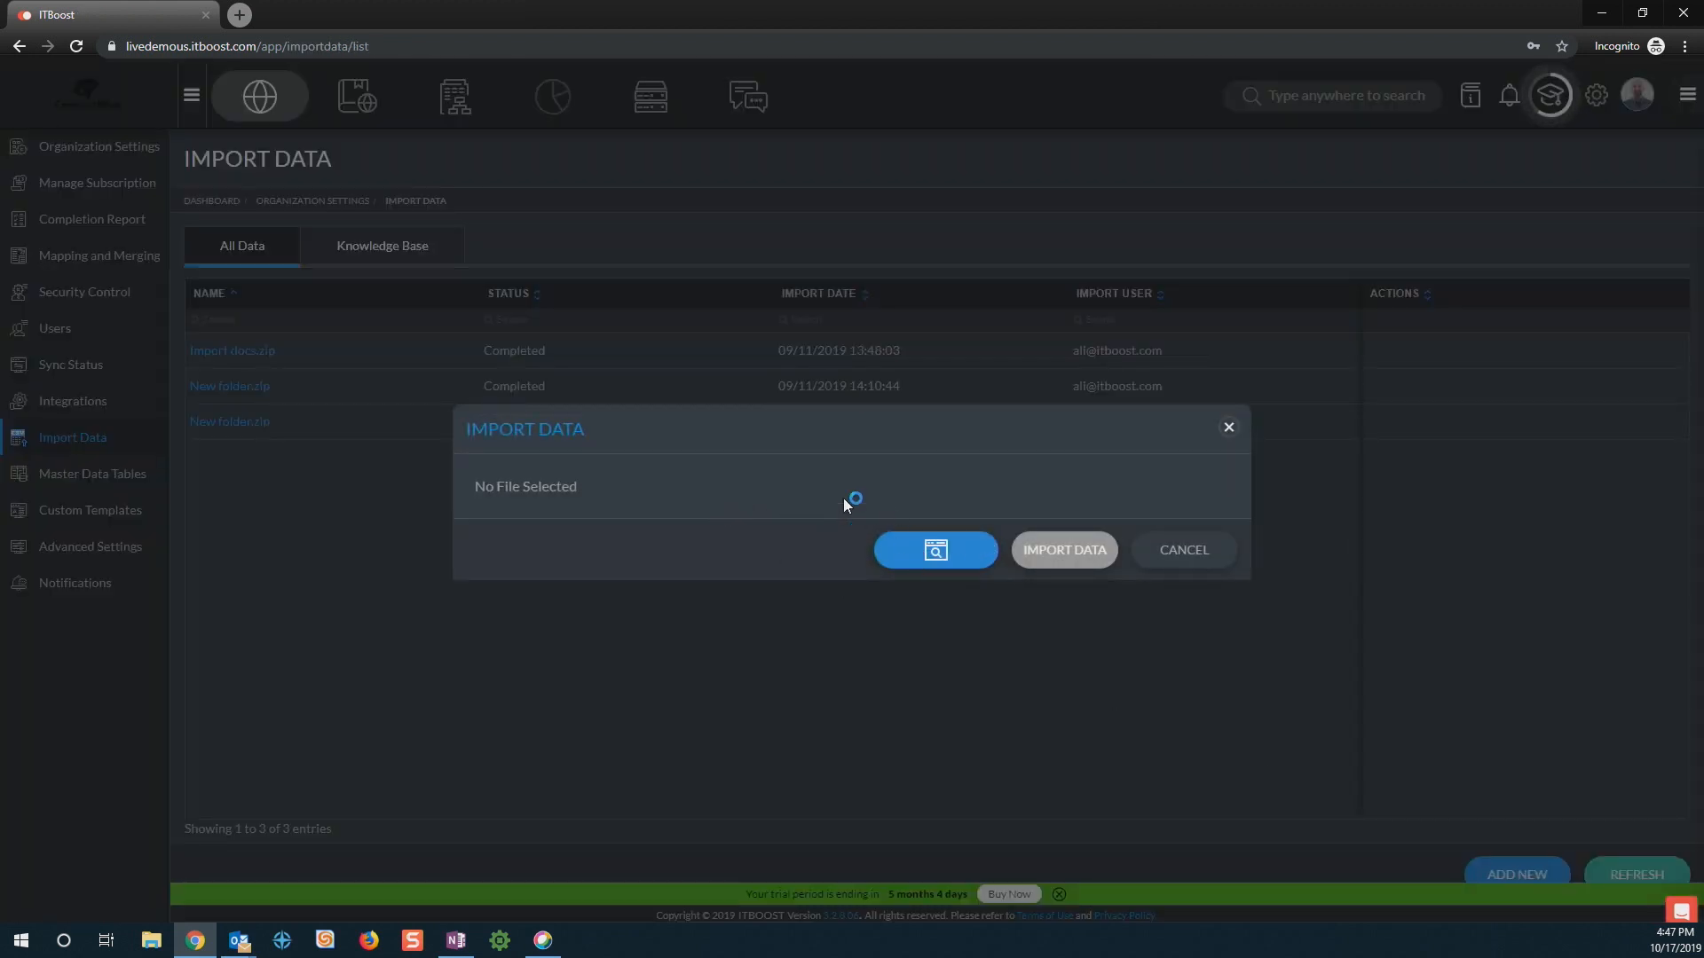
{"action": "left_click", "coordinate": [932, 549]}
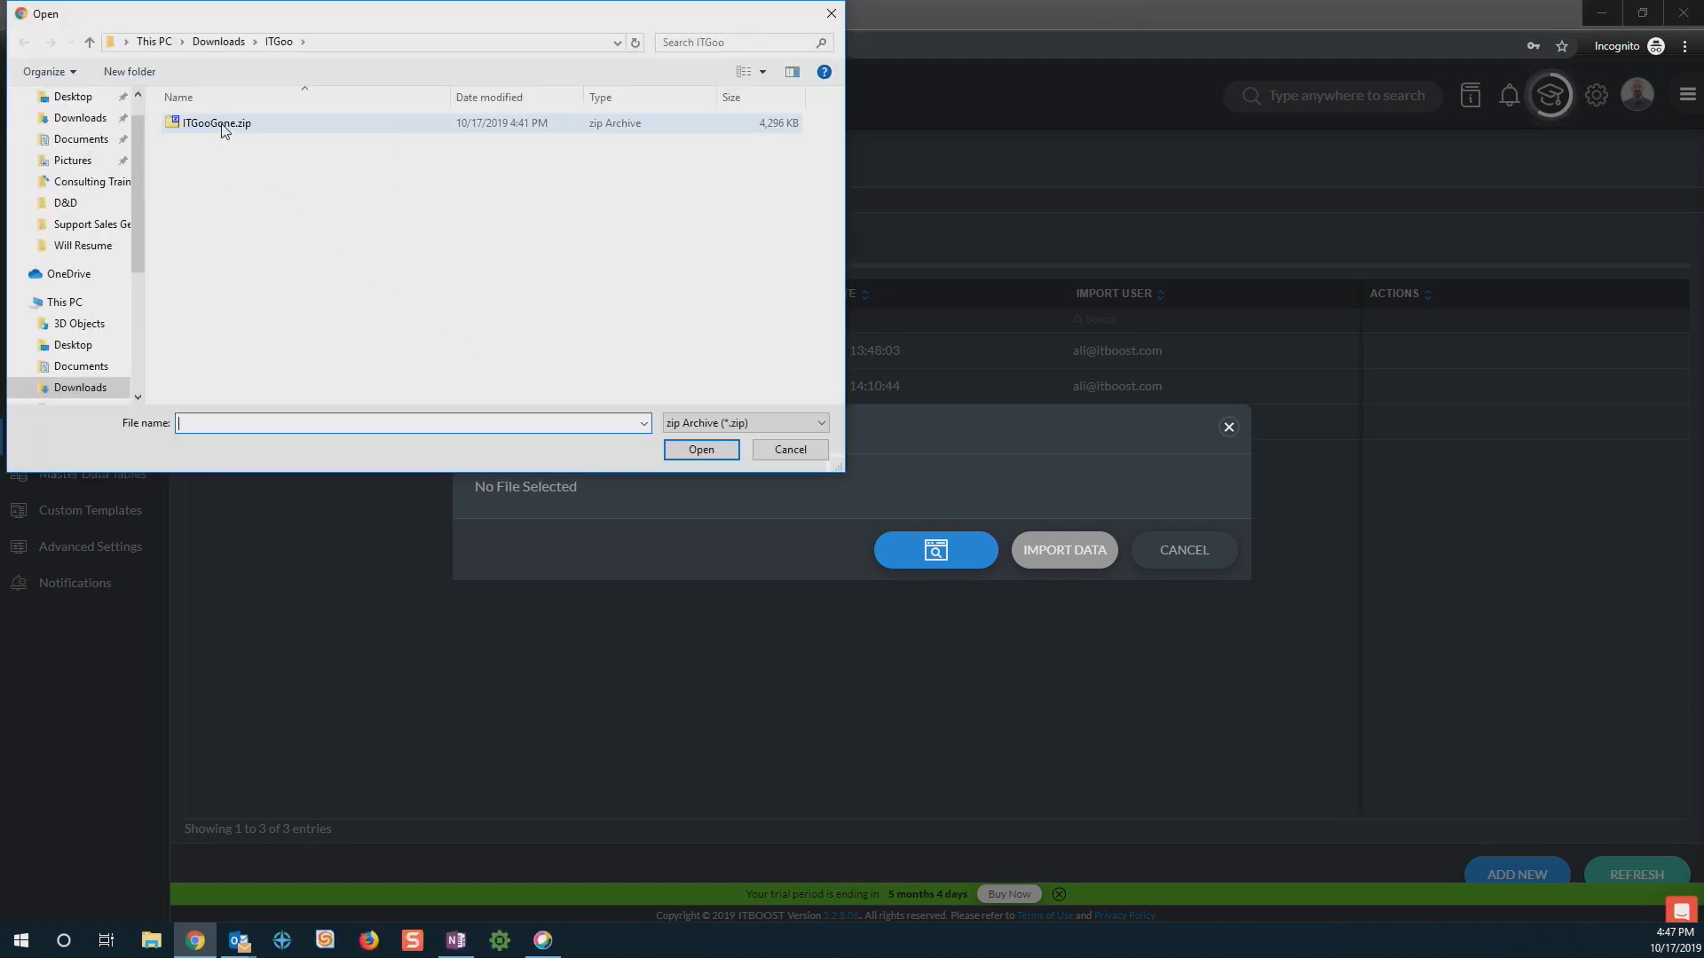
{"action": "mouse_move", "coordinate": [217, 123]}
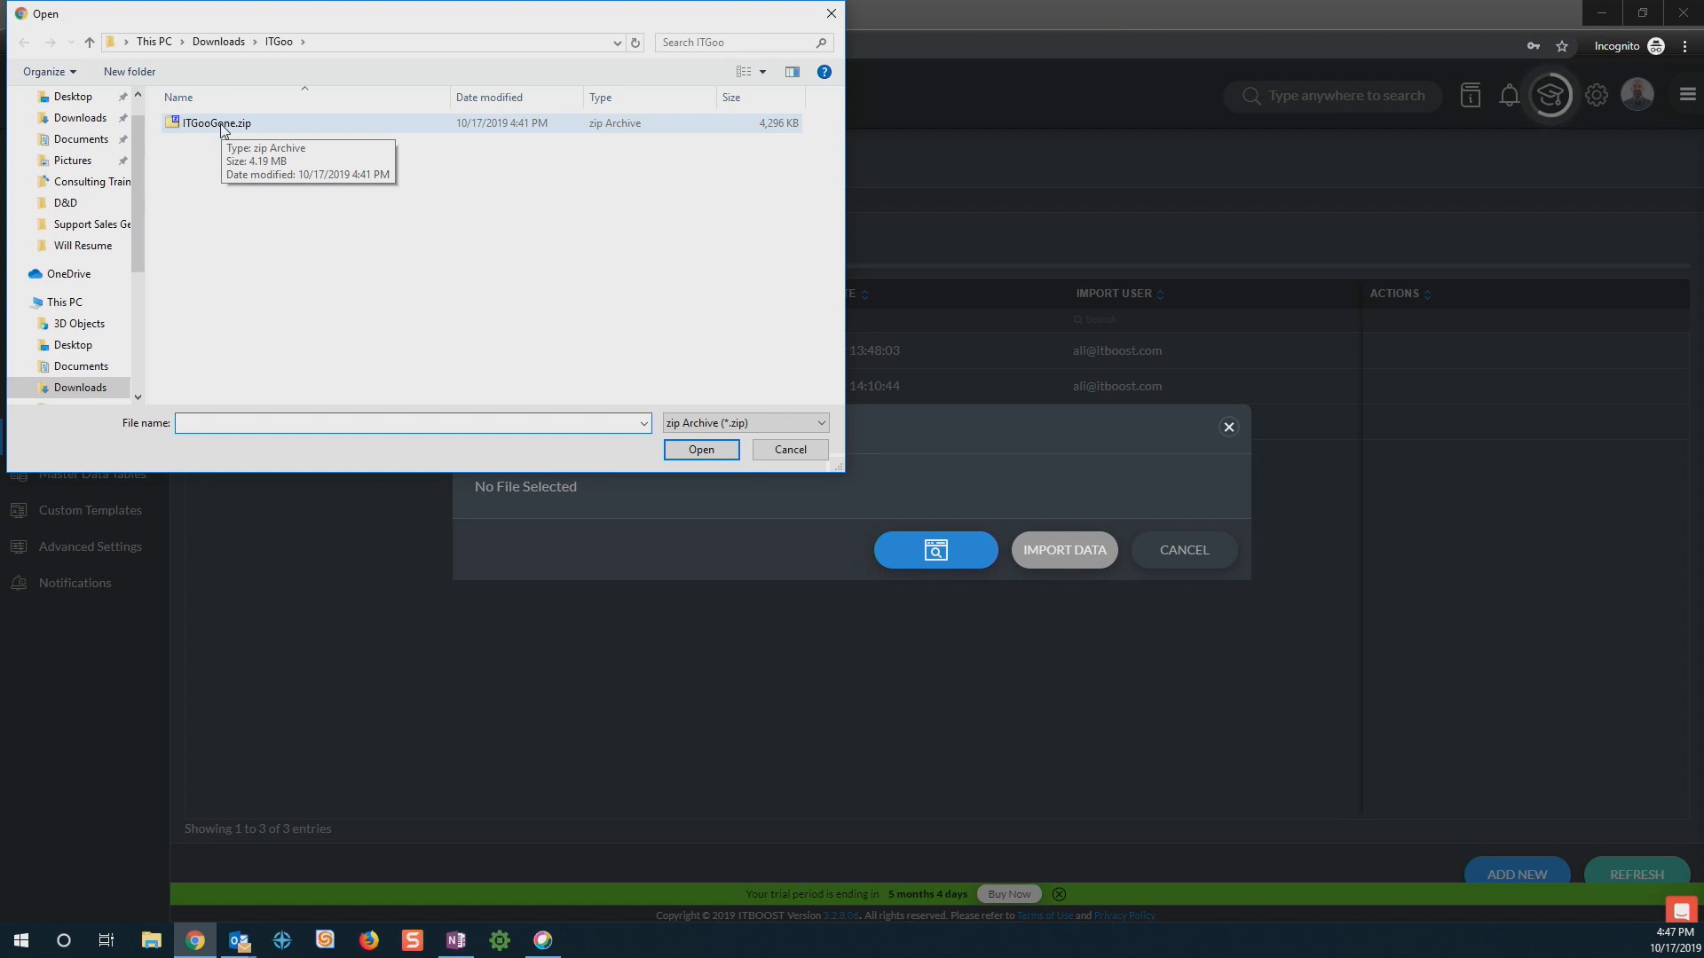
{"action": "left_click", "coordinate": [215, 122]}
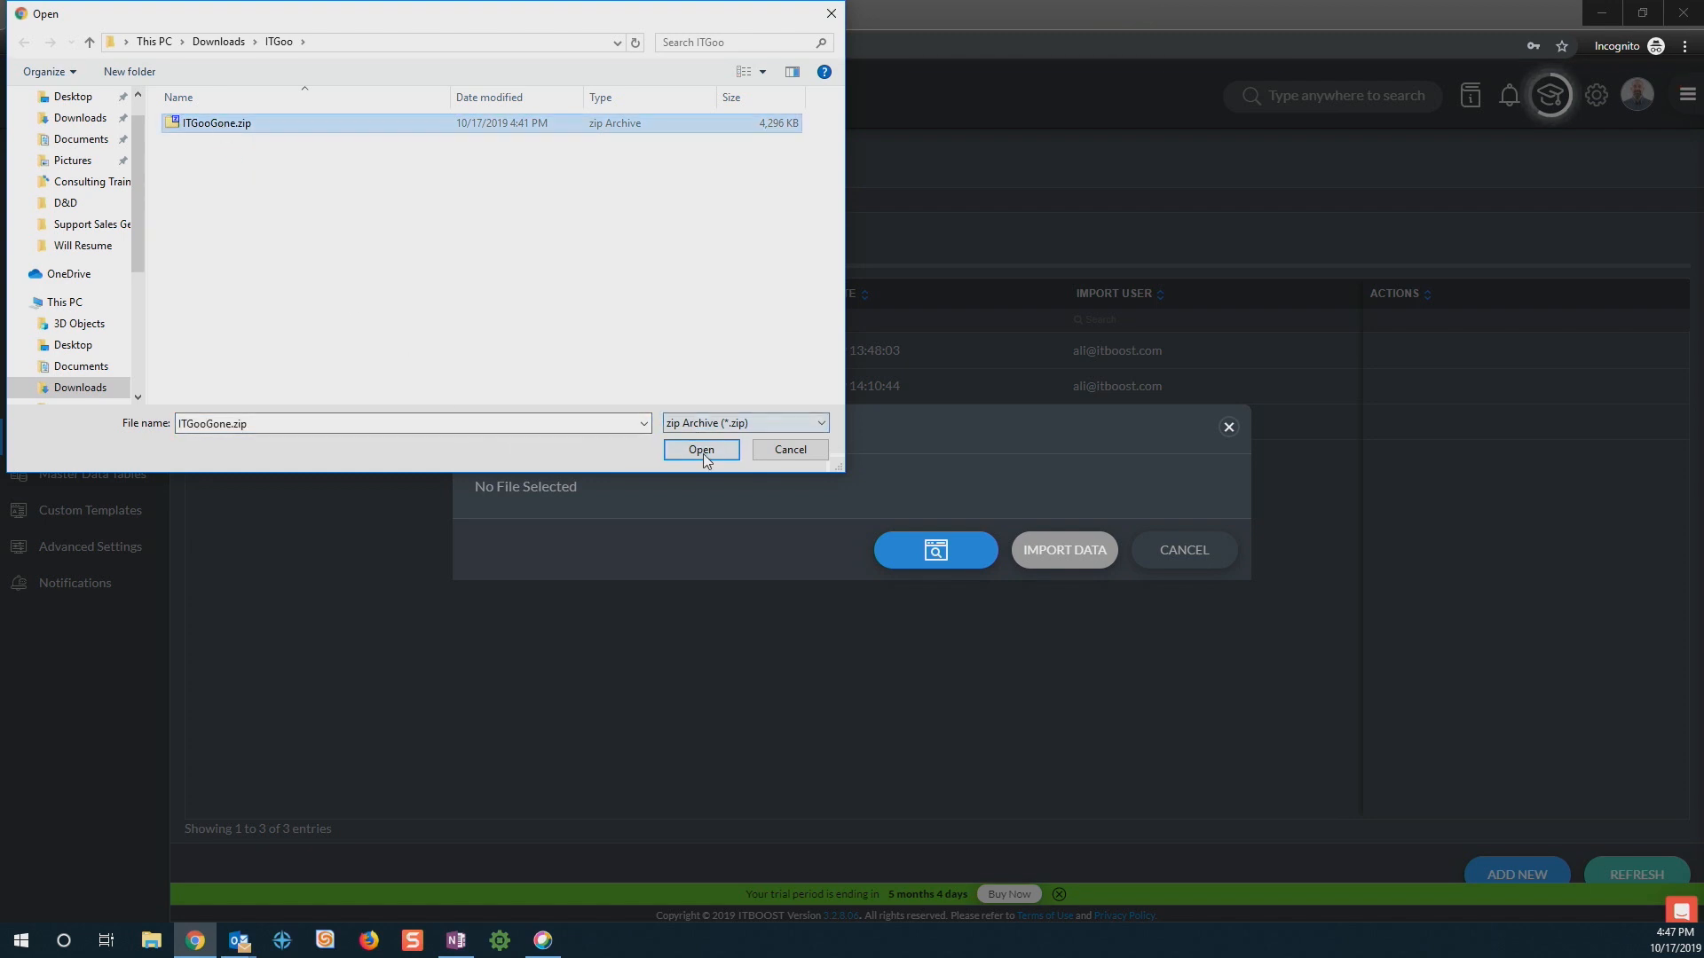
{"action": "left_click", "coordinate": [701, 449]}
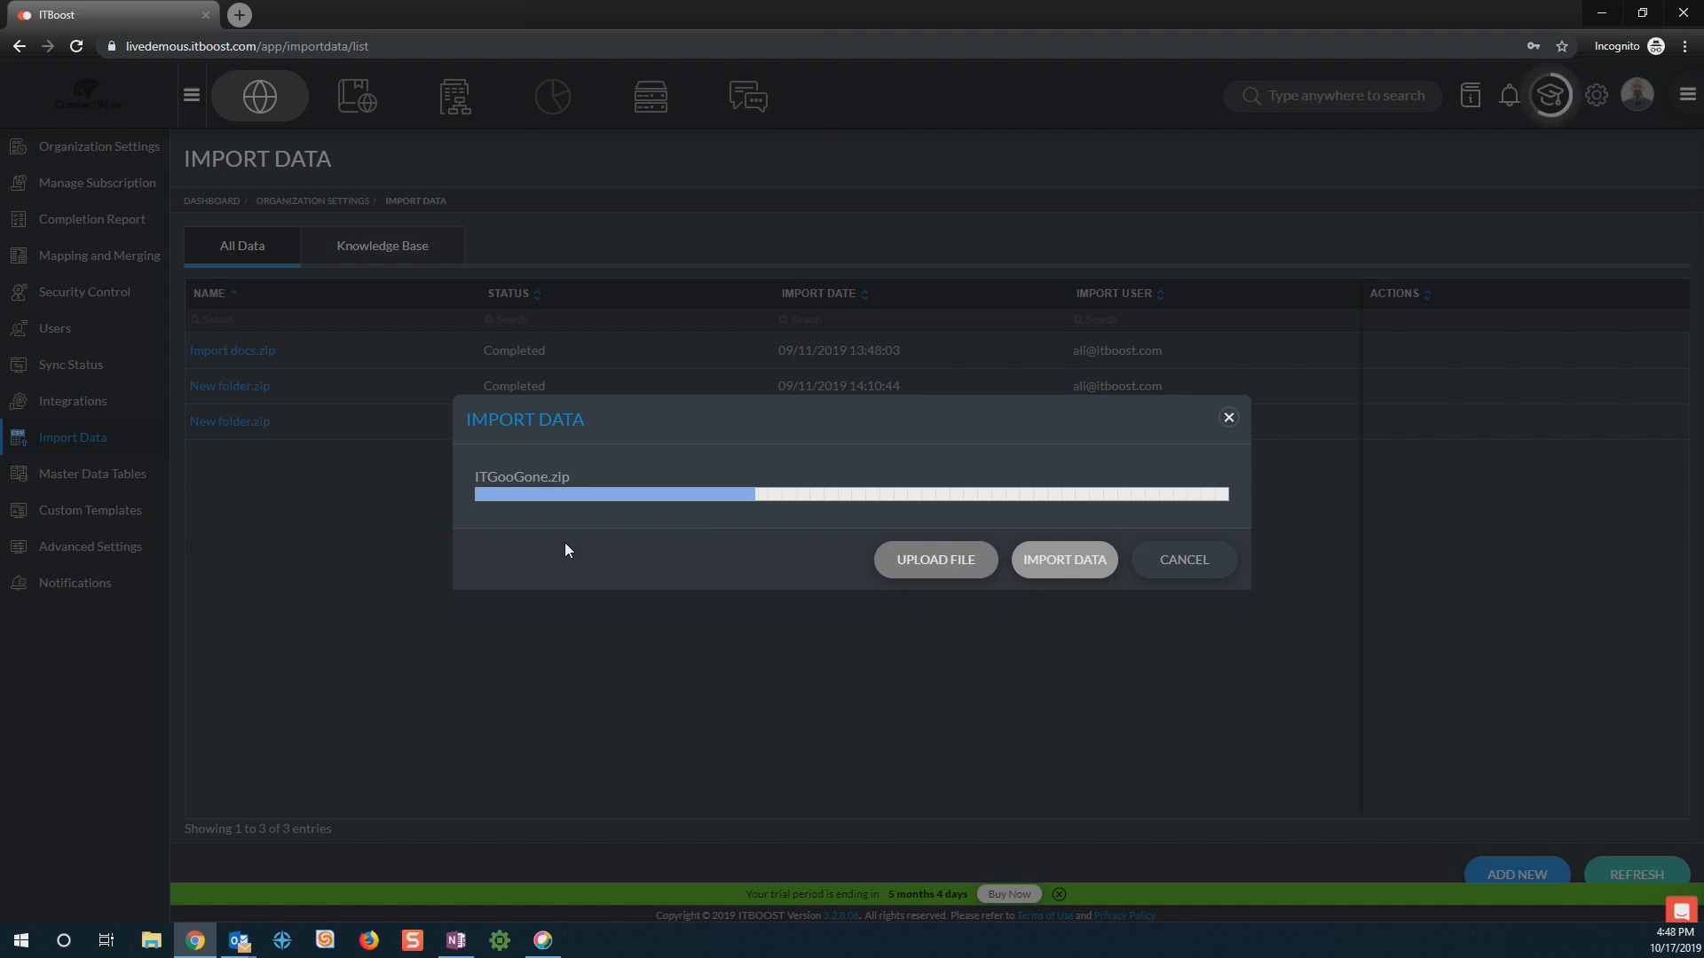
{"action": "mouse_move", "coordinate": [668, 531]}
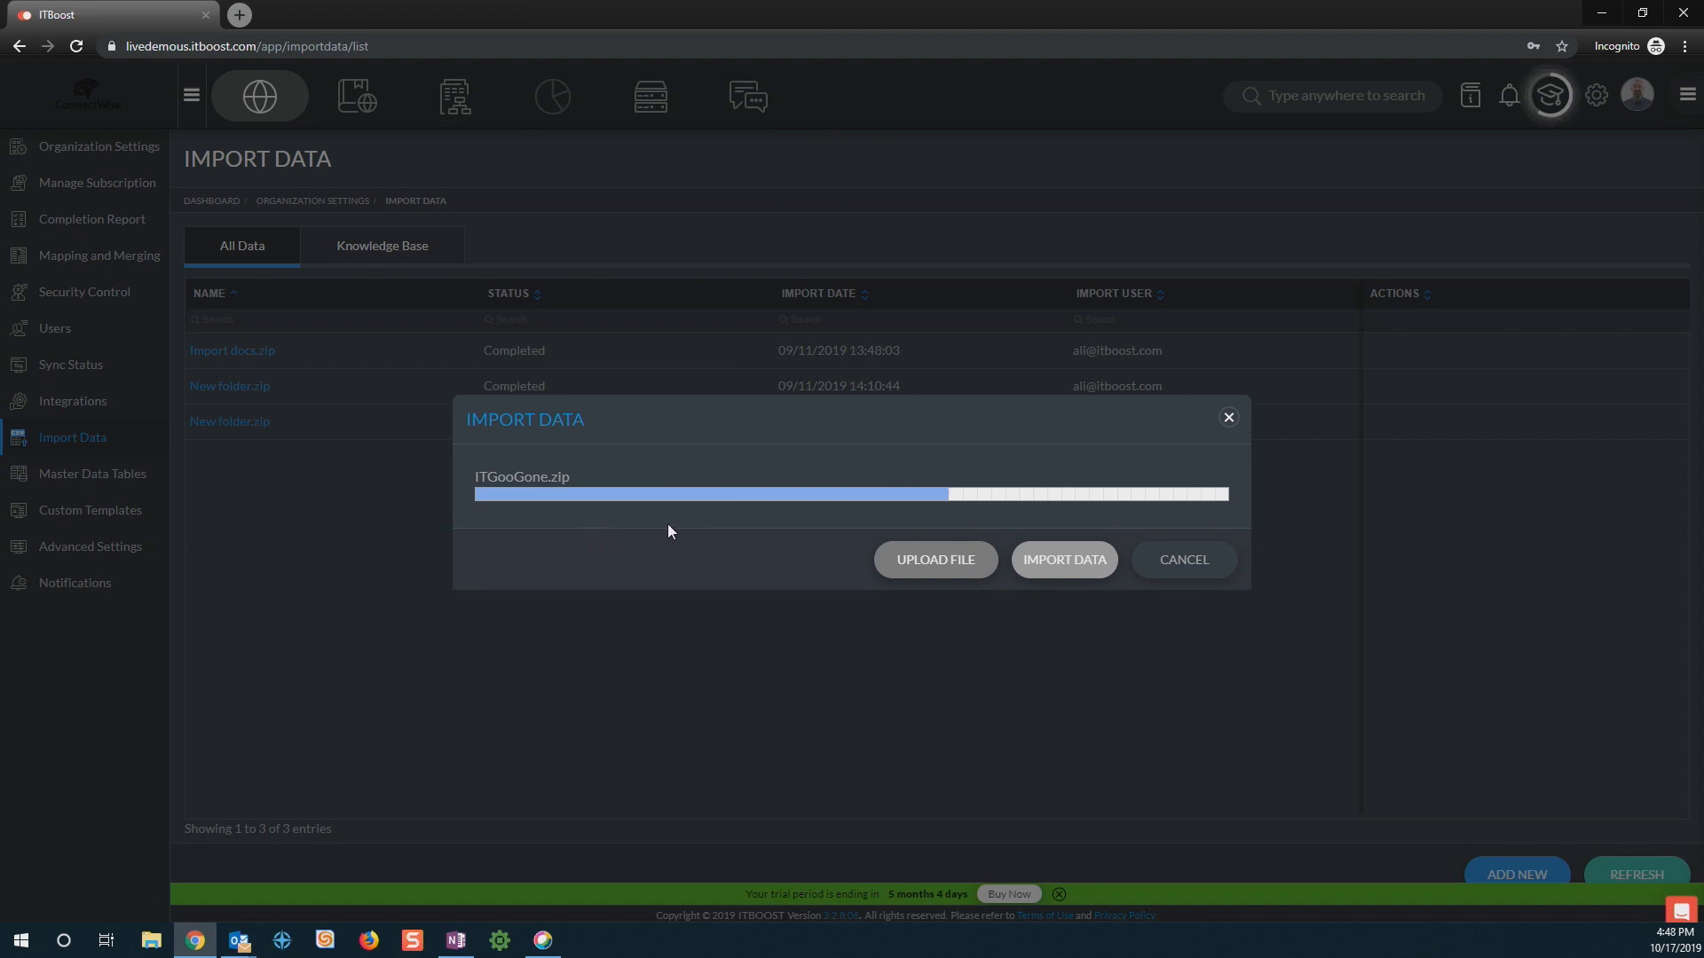